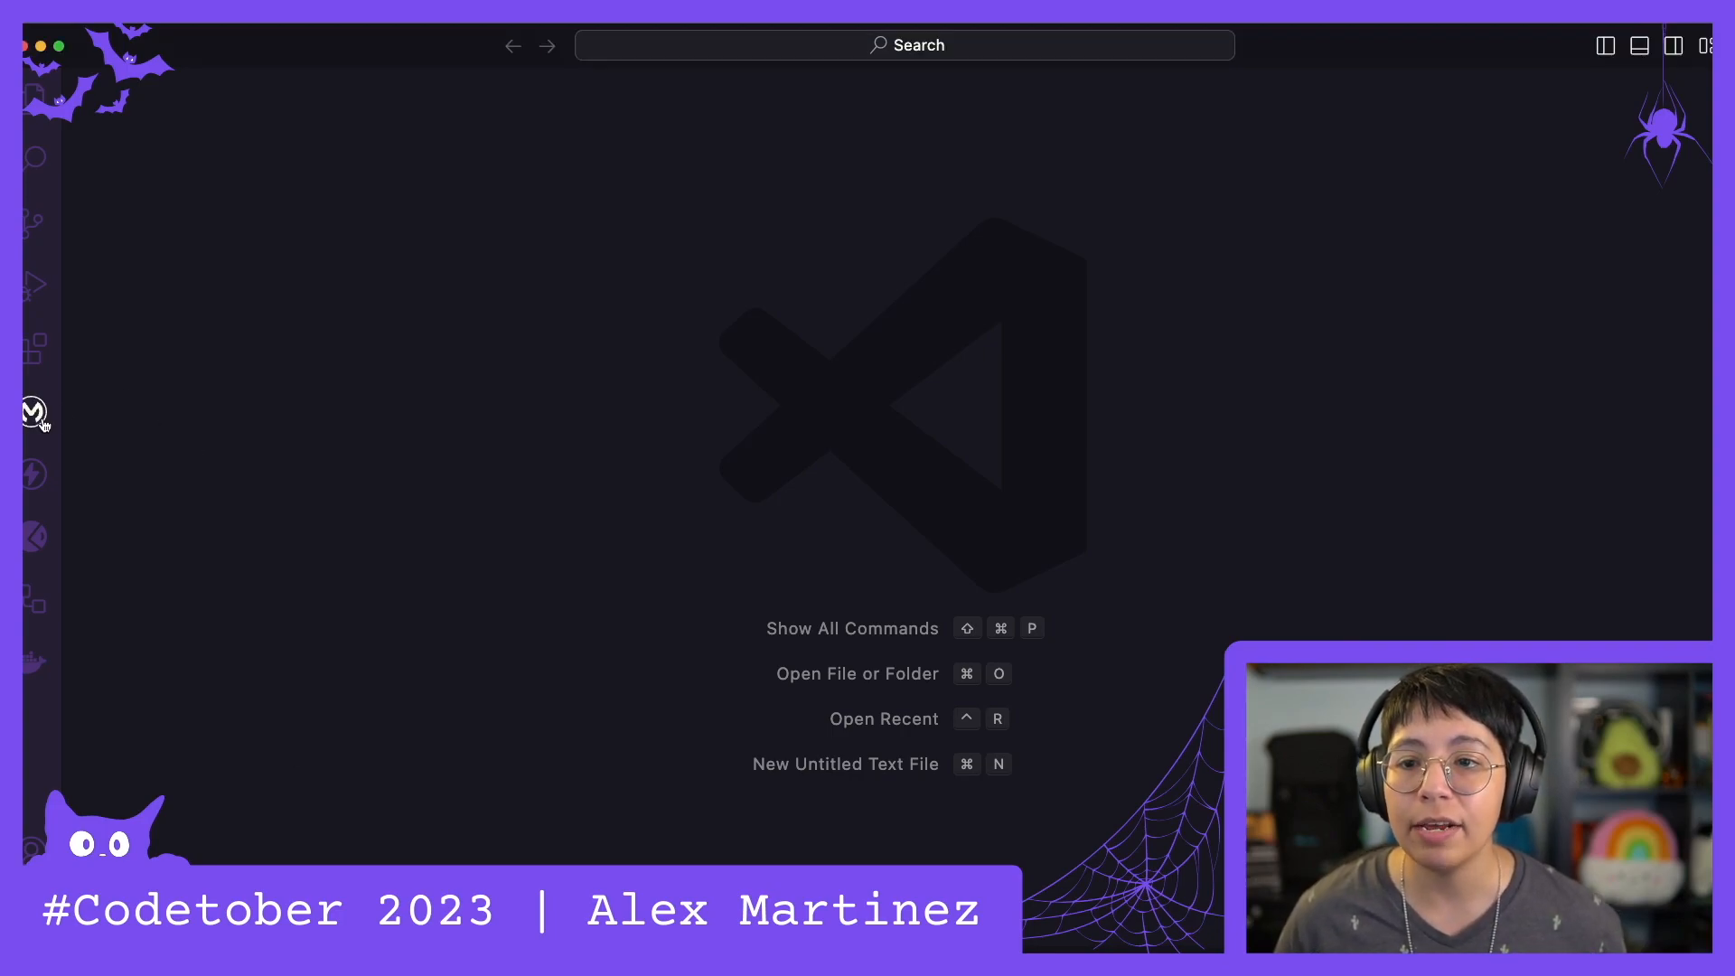
Show the Anypoint Code Builder home panel with quick actions and tutorials
{"action": "left_click", "coordinate": [33, 412]}
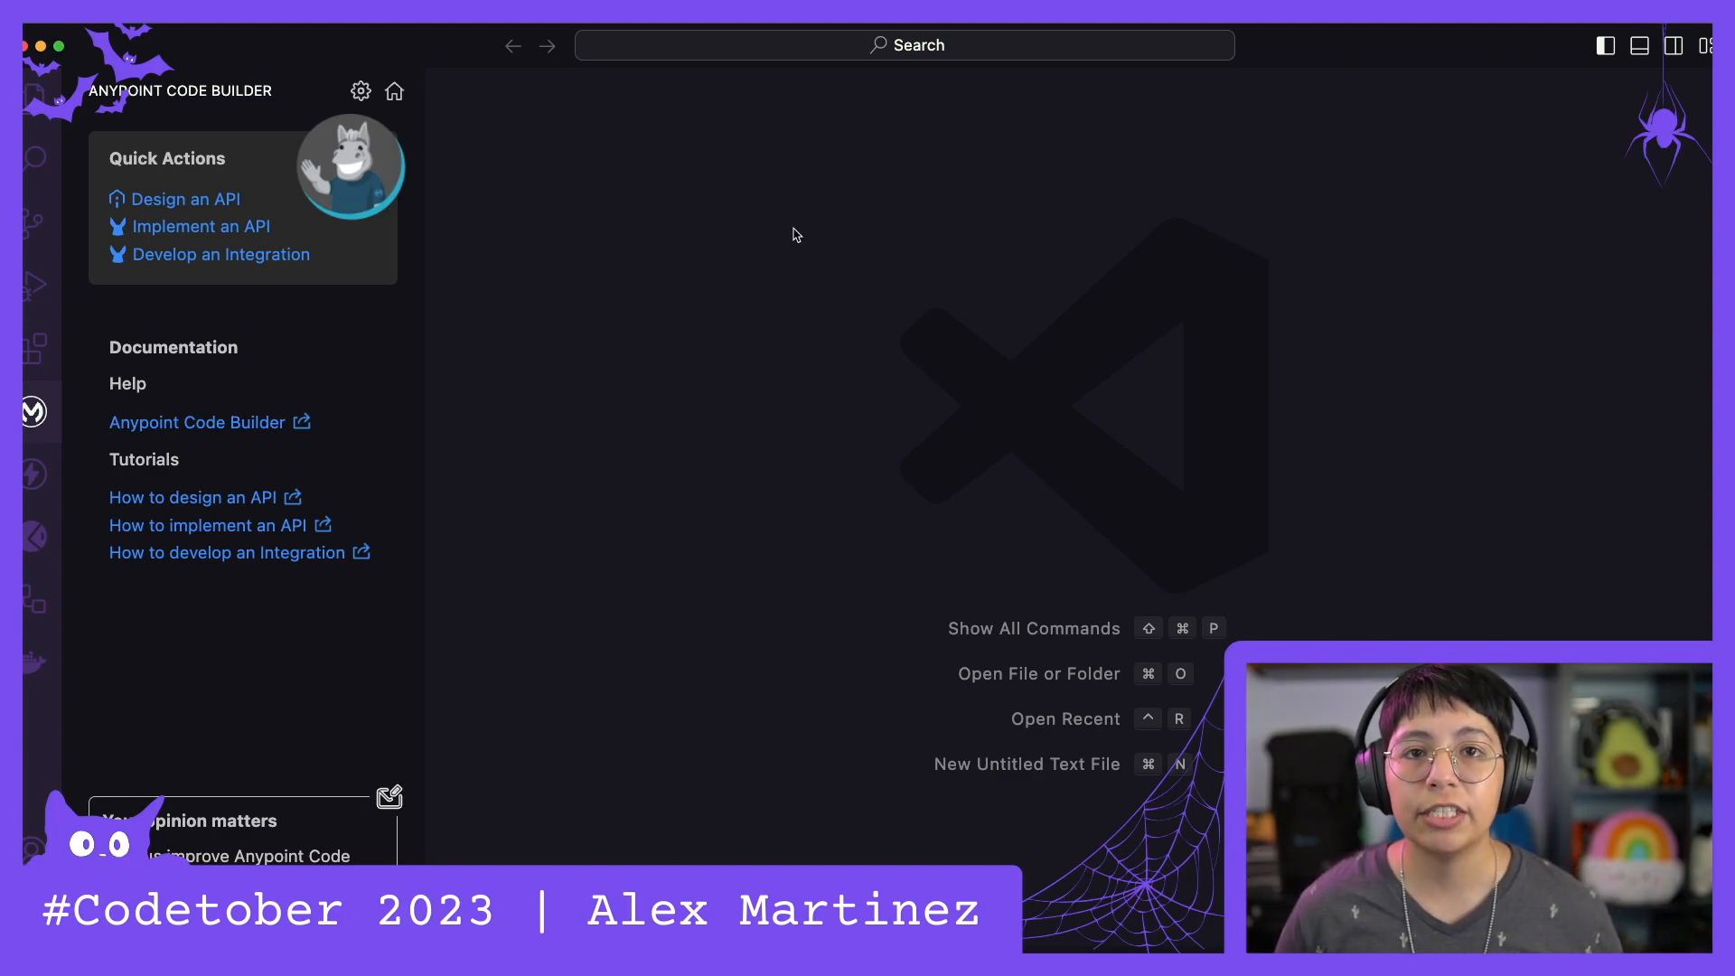
{"action": "mouse_move", "coordinate": [445, 204]}
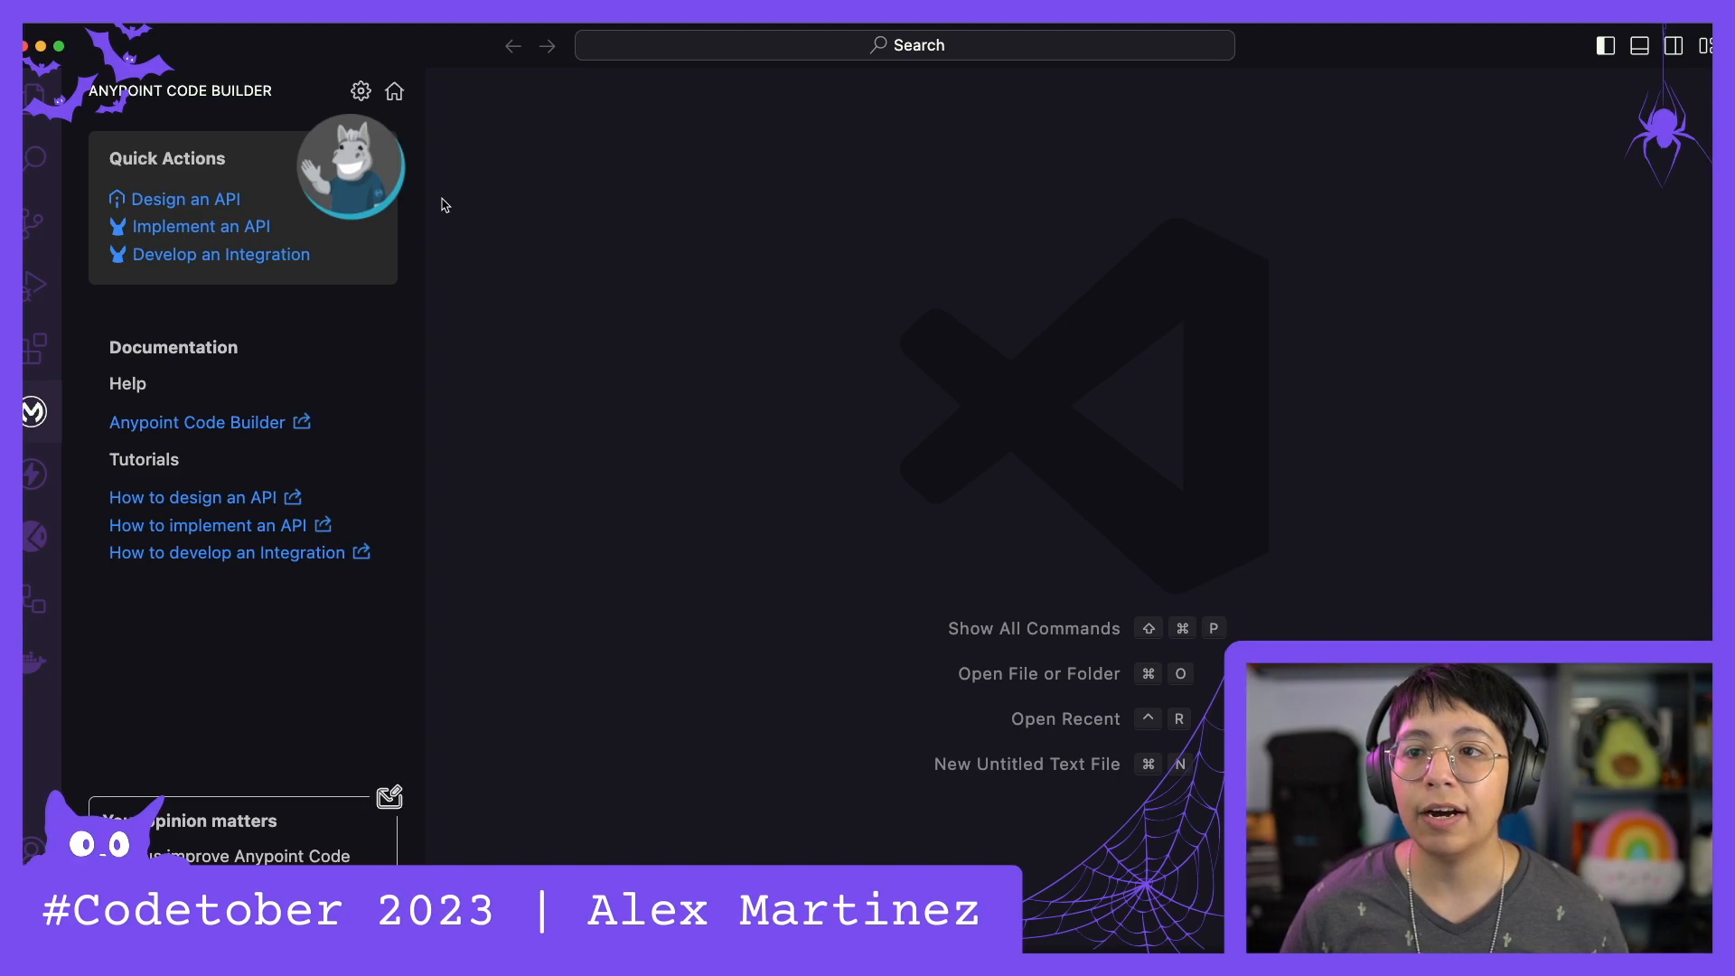
{"action": "mouse_move", "coordinate": [658, 208]}
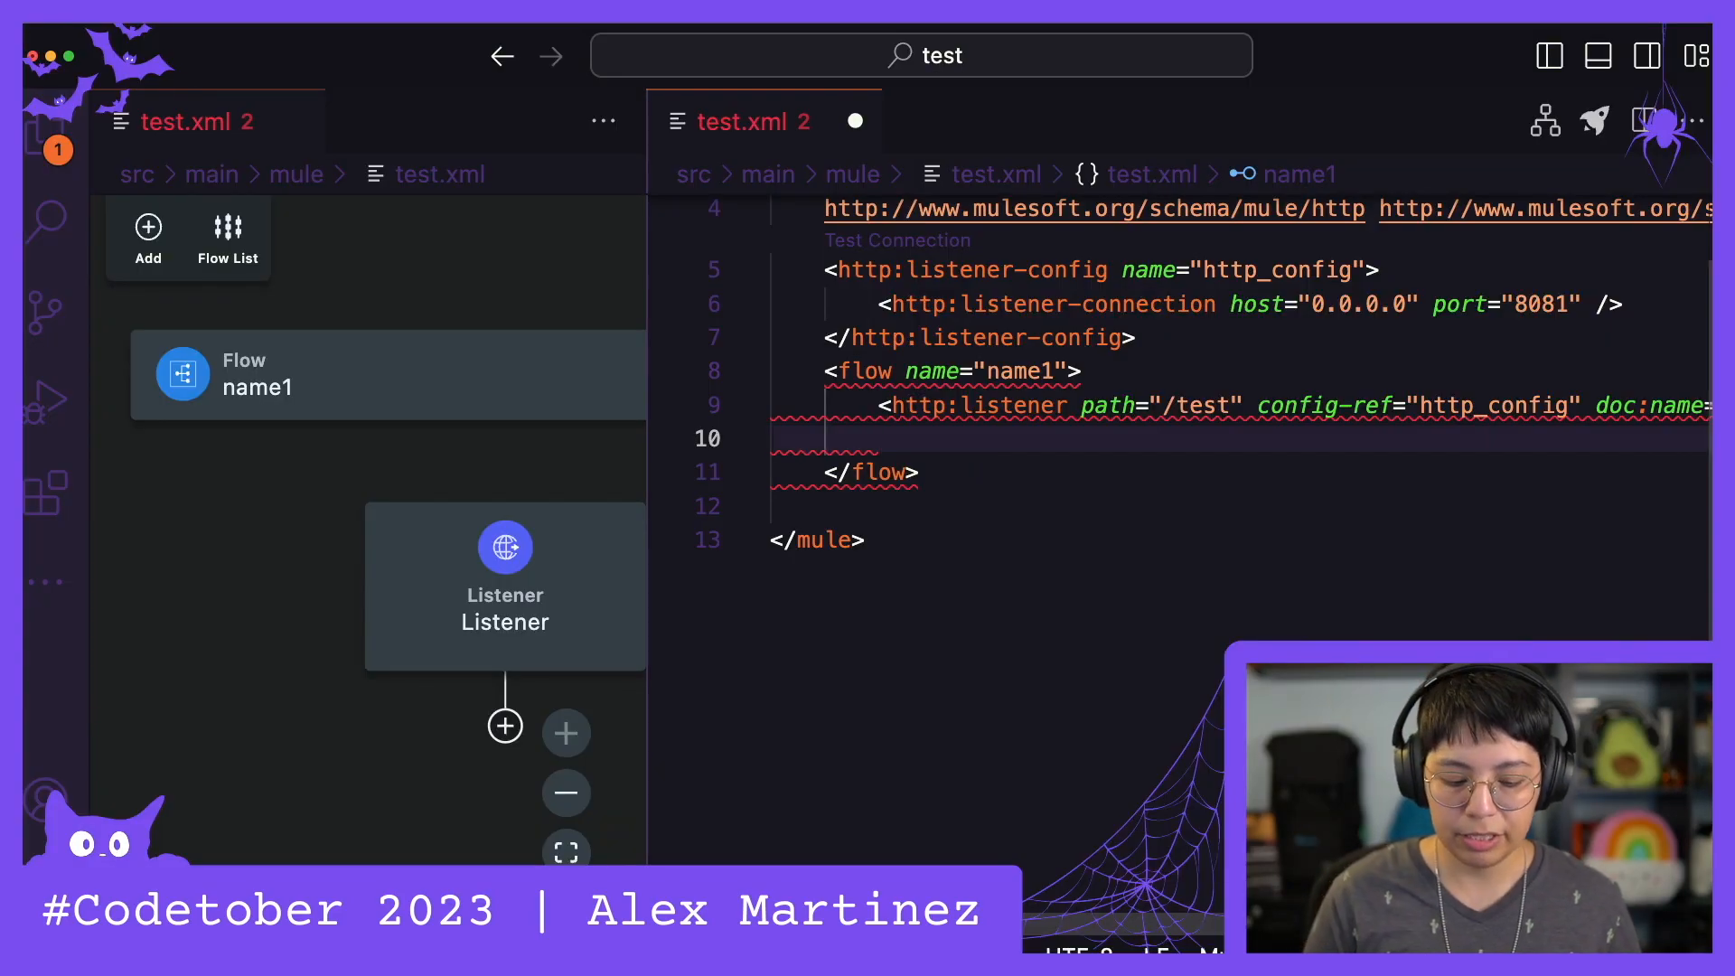
Insert the ee:transform snippet pointing its resource to transform.dwl, copy that name and save test.xml
{"action": "type", "text": "tra"}
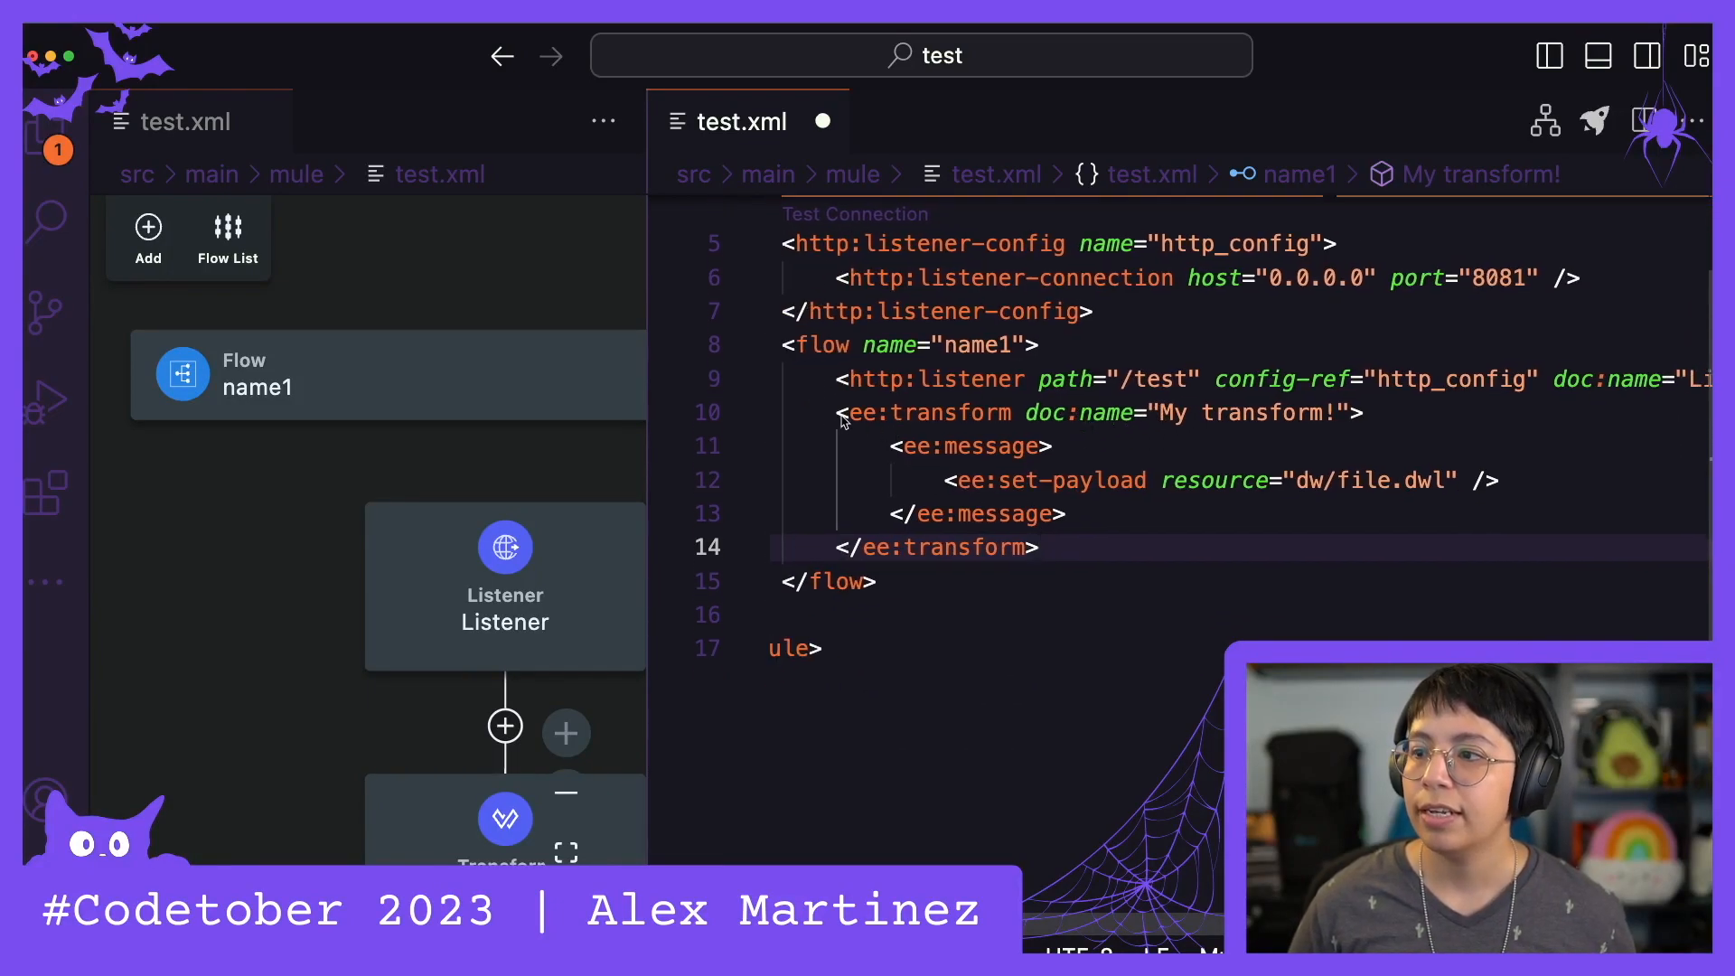
{"action": "double_click", "coordinate": [930, 412]}
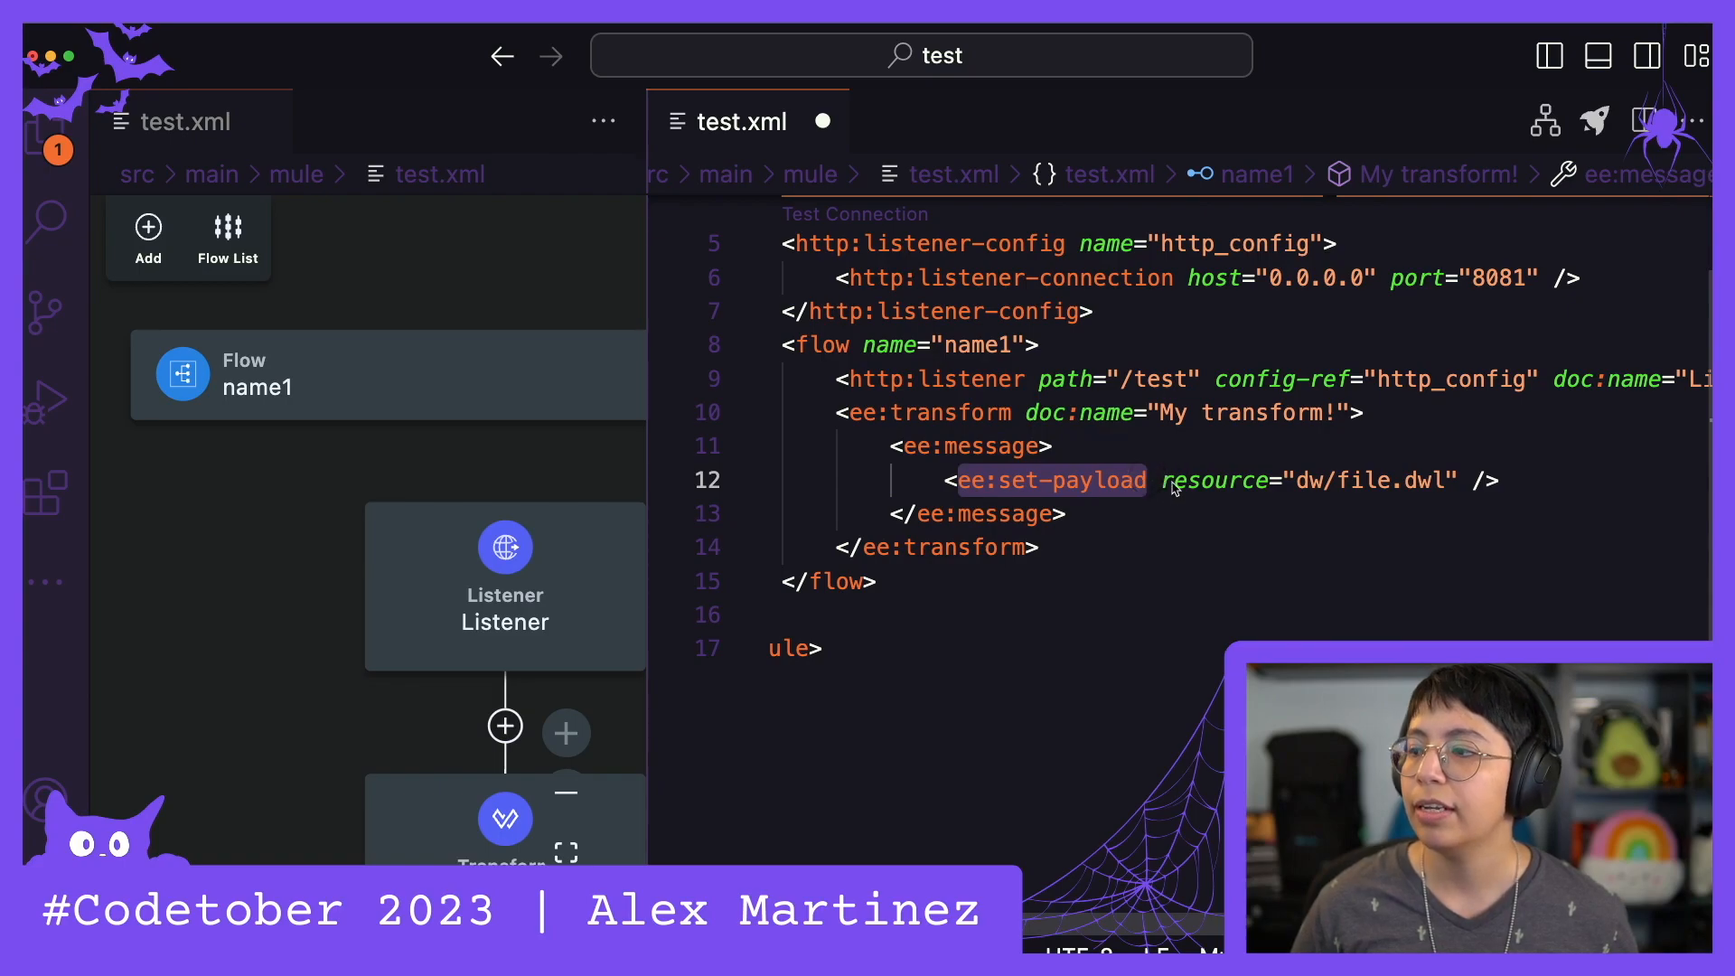
{"action": "mouse_move", "coordinate": [1360, 488]}
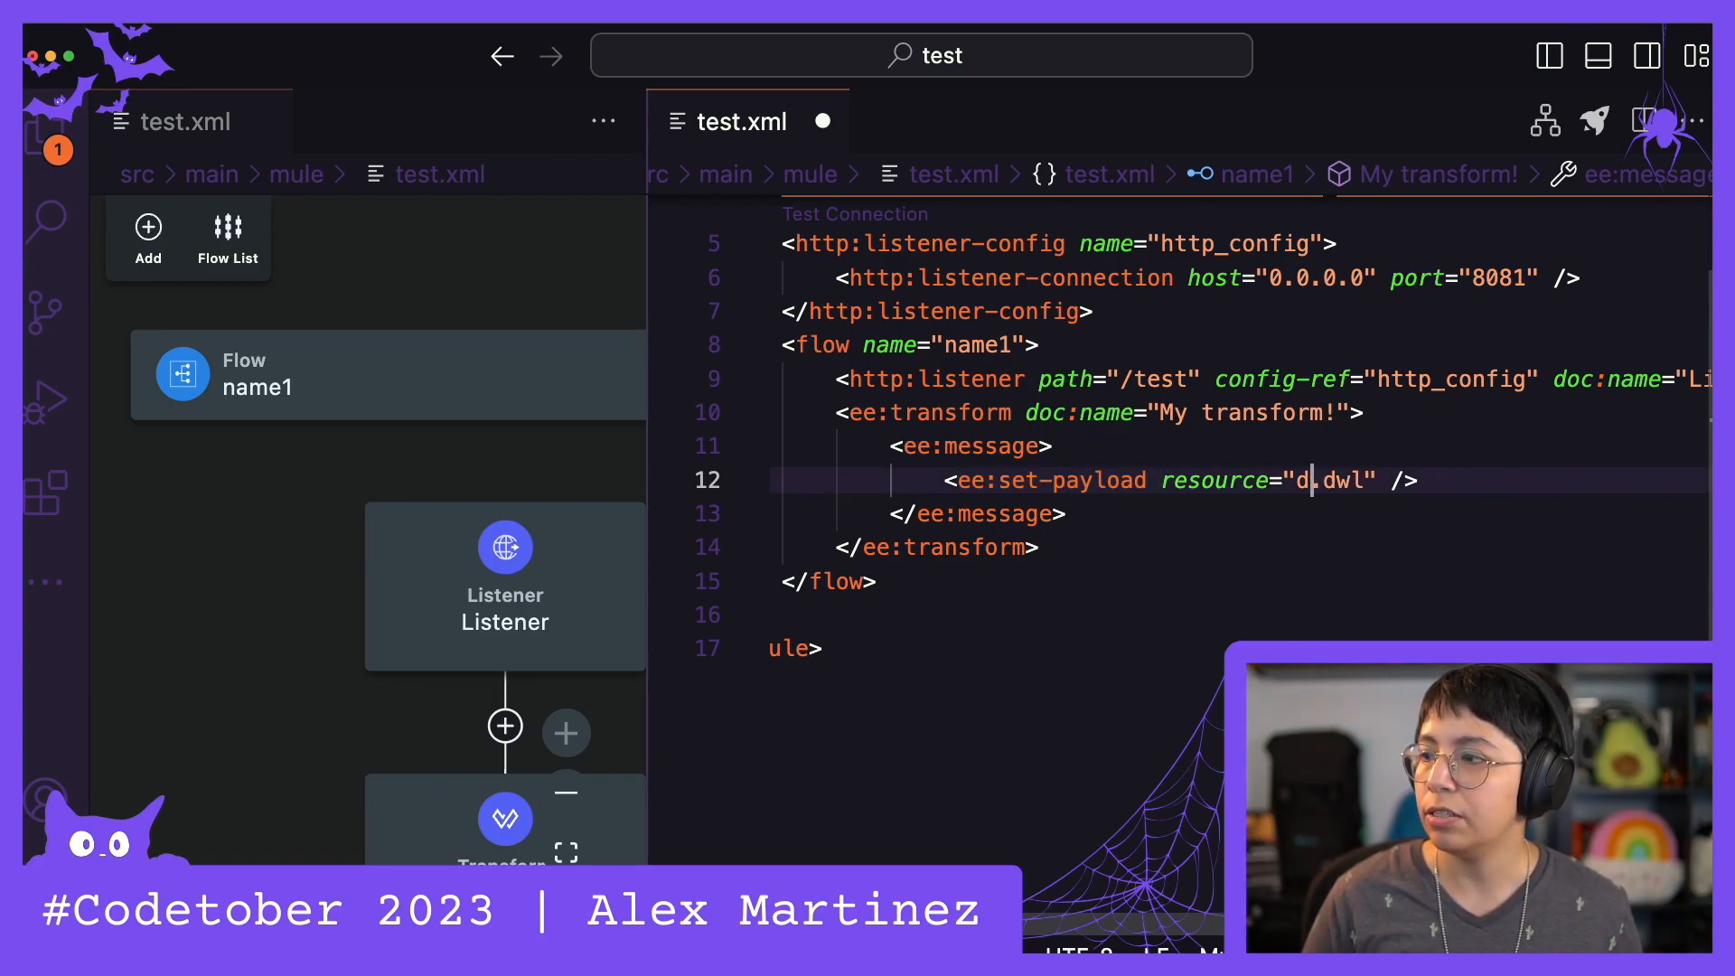
{"action": "type", "text": "ransform"}
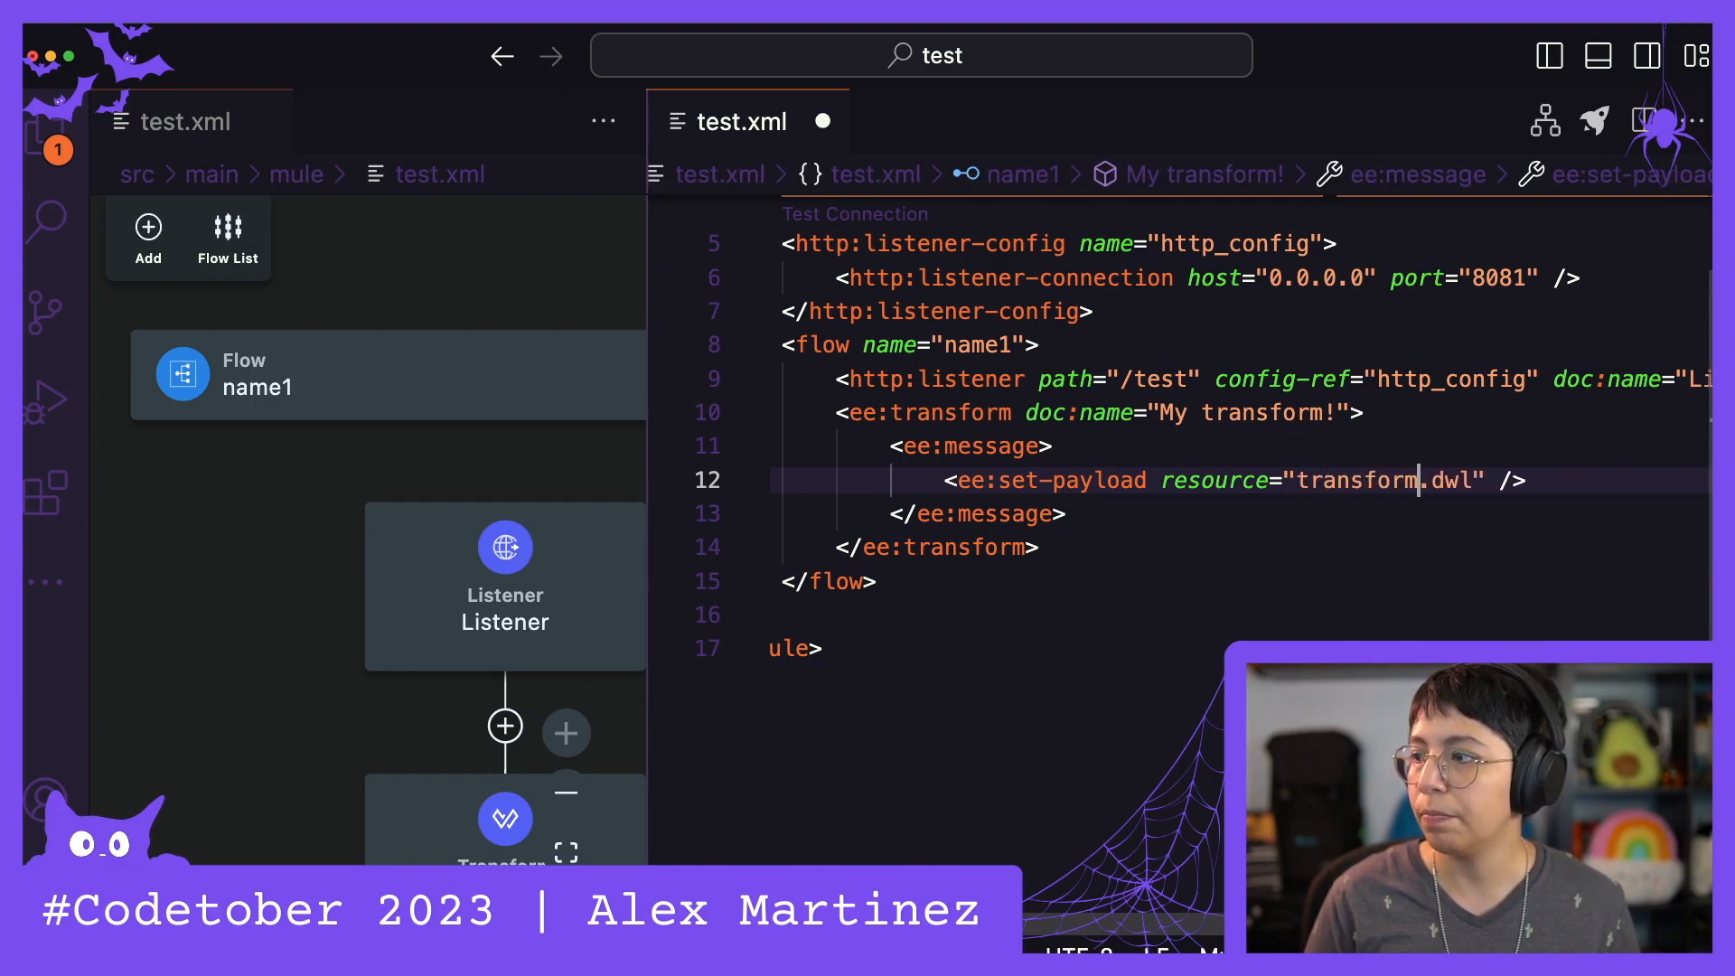
{"action": "double_click", "coordinate": [1363, 481]}
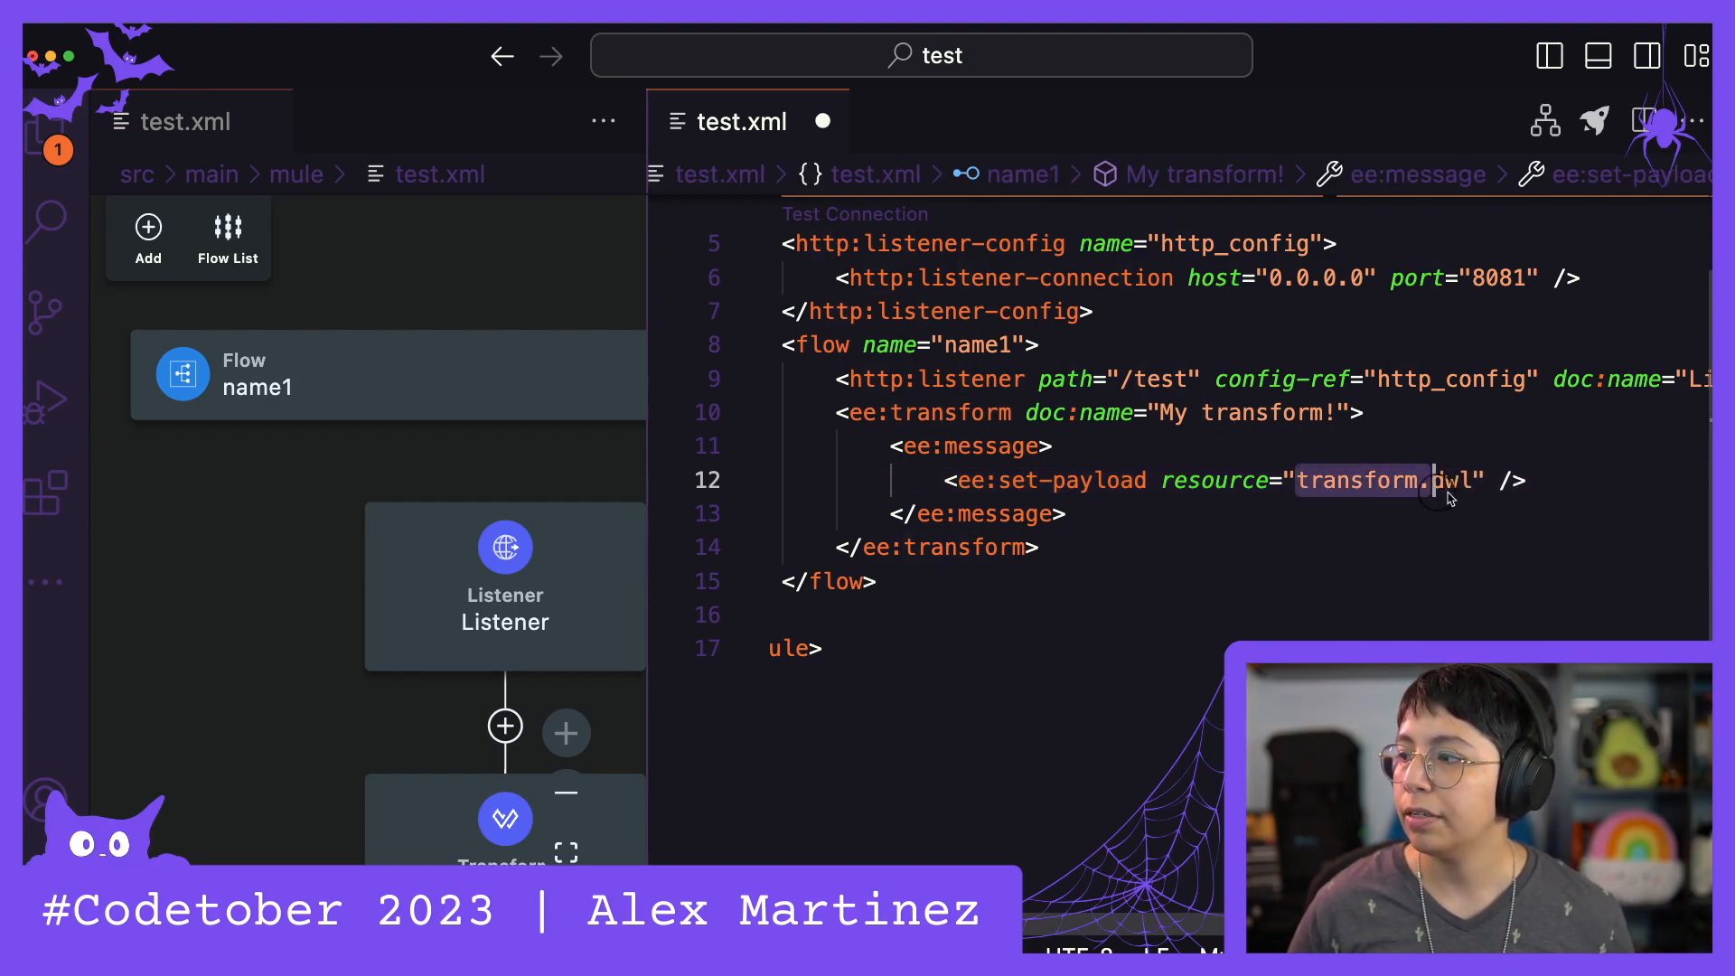
{"action": "key", "text": "Cmd+c"}
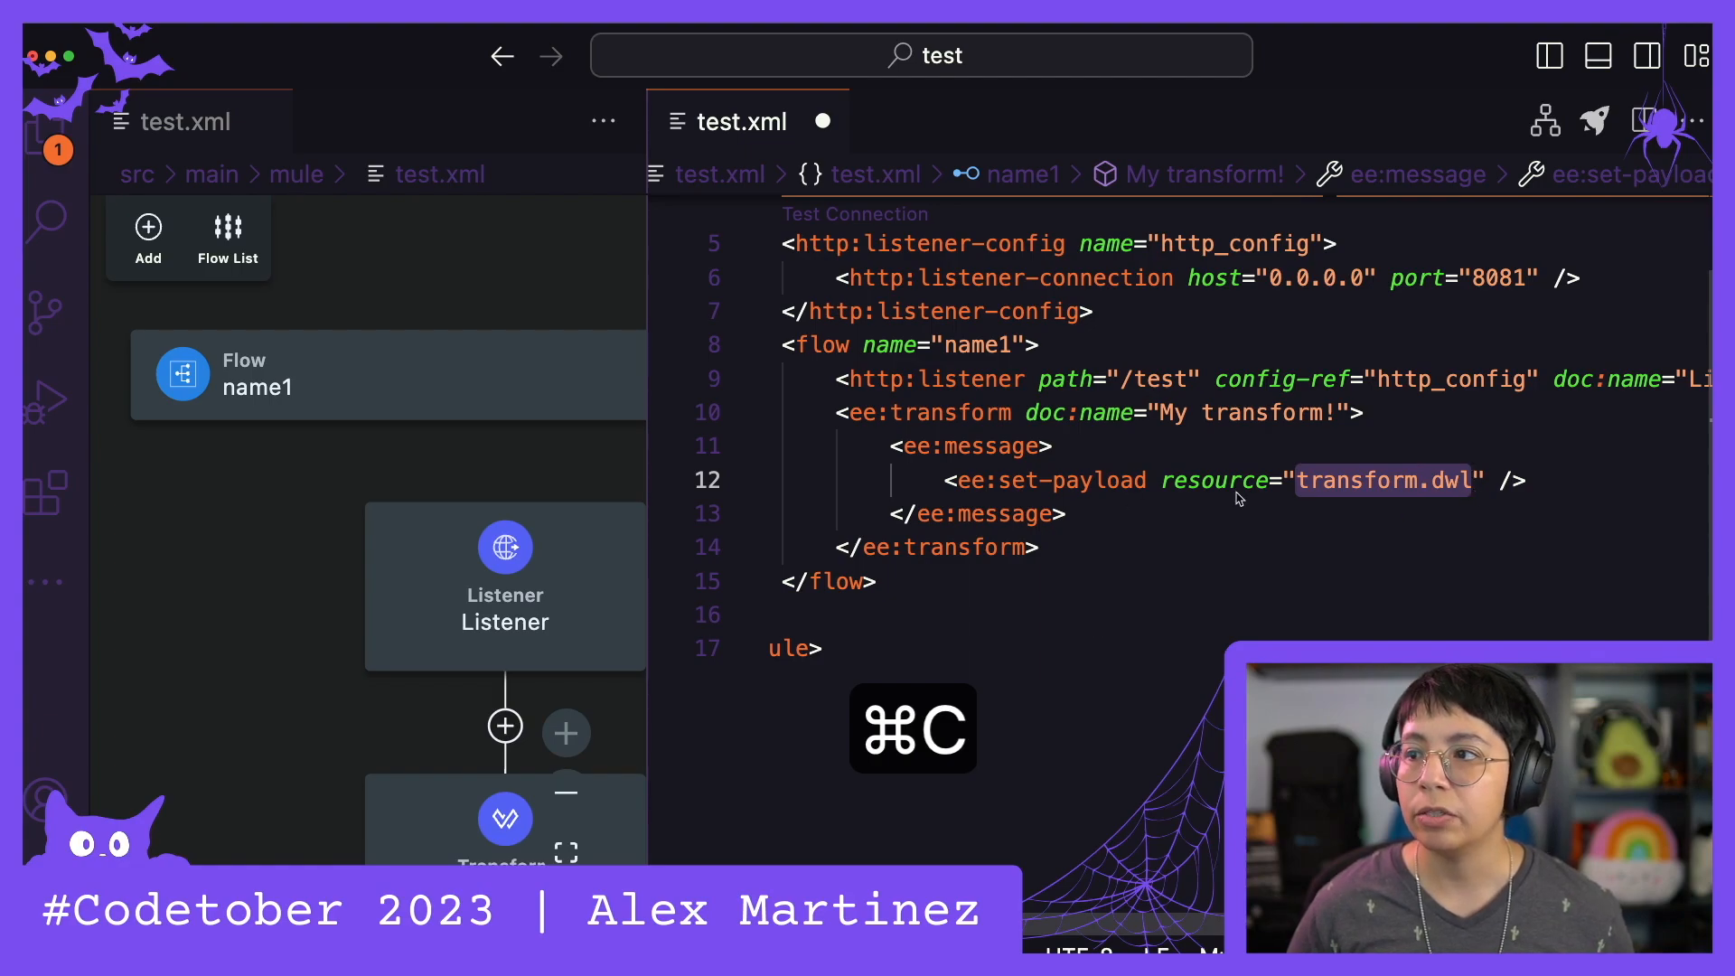
{"action": "key", "text": "Cmd+S"}
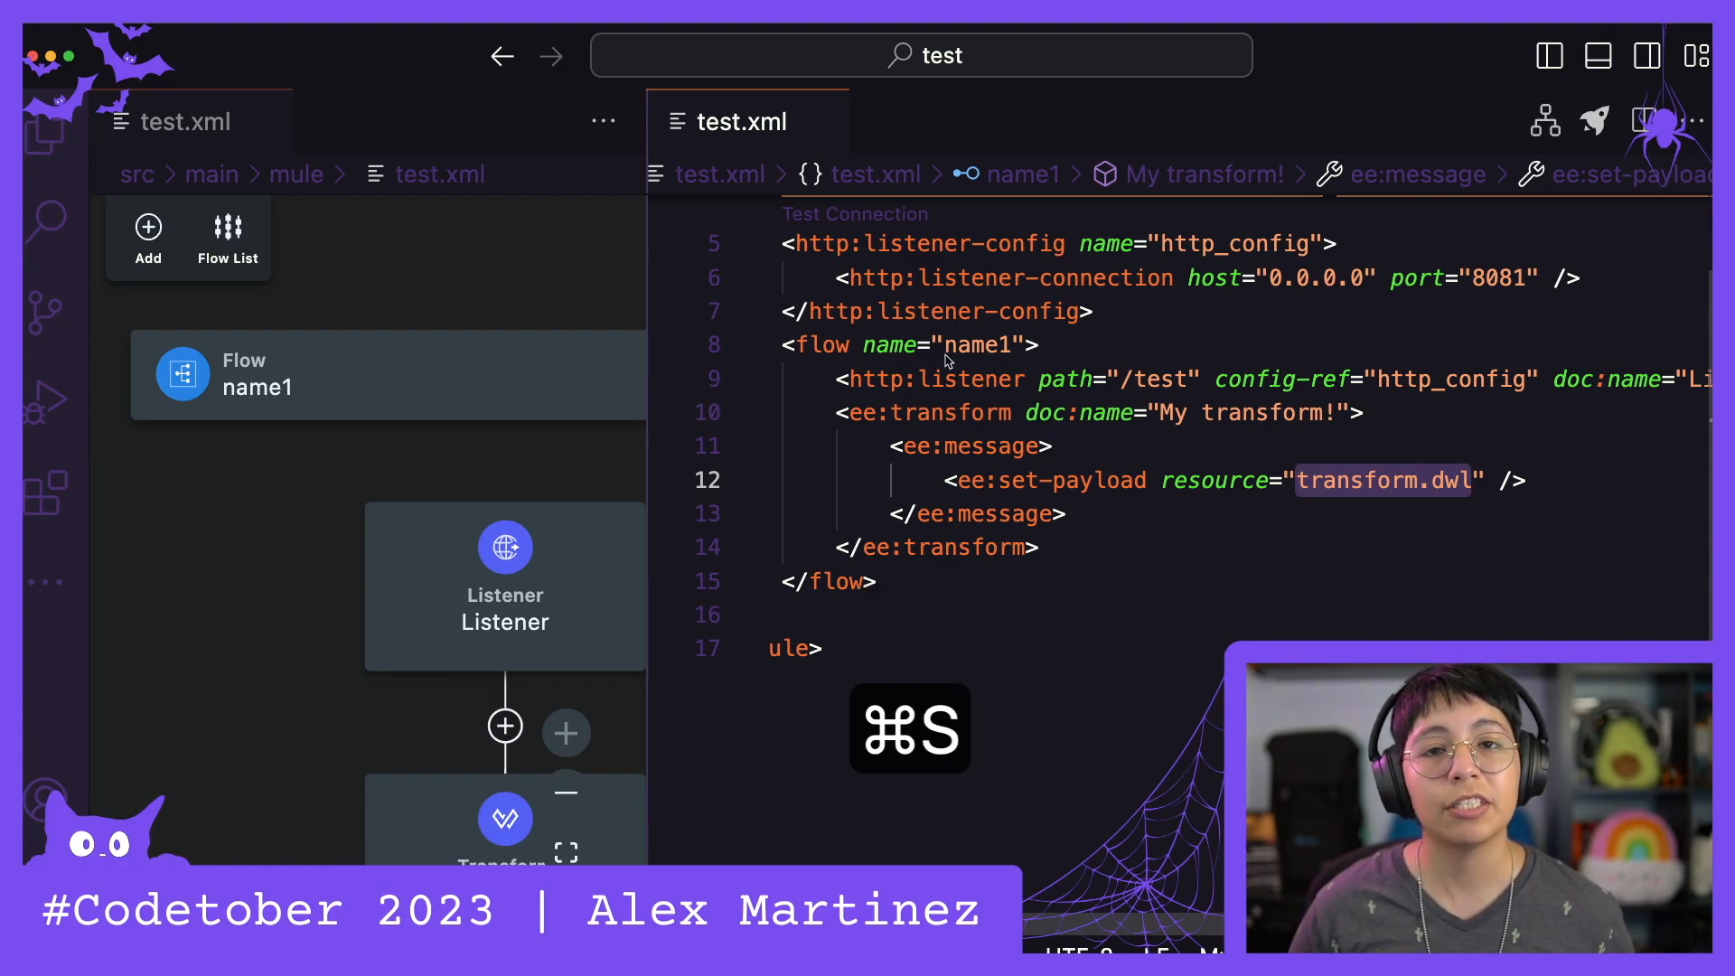
{"action": "mouse_move", "coordinate": [40, 134]}
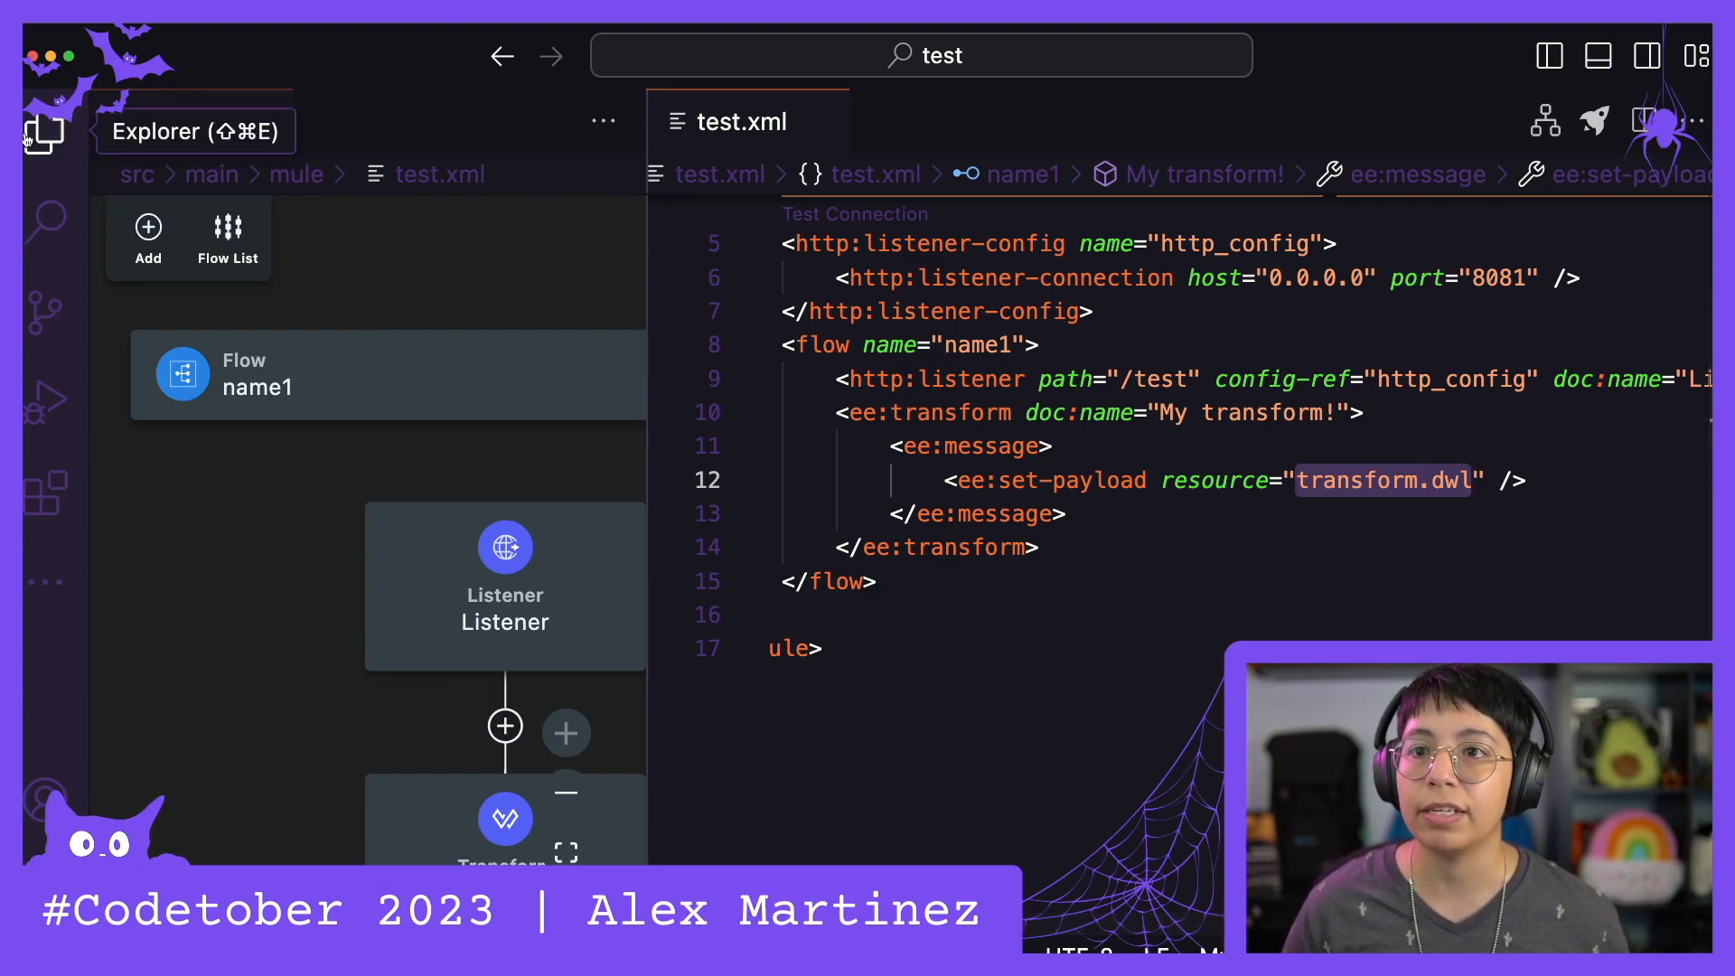
Create an empty transform.dwl file under src/main/resources via the Explorer
{"action": "left_click", "coordinate": [43, 134]}
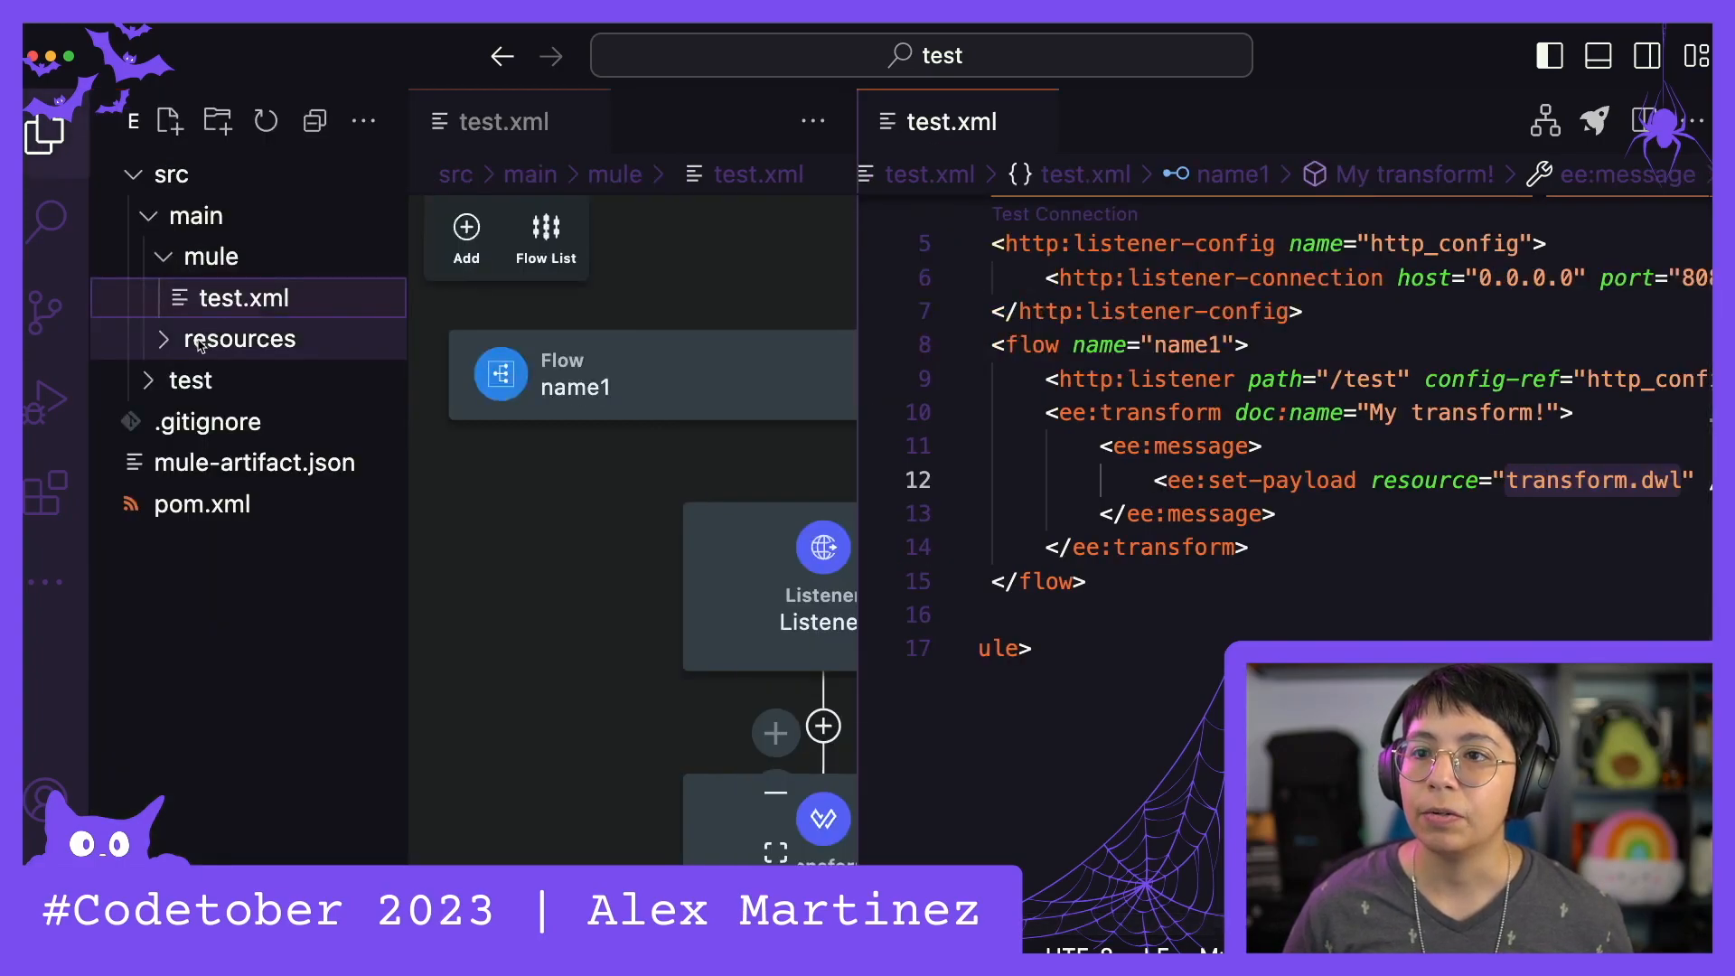
{"action": "left_click", "coordinate": [238, 339]}
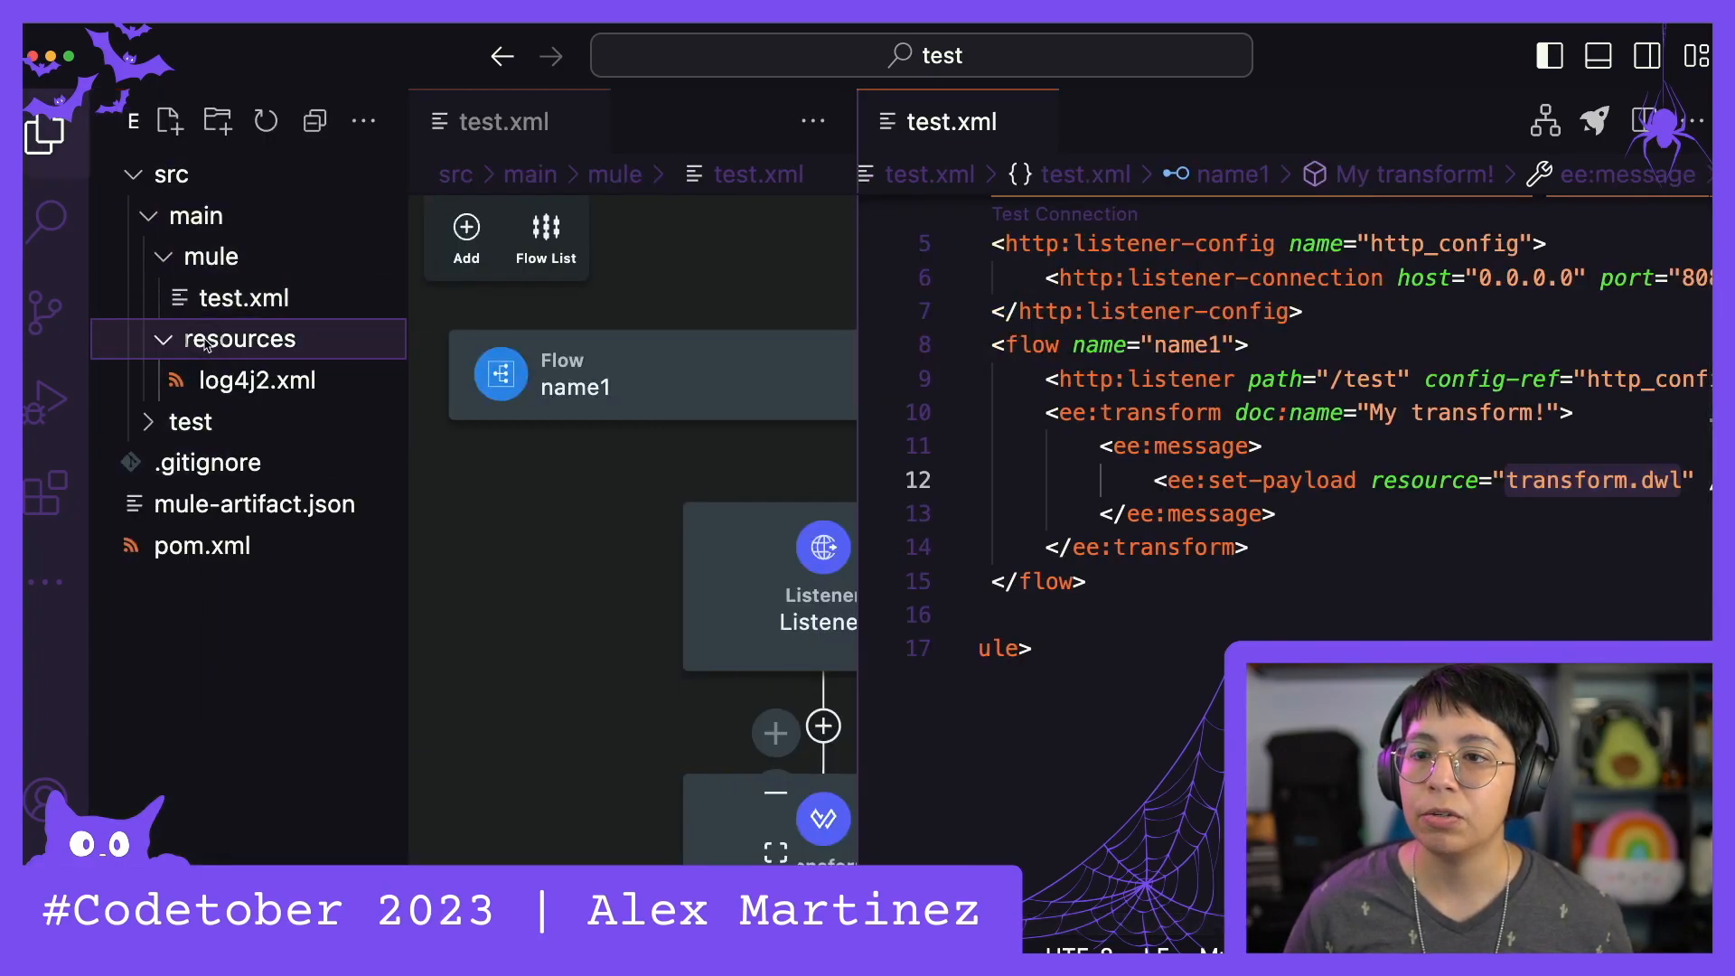
{"action": "left_click", "coordinate": [170, 119]}
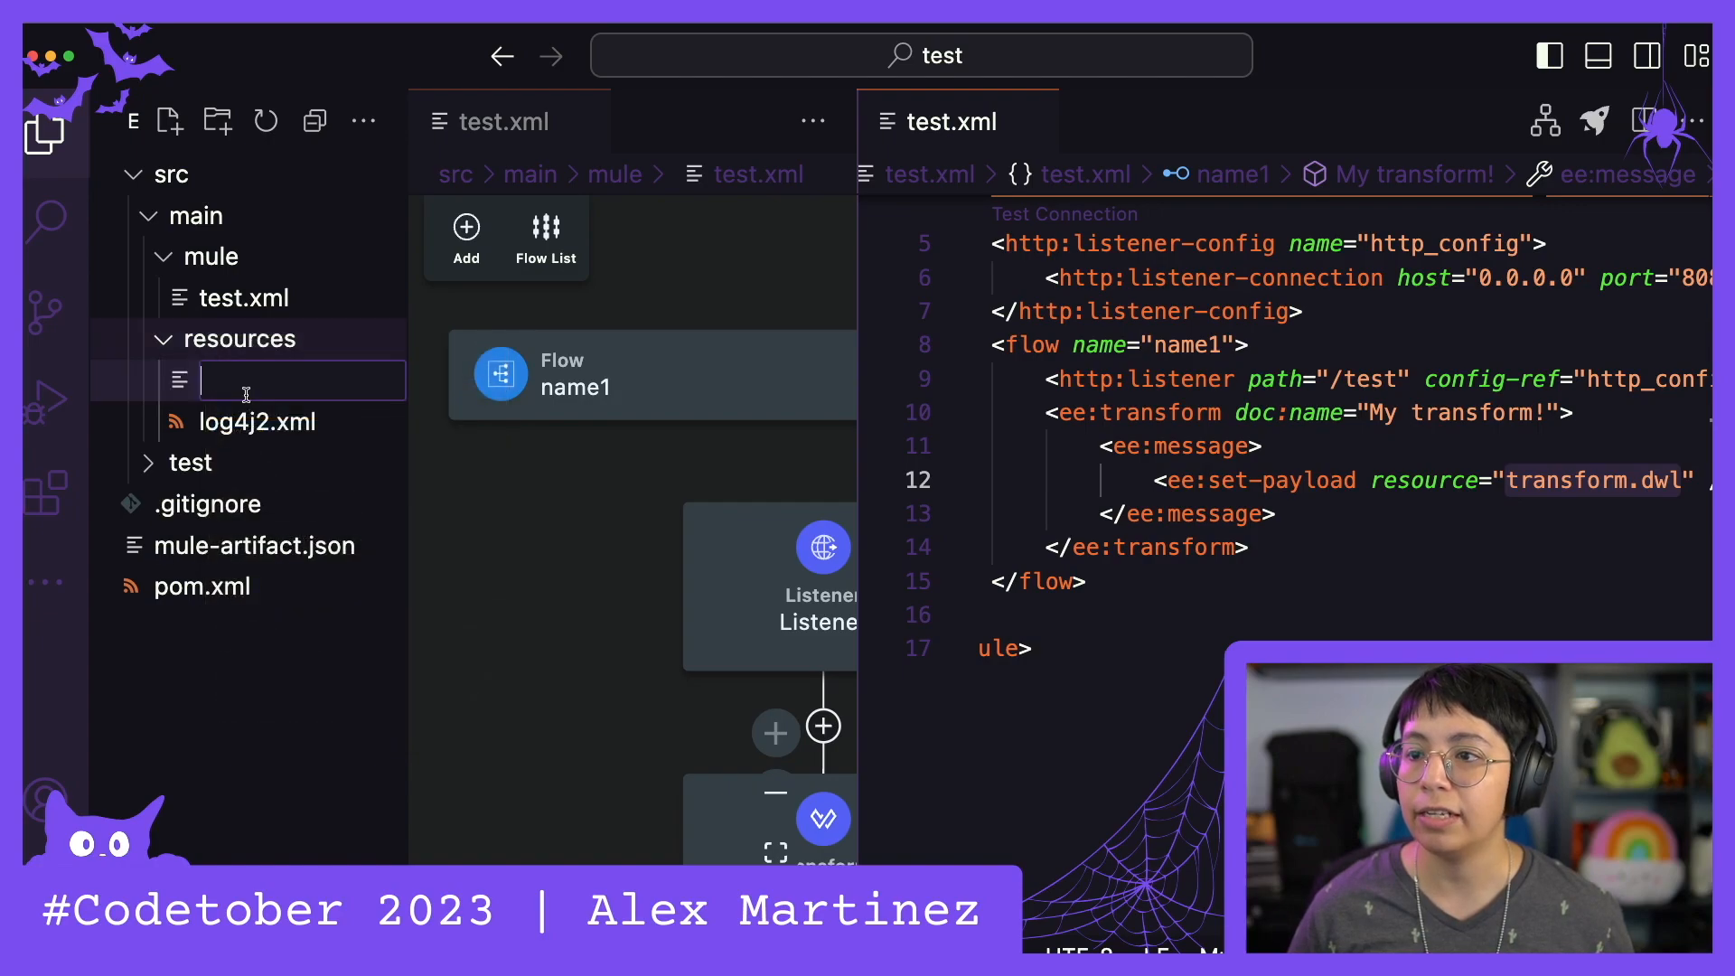
{"action": "type", "text": "transform.dwl"}
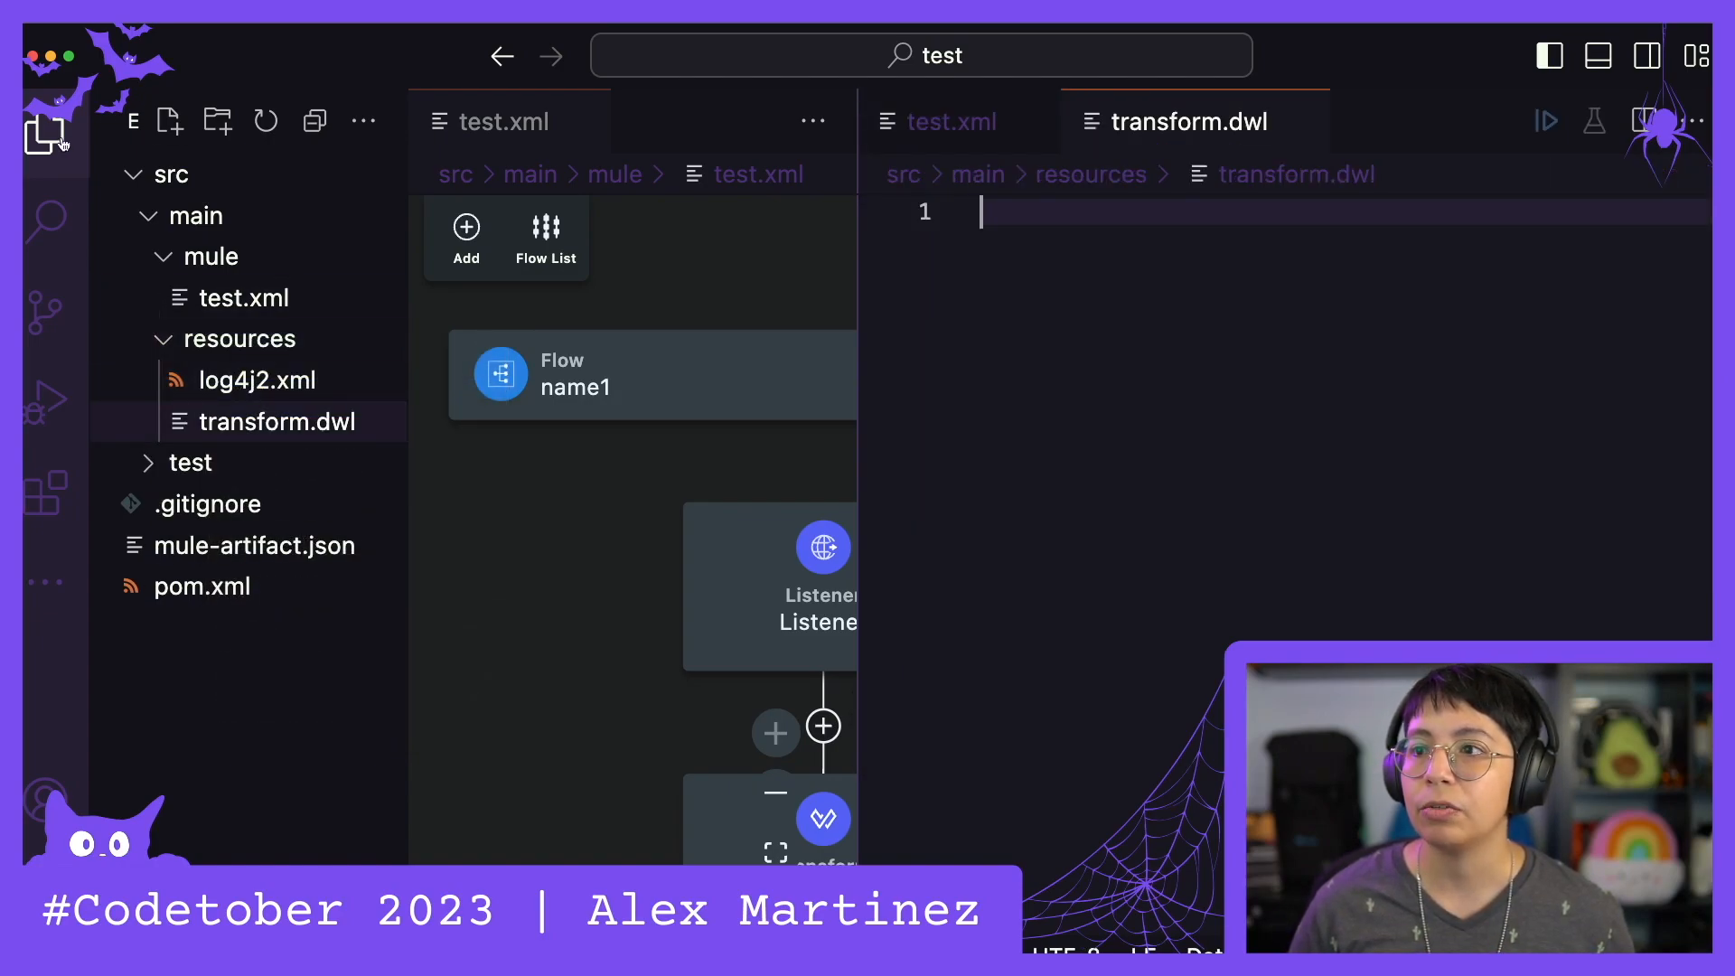
{"action": "left_click", "coordinate": [44, 138]}
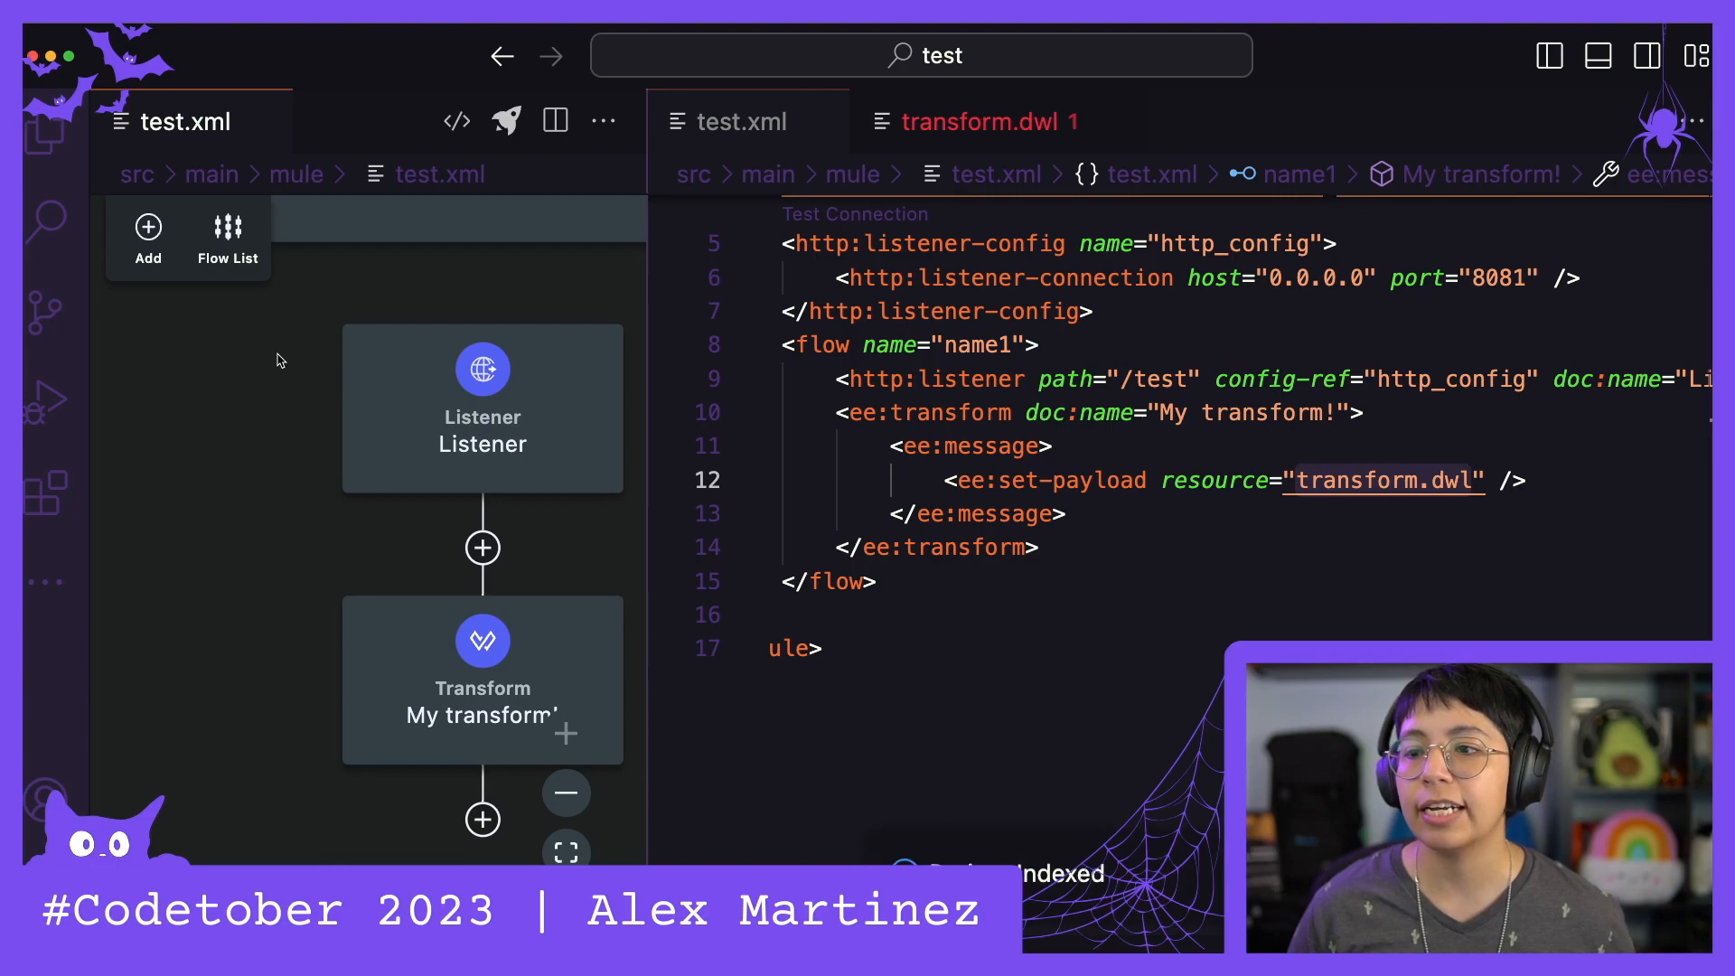
{"action": "mouse_move", "coordinate": [497, 390]}
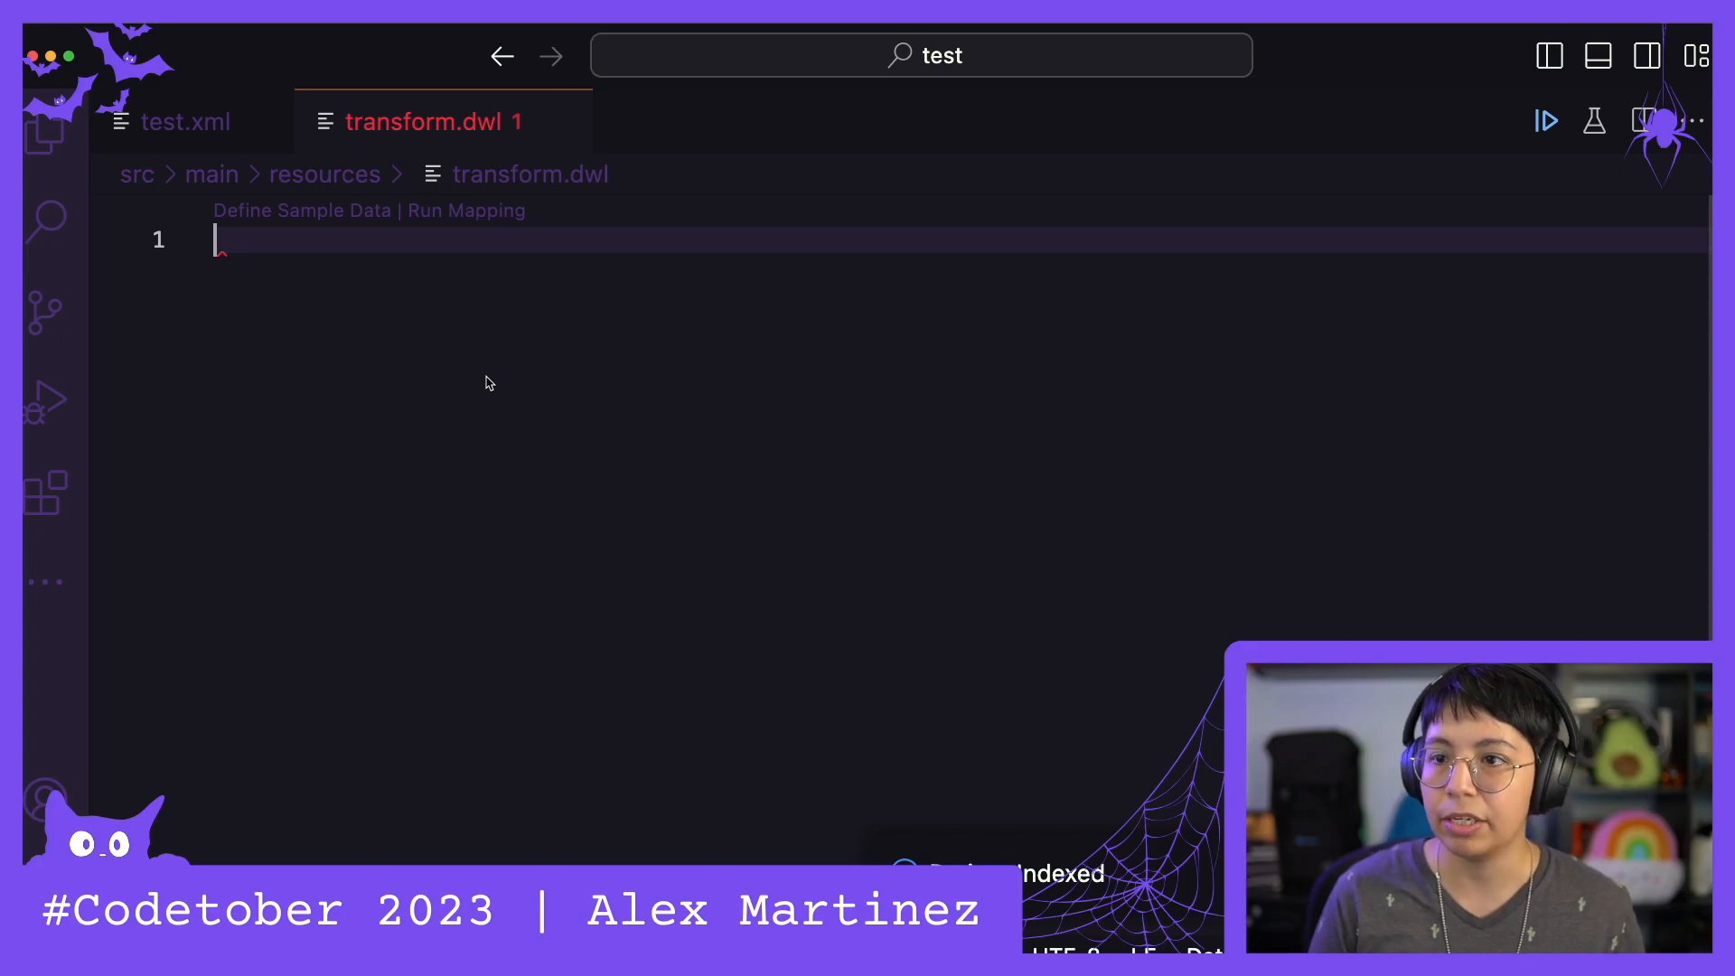
Write the %dw 2.0 header with output application/json and remove the placeholder payload variable
{"action": "type", "text": "output/"}
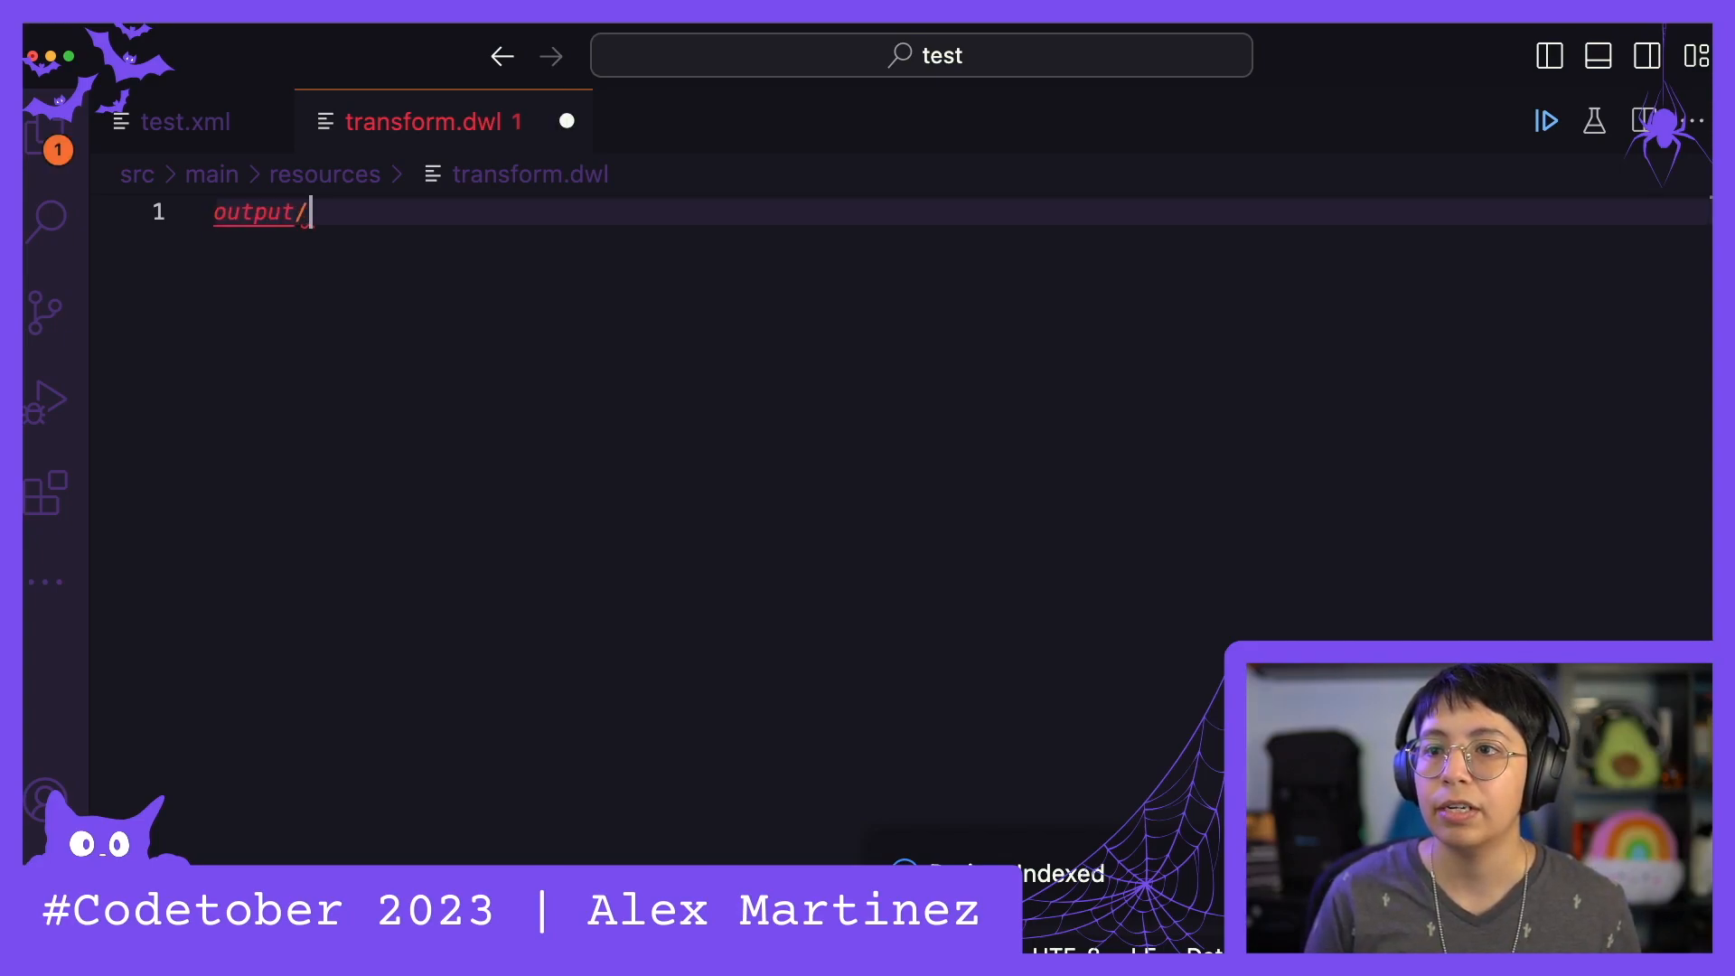
{"action": "type", "text": "json"}
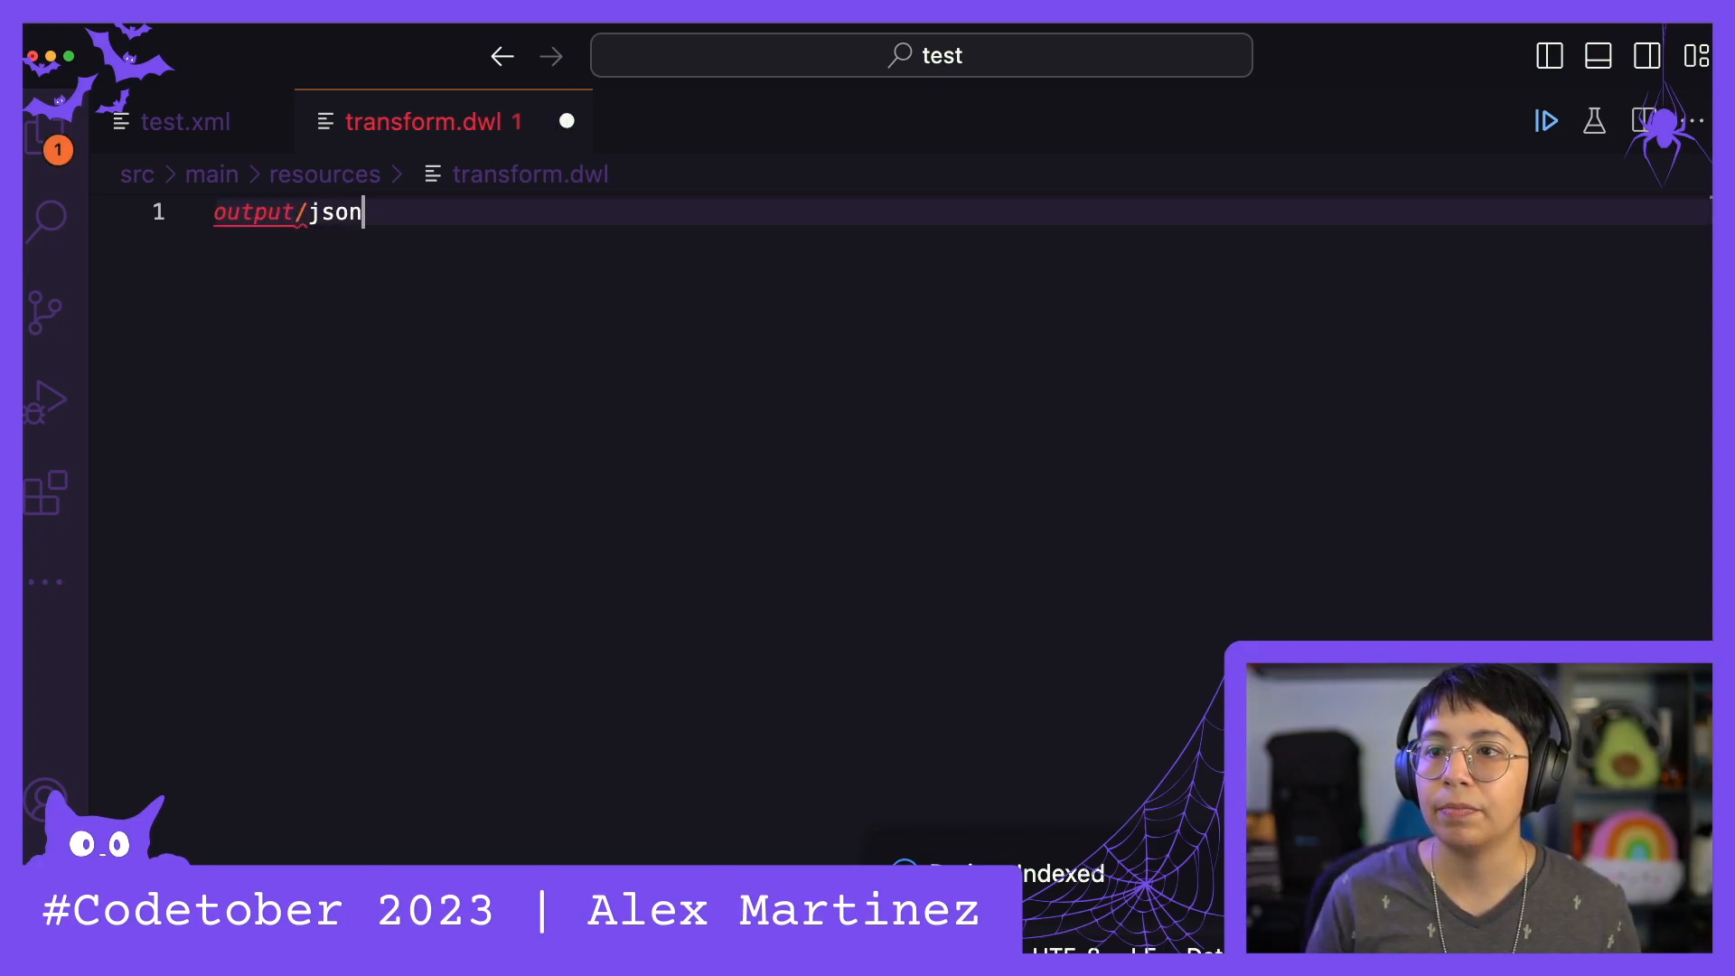
{"action": "key", "text": "Backspace"}
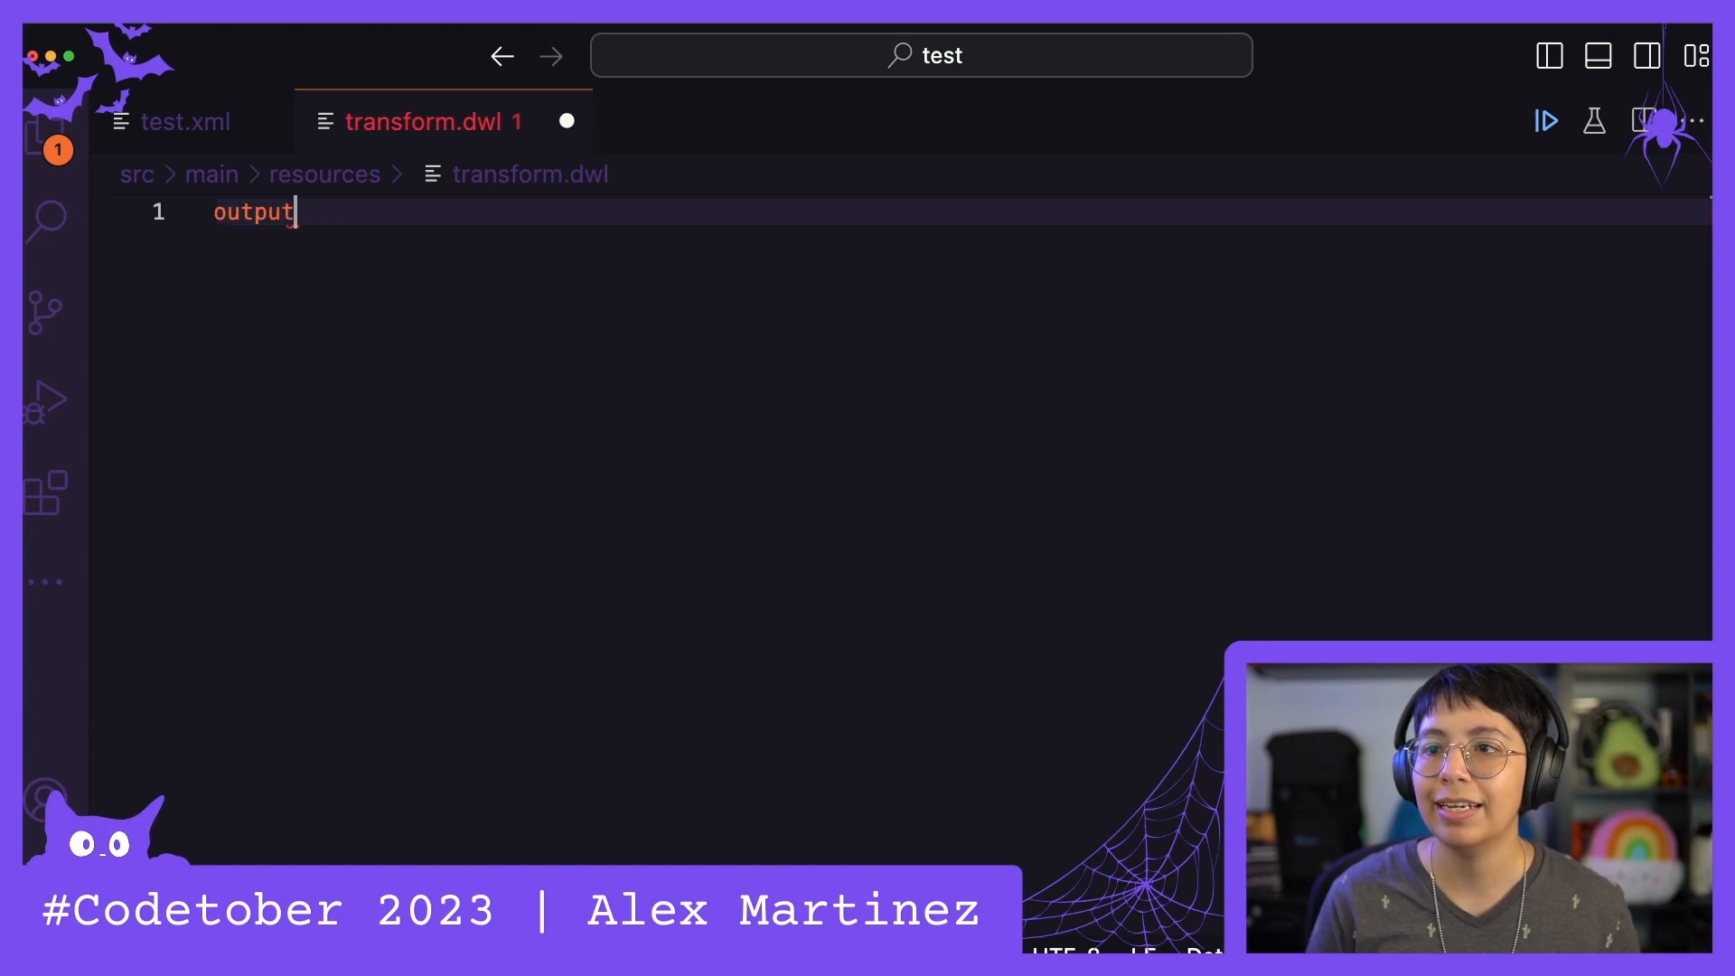
{"action": "type", "text": "application/j"}
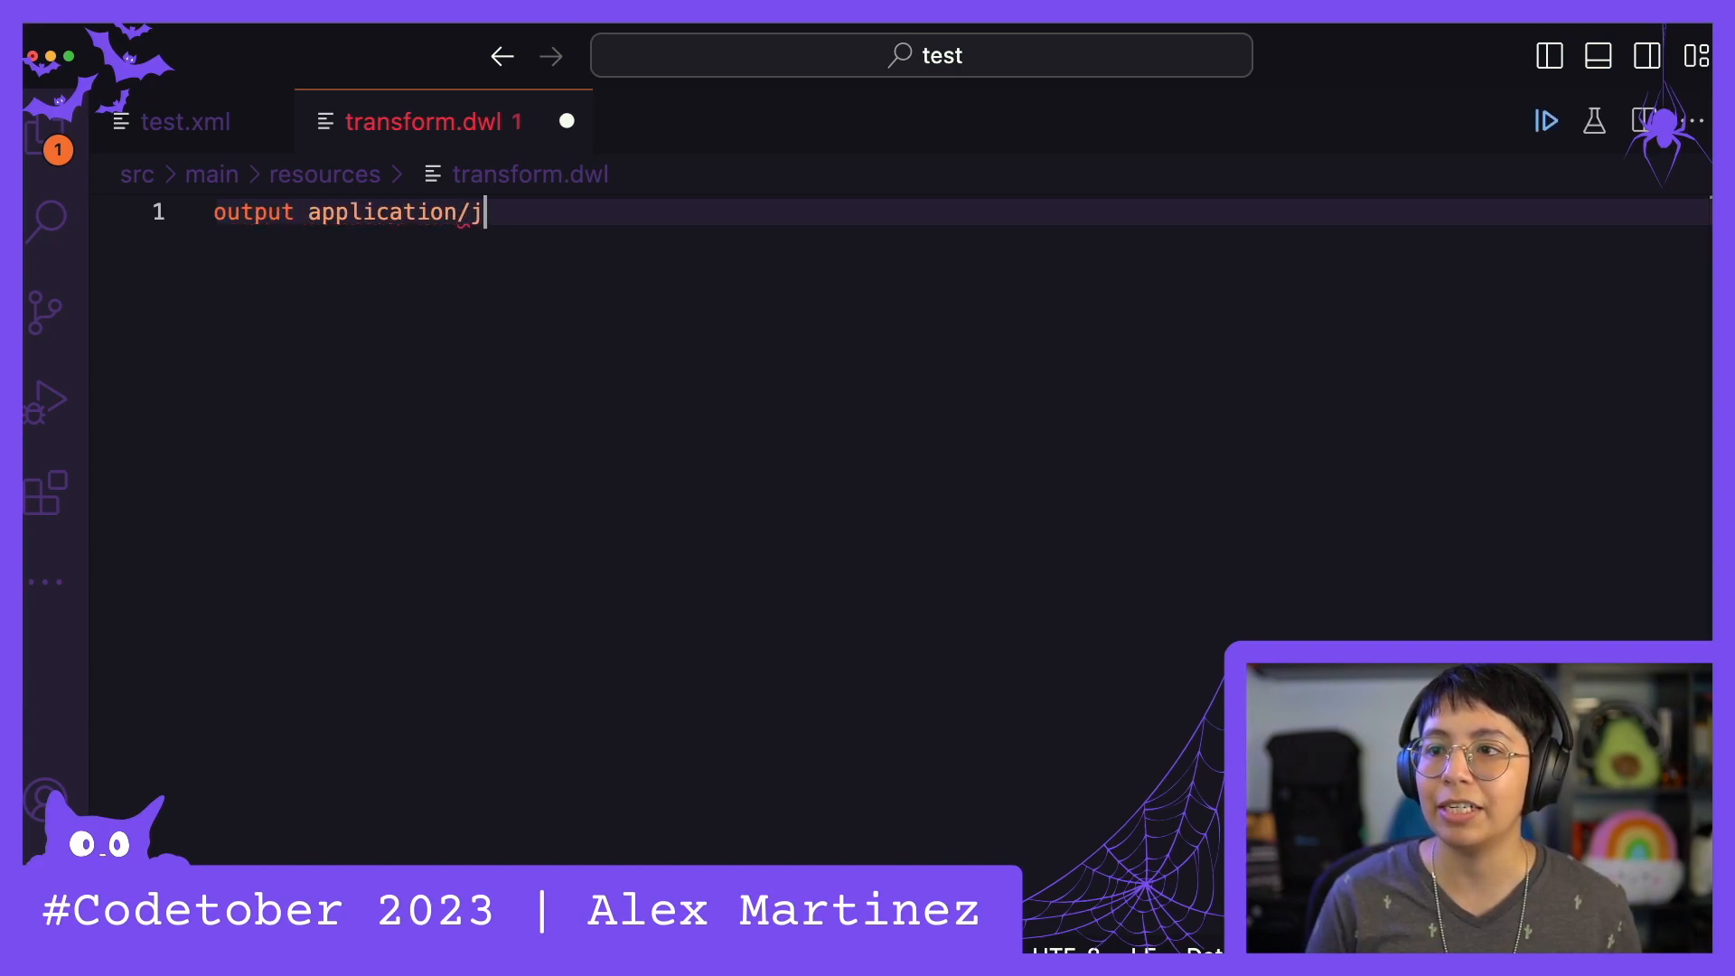
{"action": "type", "text": "son"}
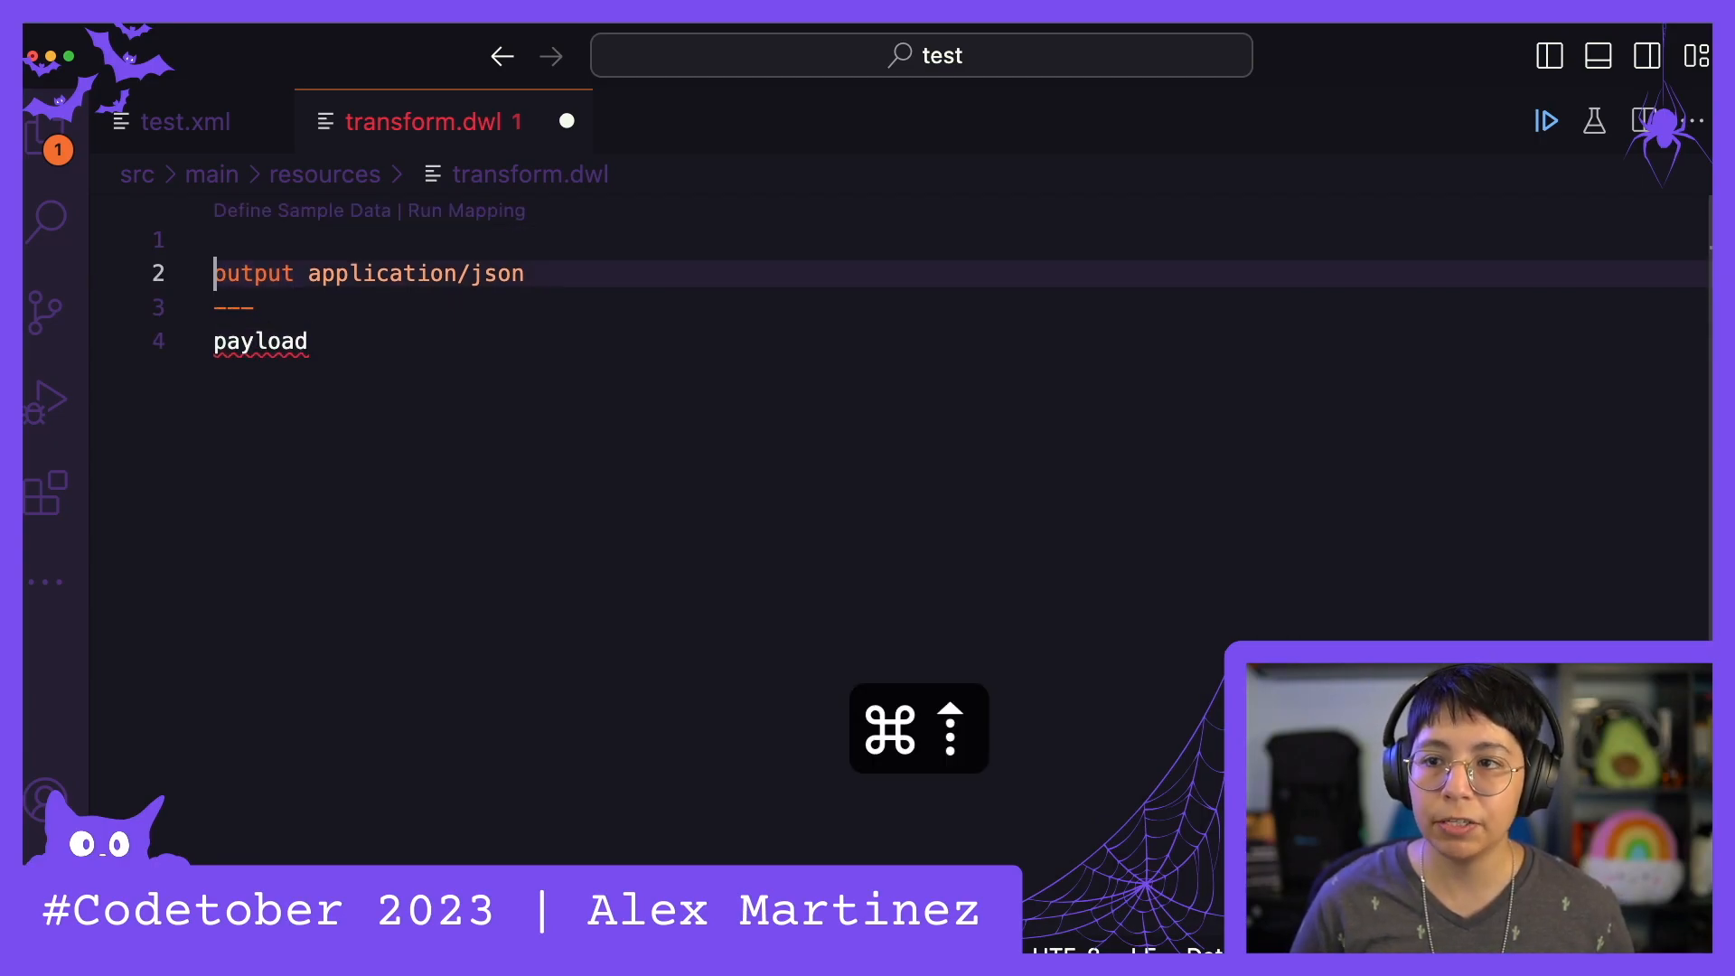
{"action": "type", "text": "%"}
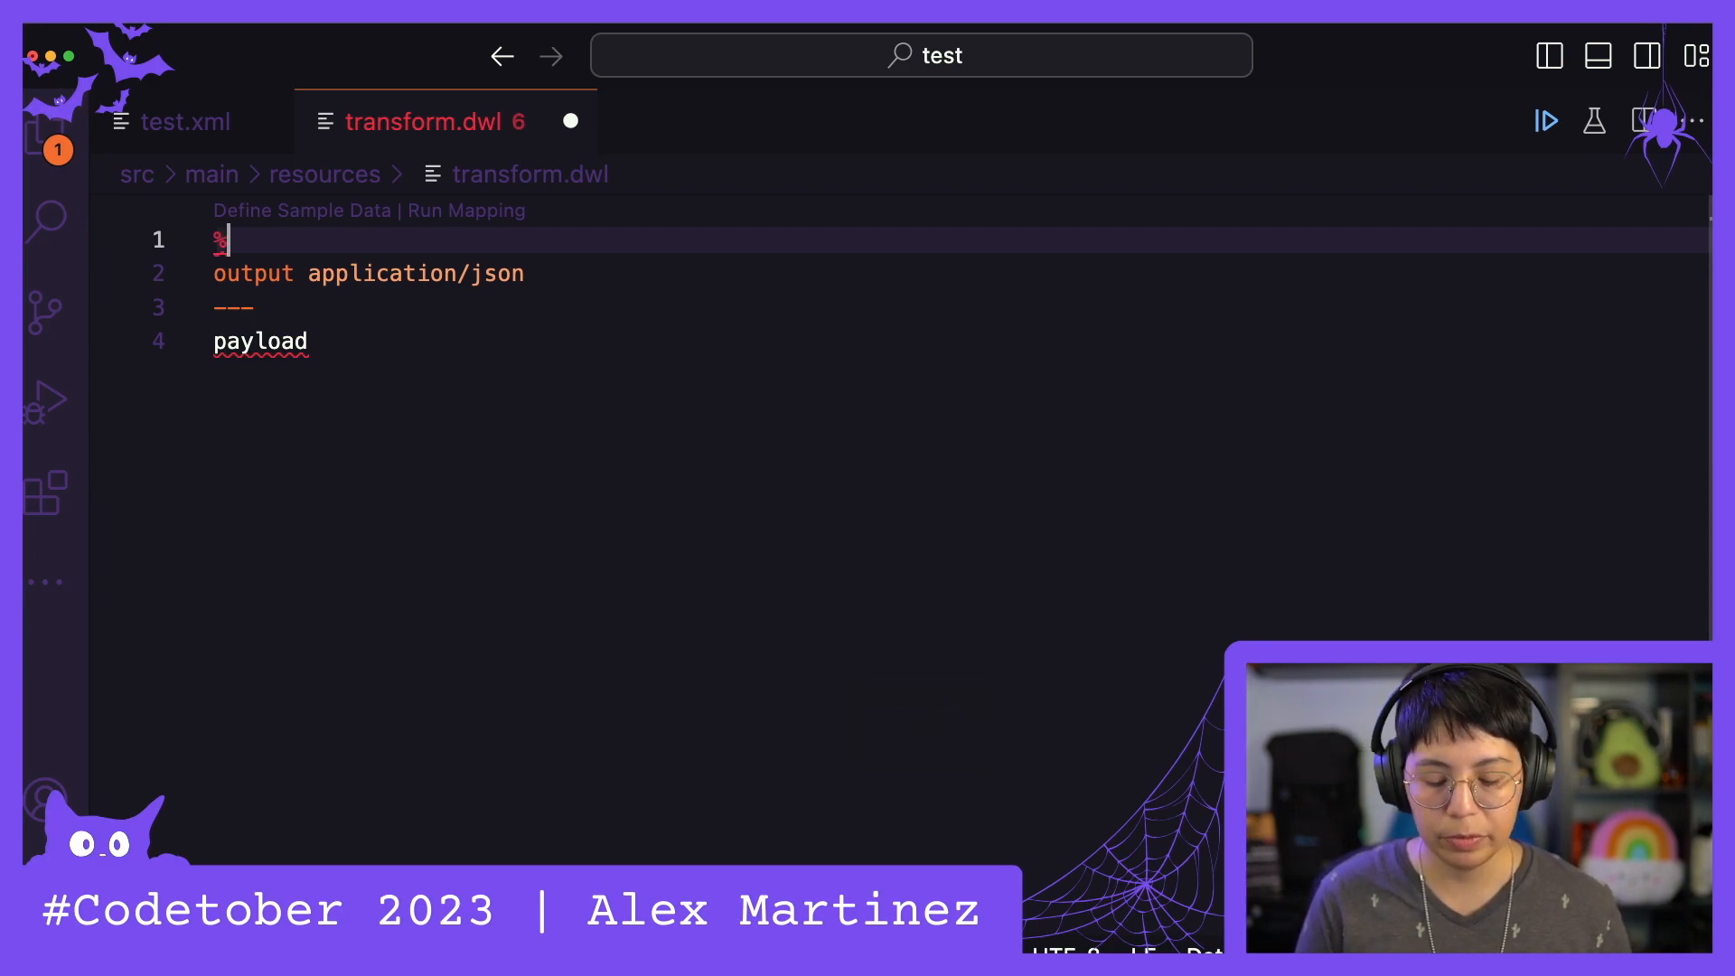
{"action": "type", "text": "dw"}
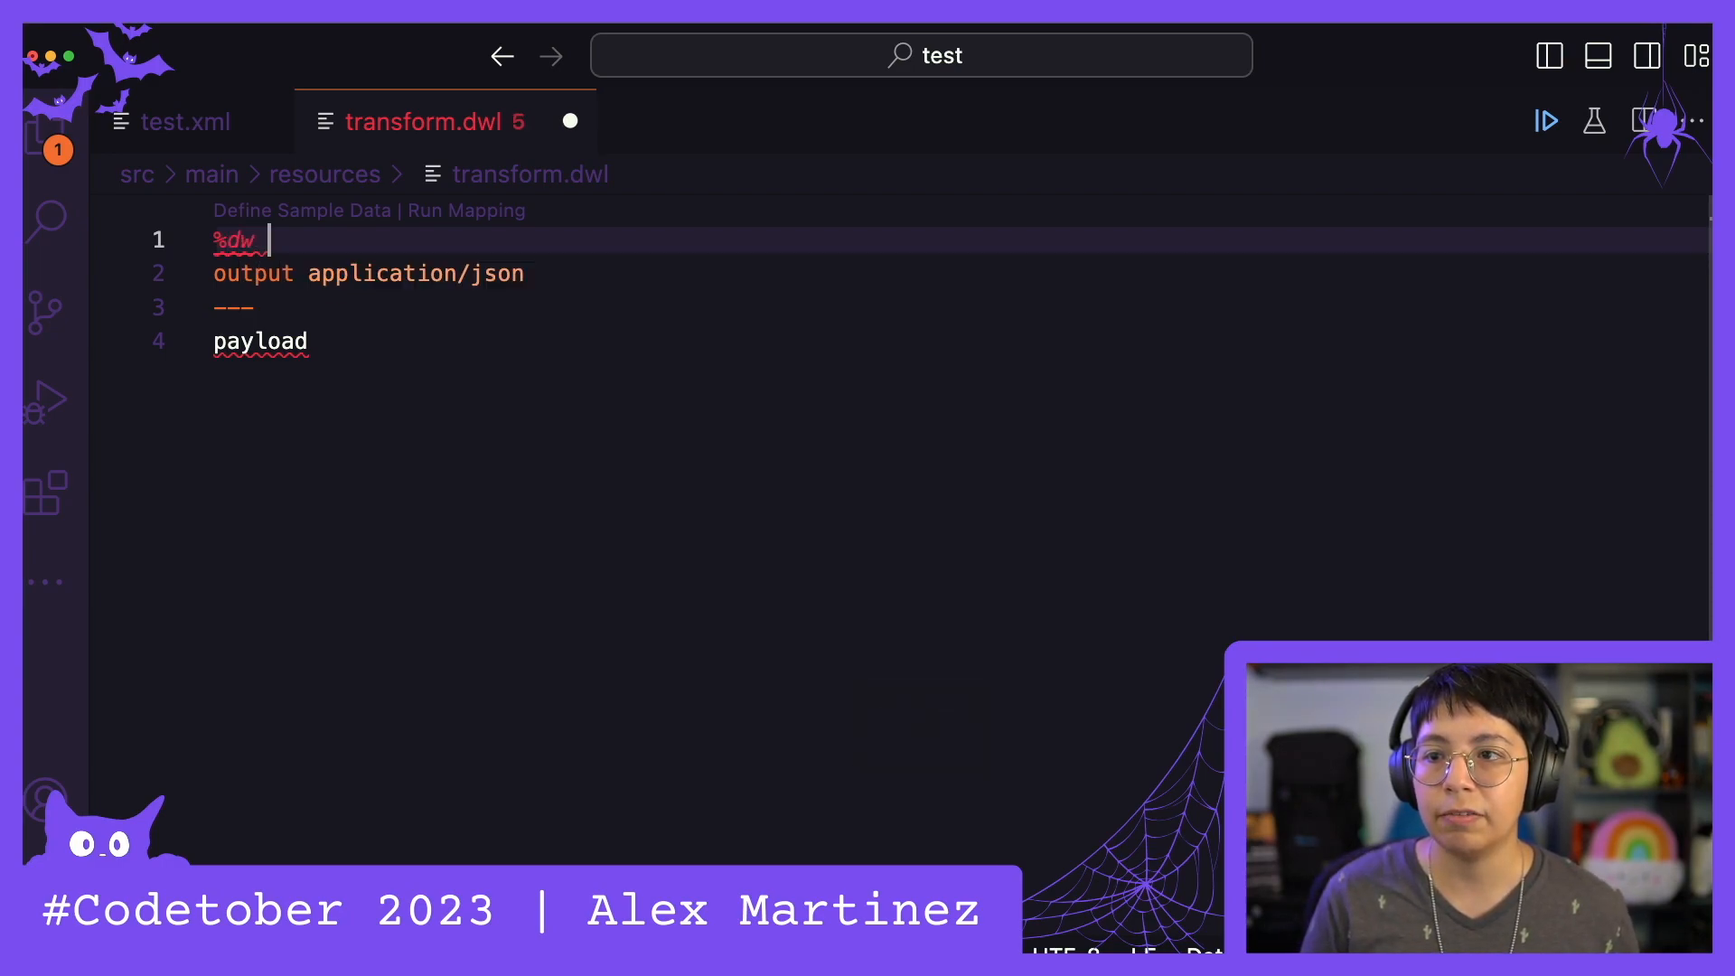
{"action": "type", "text": "2.0"}
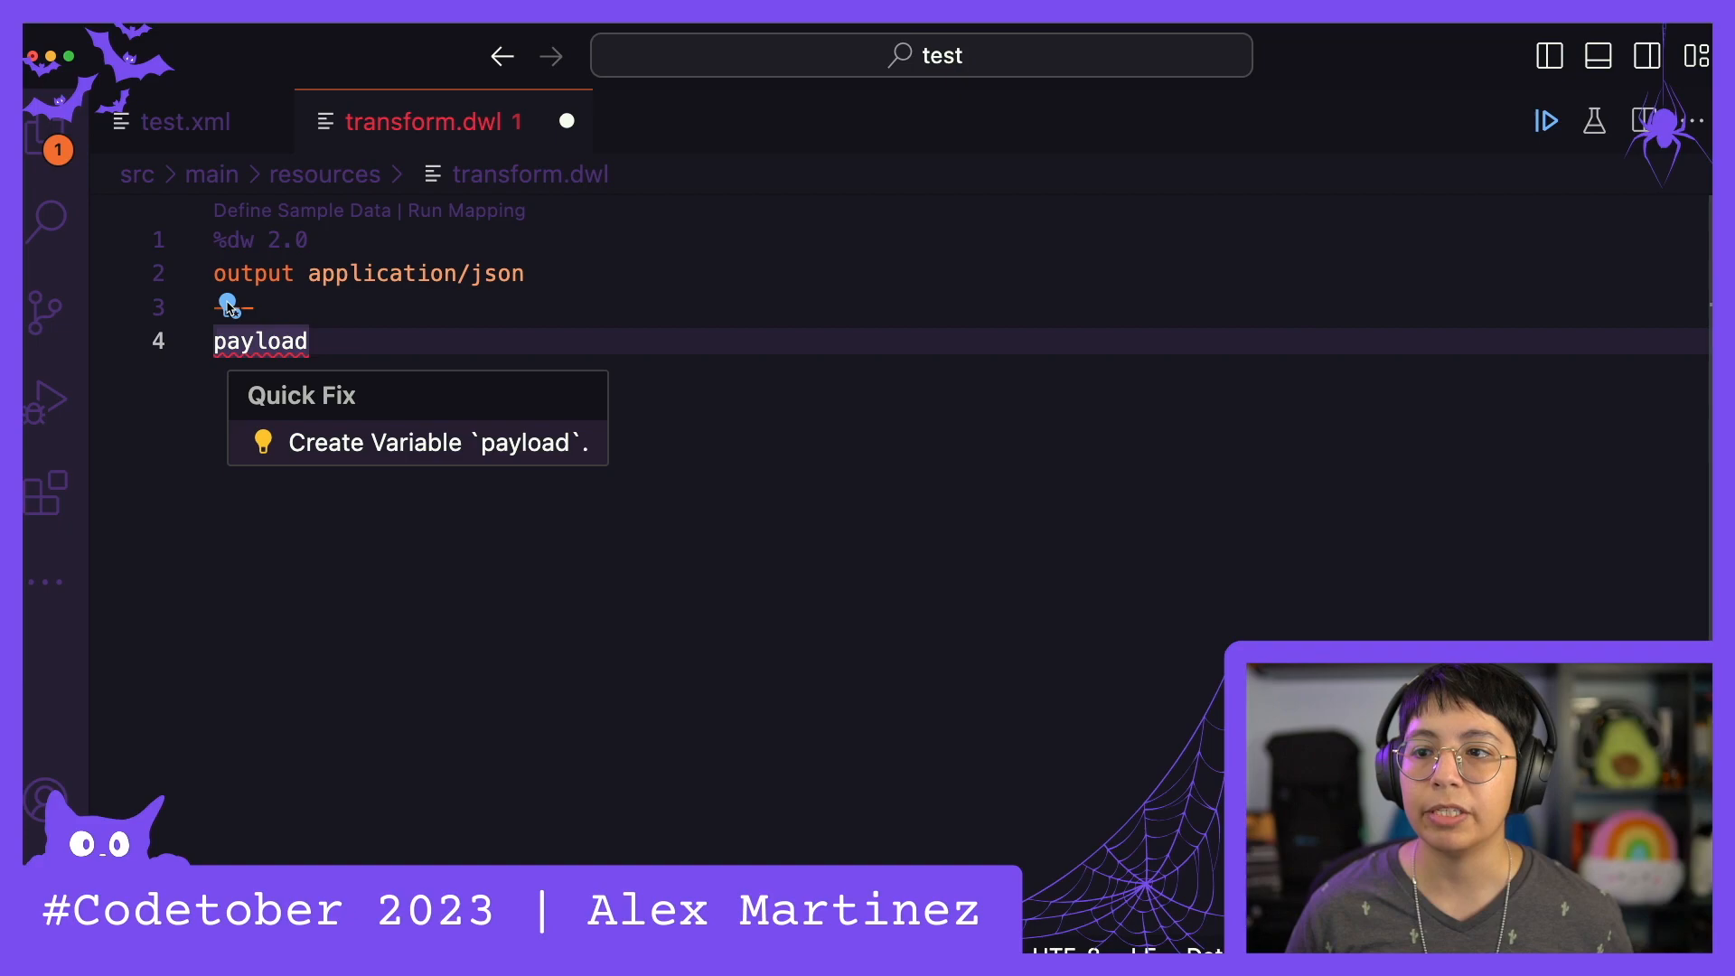
{"action": "mouse_move", "coordinate": [338, 441]}
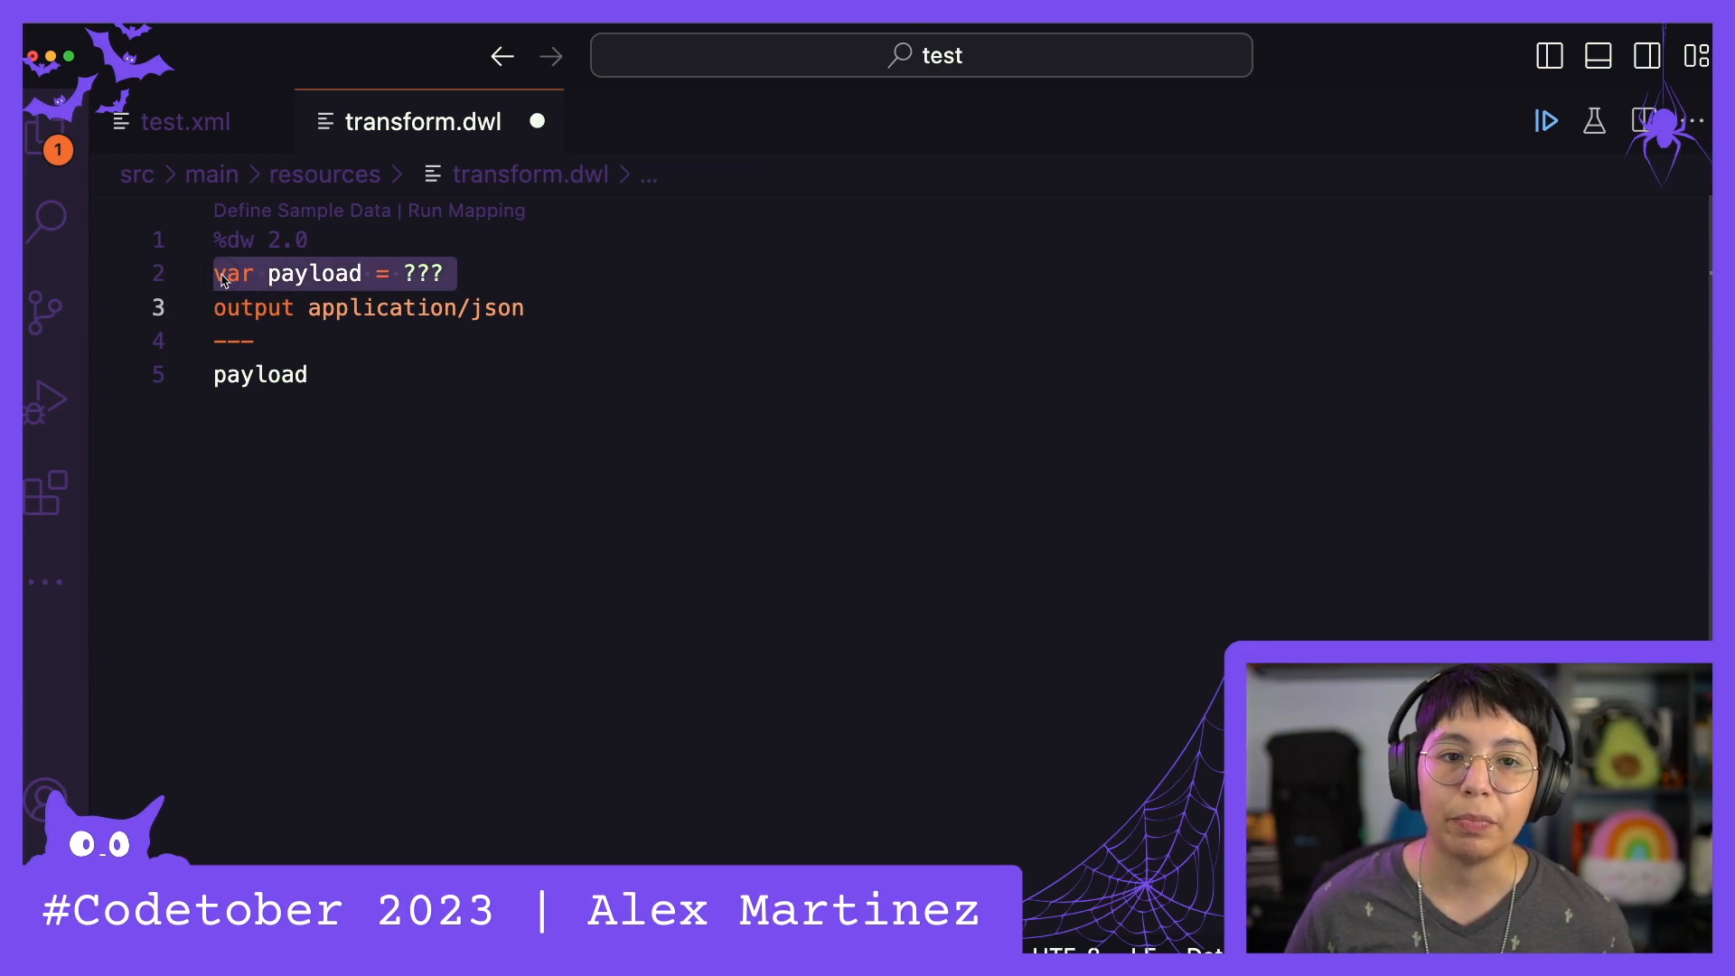
{"action": "key", "text": "cmd+z"}
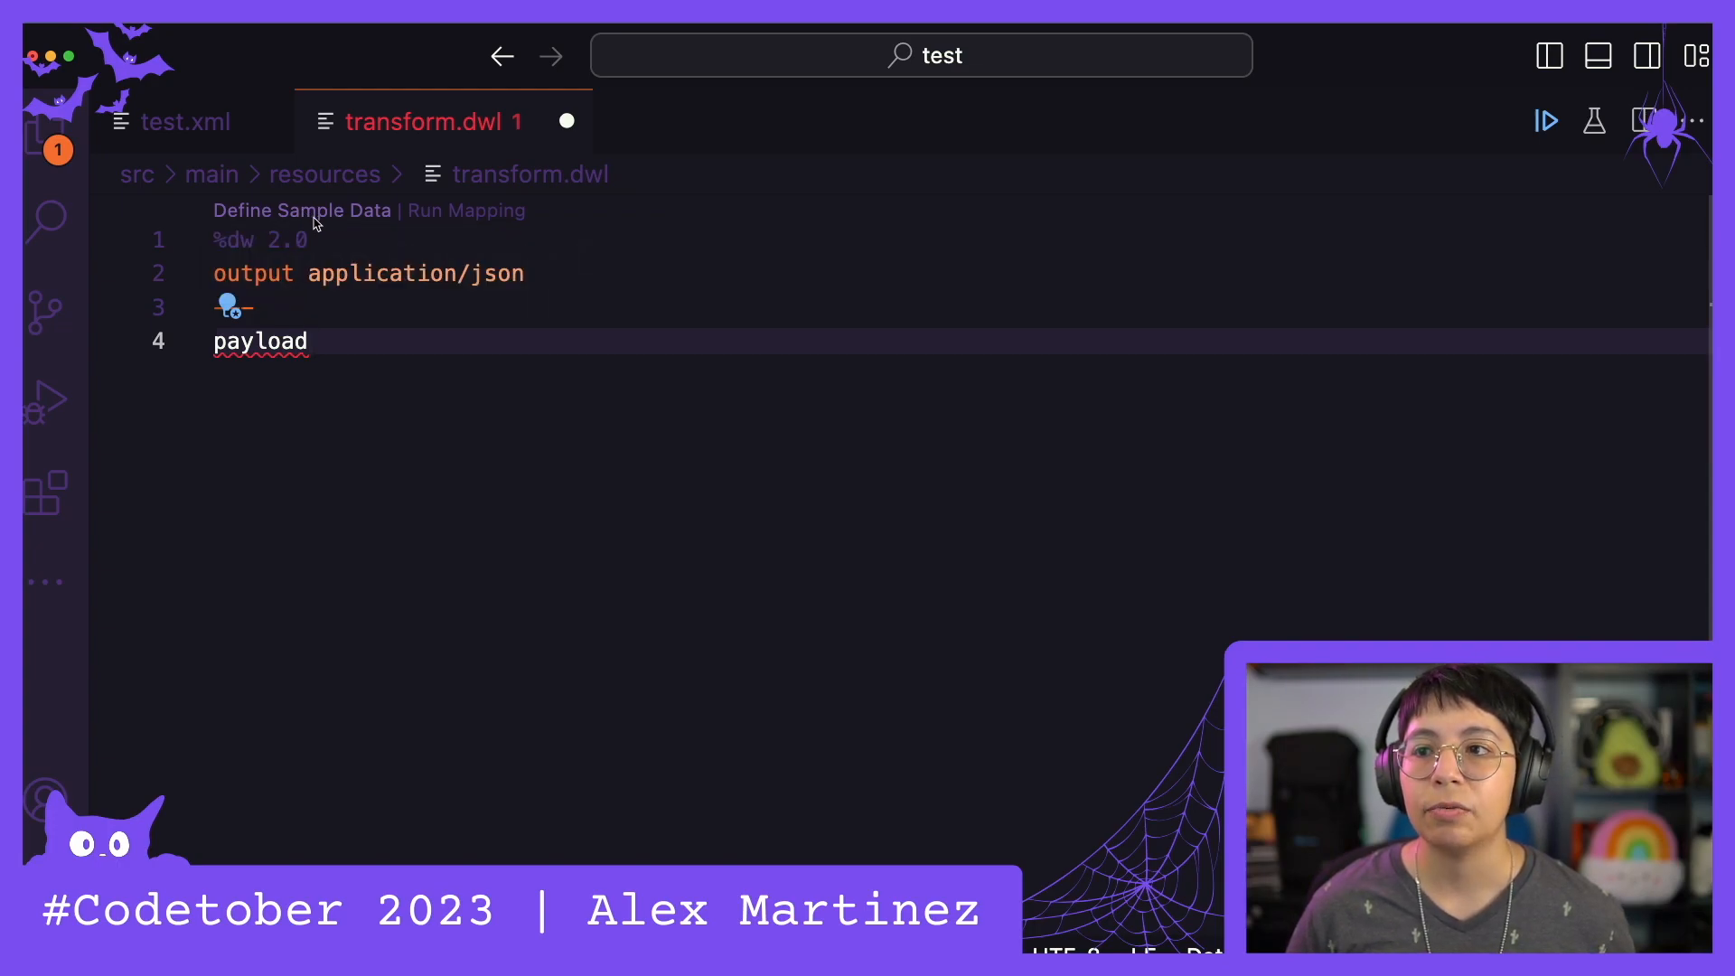
Define sample input data as payload.json and save it
{"action": "left_click", "coordinate": [302, 209]}
{"action": "type", "text": "payload.json"}
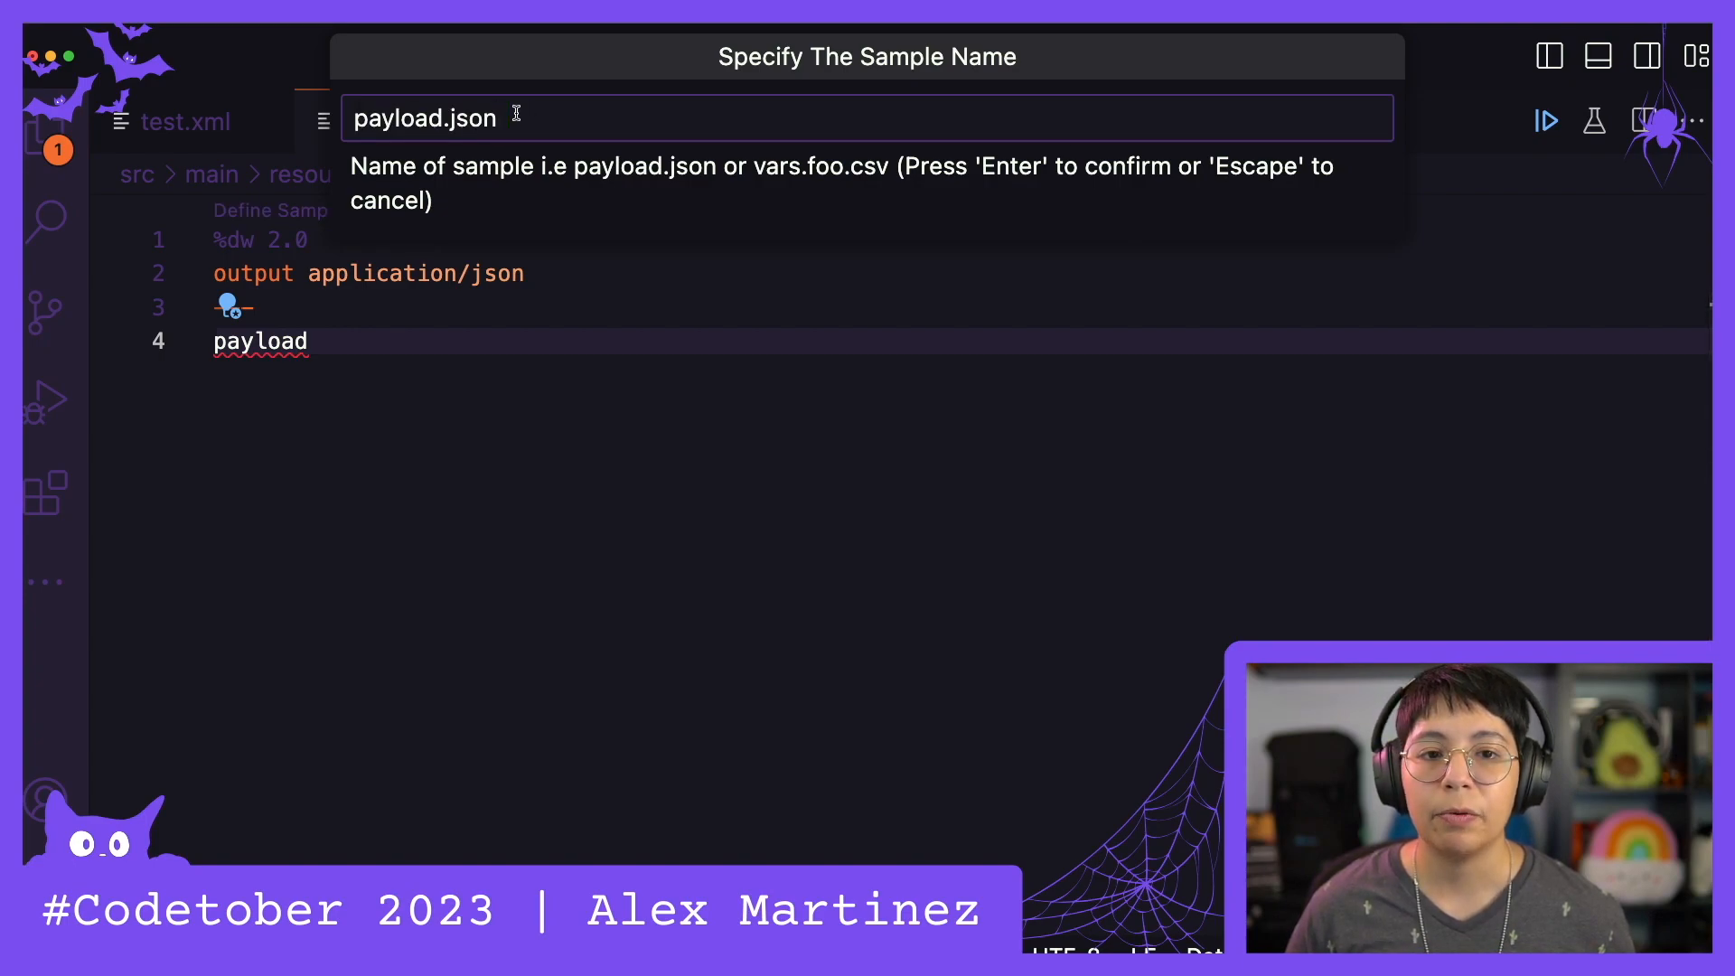
{"action": "mouse_move", "coordinate": [578, 94]}
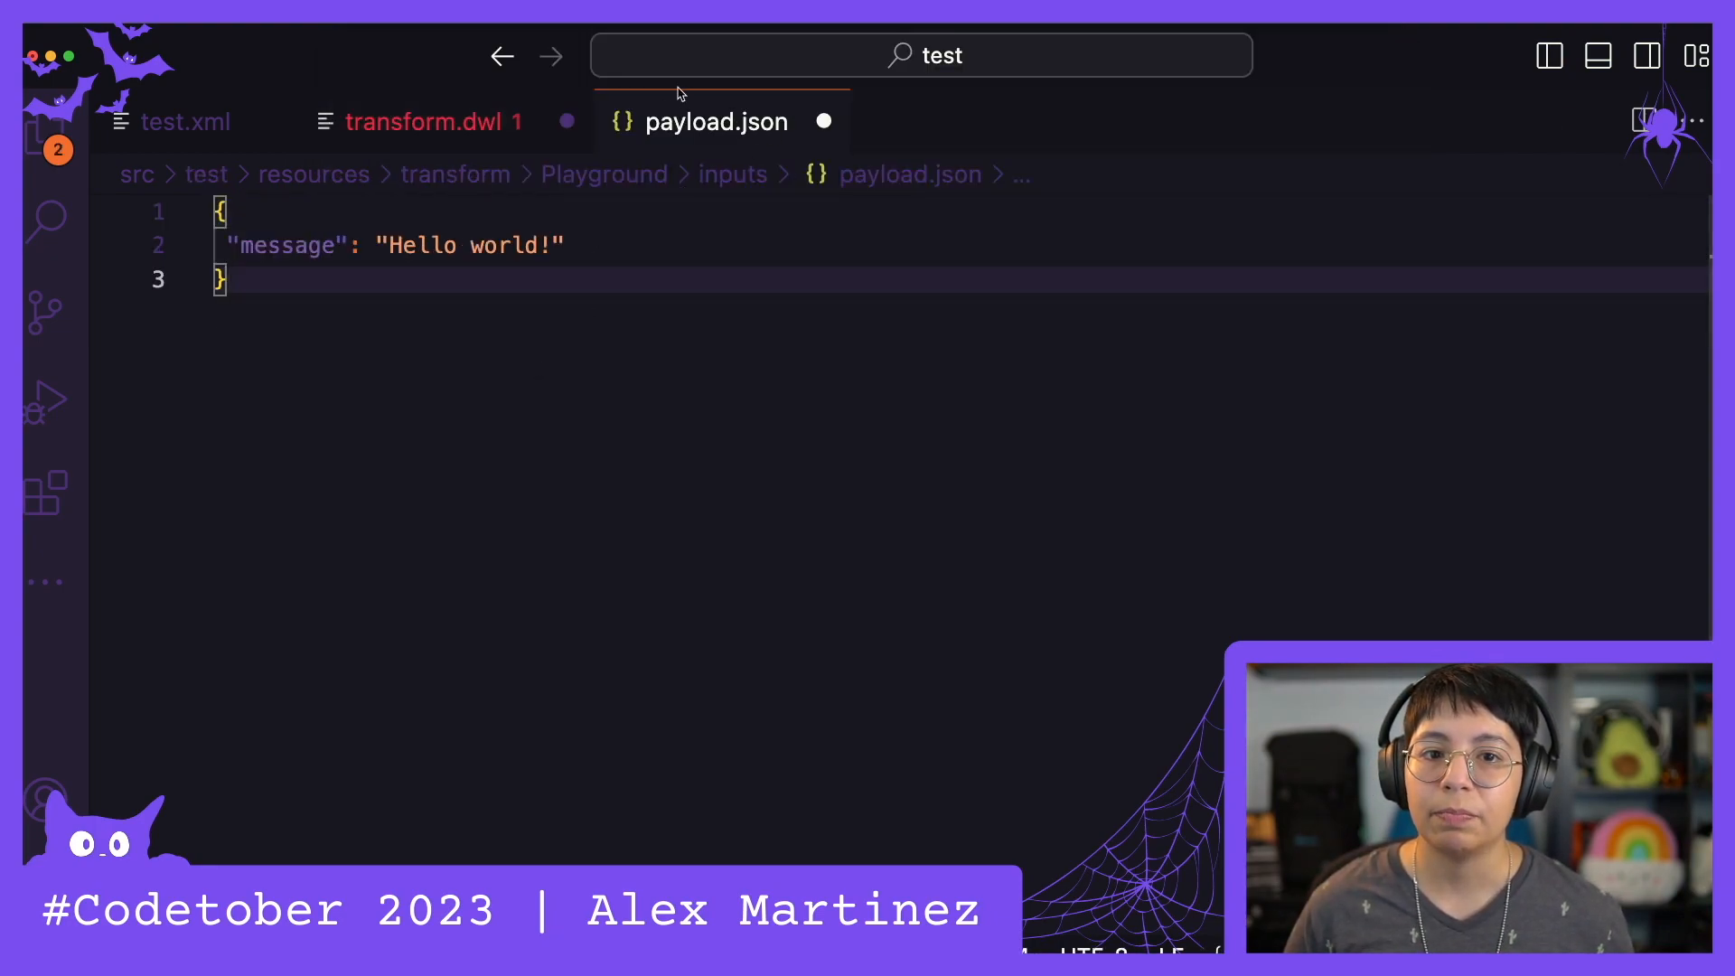
{"action": "key", "text": "cmd+s"}
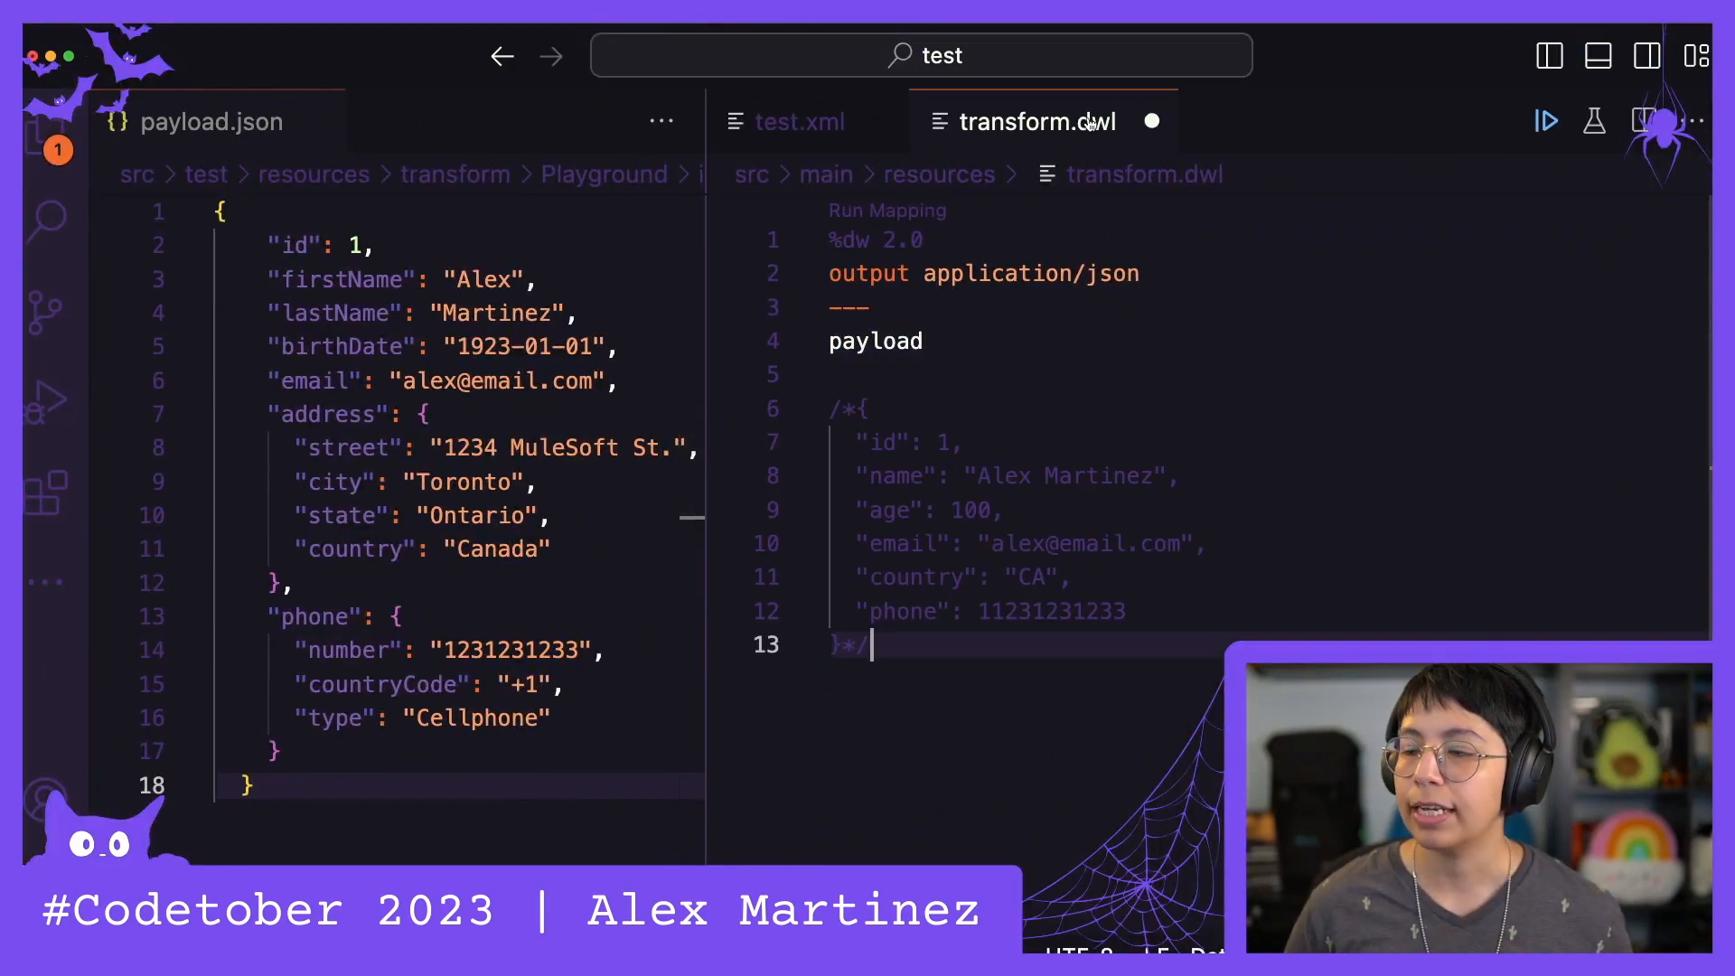
{"action": "mouse_move", "coordinate": [844, 217]}
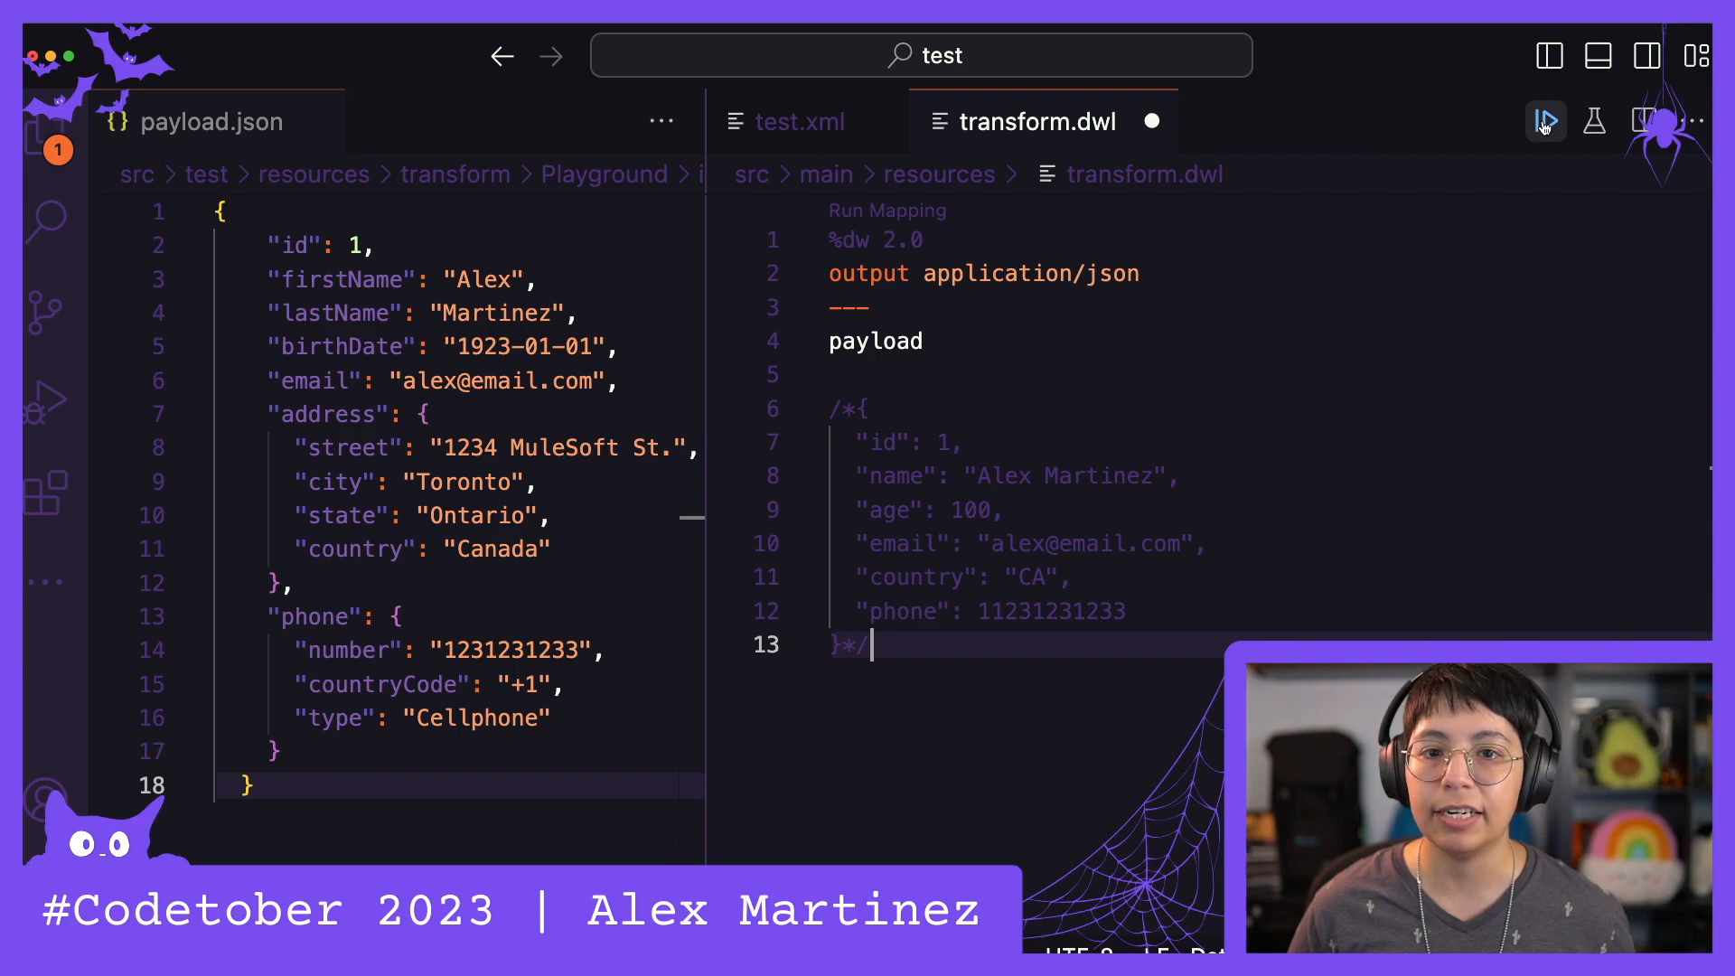
{"action": "mouse_move", "coordinate": [1545, 120]}
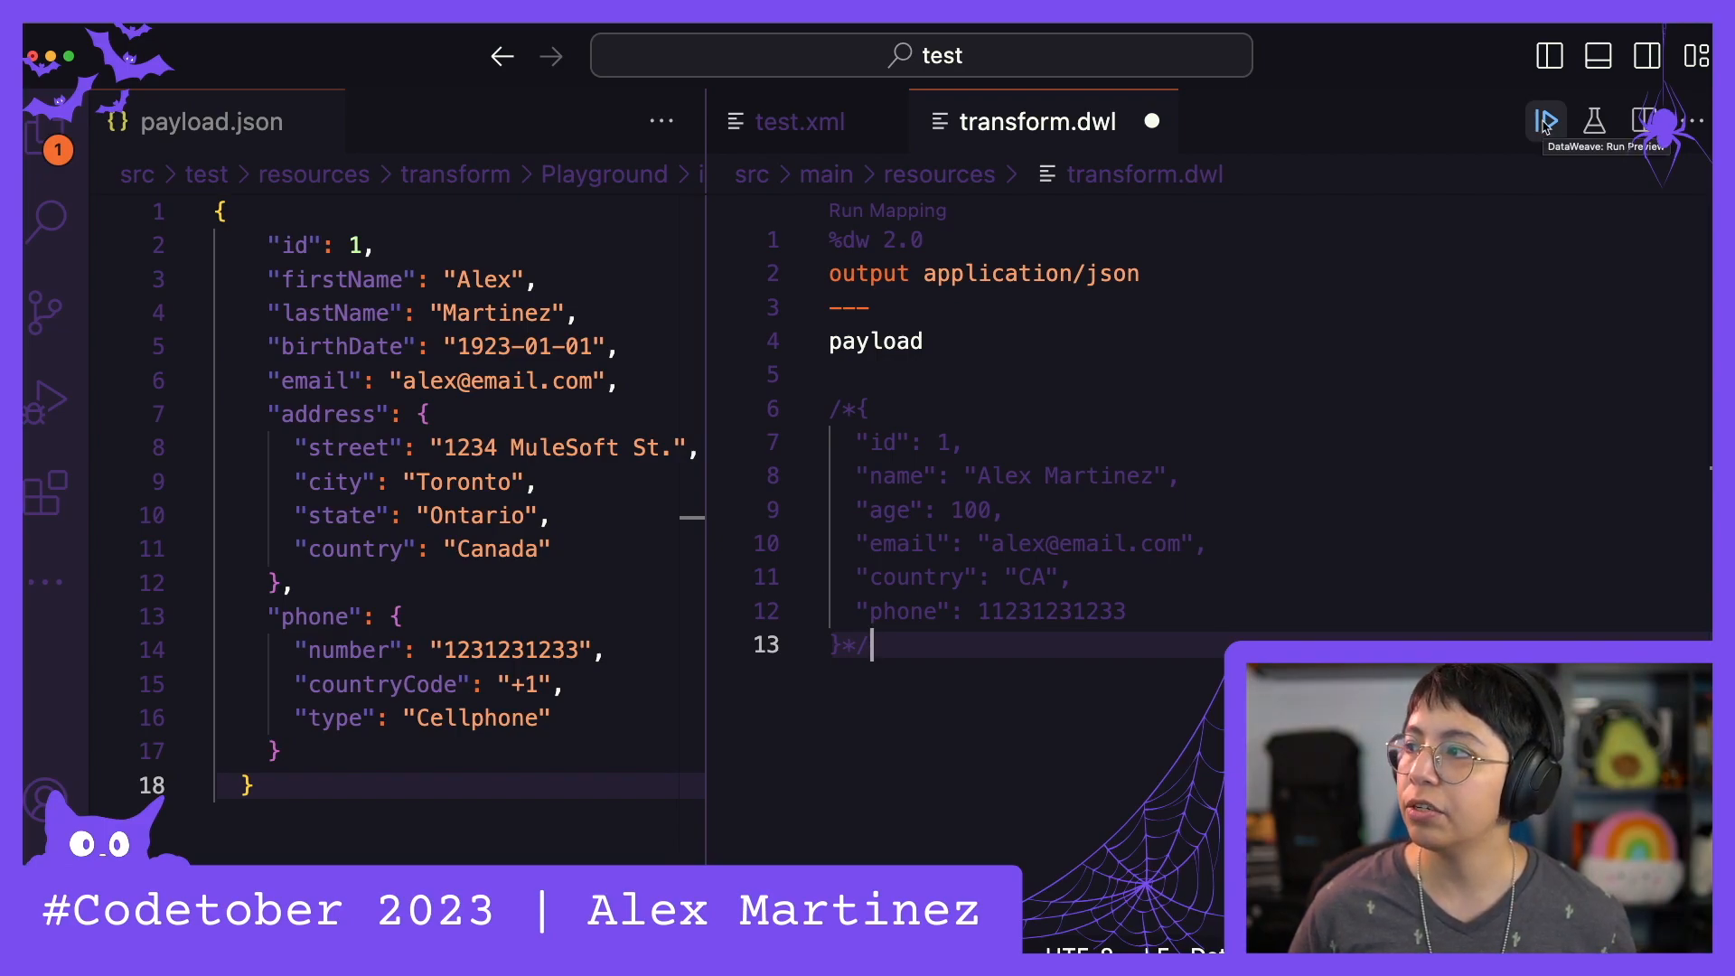
{"action": "mouse_move", "coordinate": [1545, 119]}
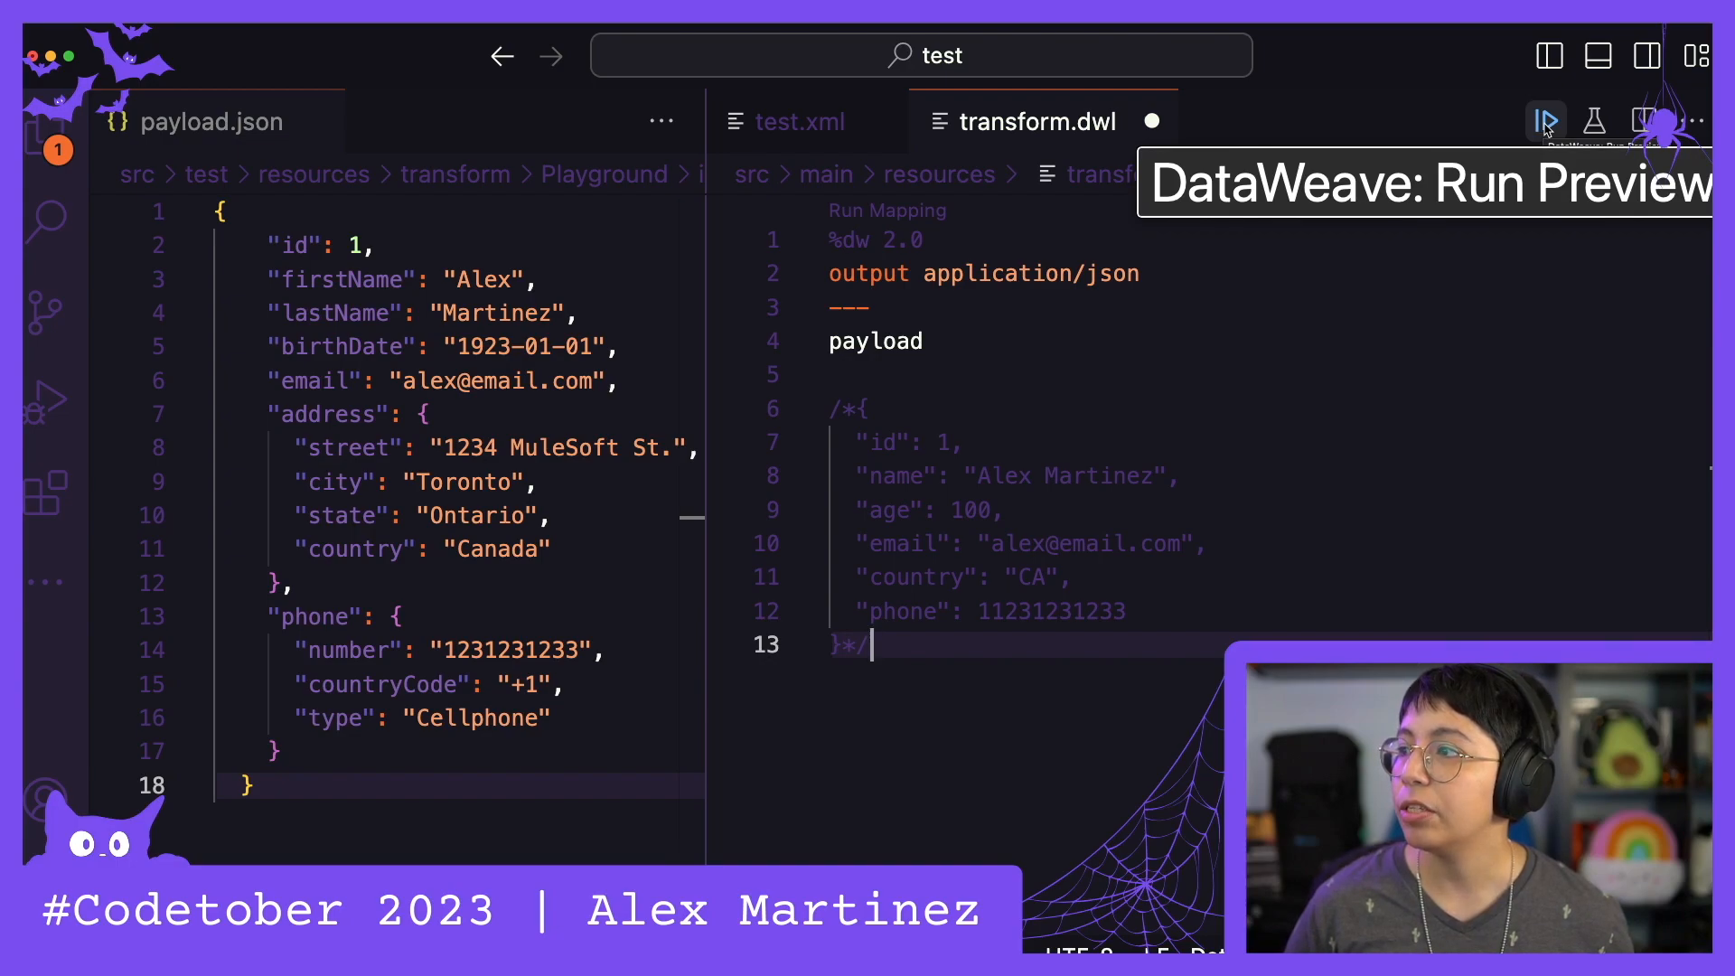
Run a preview of the DataWeave script's output
{"action": "left_click", "coordinate": [1548, 119]}
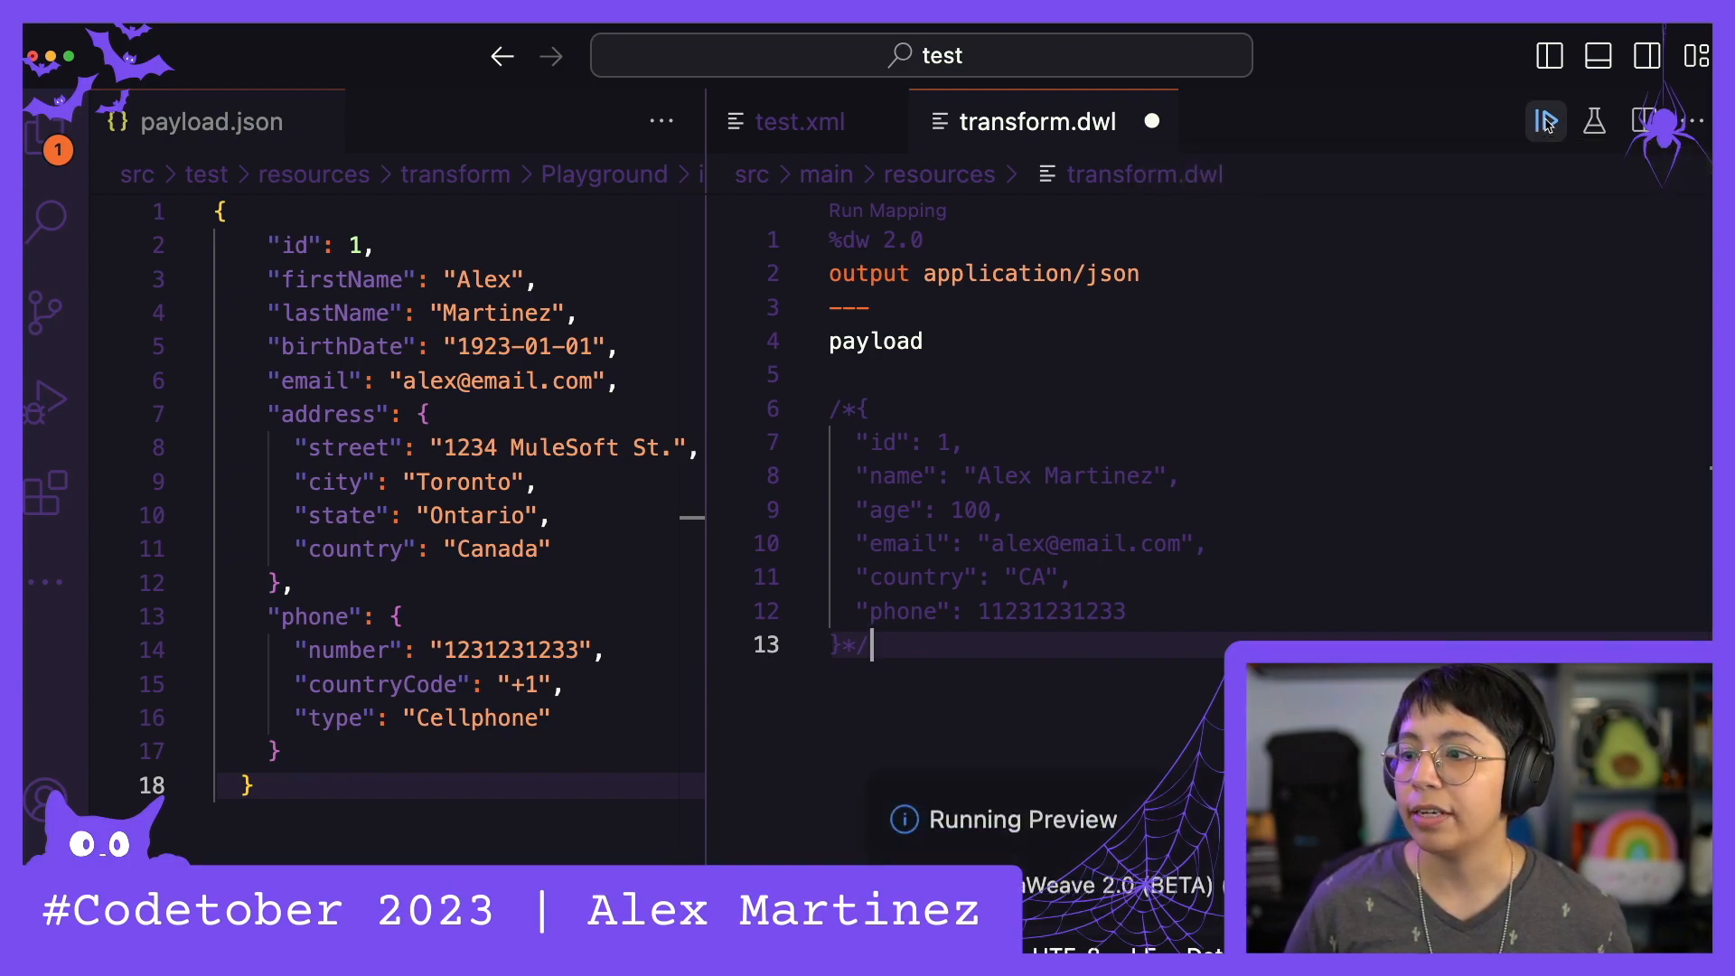
{"action": "left_click", "coordinate": [1548, 119]}
{"action": "type", "text": "1"}
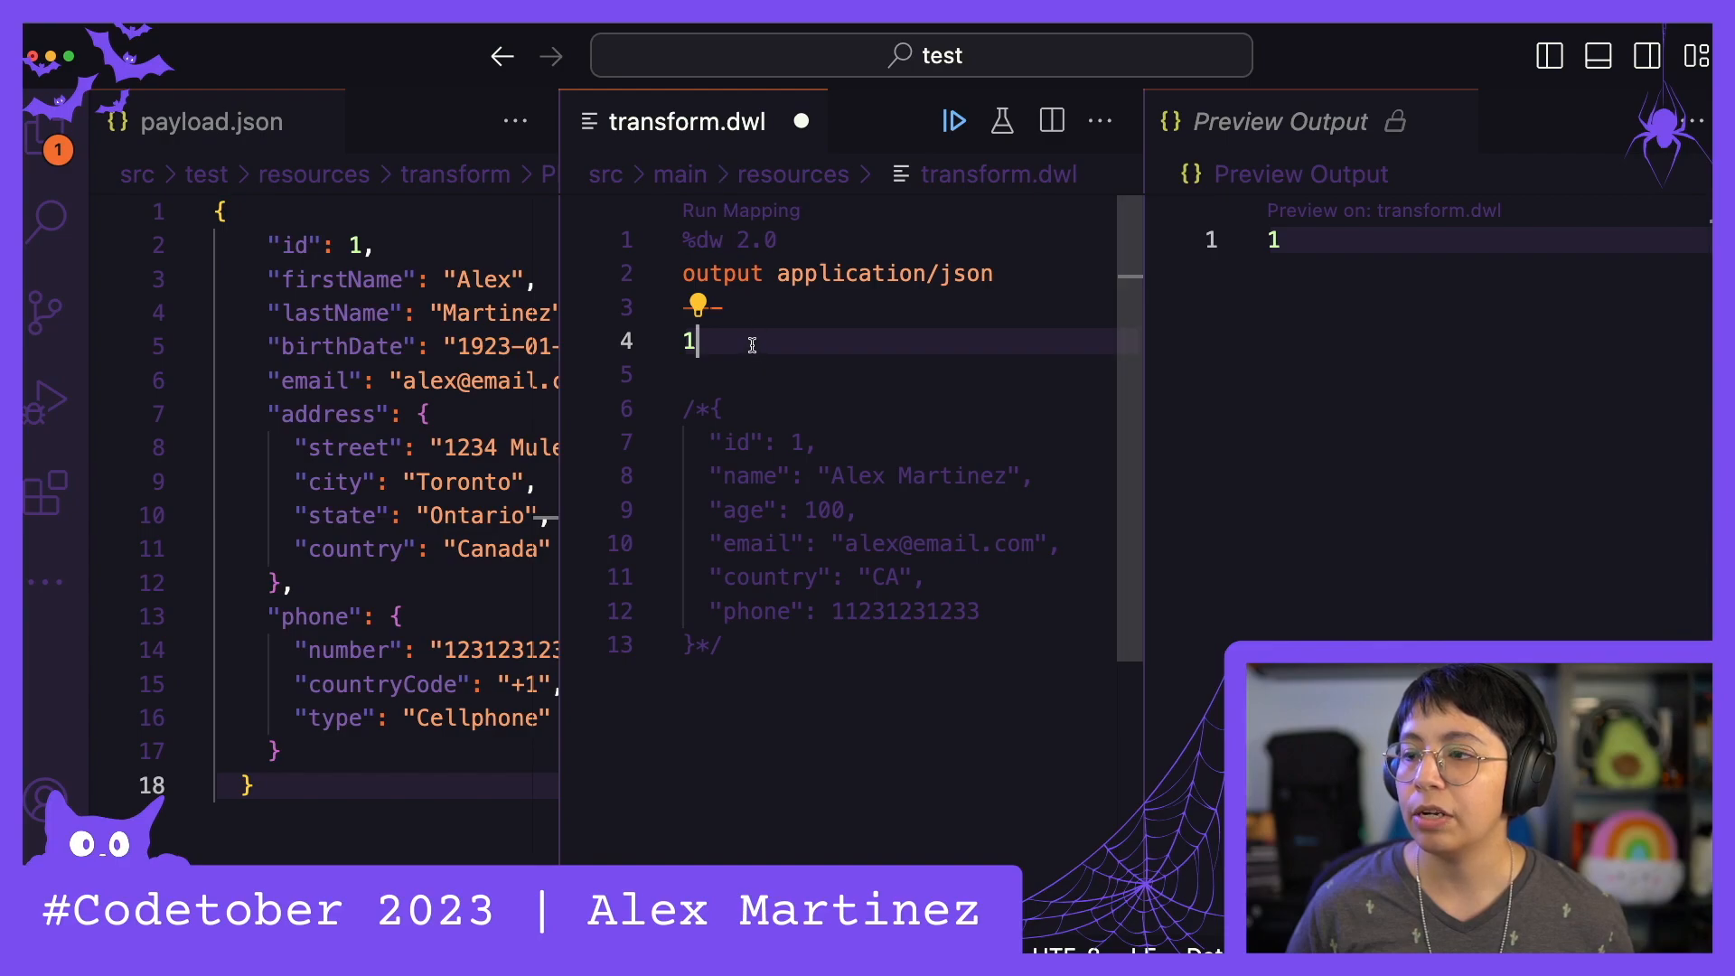
Enable DataWeave AutoPreview and set the script body to payload, then save
{"action": "right_click", "coordinate": [752, 343]}
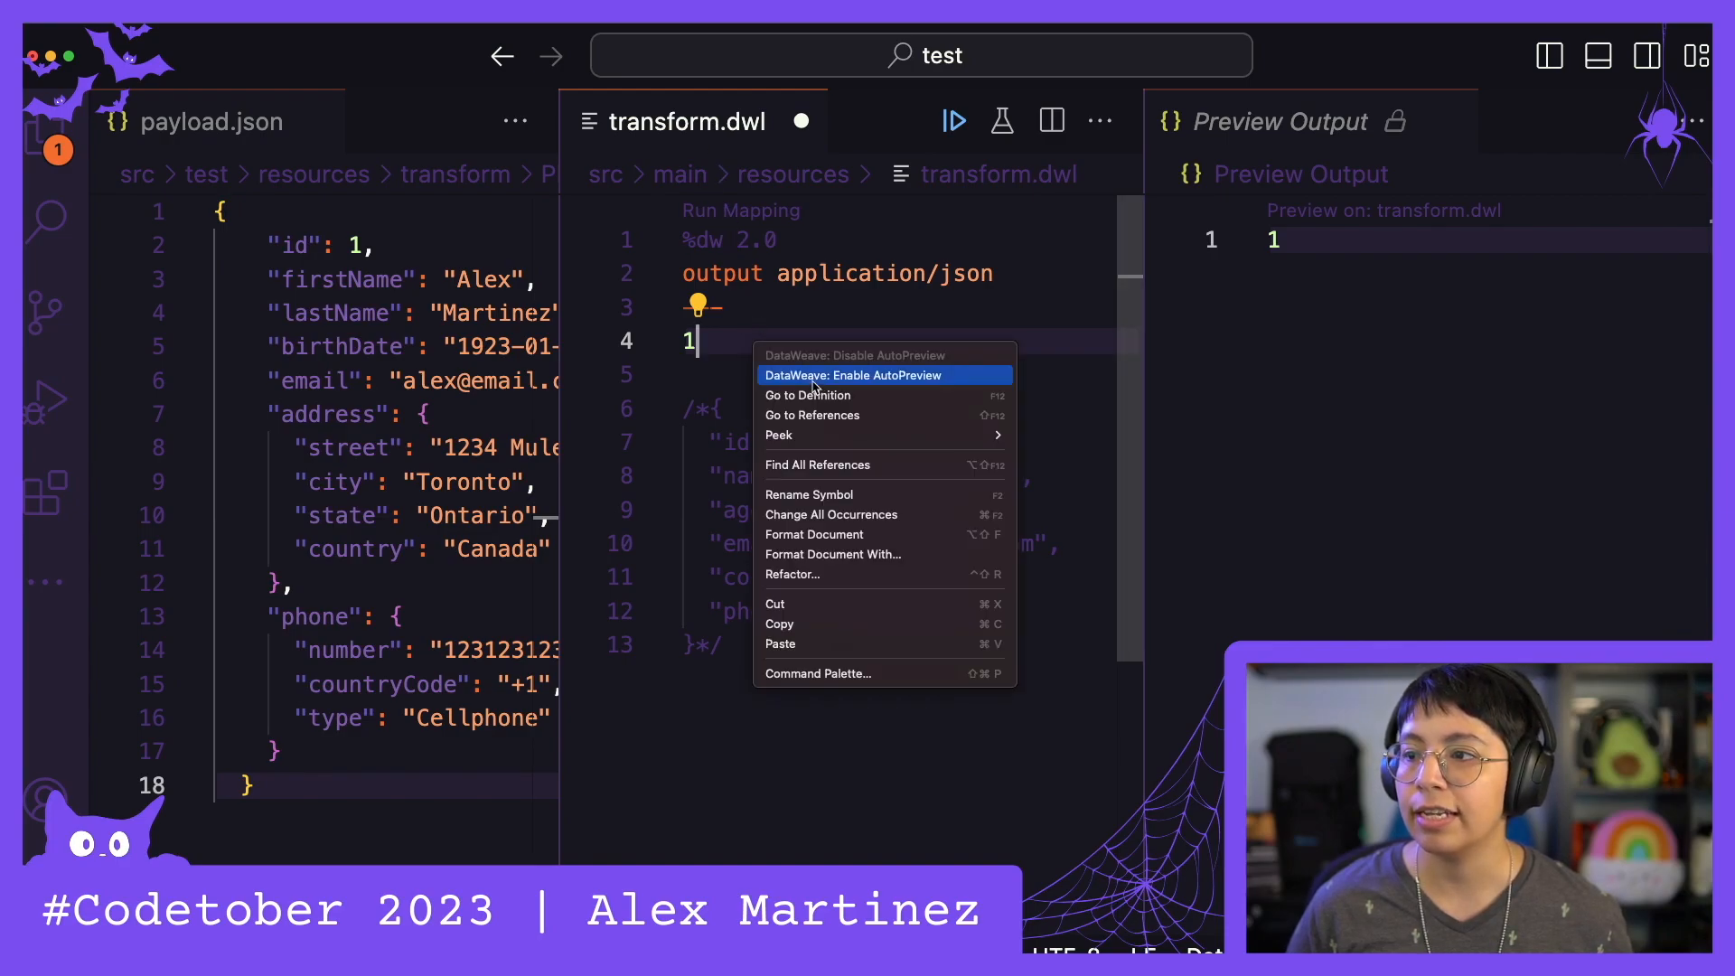
{"action": "mouse_move", "coordinate": [834, 380]}
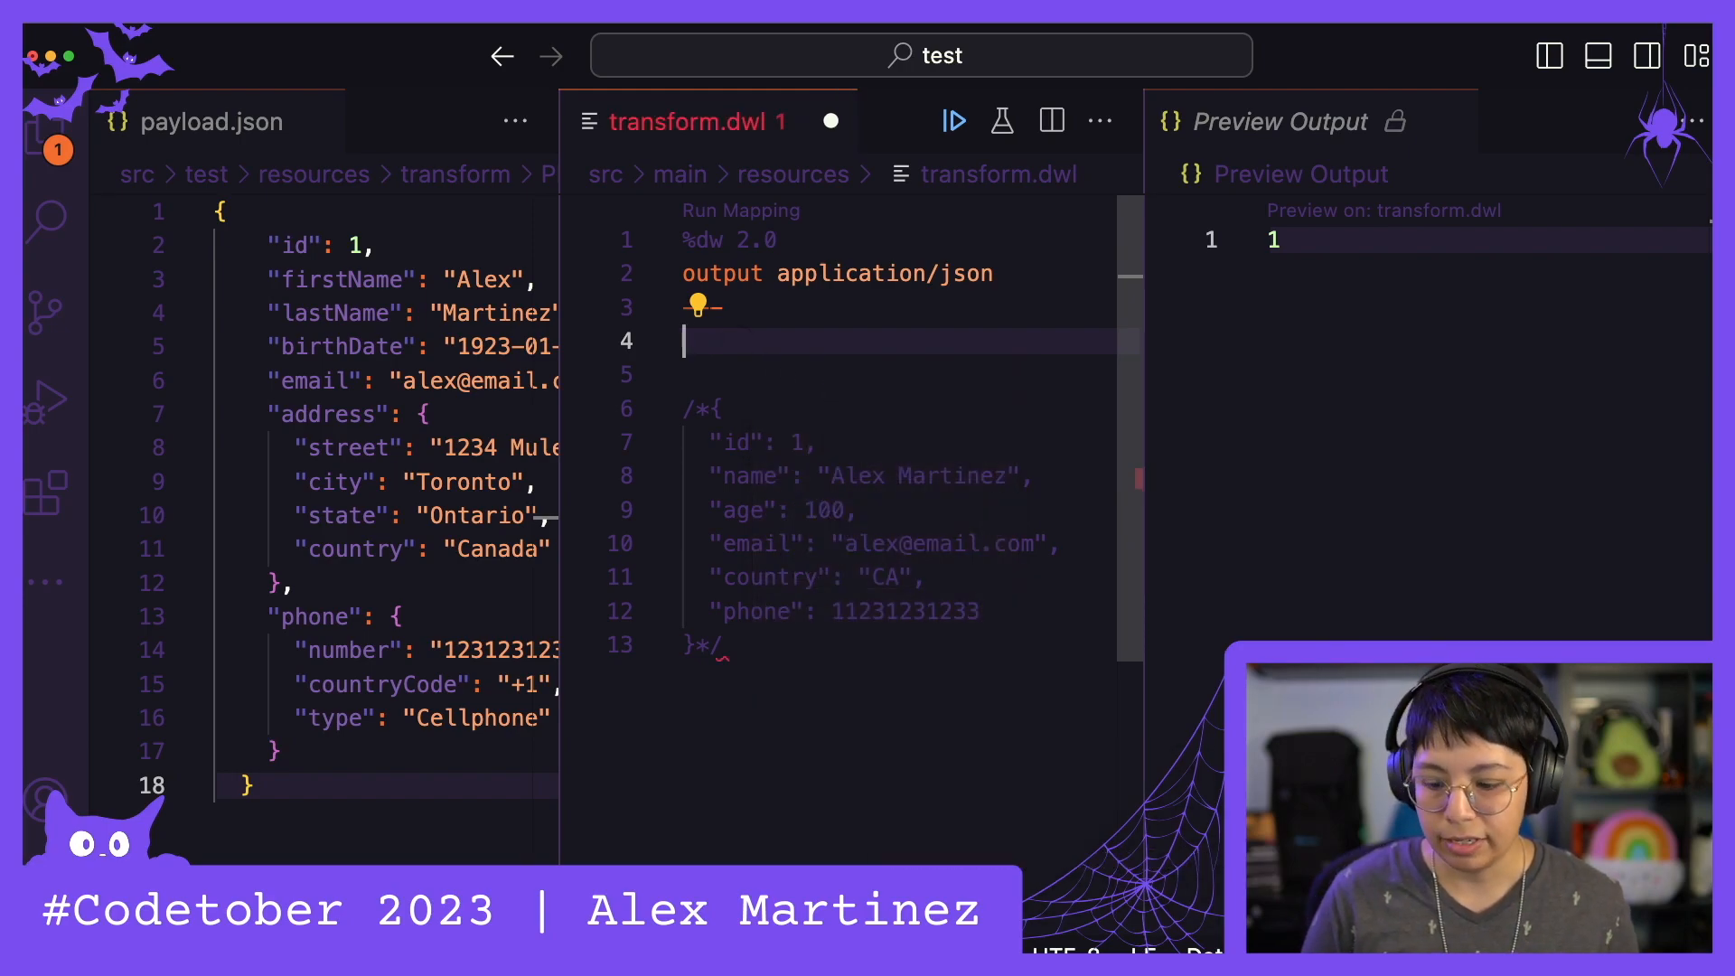
{"action": "type", "text": "payload"}
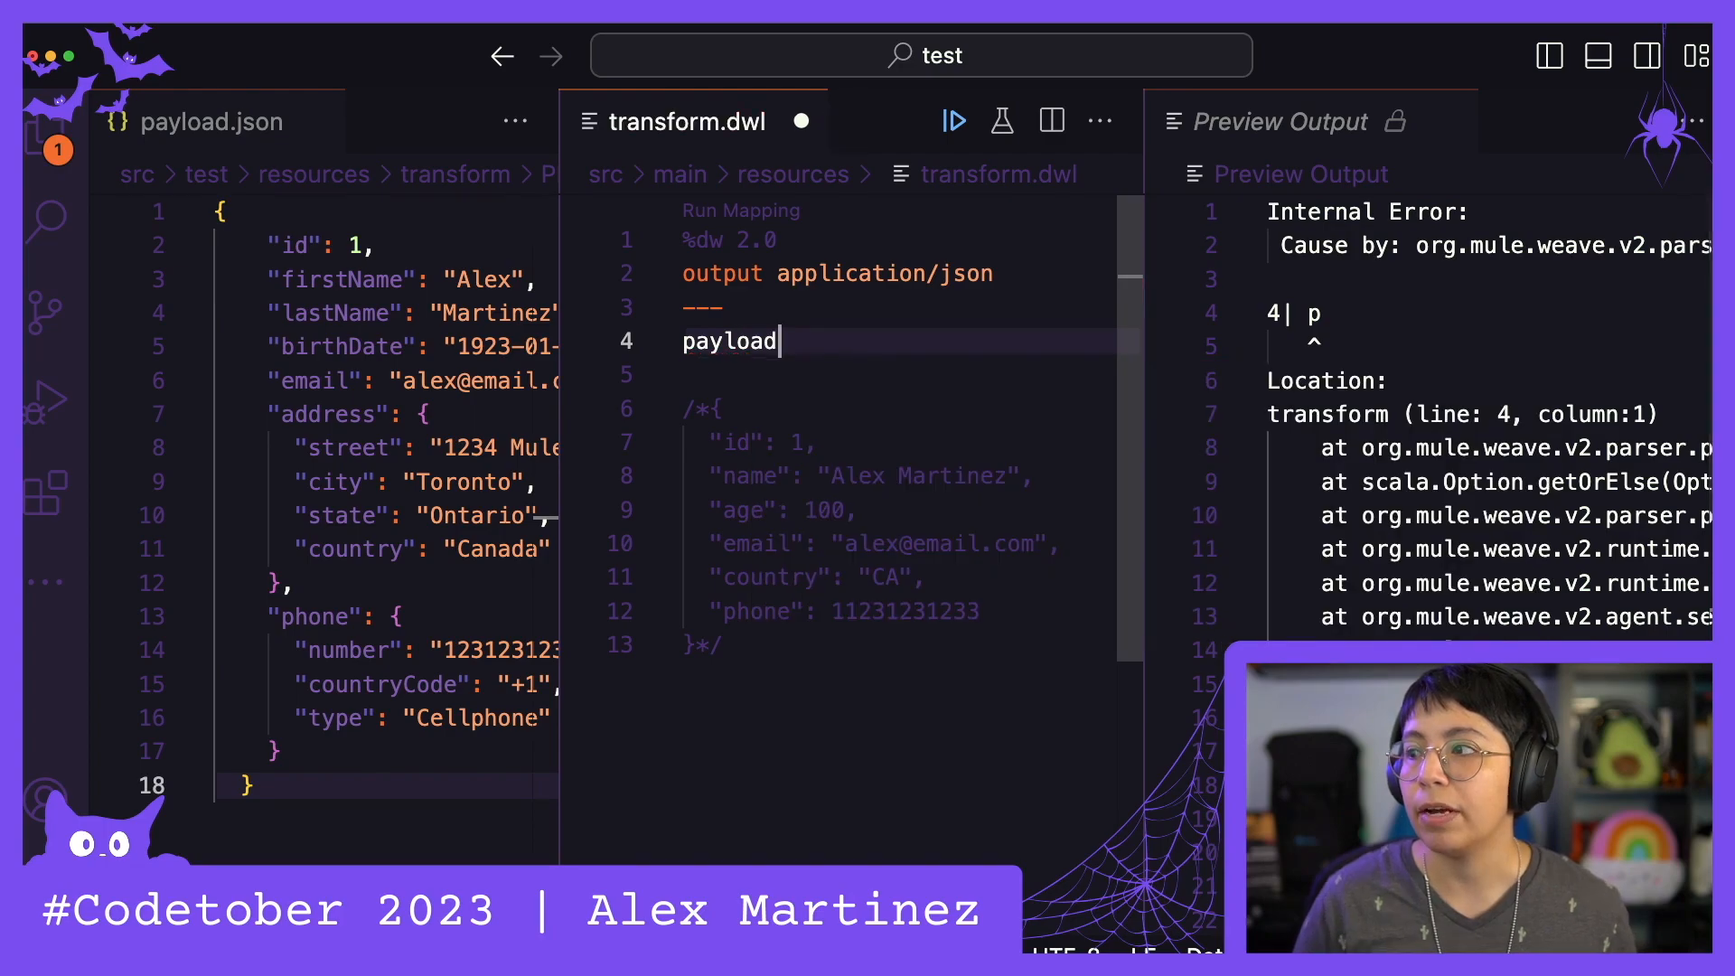
{"action": "left_click", "coordinate": [954, 119]}
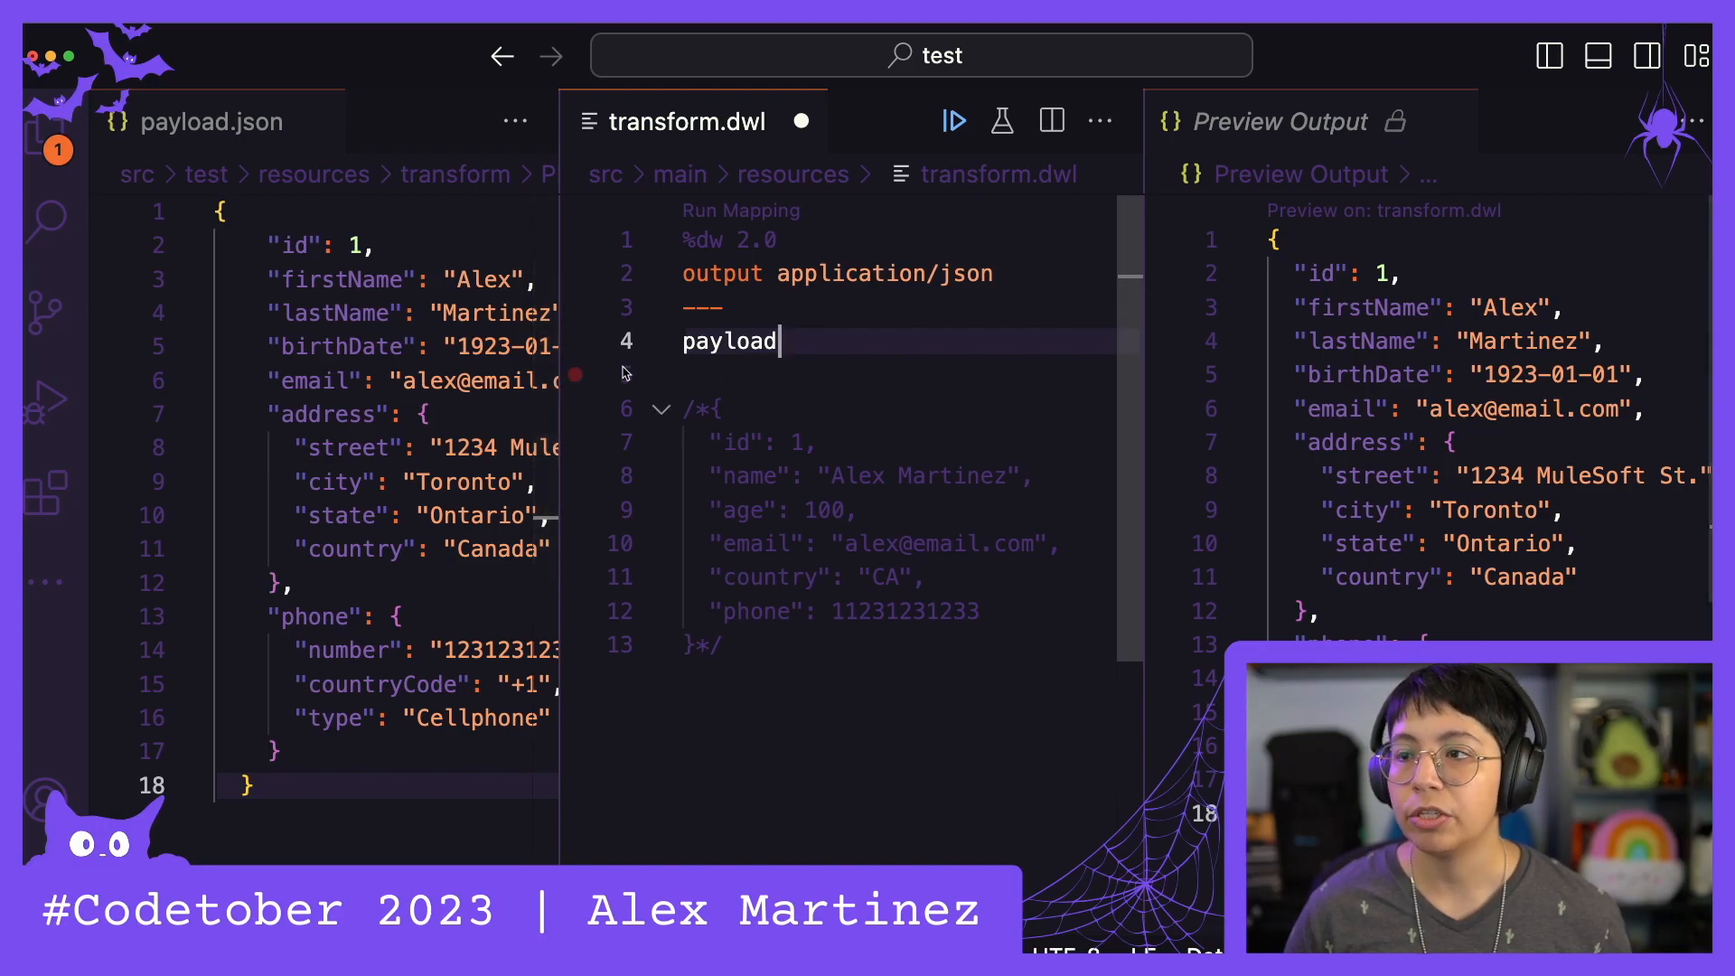
{"action": "key", "text": "cmd+s"}
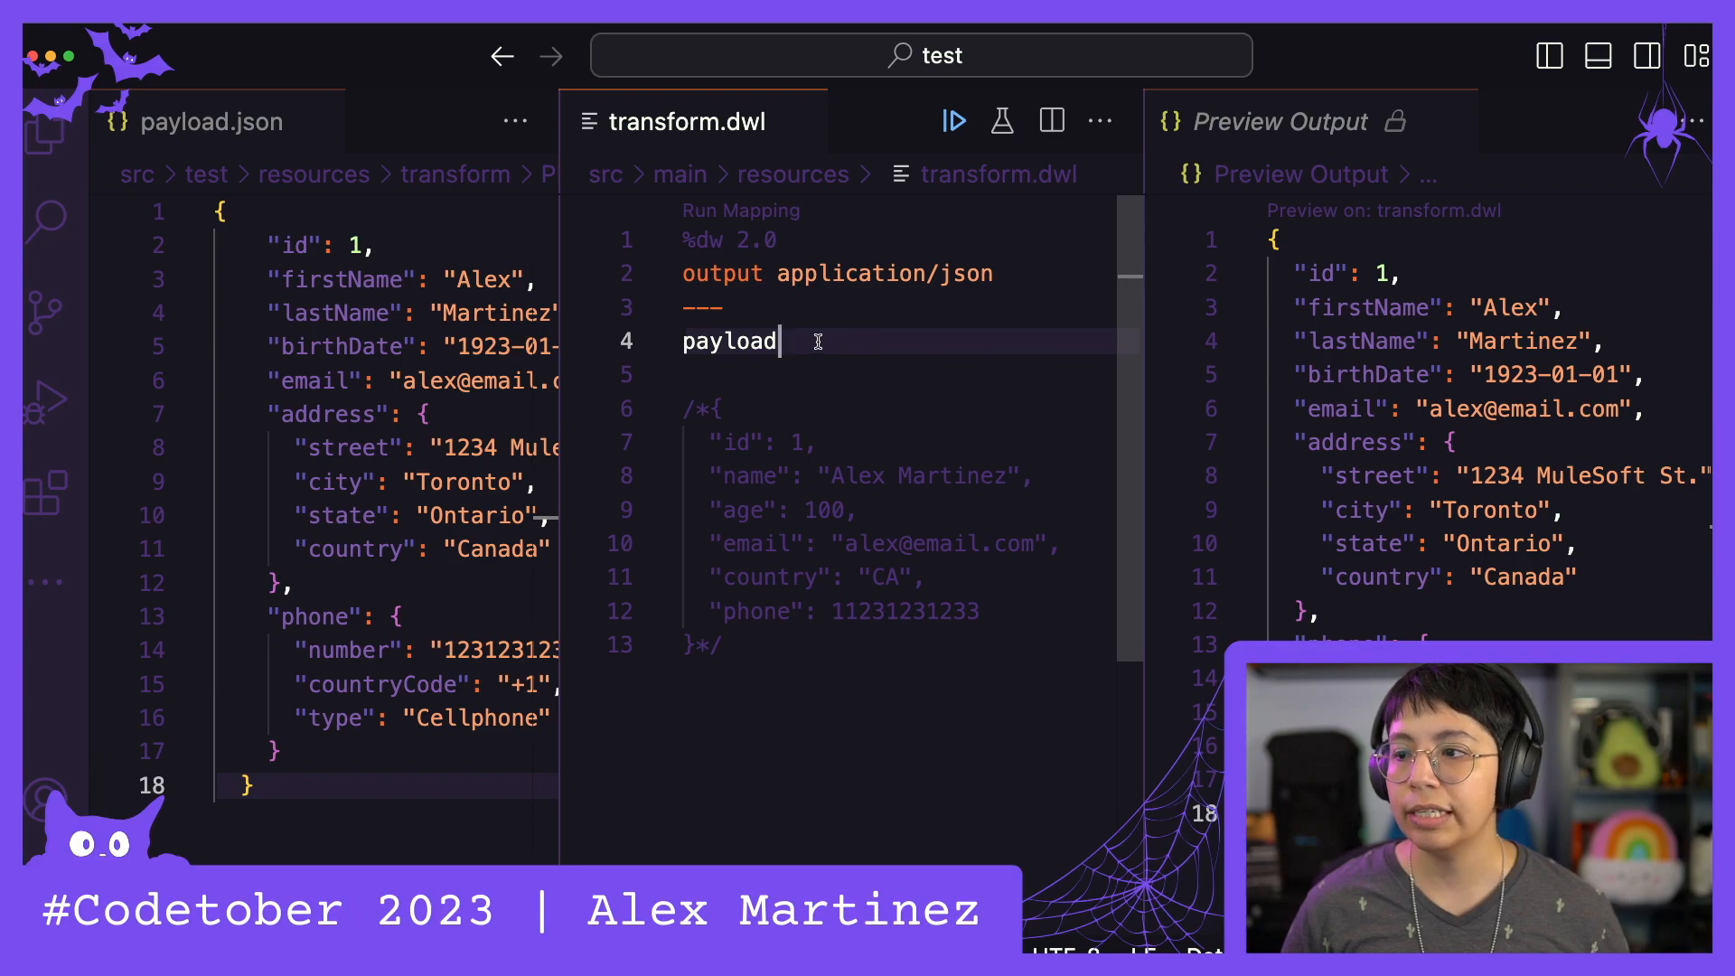
{"action": "mouse_move", "coordinate": [817, 322]}
{"action": "type", "text": "{"}
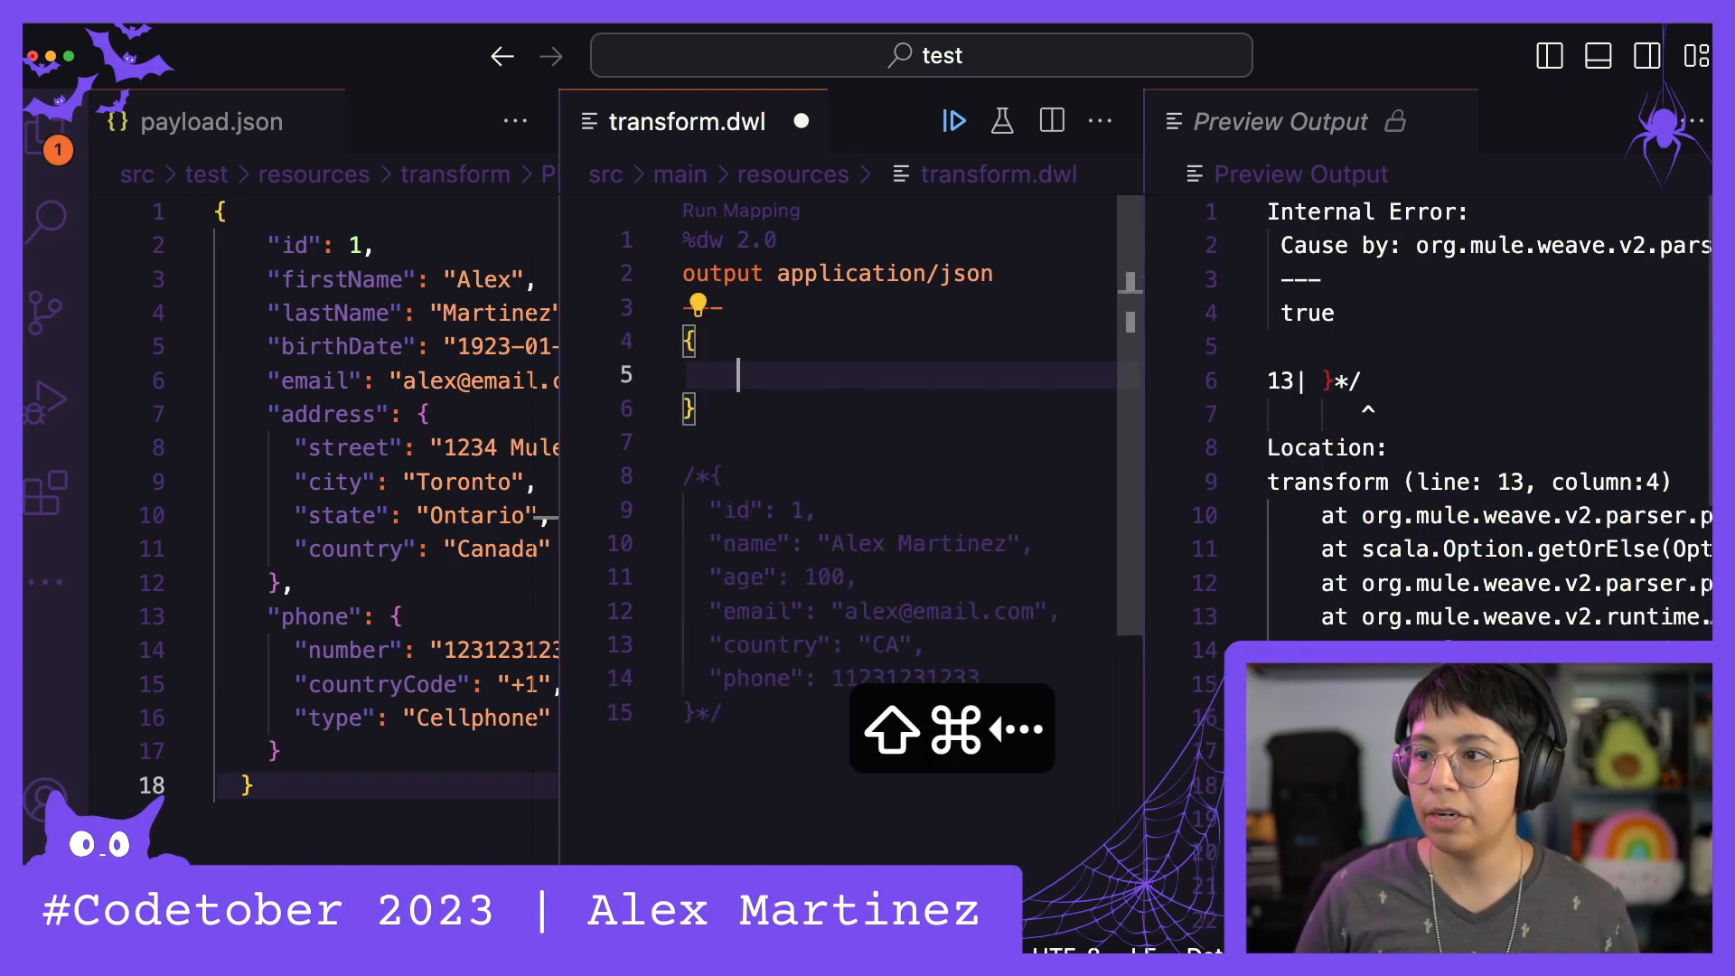
Map id from payload.id and name from payload.firstName in the output object
{"action": "type", "text": "id"}
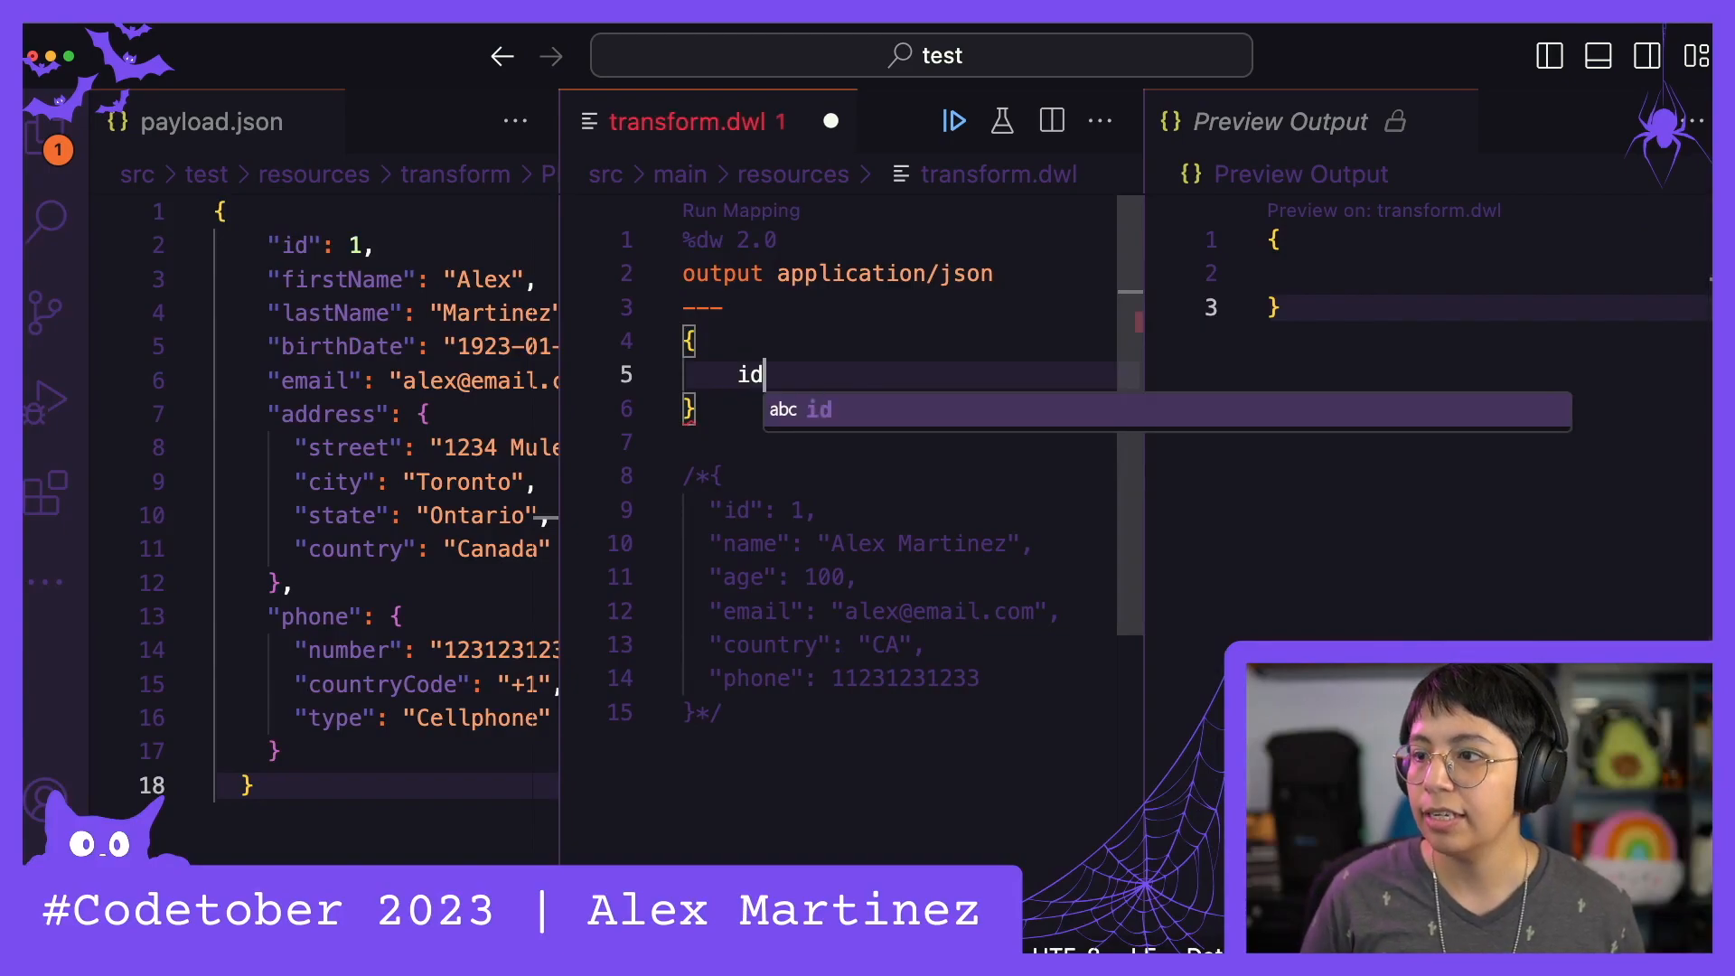
{"action": "type", "text": ":"}
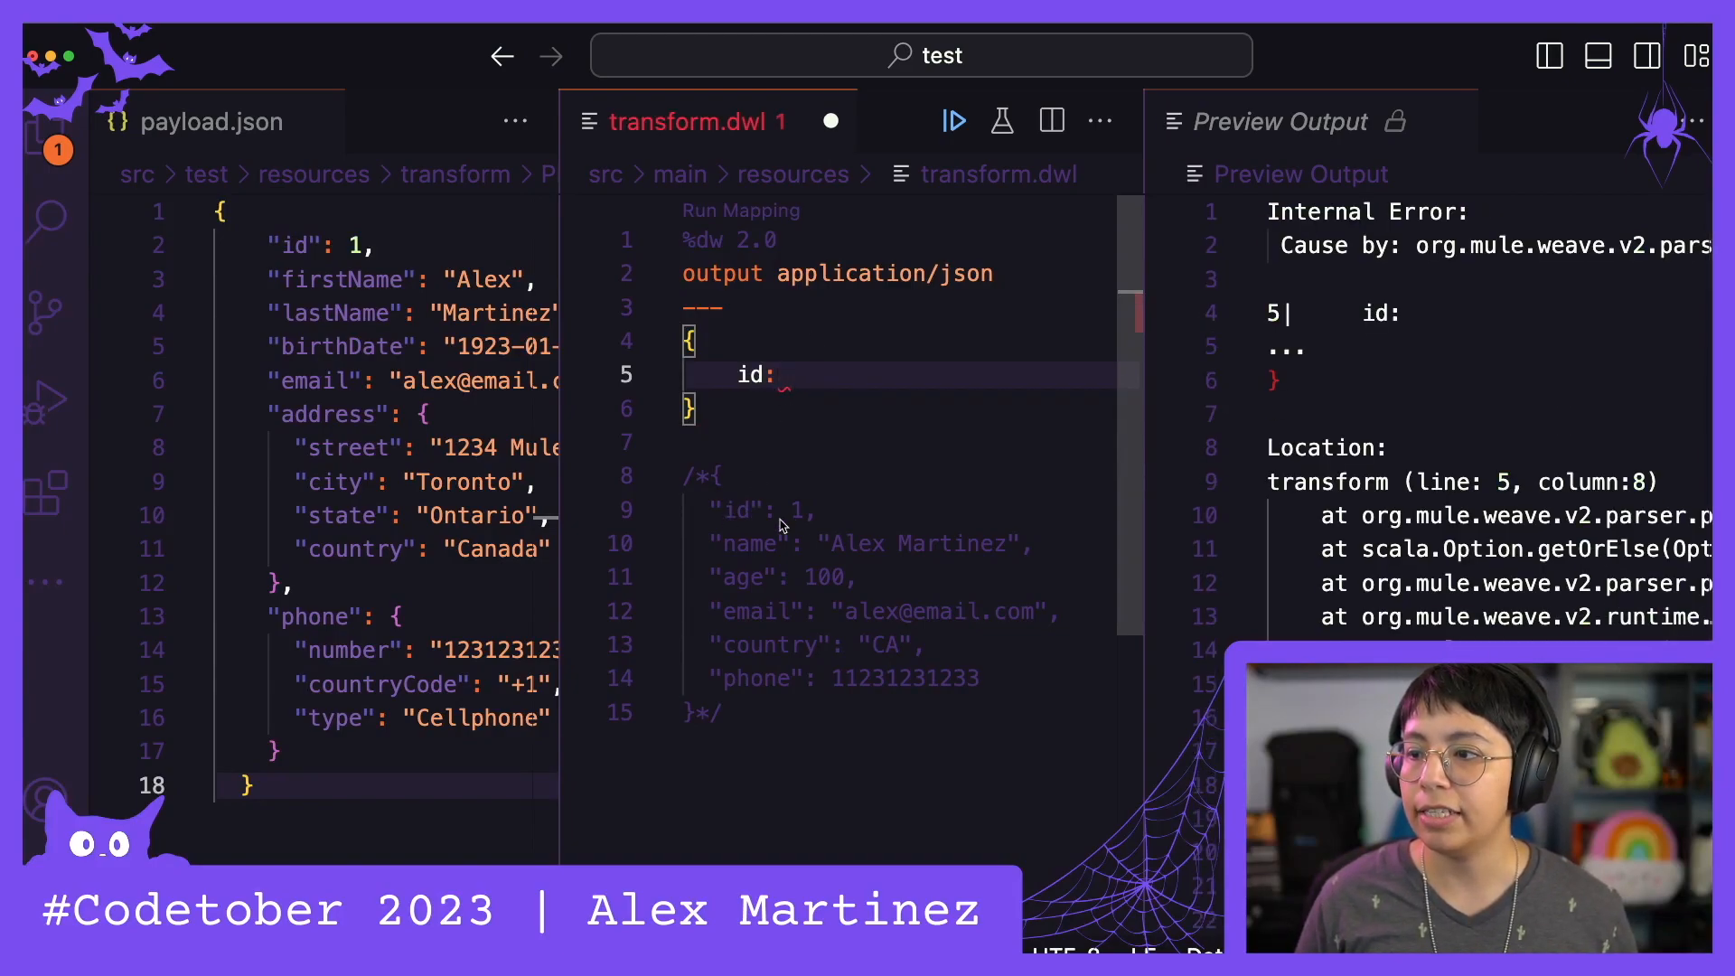
{"action": "type", "text": "payload"}
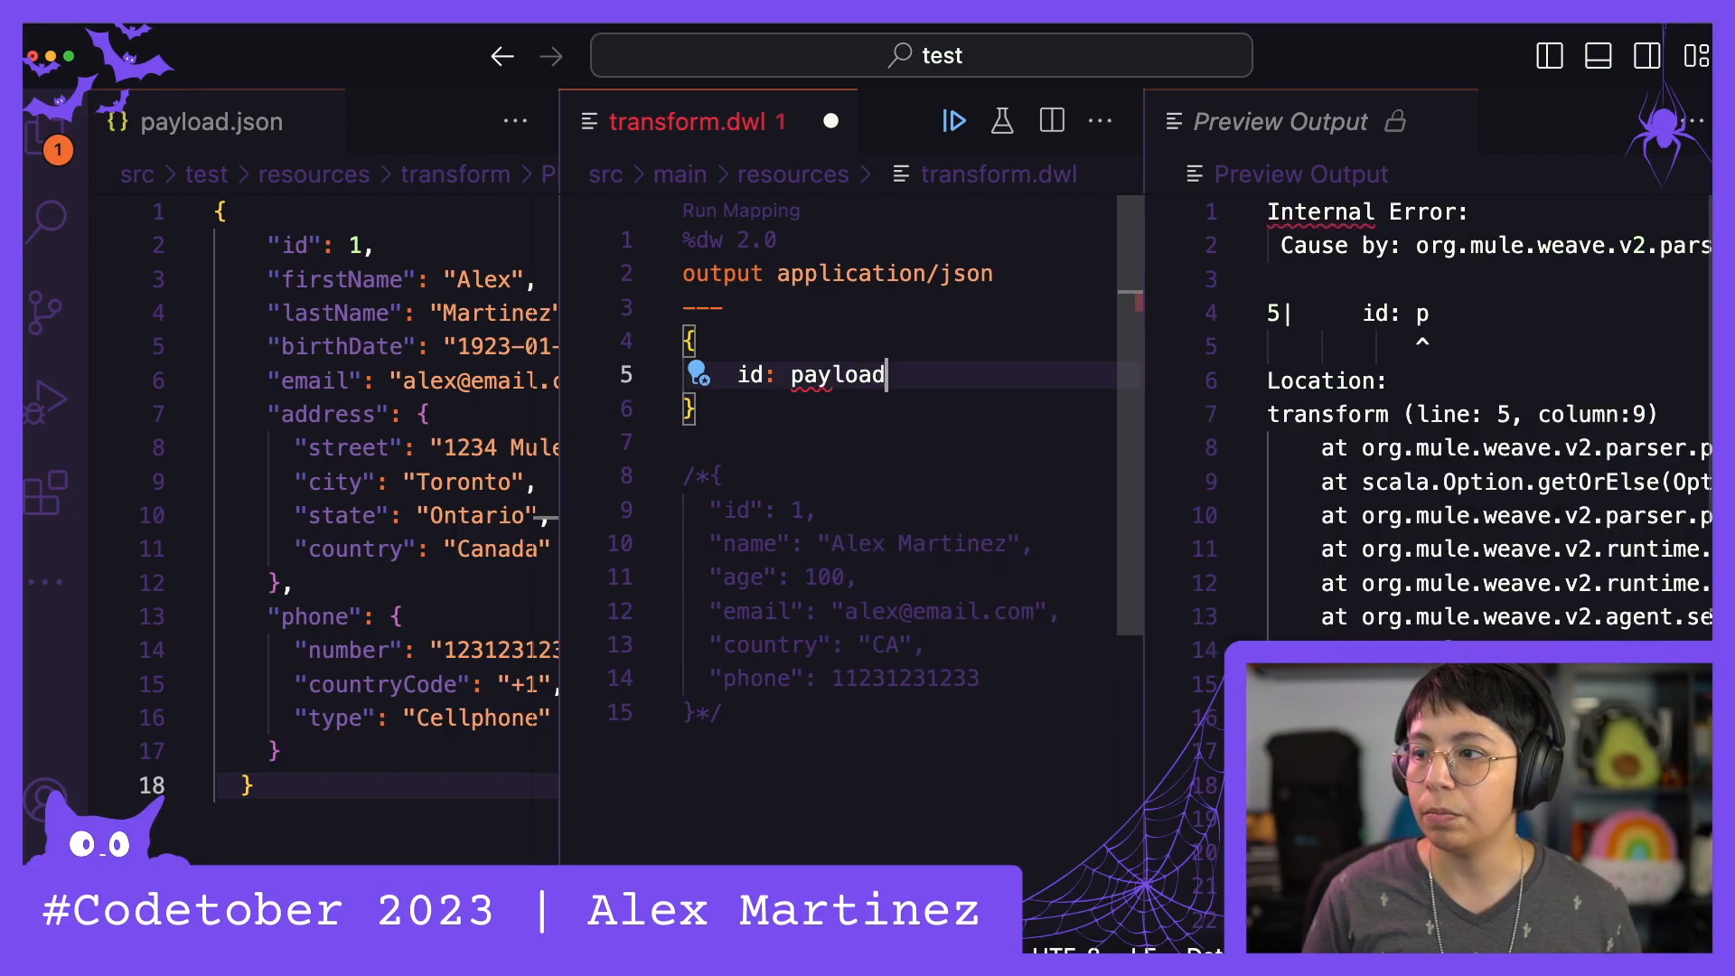
{"action": "type", "text": ".id"}
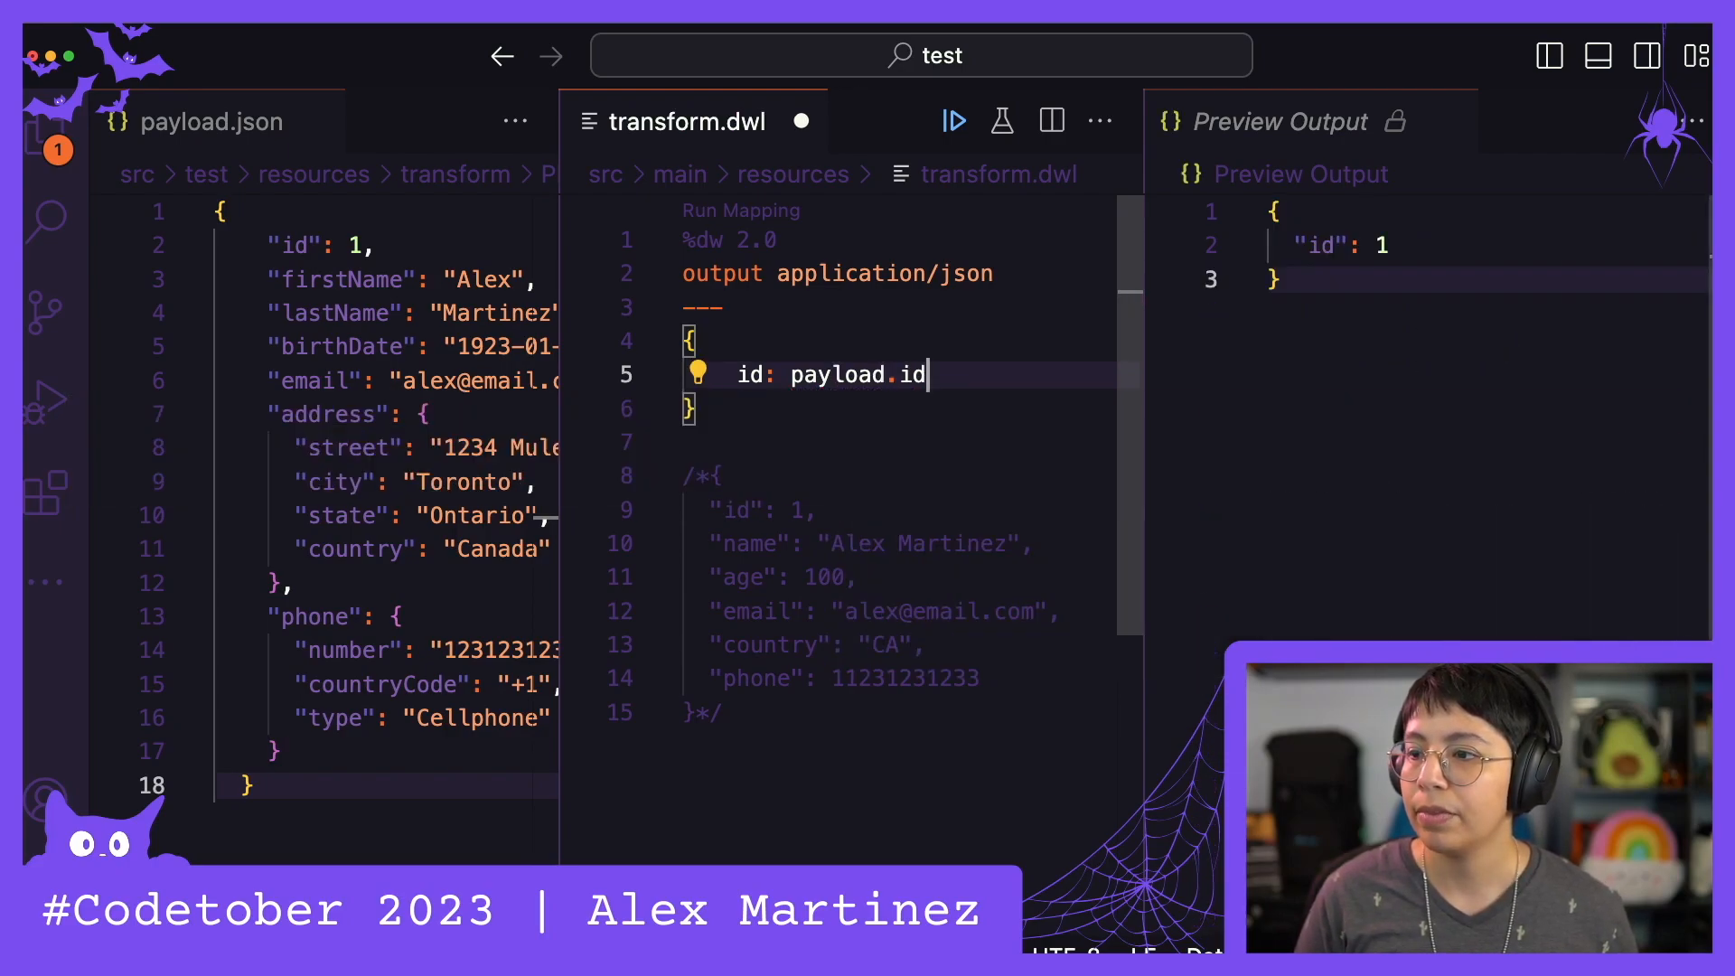
{"action": "key", "text": "Enter"}
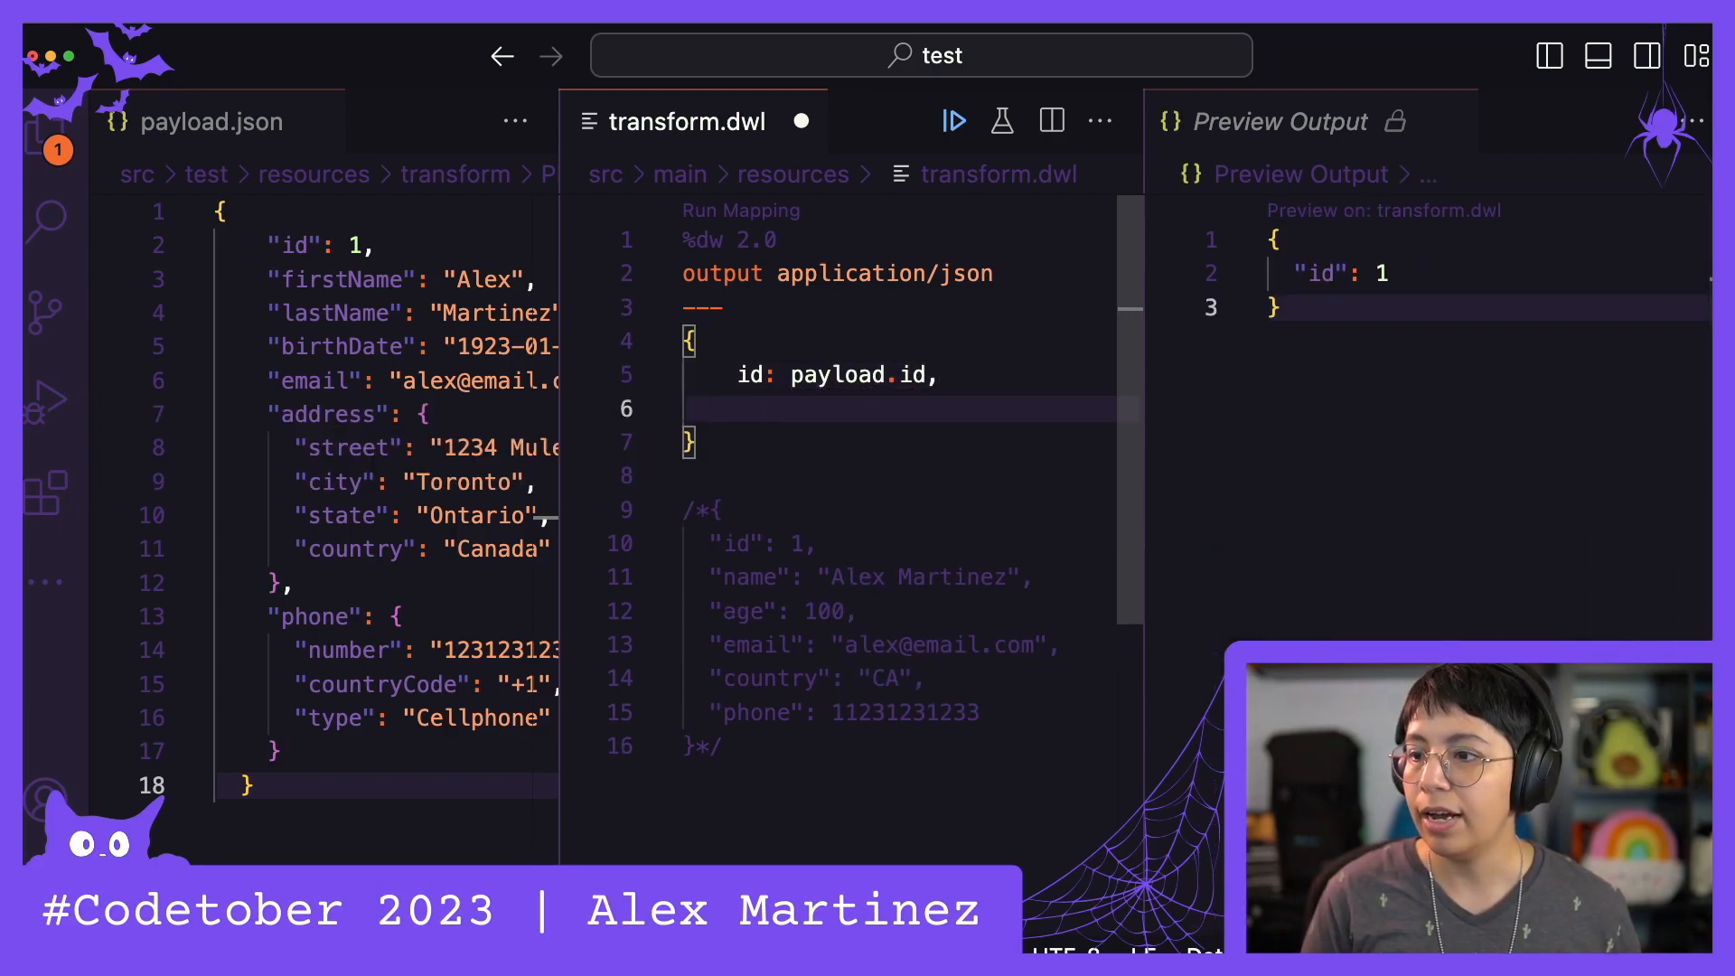
{"action": "type", "text": "name:"}
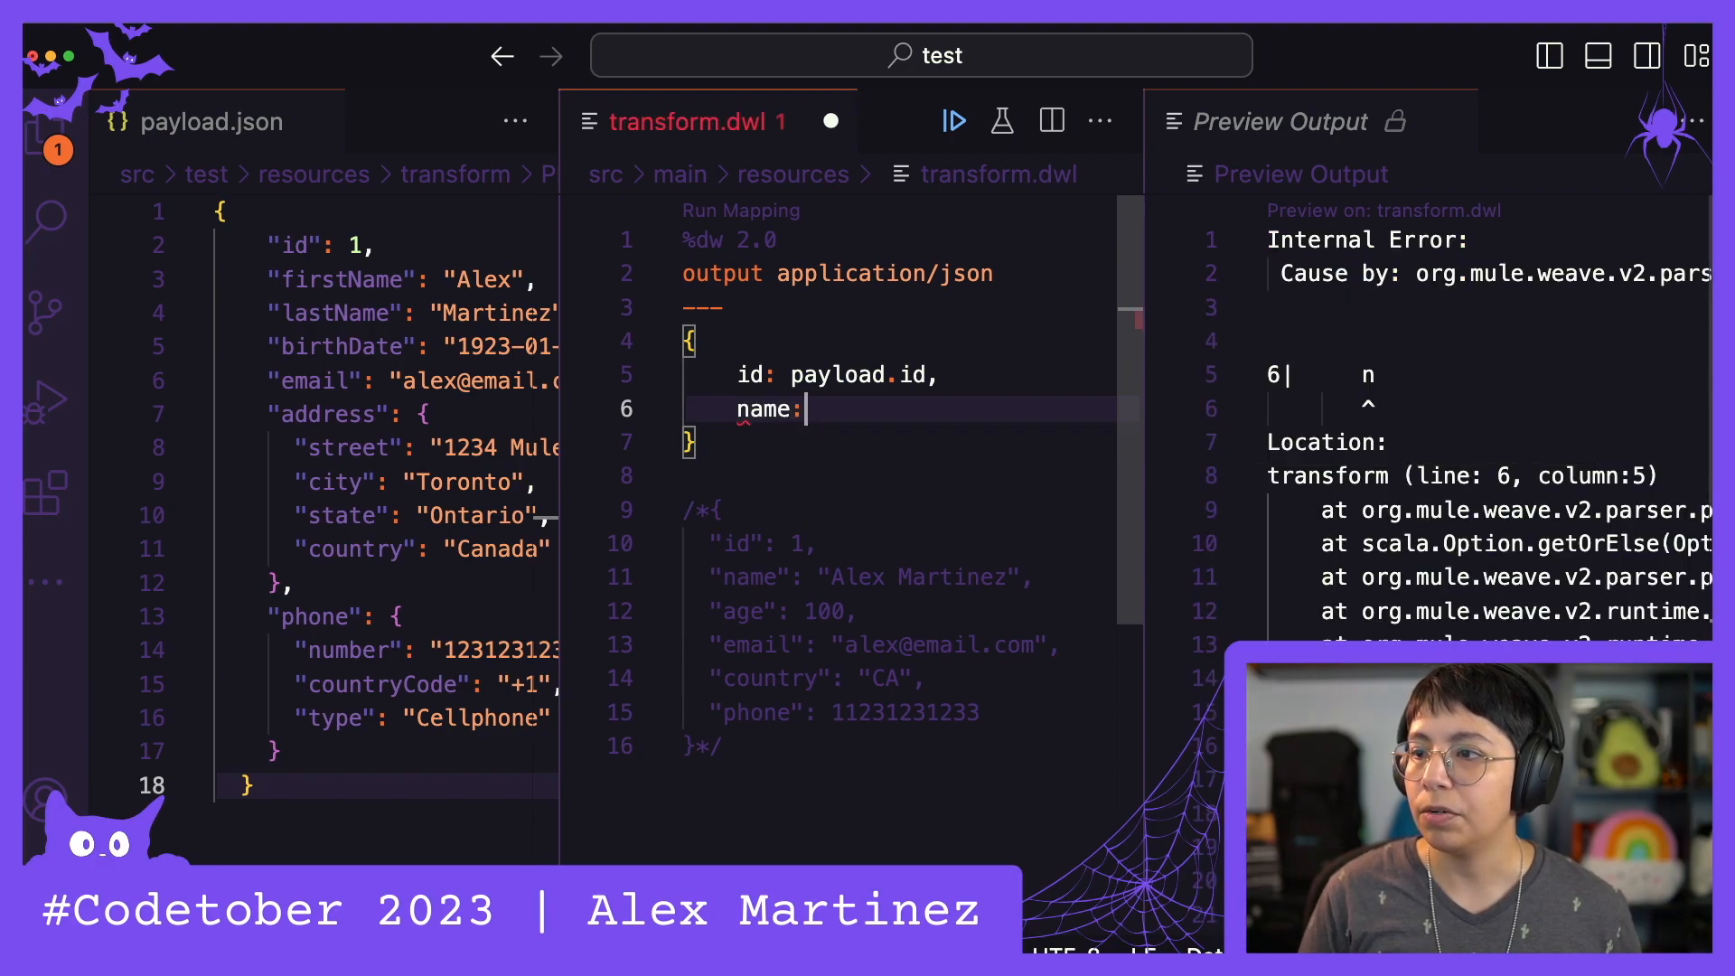
{"action": "type", "text": "payload"}
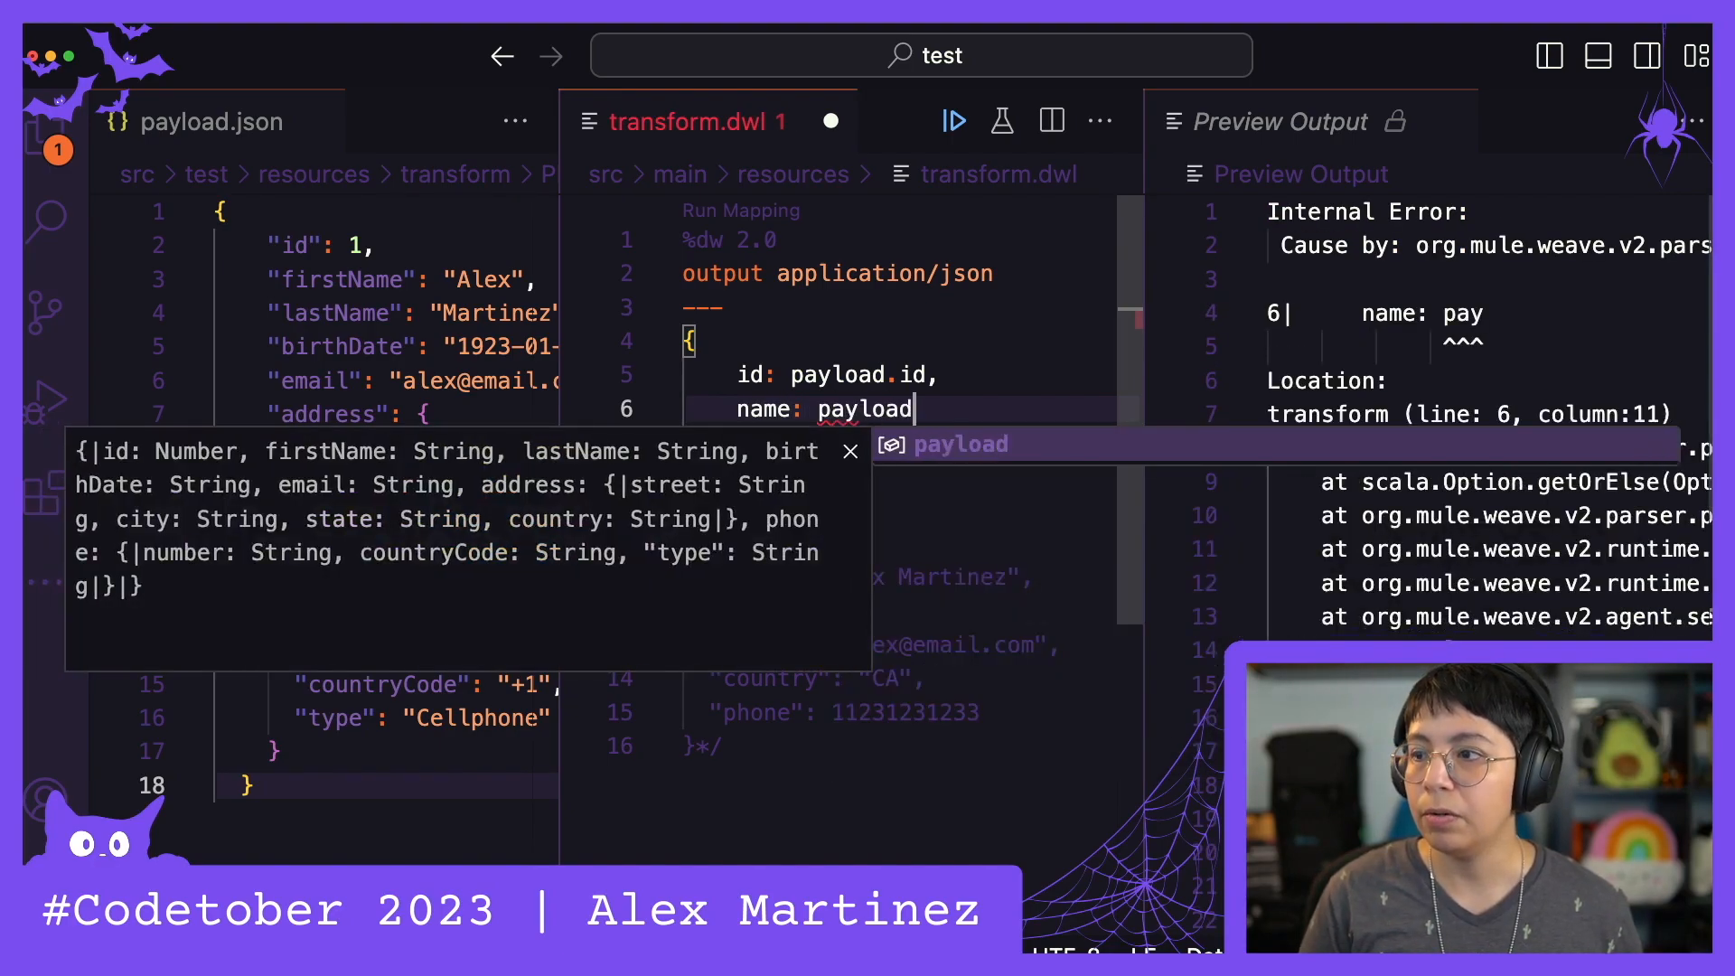
{"action": "type", "text": ".firstName"}
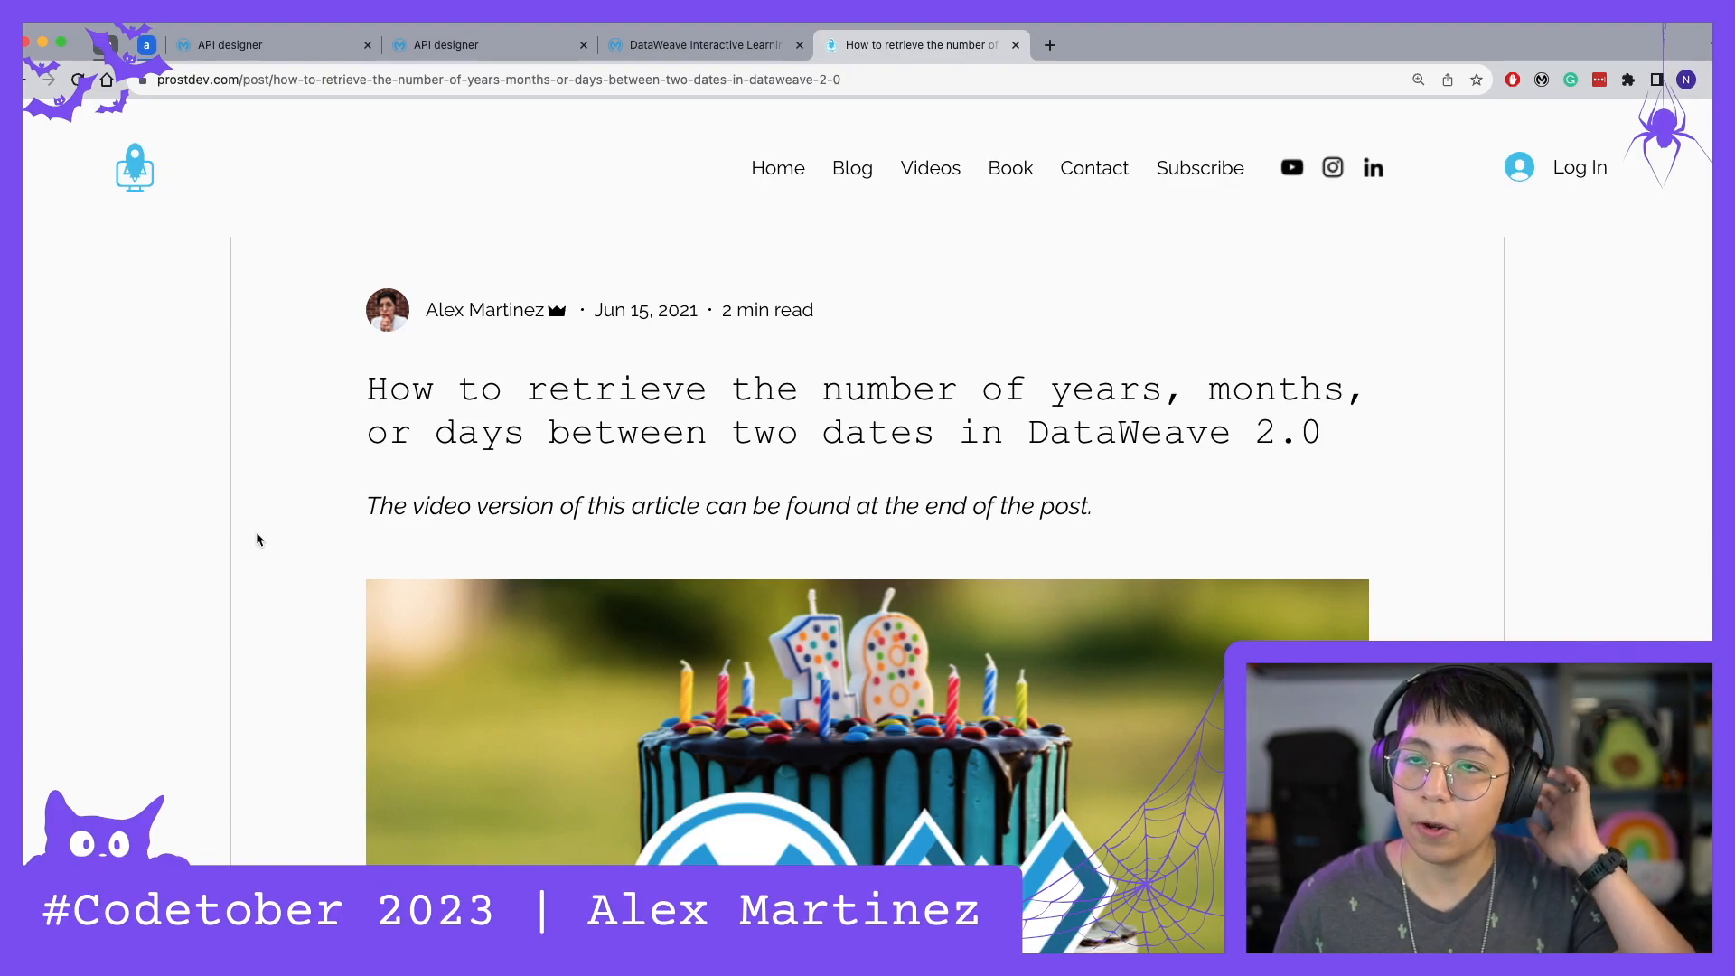
Scroll the article to the between example and highlight its birthdate variable
{"action": "scroll", "scroll_direction": "down", "scroll_amount": 3}
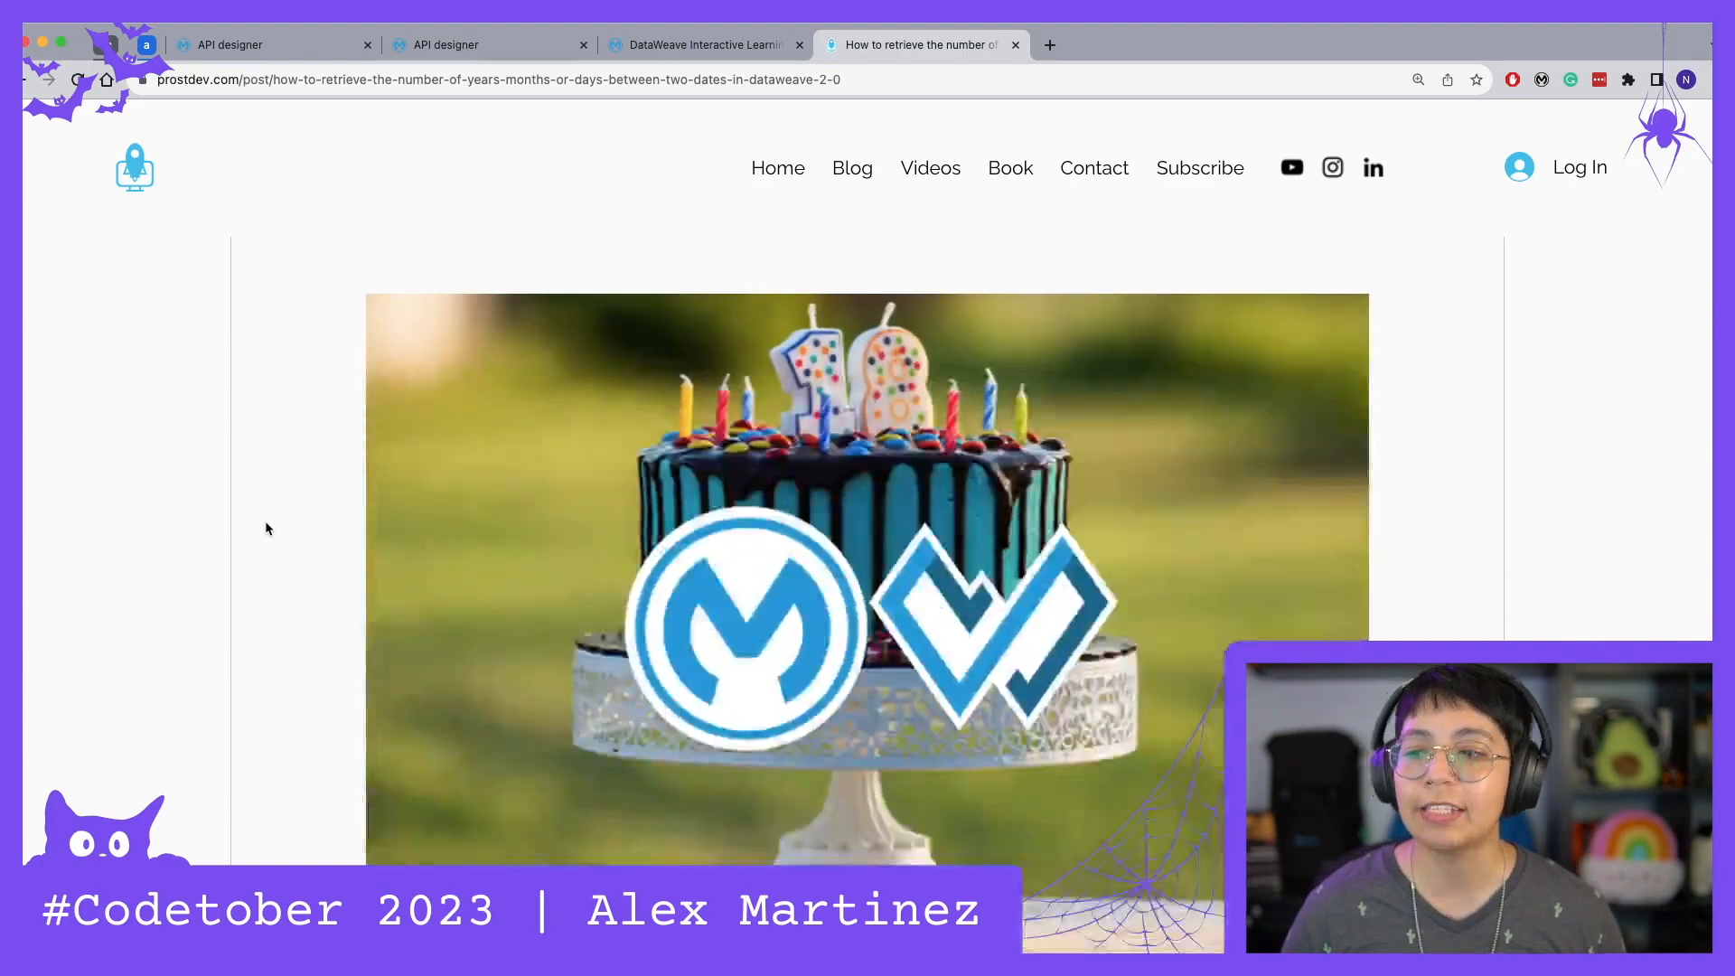
{"action": "scroll", "scroll_direction": "down", "scroll_amount": 3}
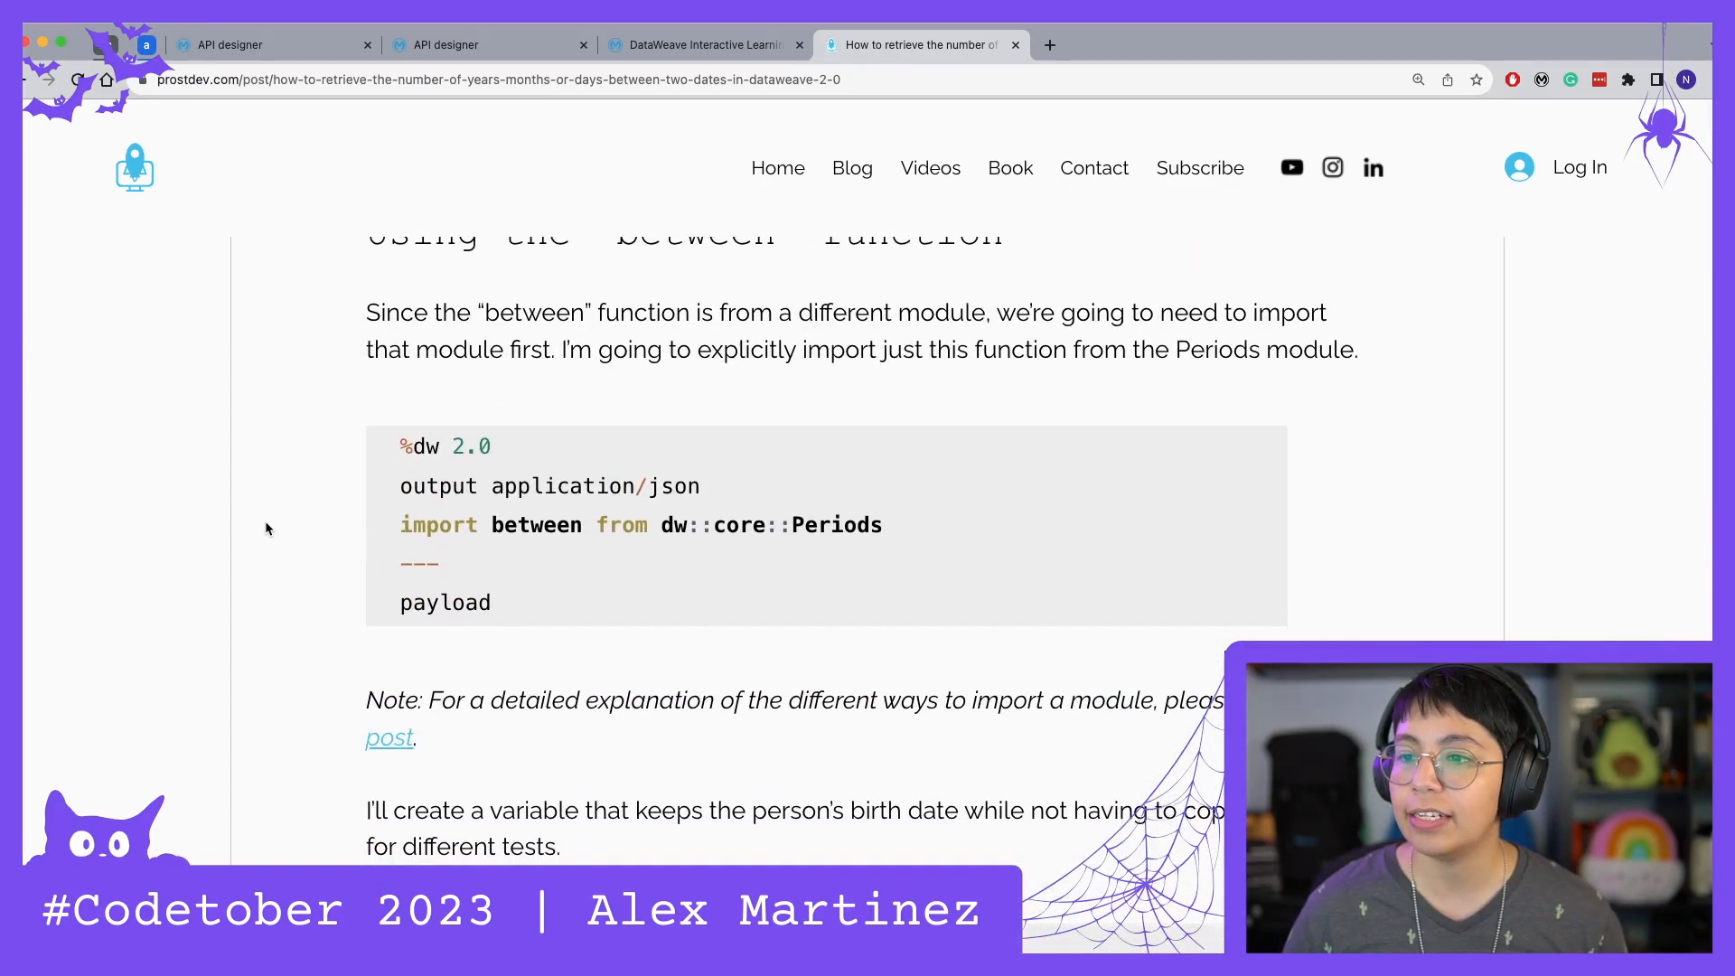
{"action": "scroll", "scroll_direction": "down", "scroll_amount": 3}
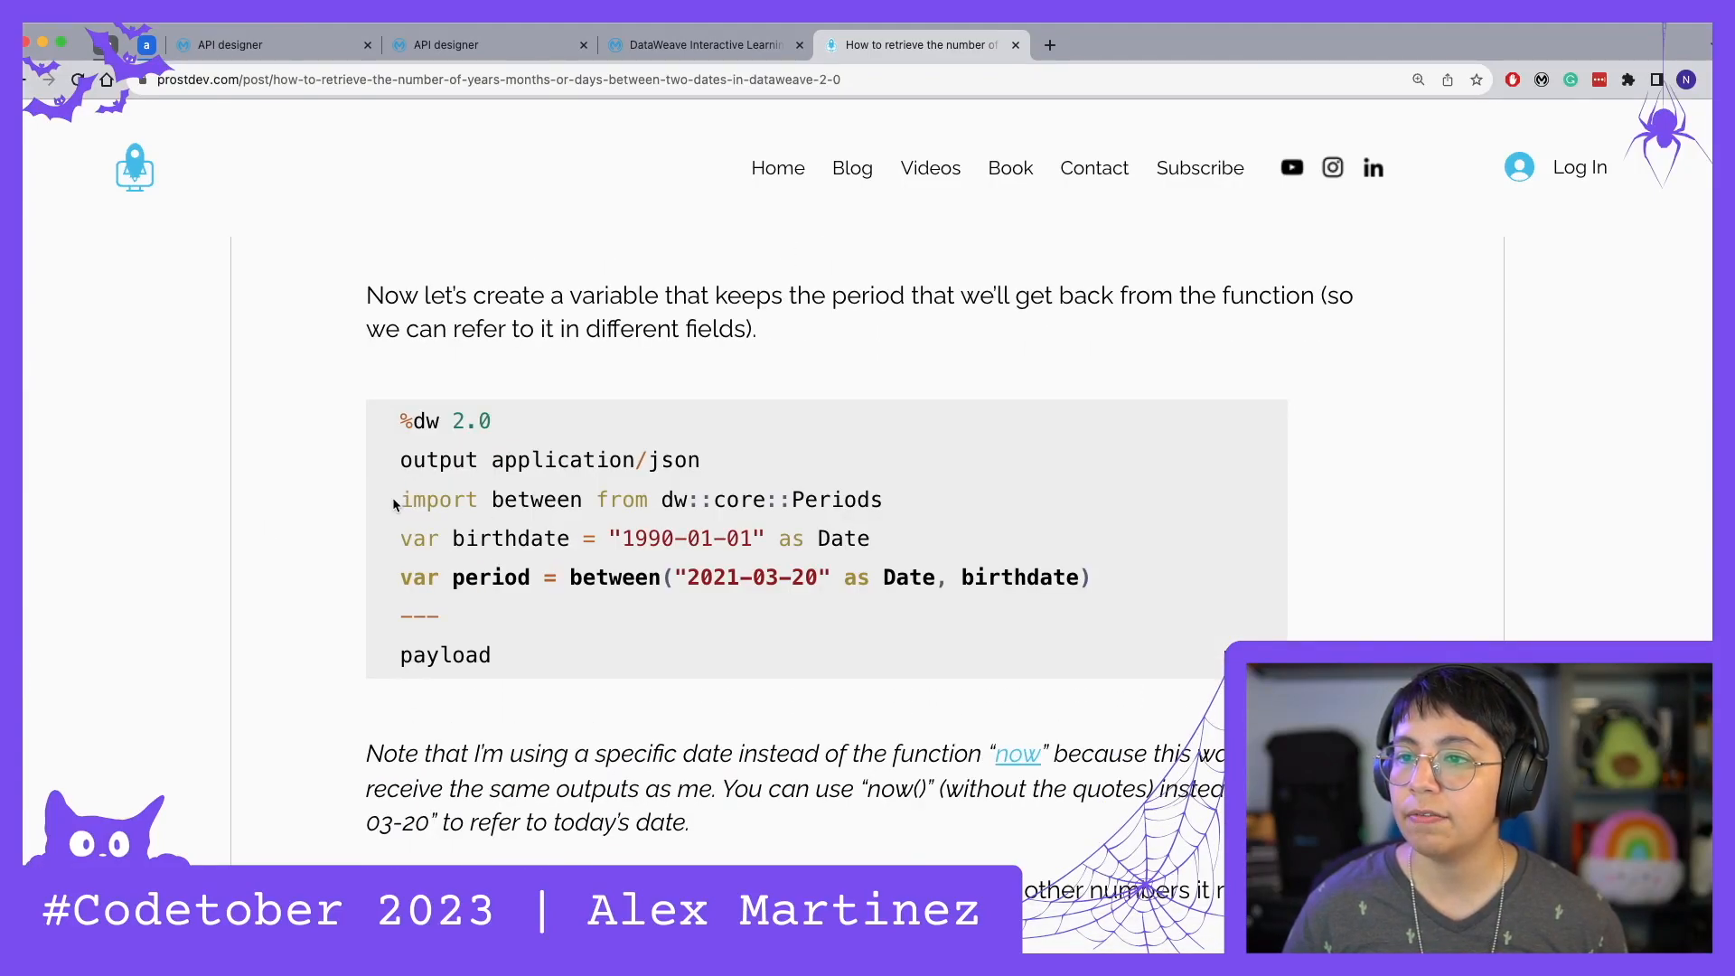
{"action": "left_click_drag", "start_coordinate": [400, 499], "coordinate": [886, 499]}
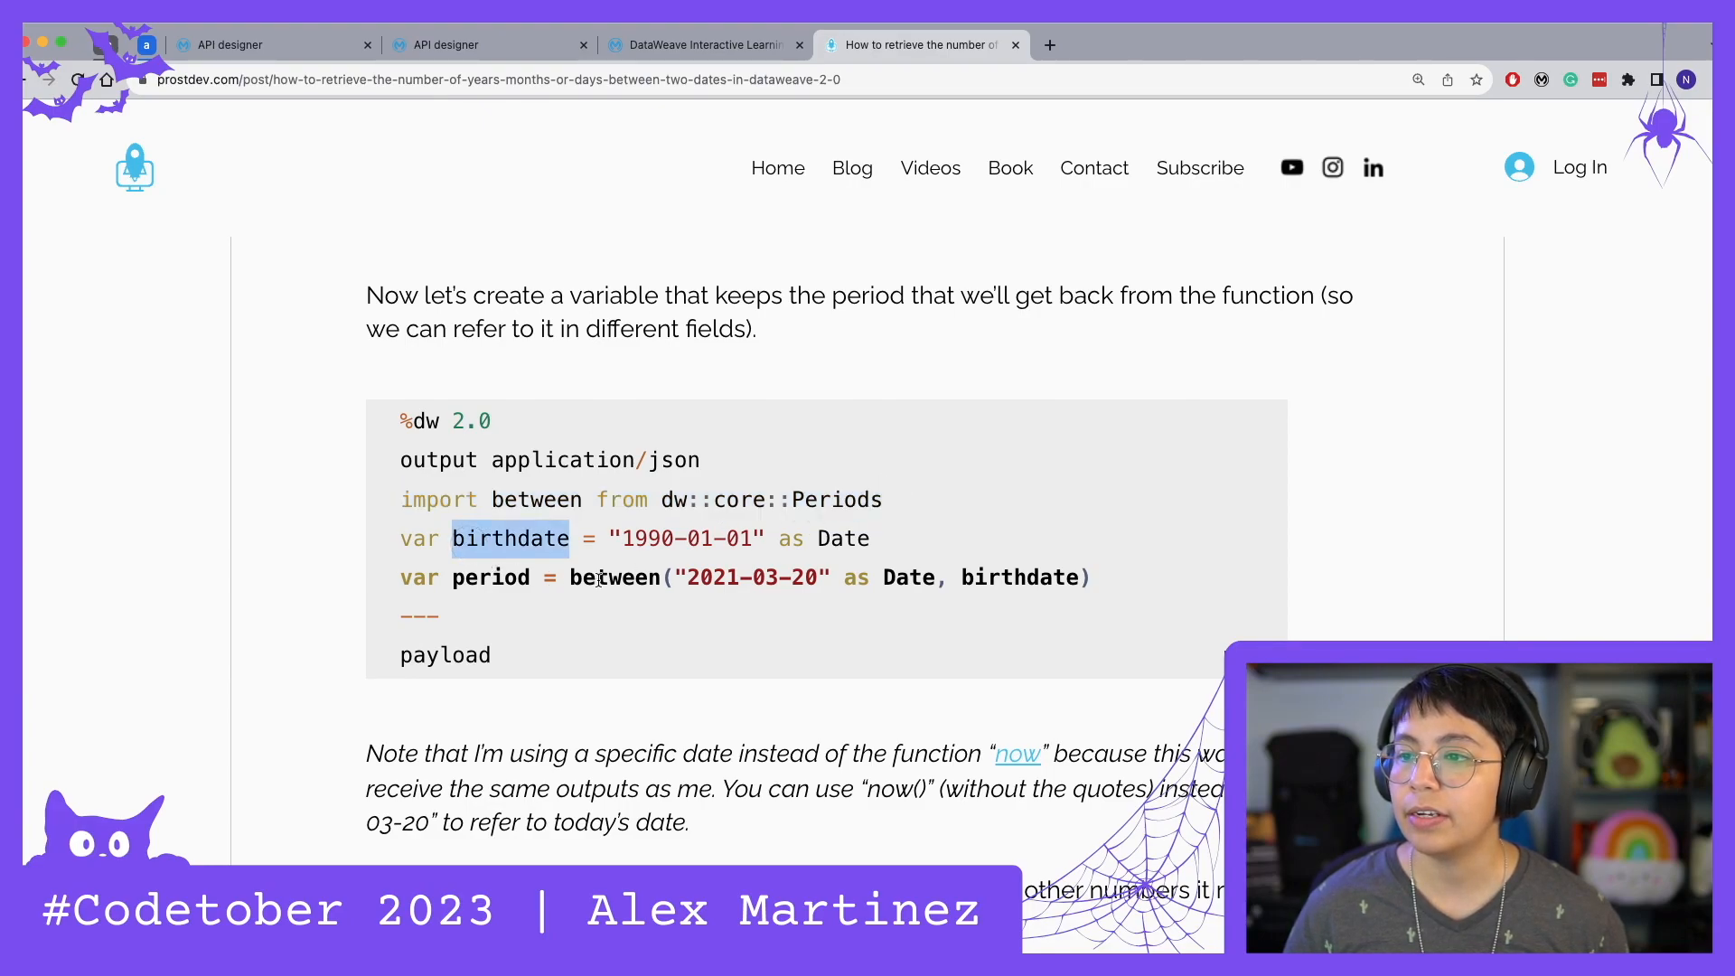
{"action": "double_click", "coordinate": [615, 577]}
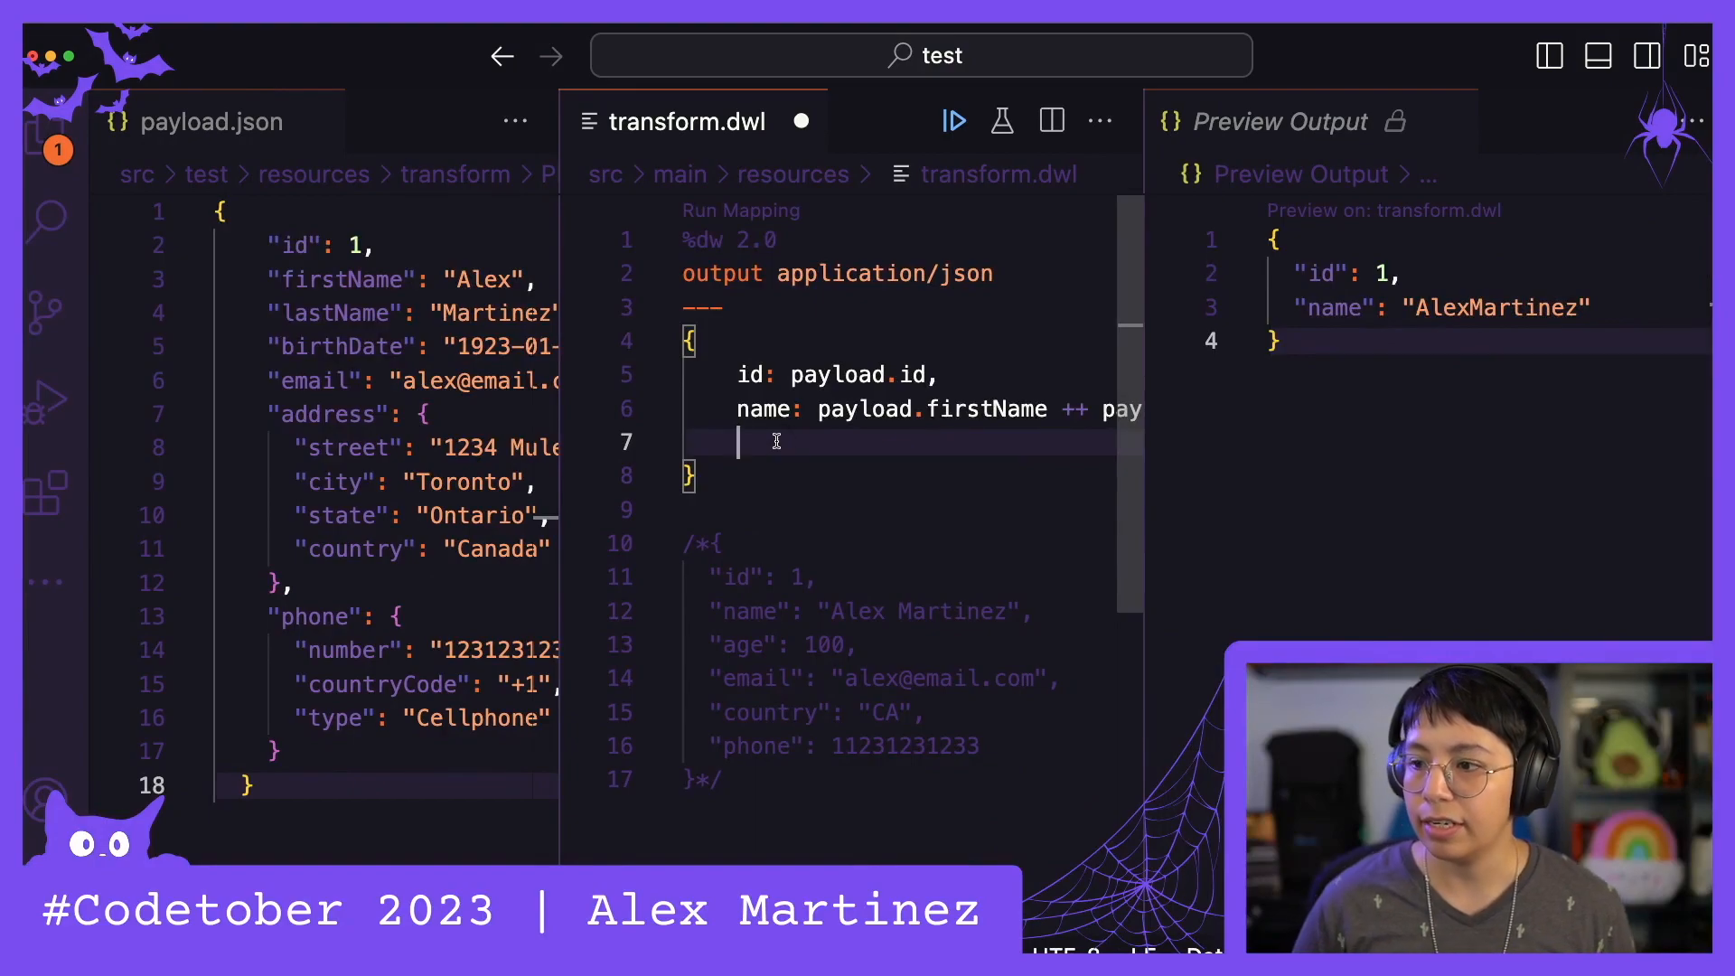
Add an age field computed as now() between payload.birthDate
{"action": "type", "text": "age:"}
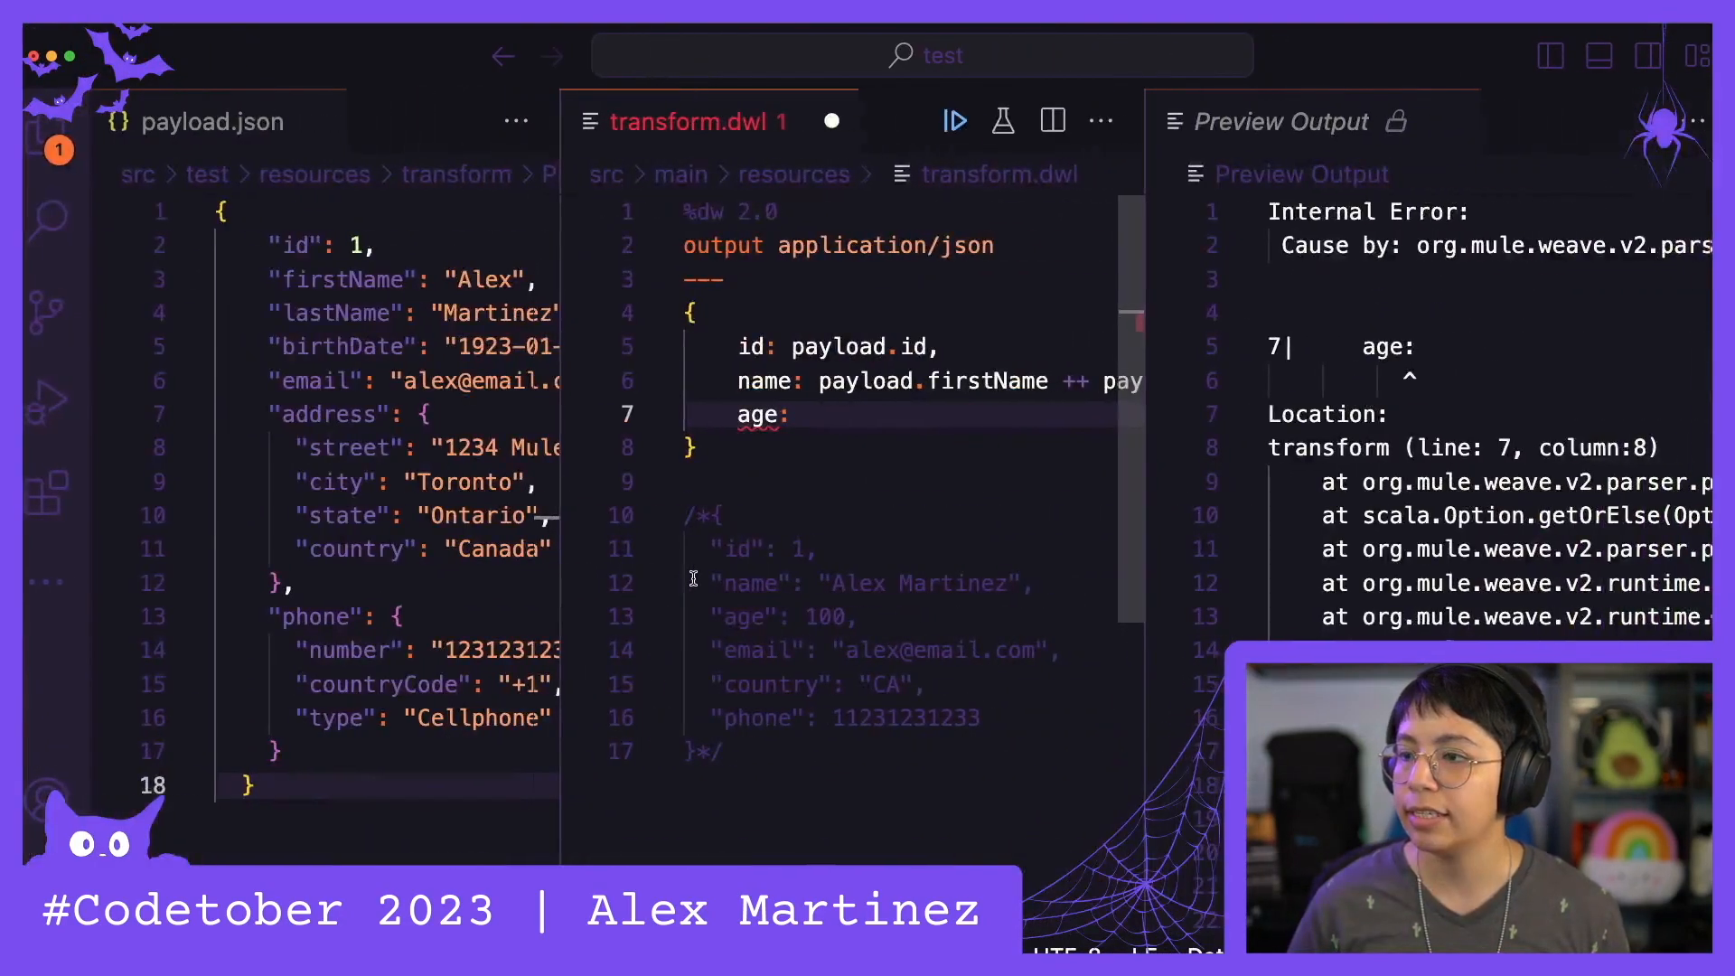
{"action": "type", "text": "now"}
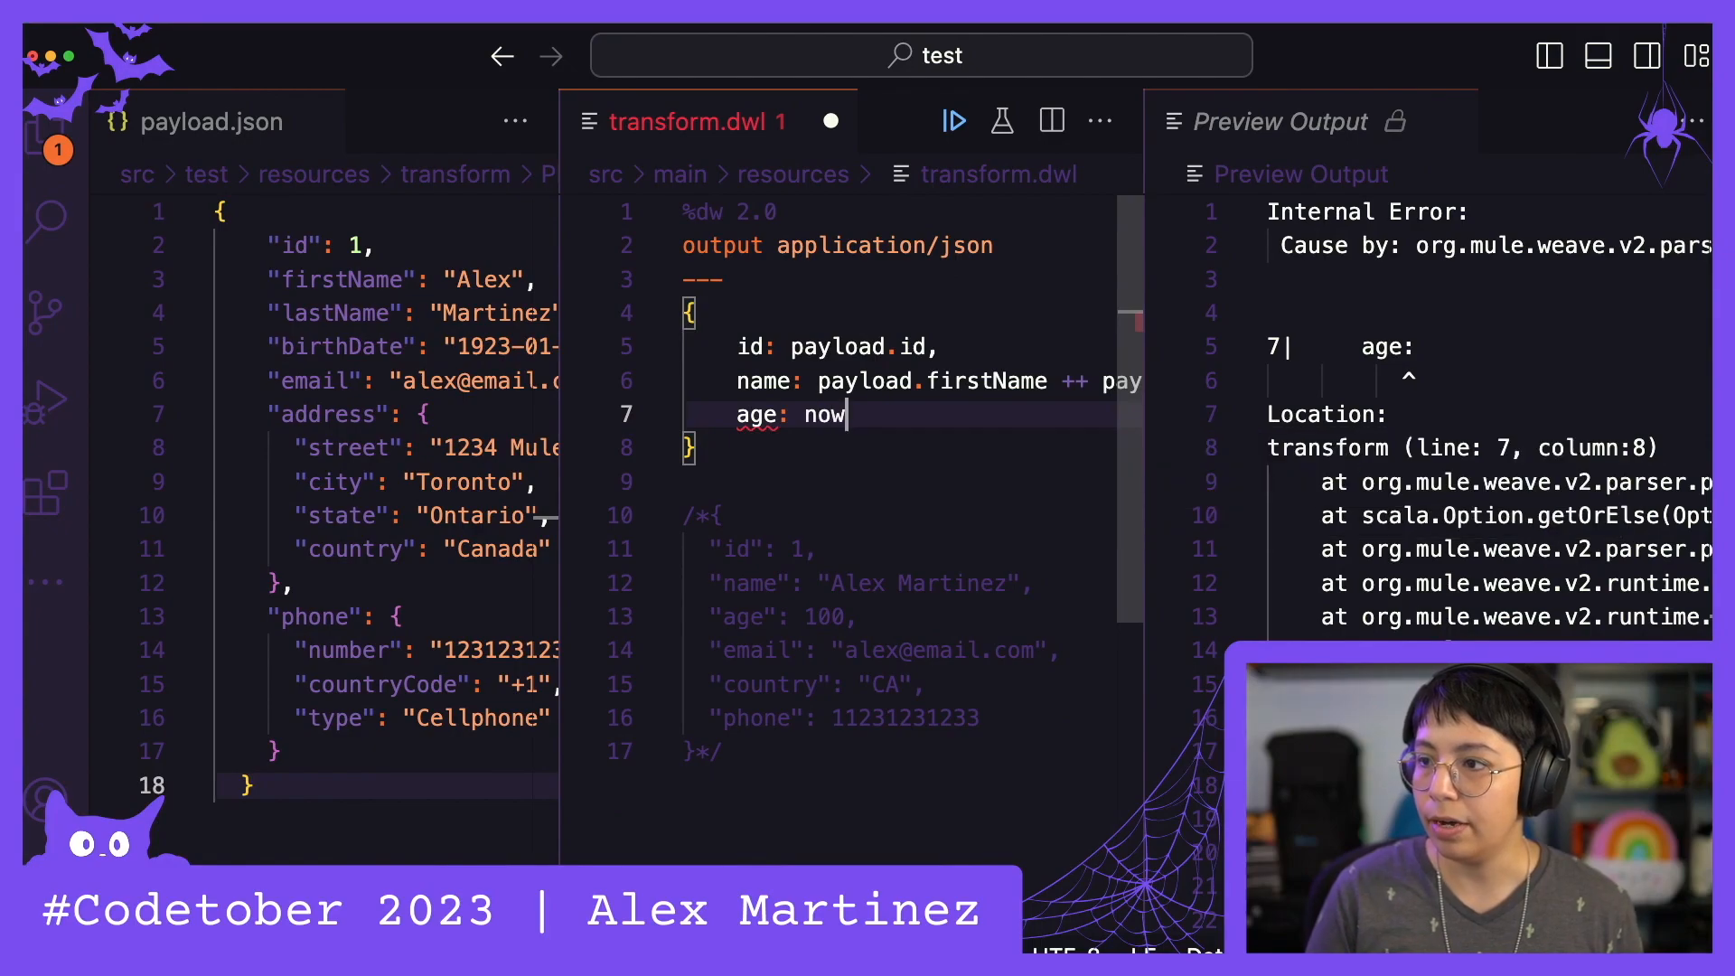
{"action": "type", "text": "() b"}
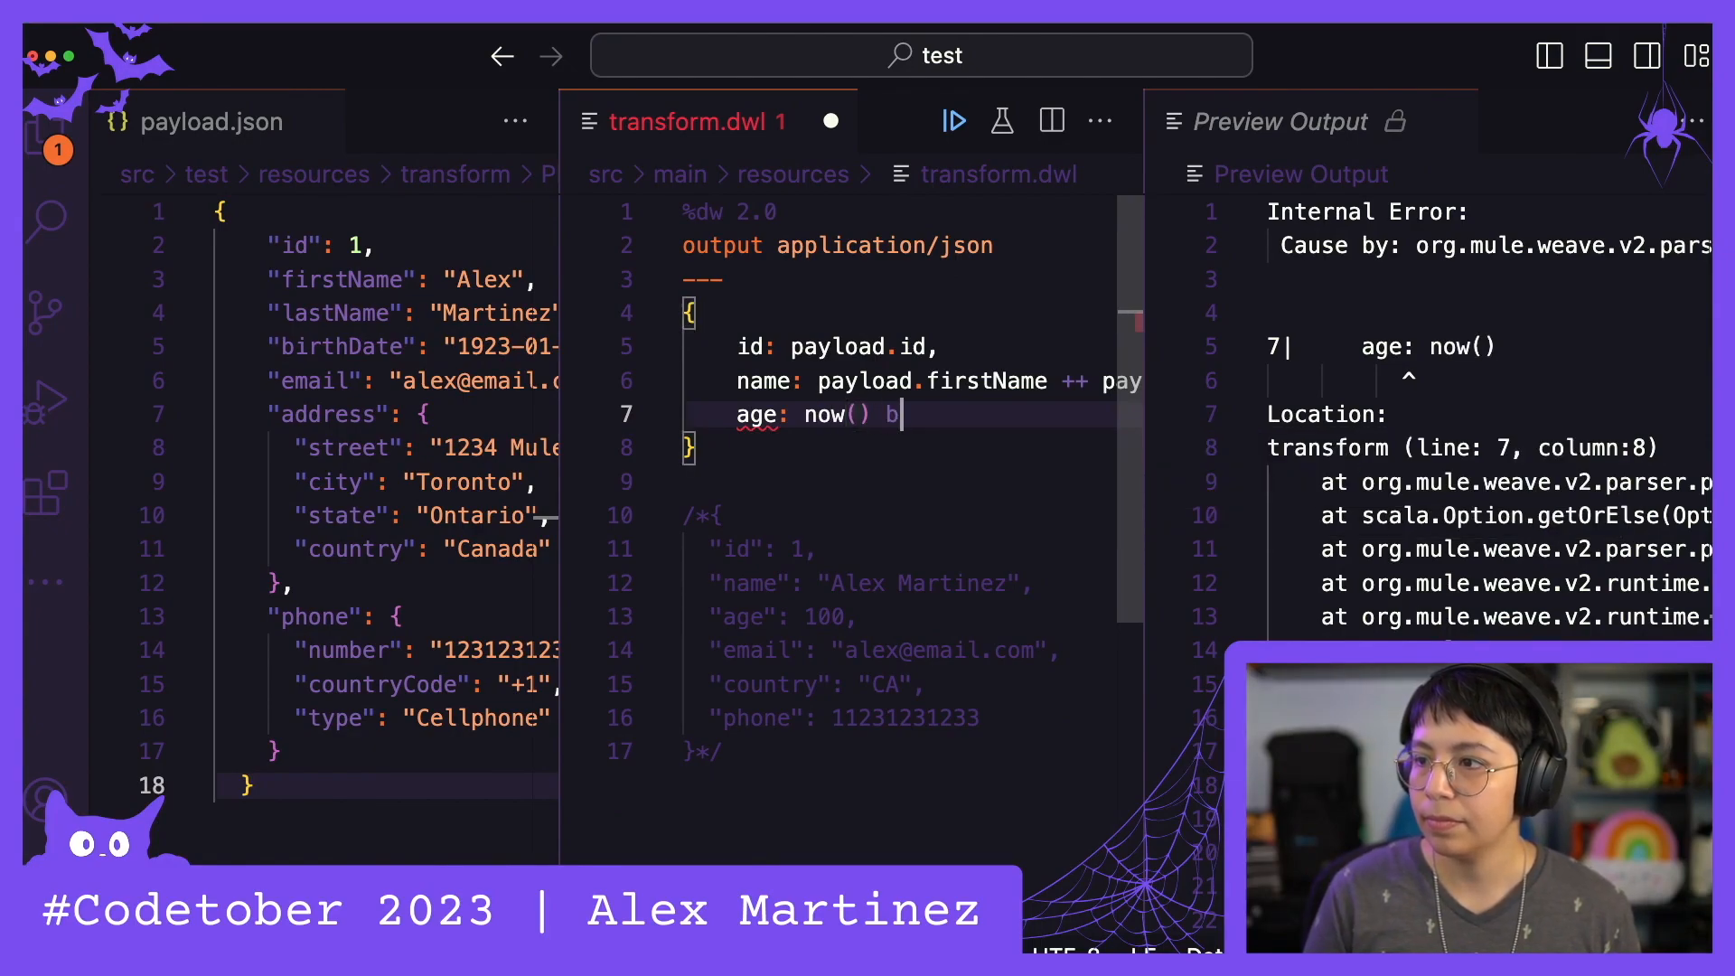
{"action": "type", "text": "etween"}
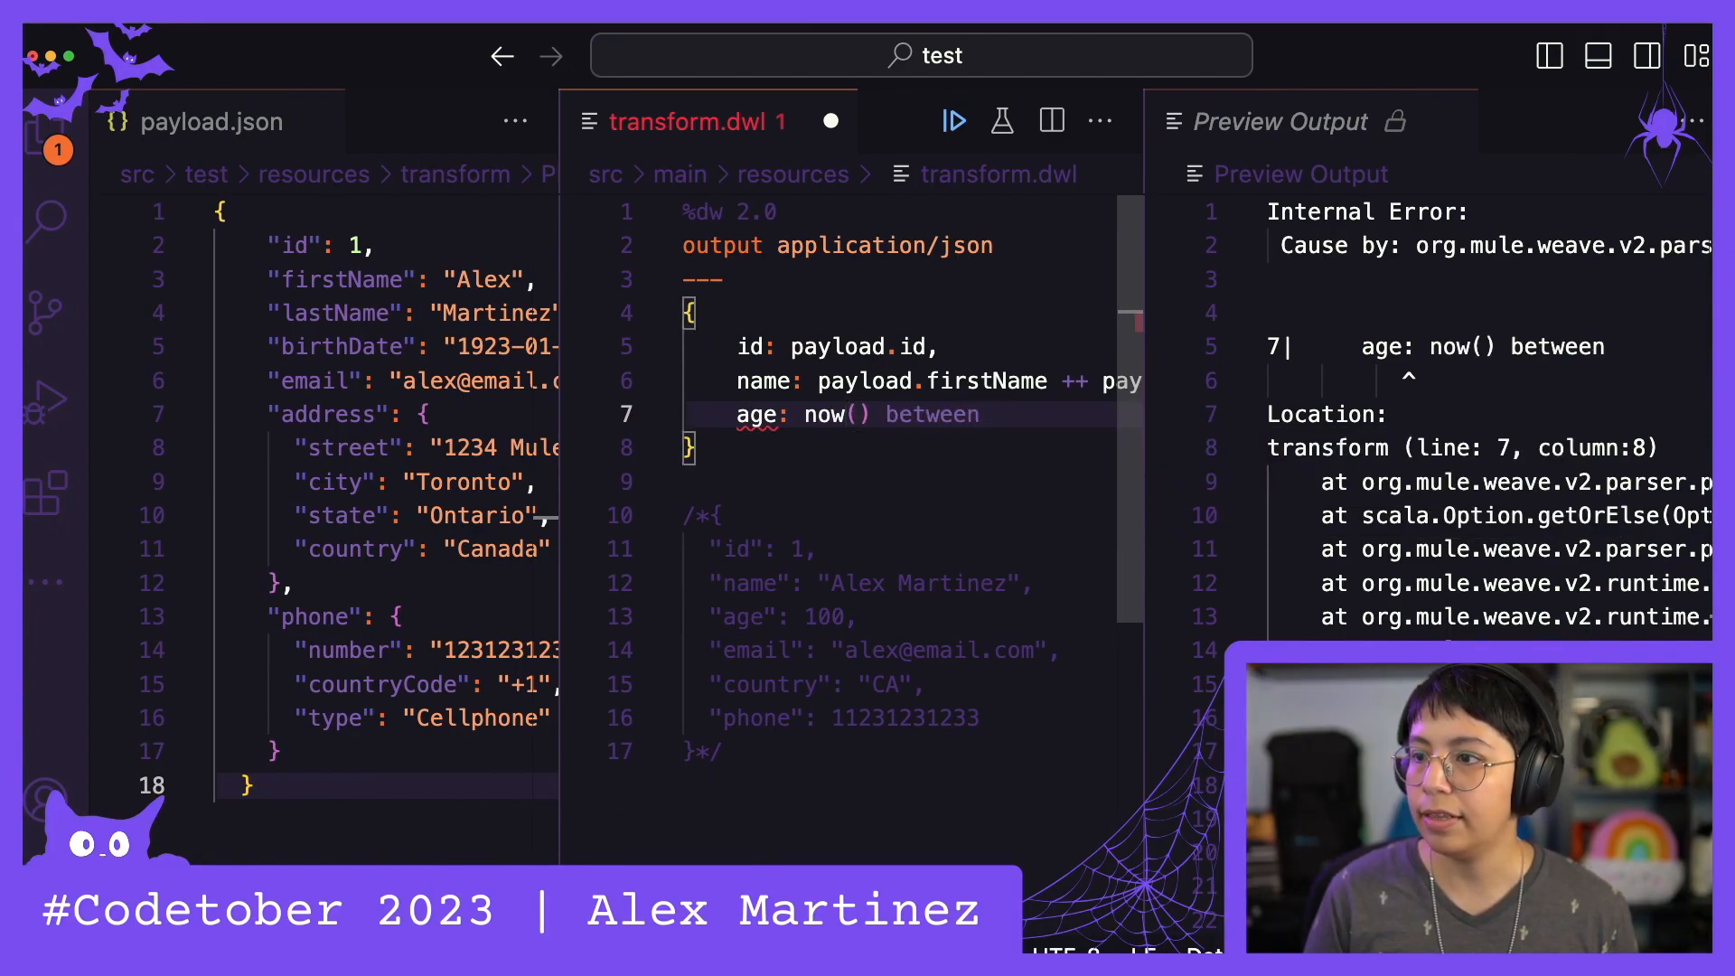
{"action": "type", "text": "payload.birthD"}
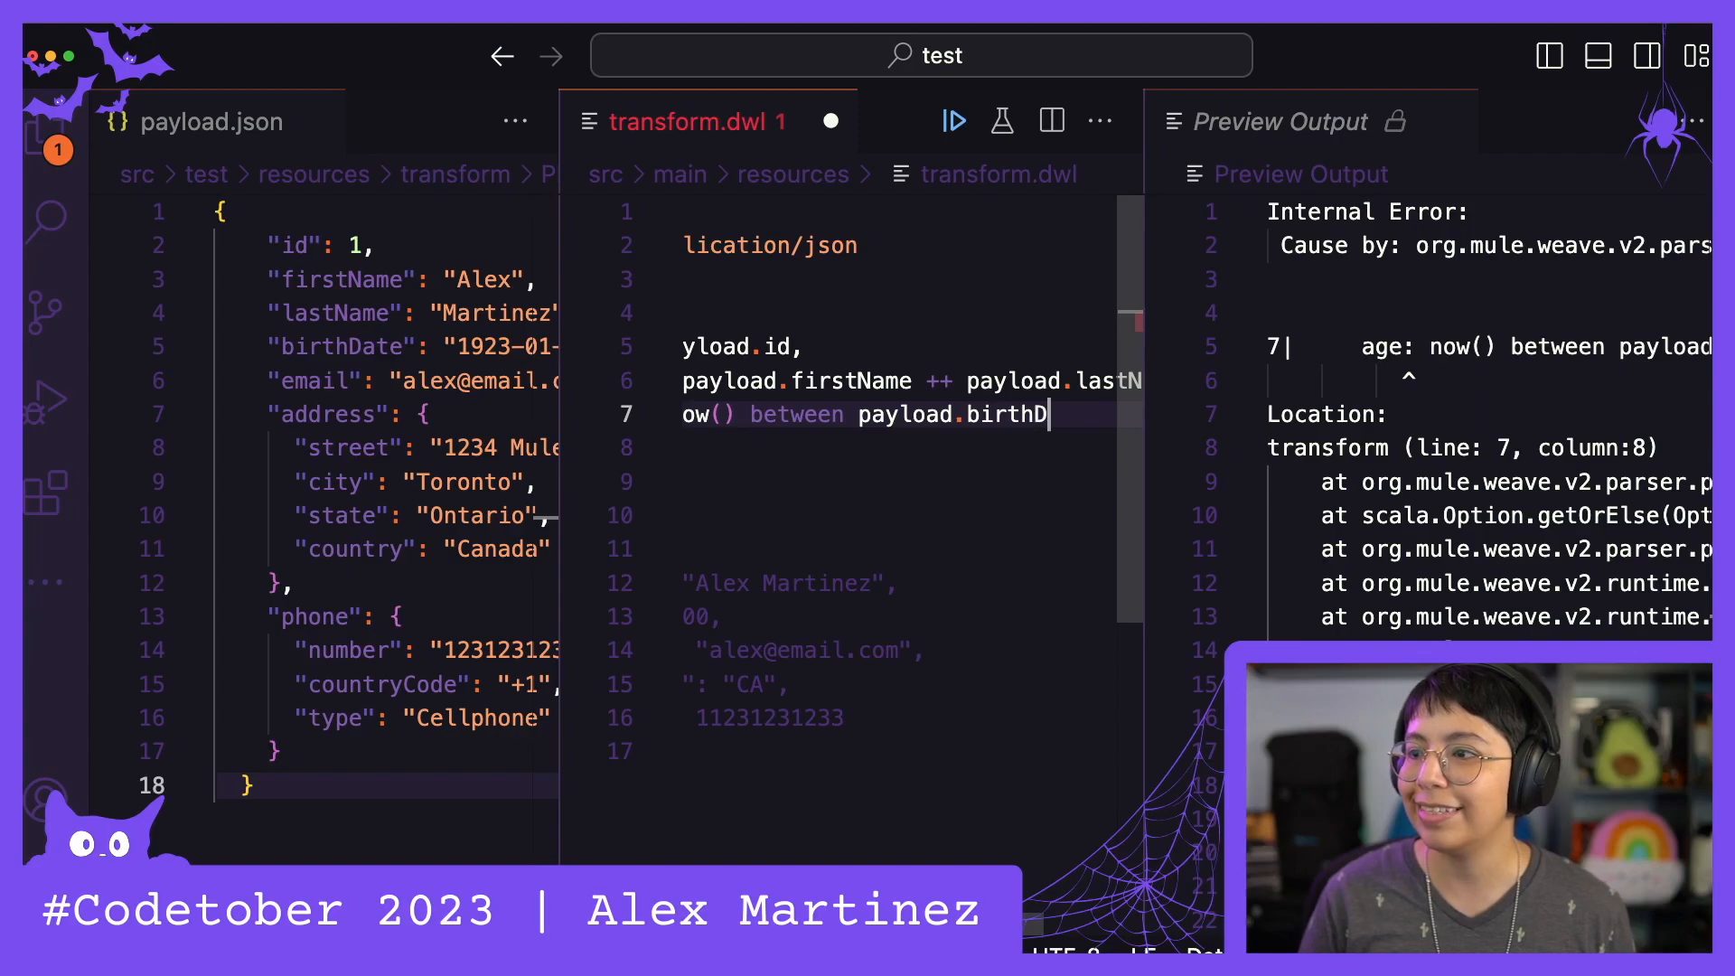
{"action": "type", "text": "ate"}
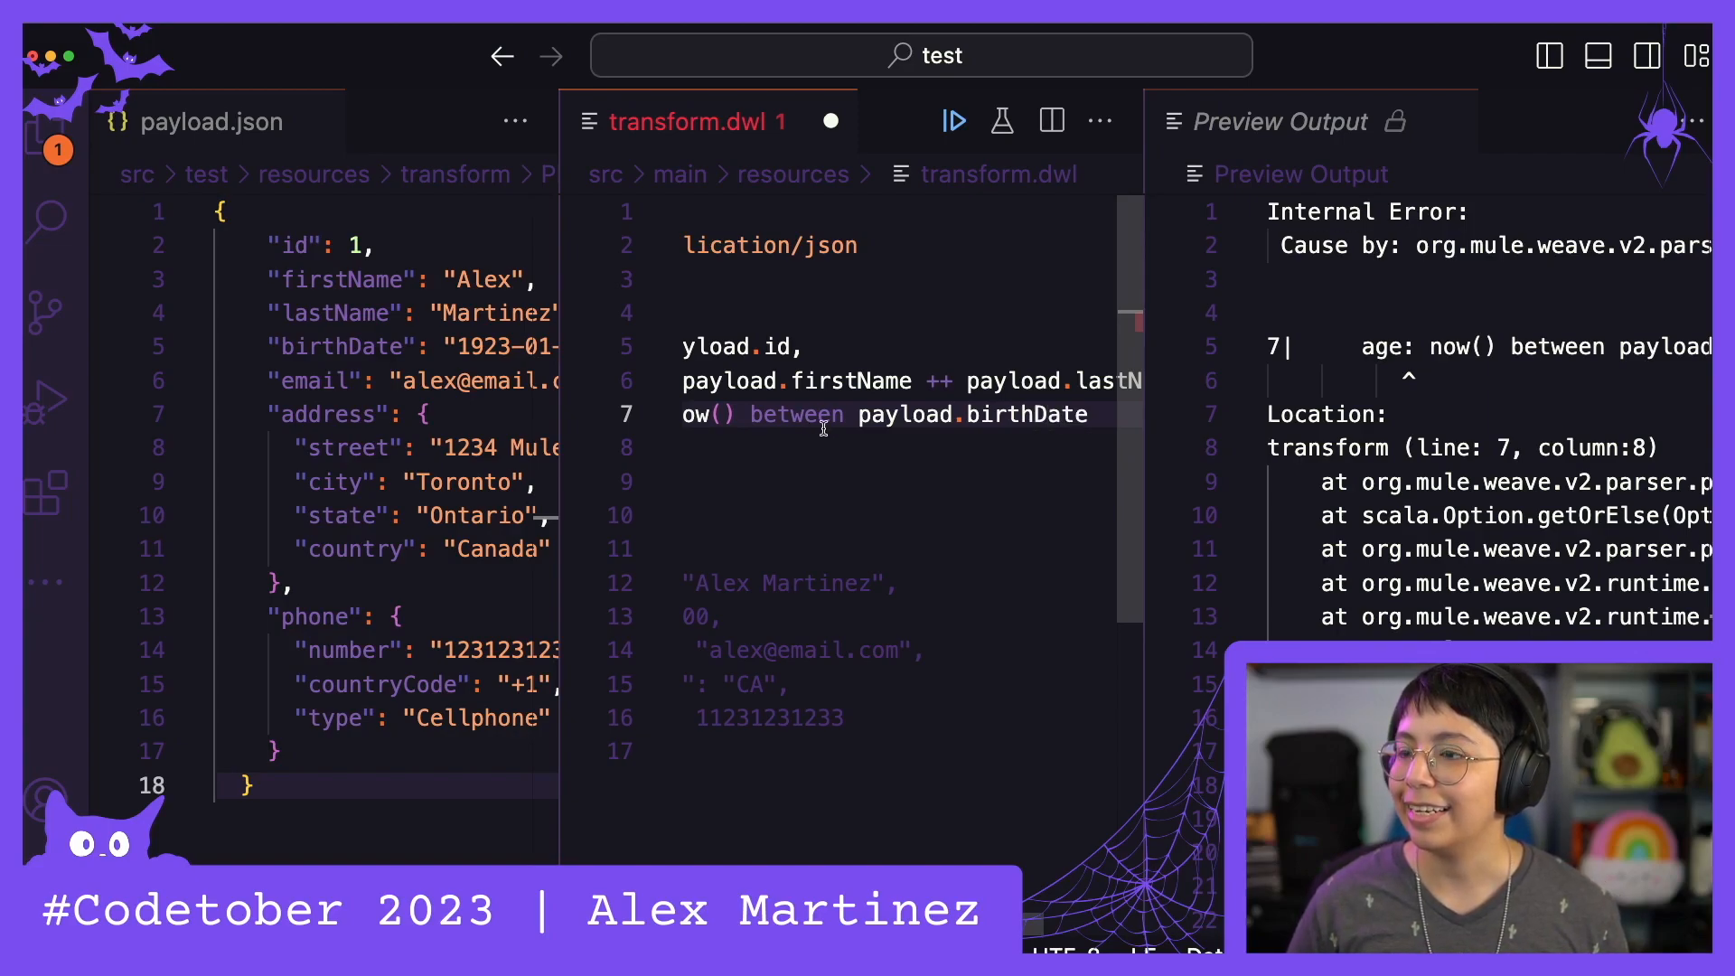
{"action": "type", "text": "age: n"}
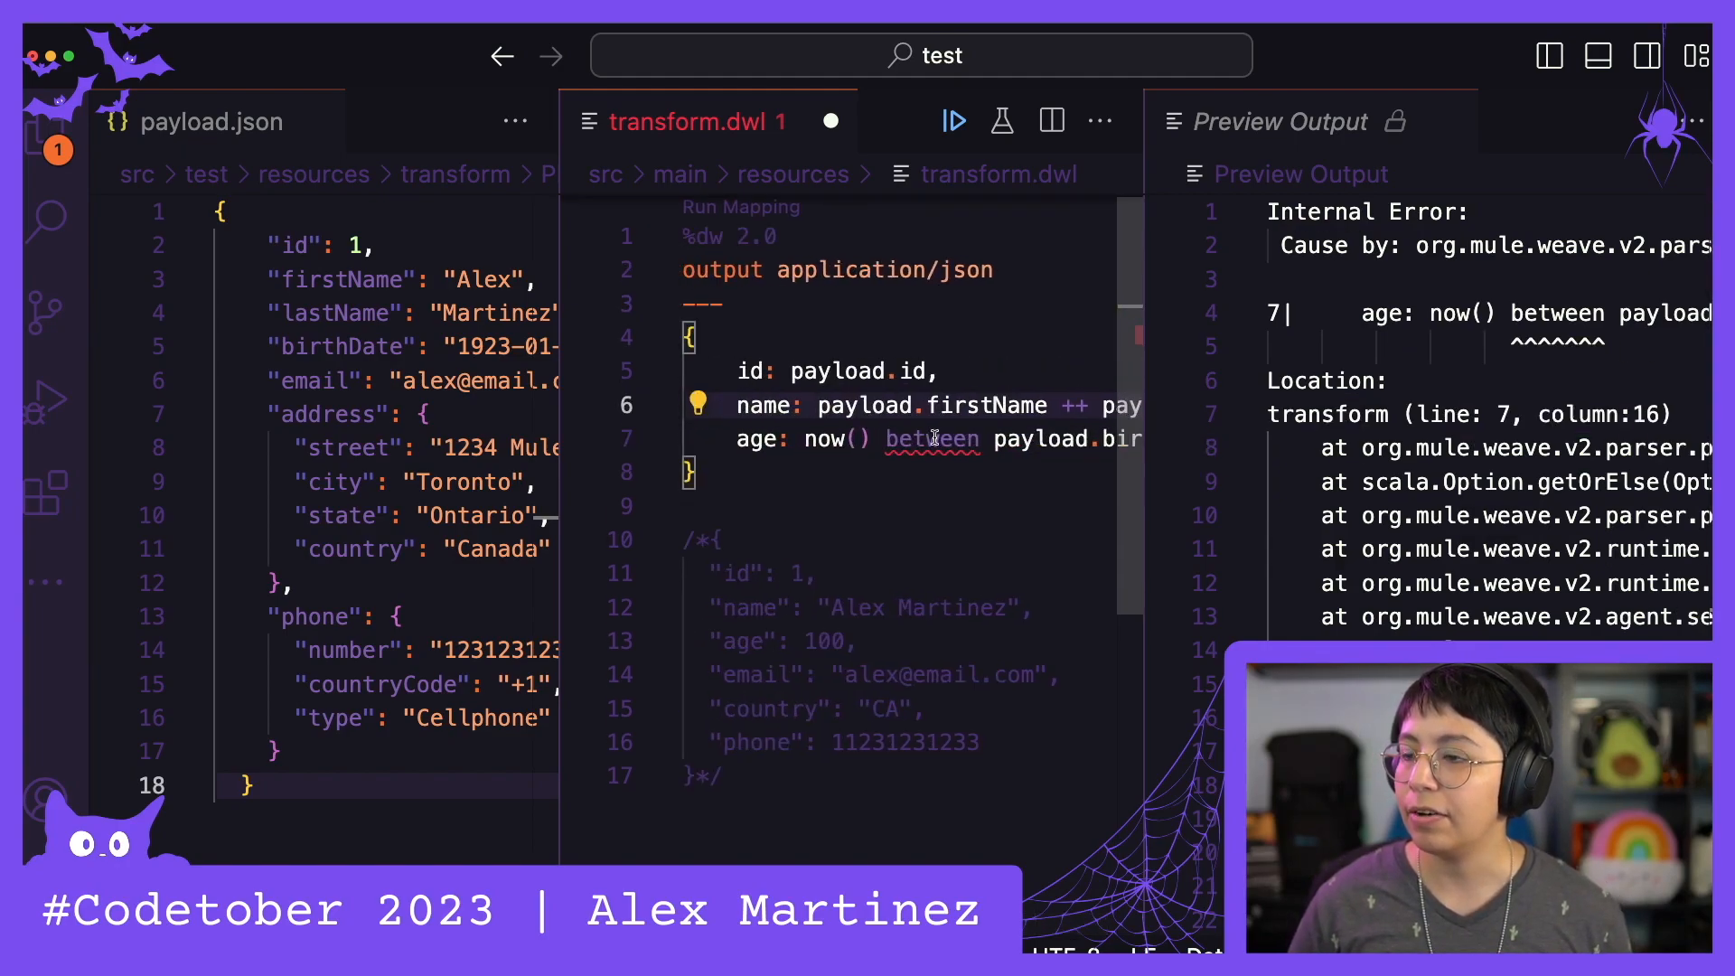
Import between from dw::core::Periods via the quick fix
{"action": "left_click", "coordinate": [698, 438]}
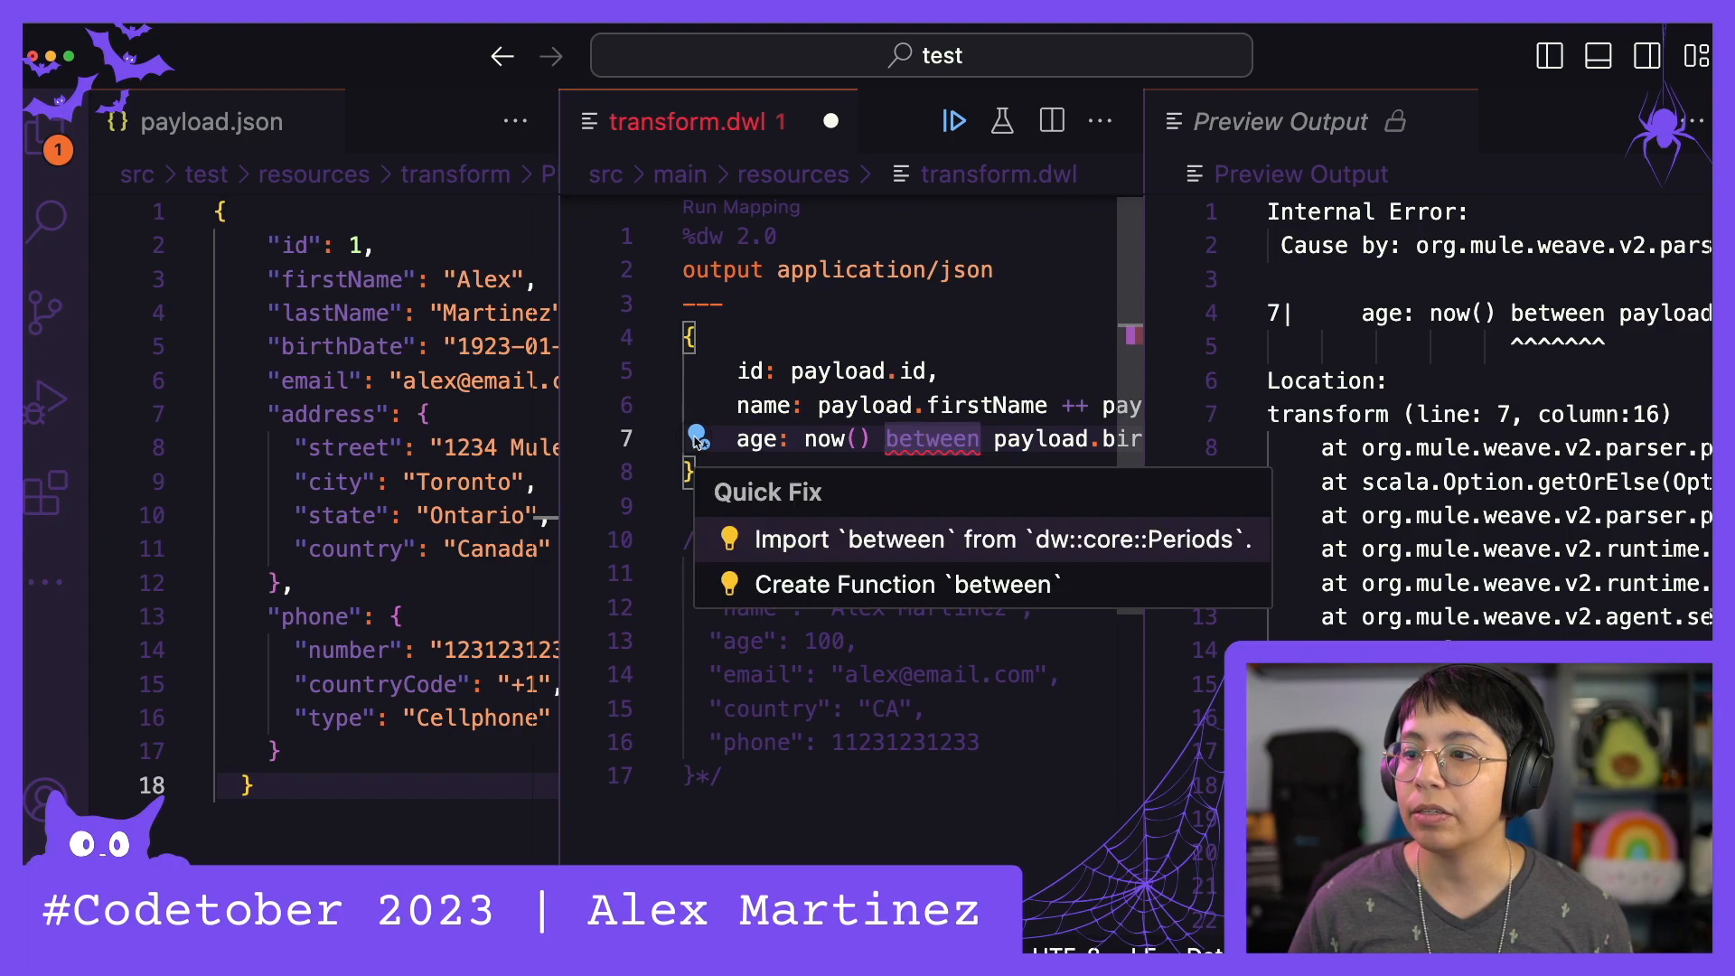
{"action": "left_click", "coordinate": [918, 539]}
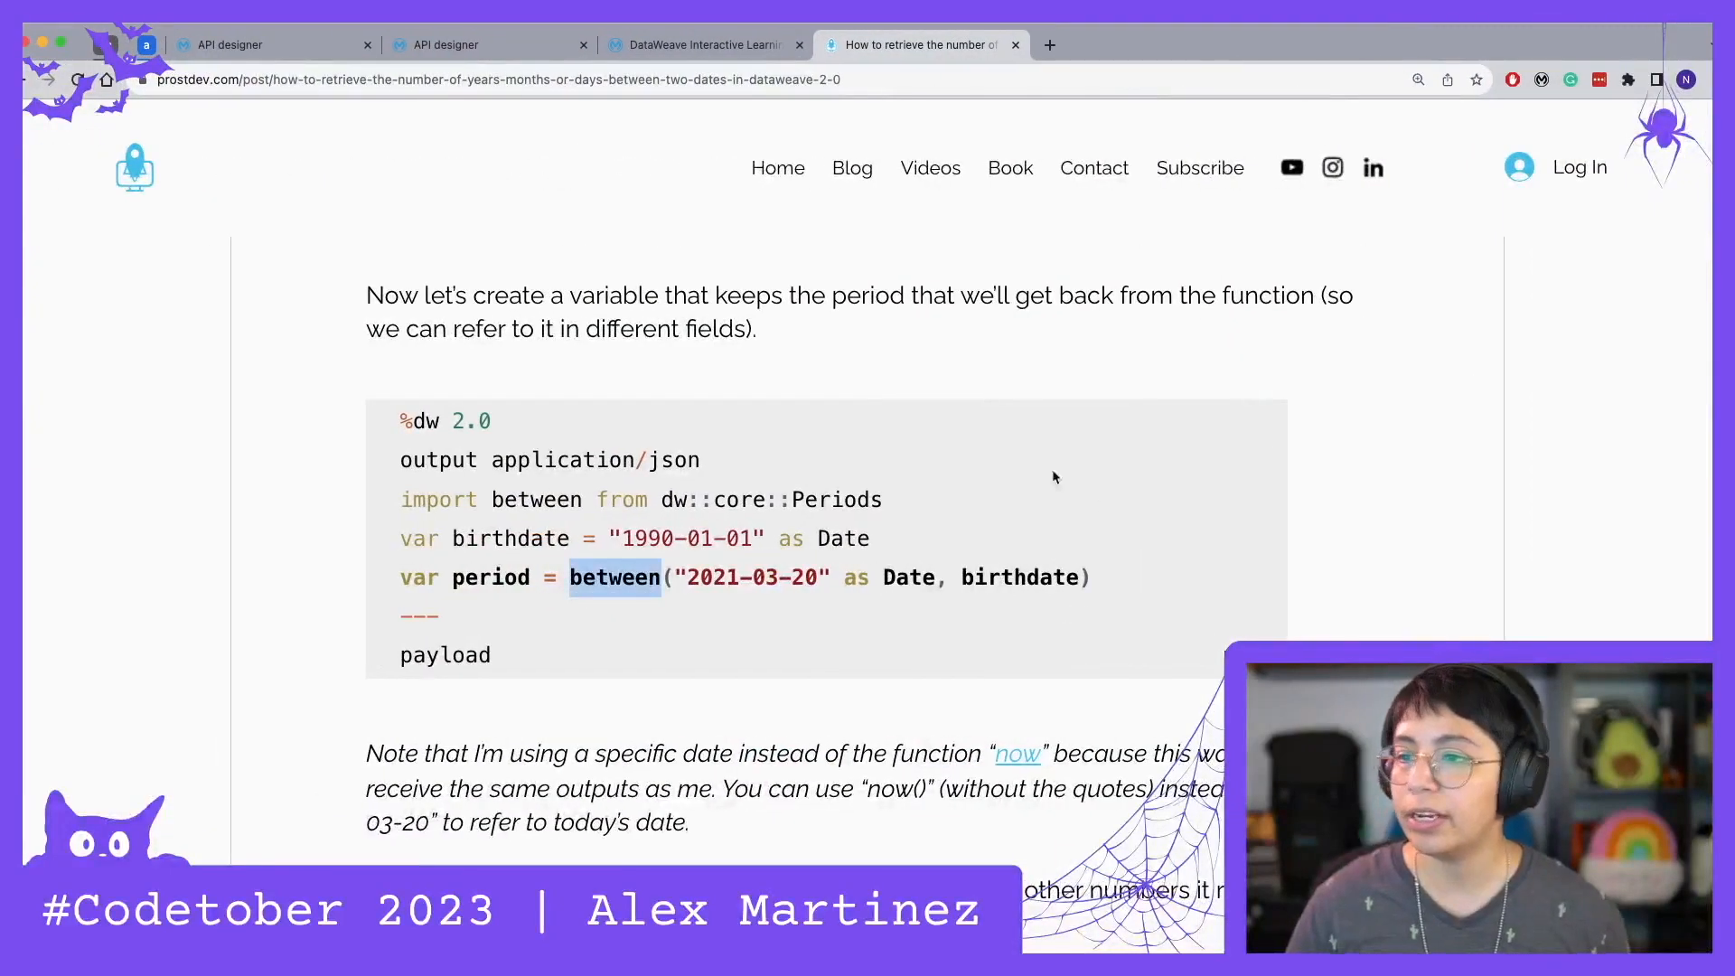
{"action": "scroll", "scroll_direction": "down", "scroll_amount": 3}
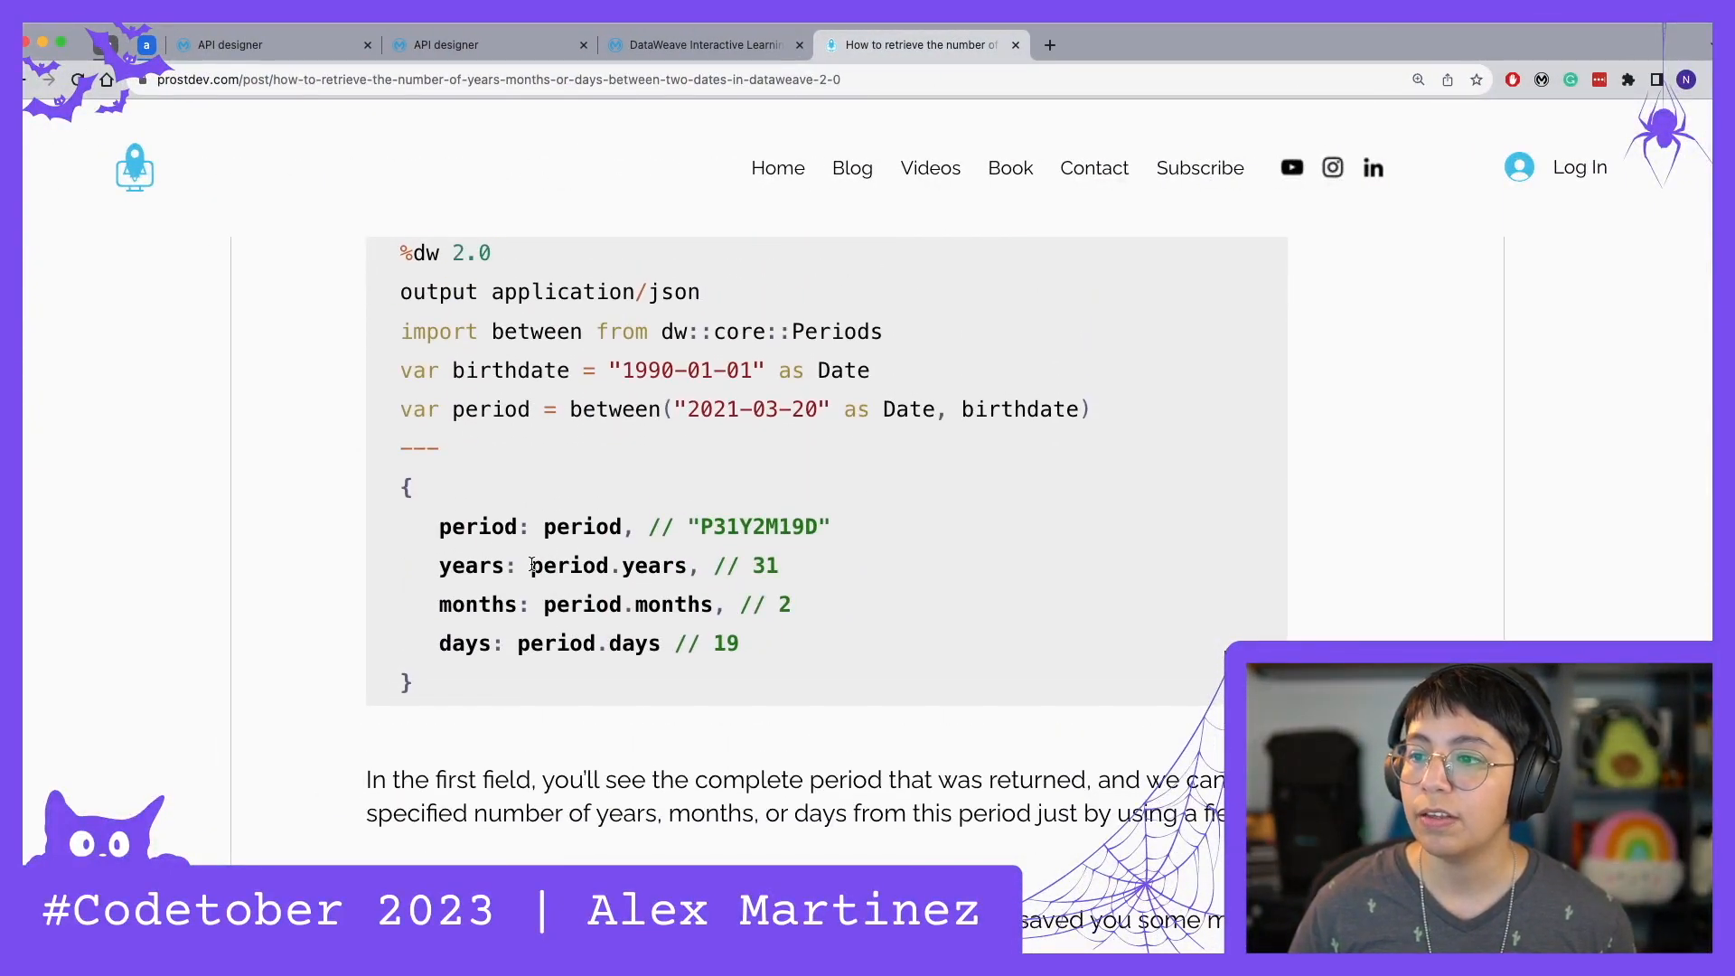
{"action": "double_click", "coordinate": [627, 604]}
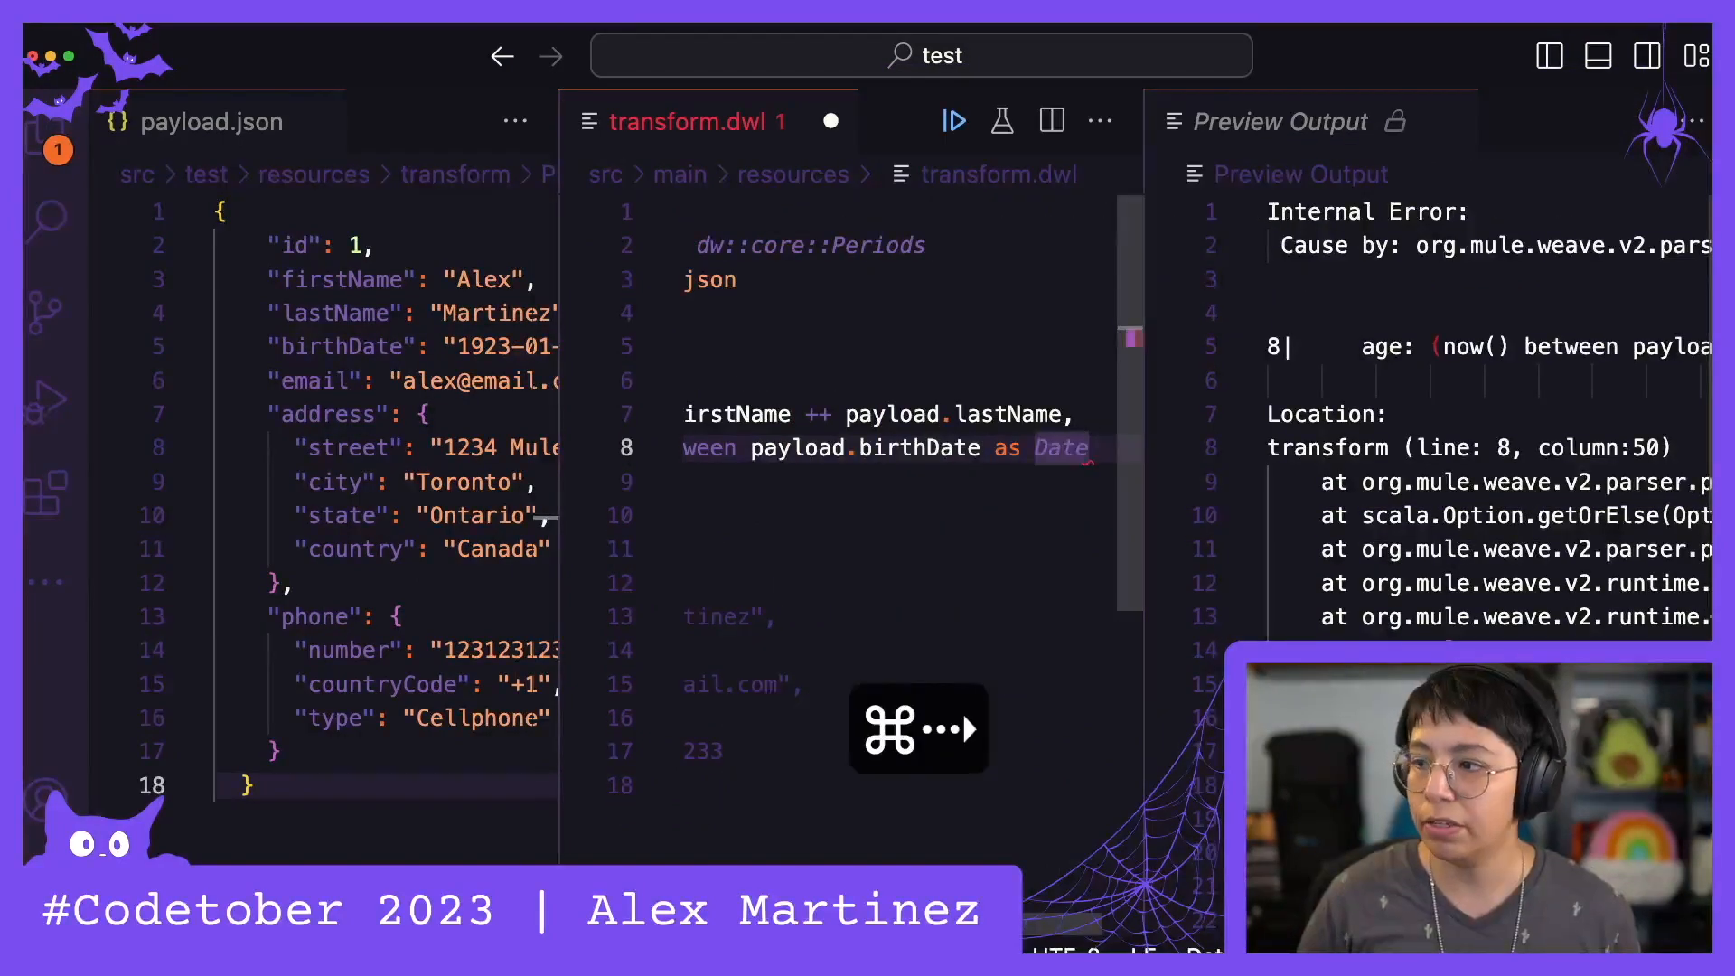
Finish the age expression with .years and a trailing comma, previewing age 100
{"action": "type", "text": "."}
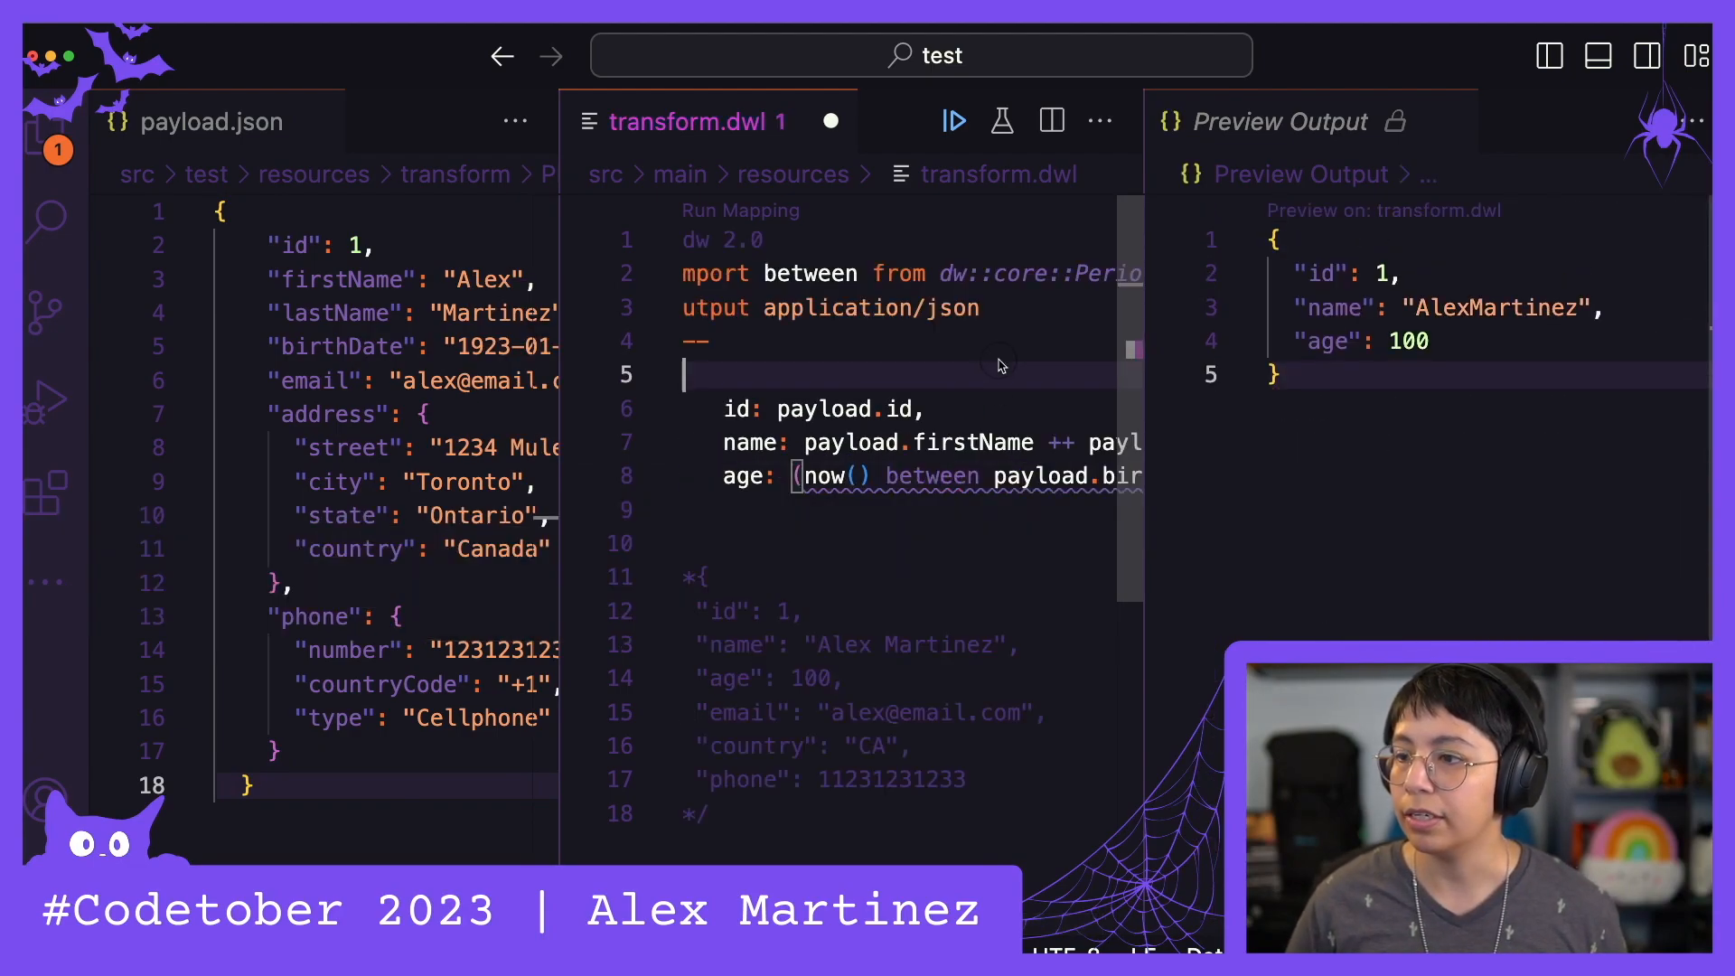
{"action": "scroll", "scroll_direction": "right", "scroll_amount": 3}
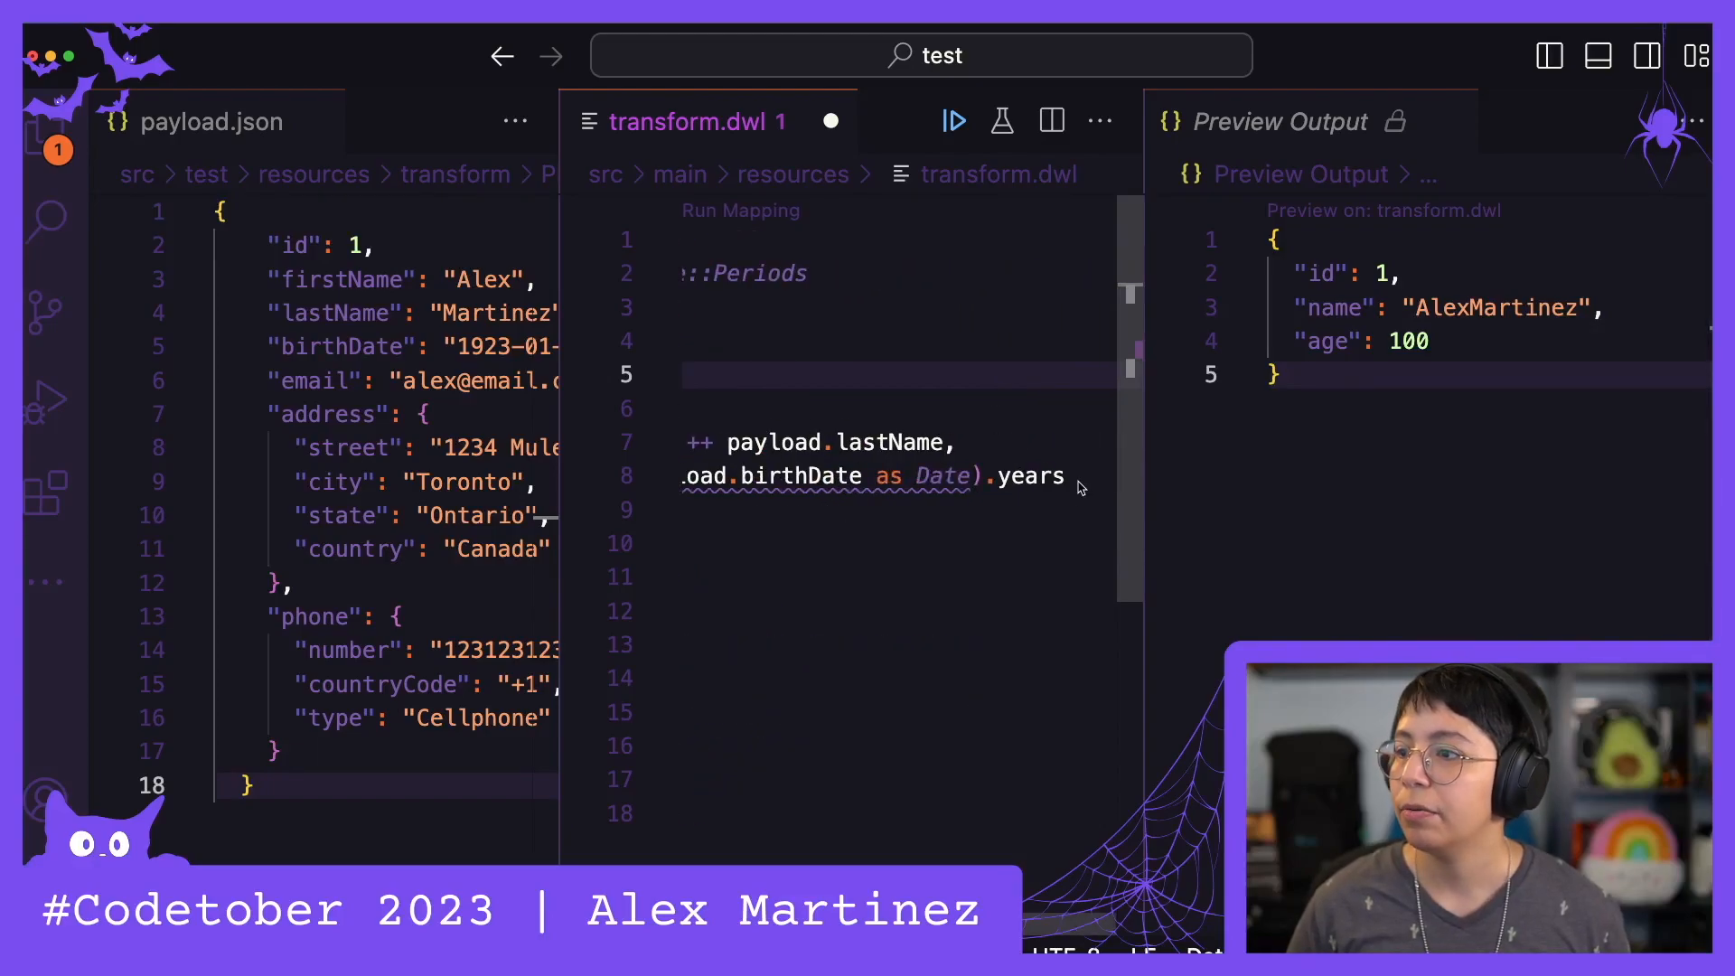
{"action": "type", "text": ","}
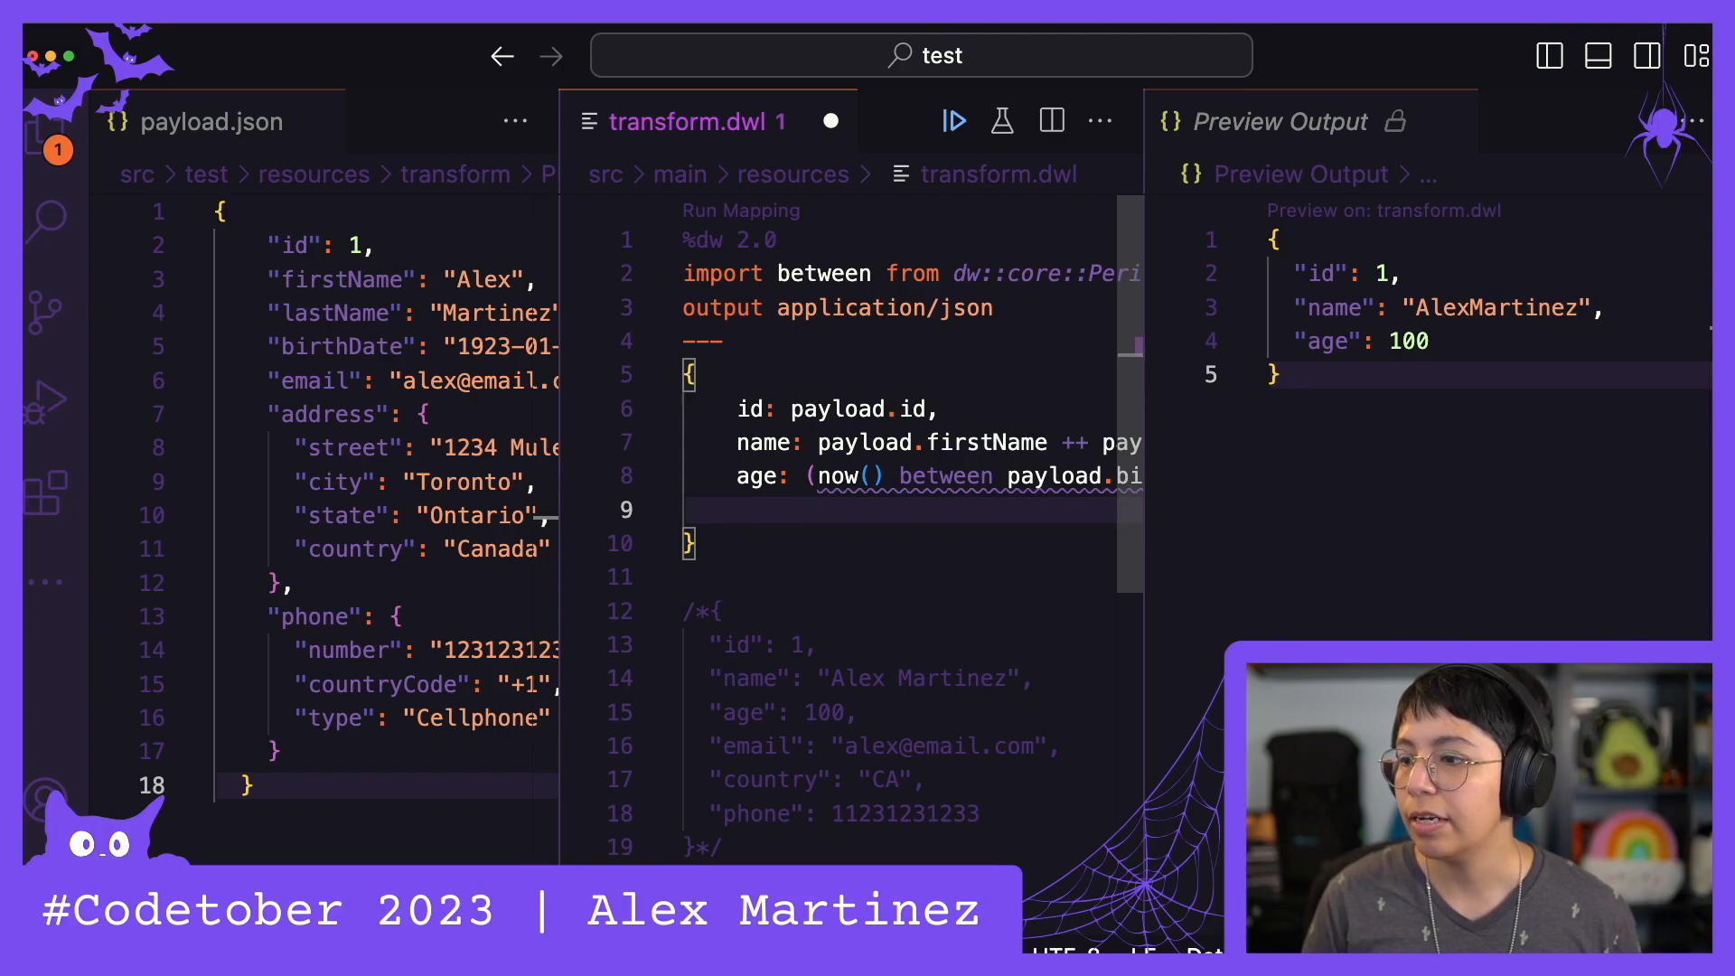
Add the email field mapped from payload.email
{"action": "type", "text": "email"}
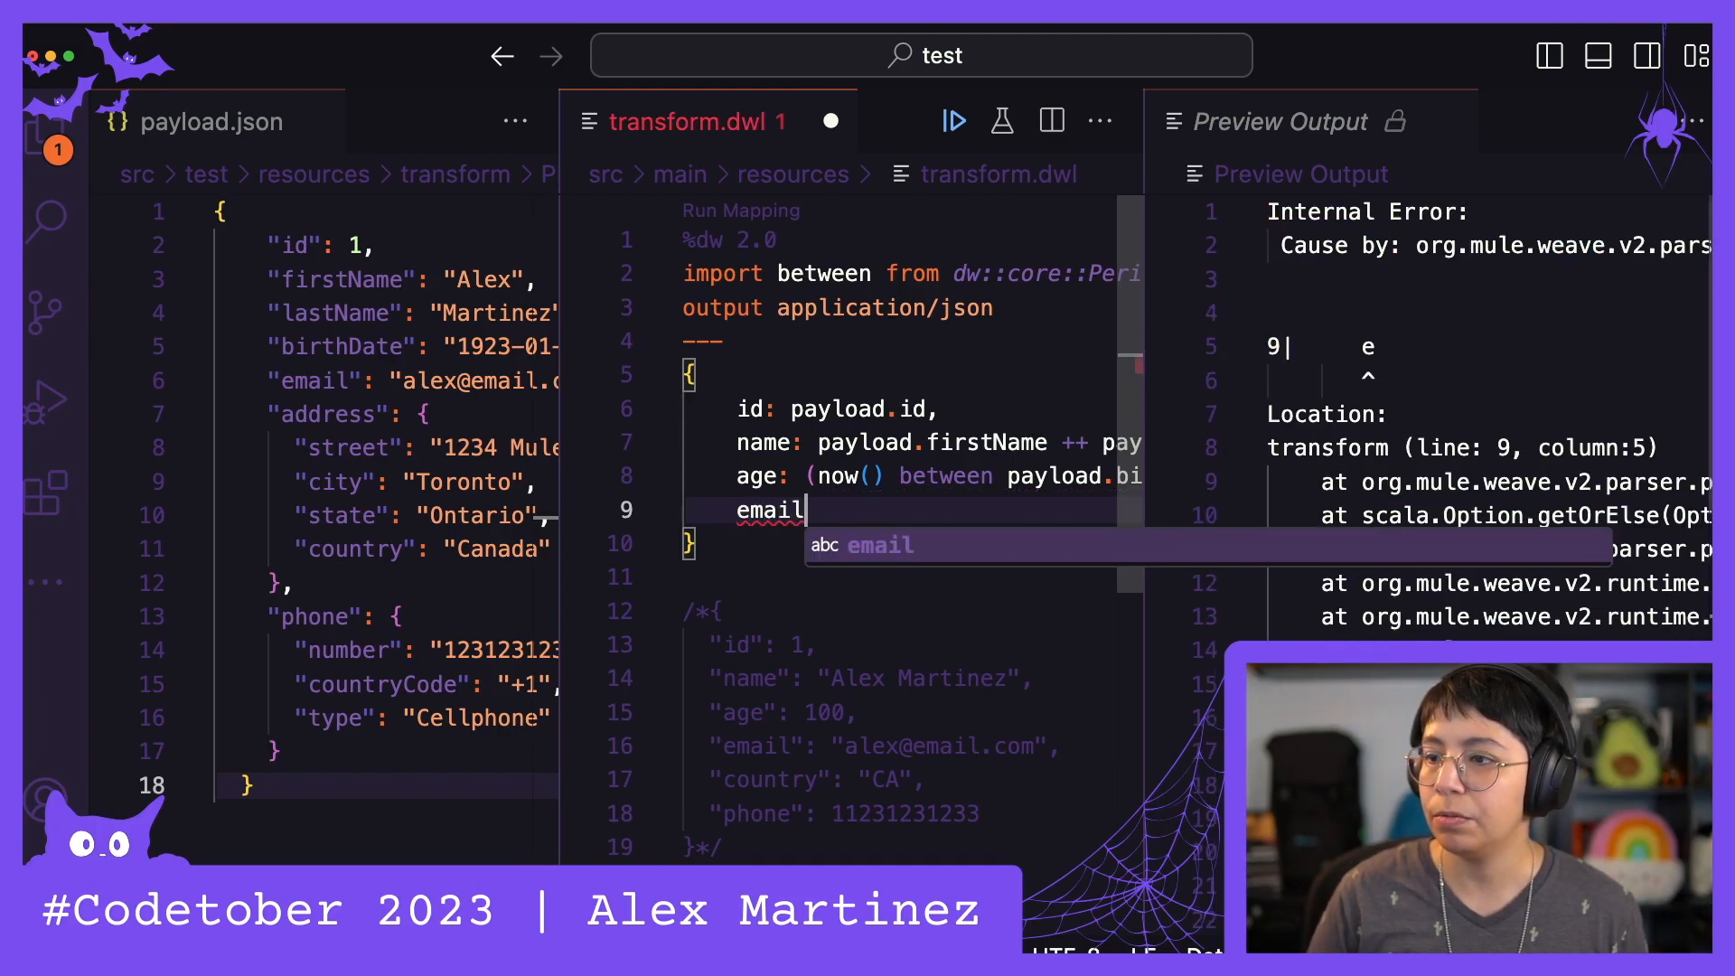
{"action": "type", "text": ": payload.email,"}
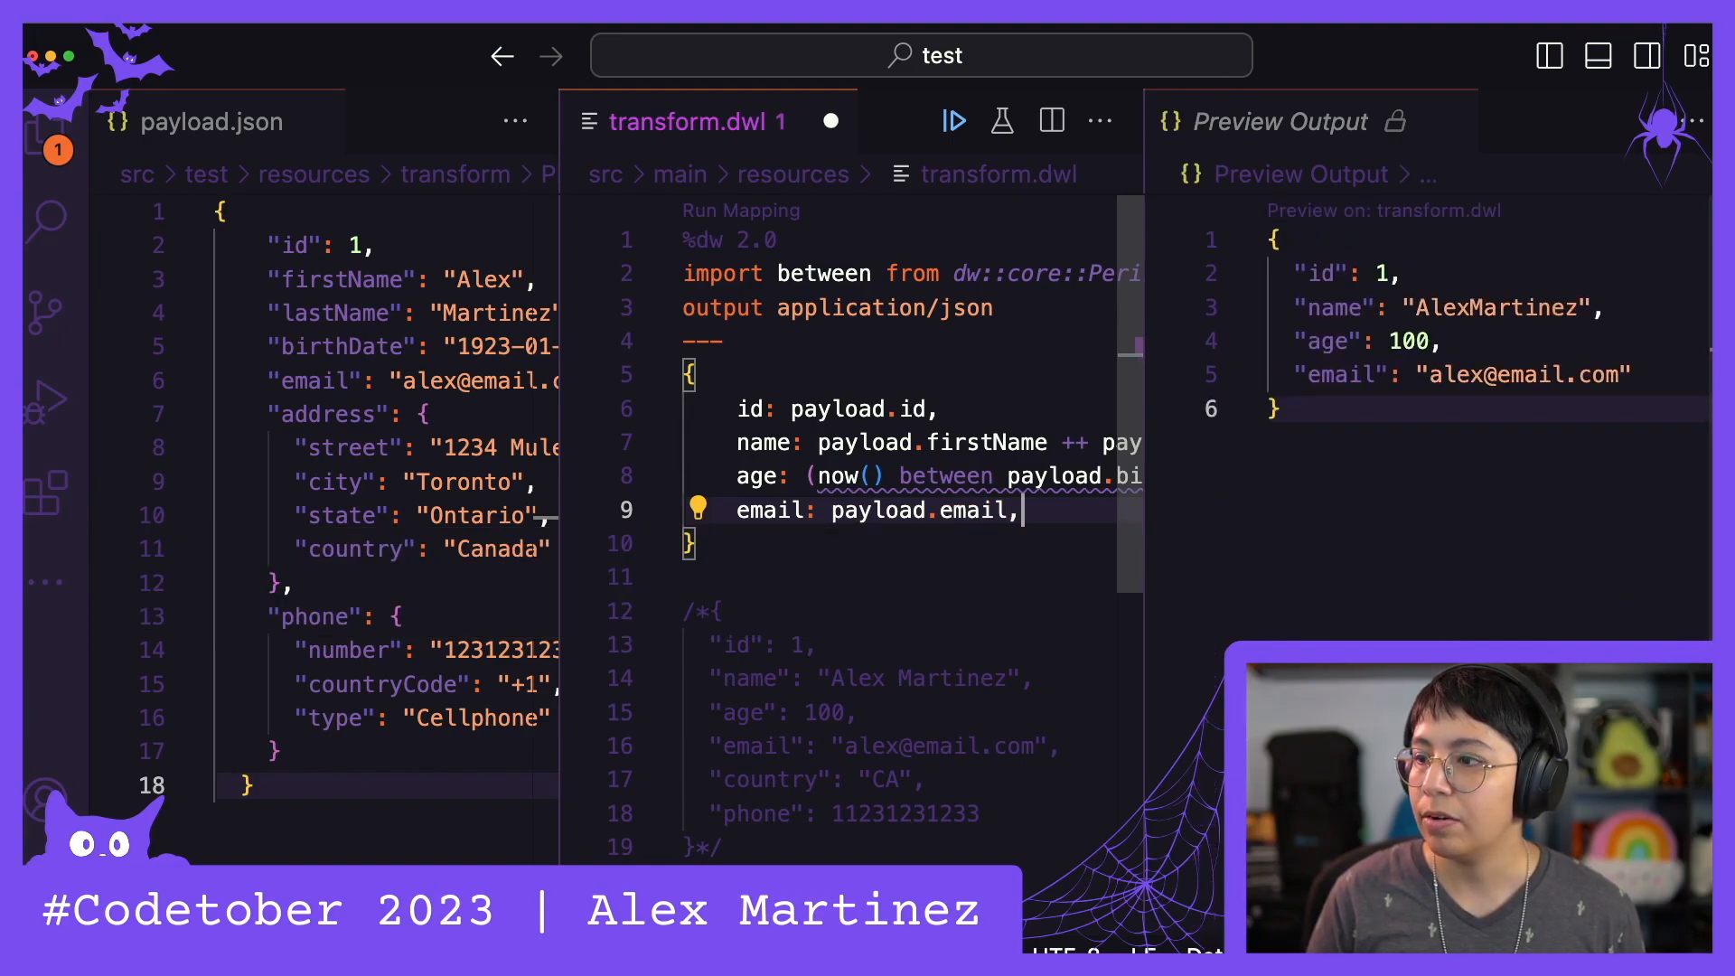
{"action": "type", "text": "country:"}
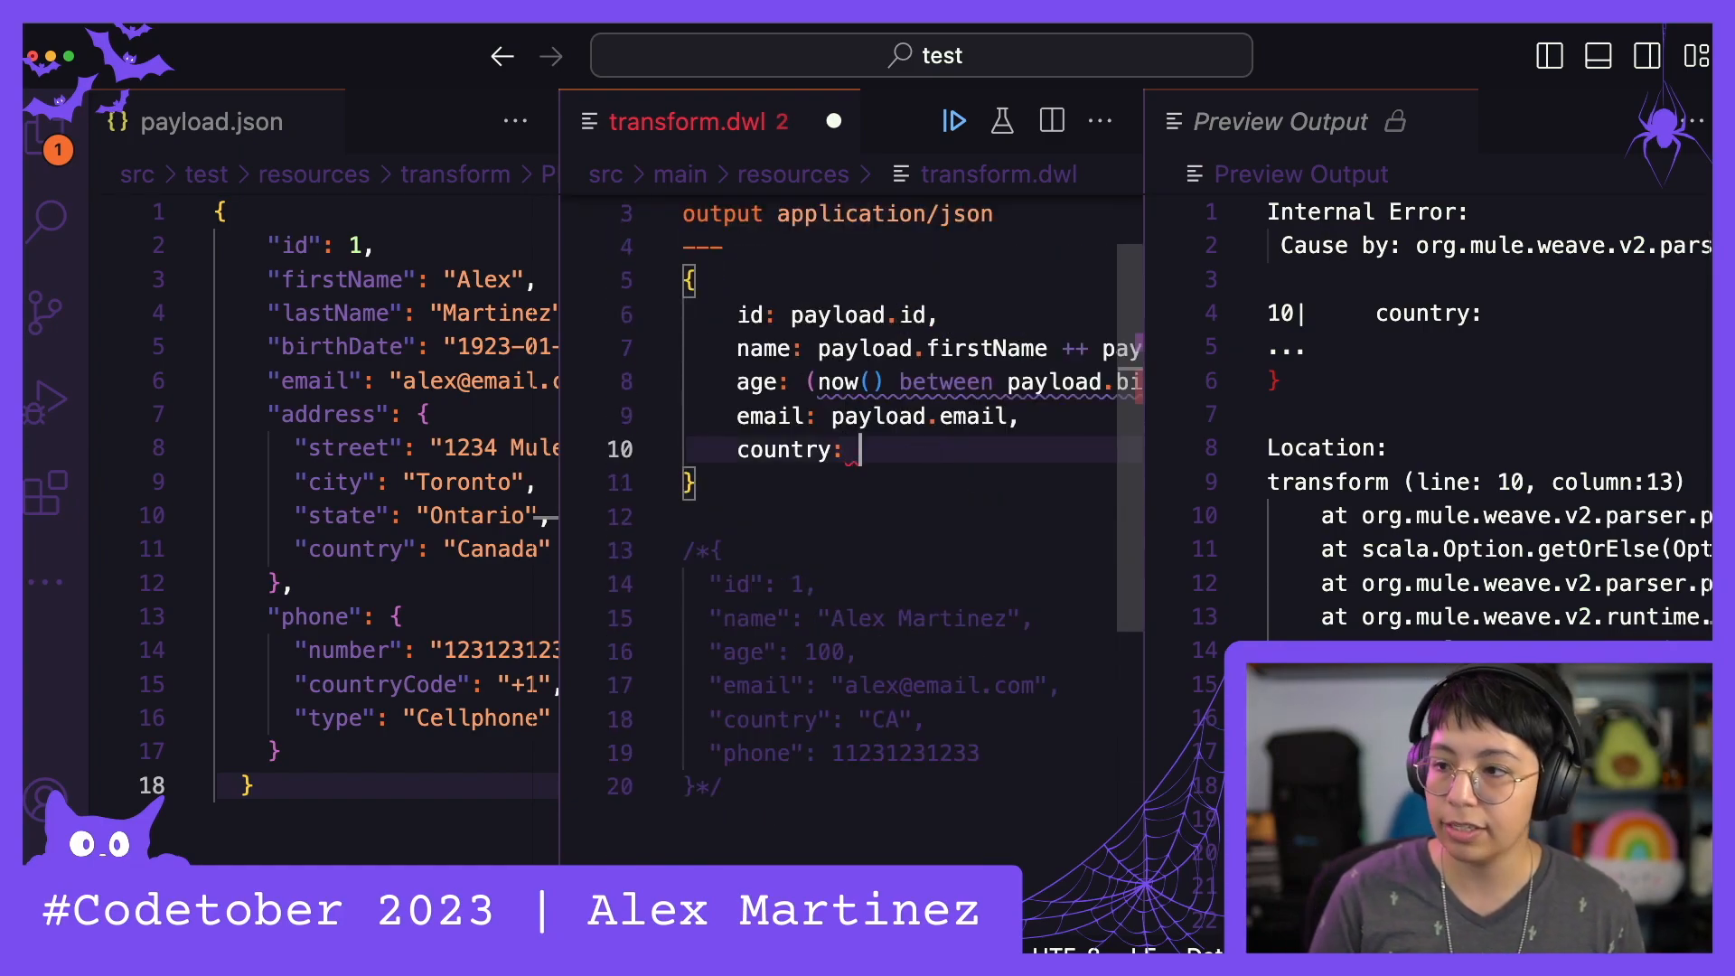
Add country as upper(payload.address.country[0 to 1]), previewing CA
{"action": "type", "text": "upper()"}
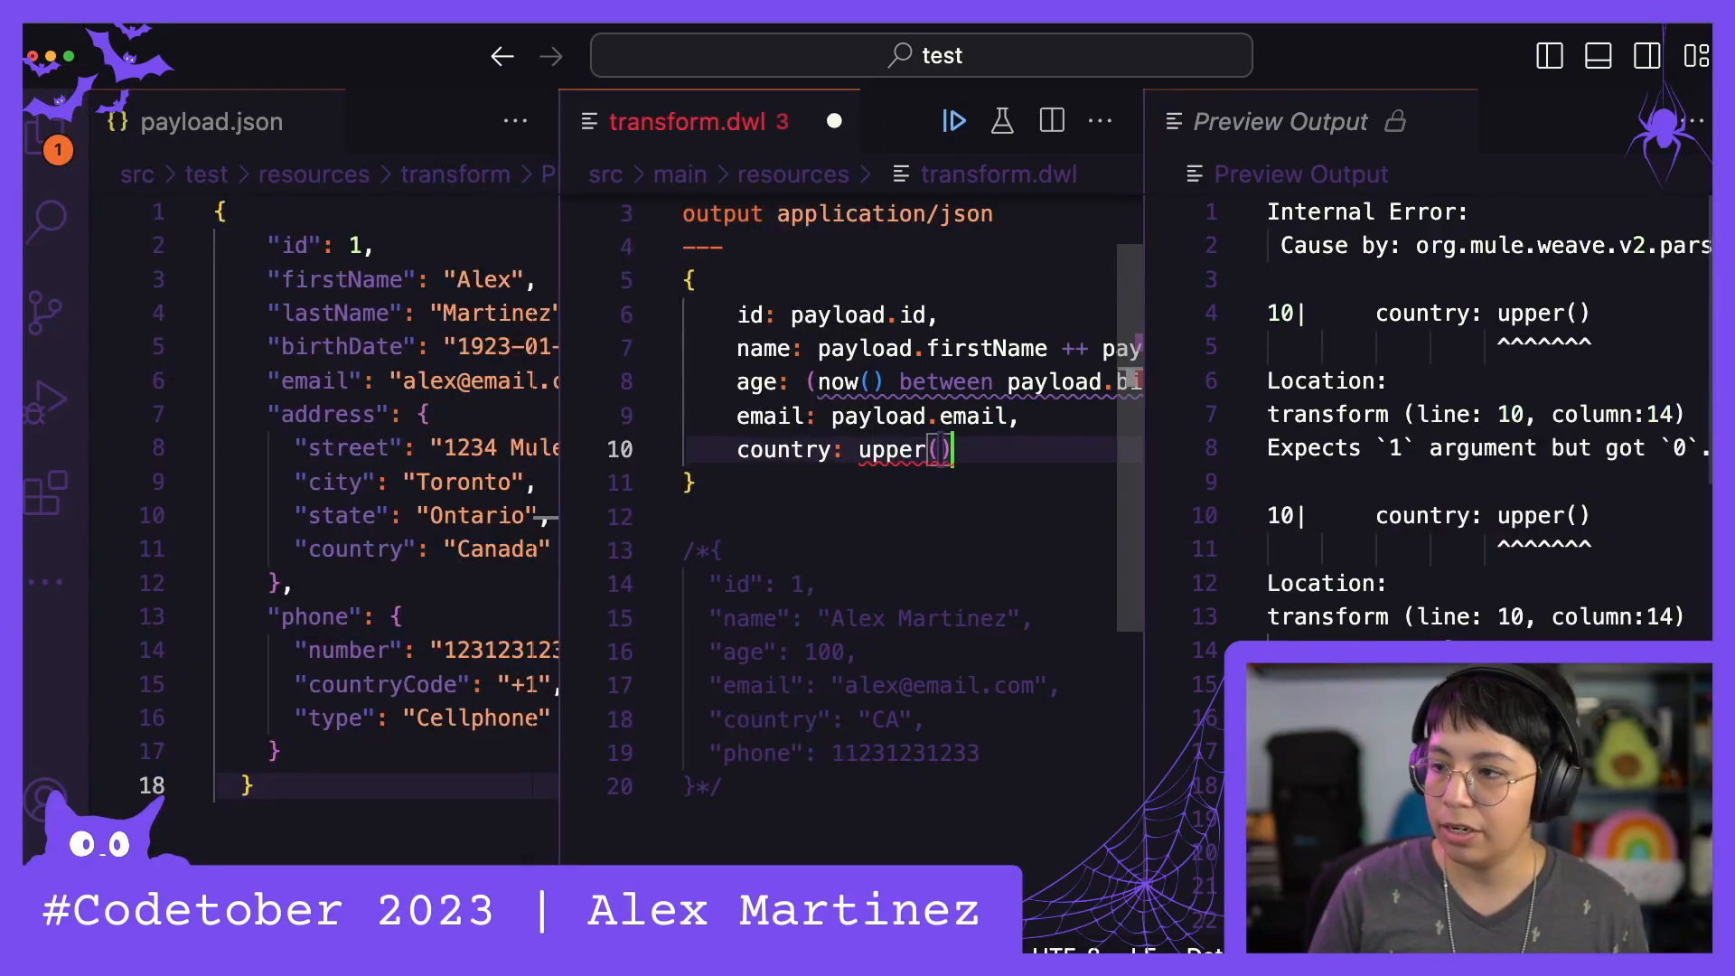
{"action": "type", "text": "payload."}
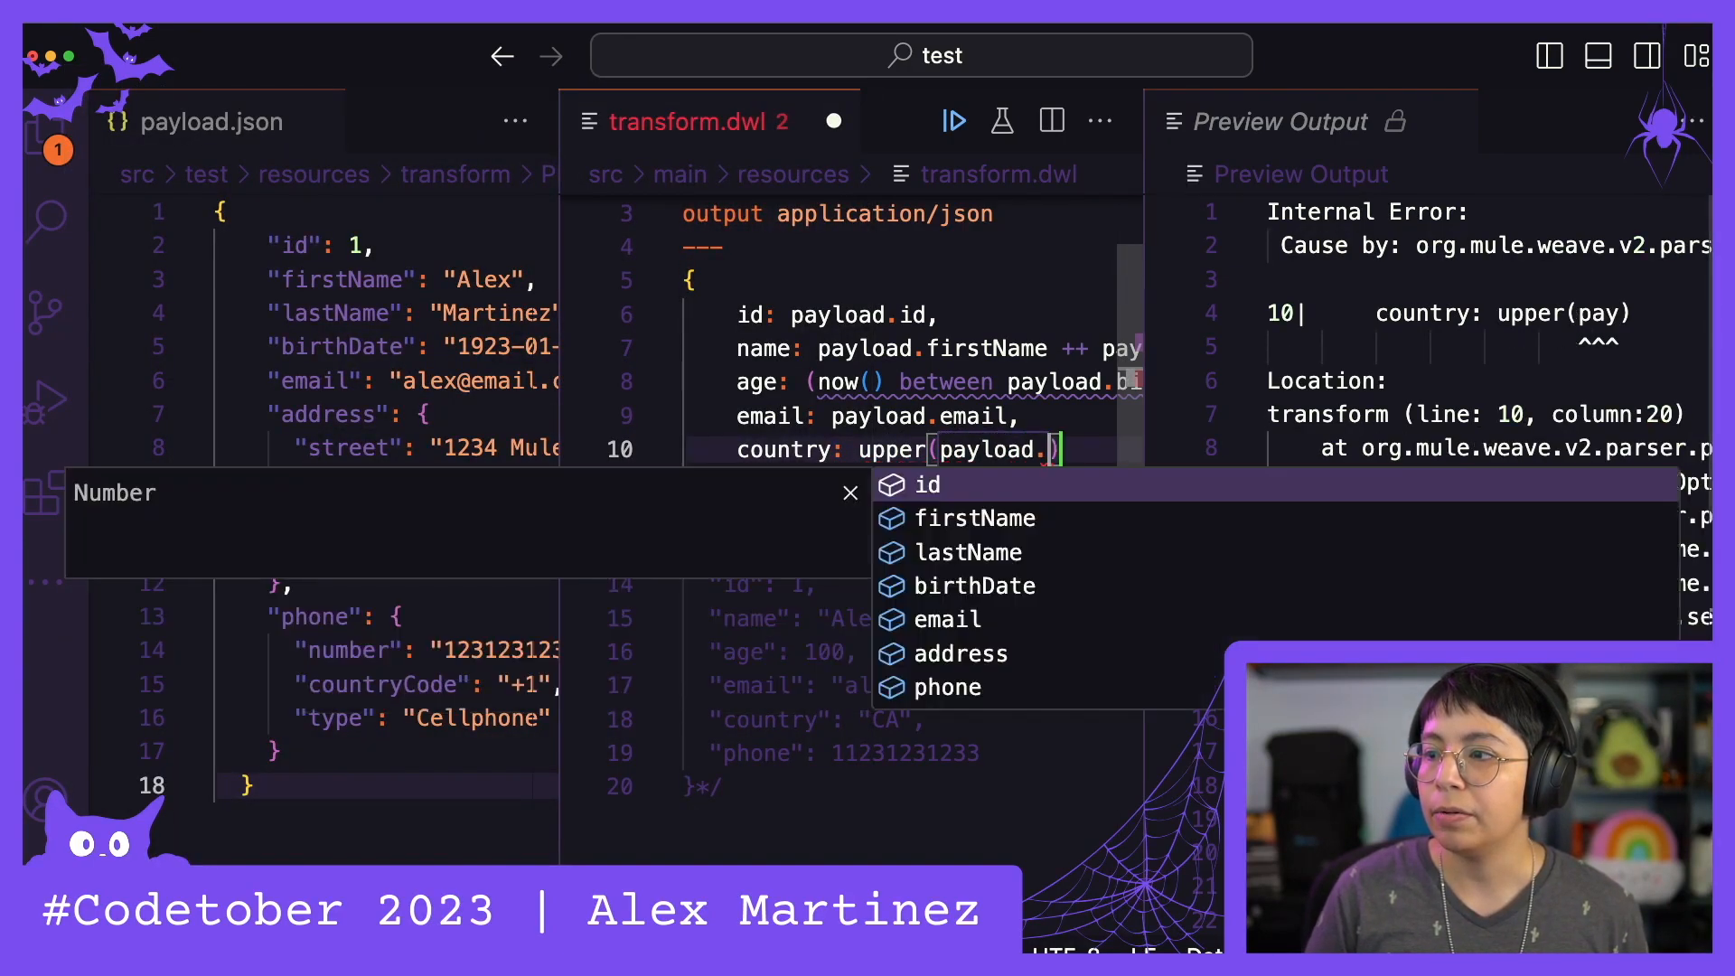
{"action": "type", "text": "ad"}
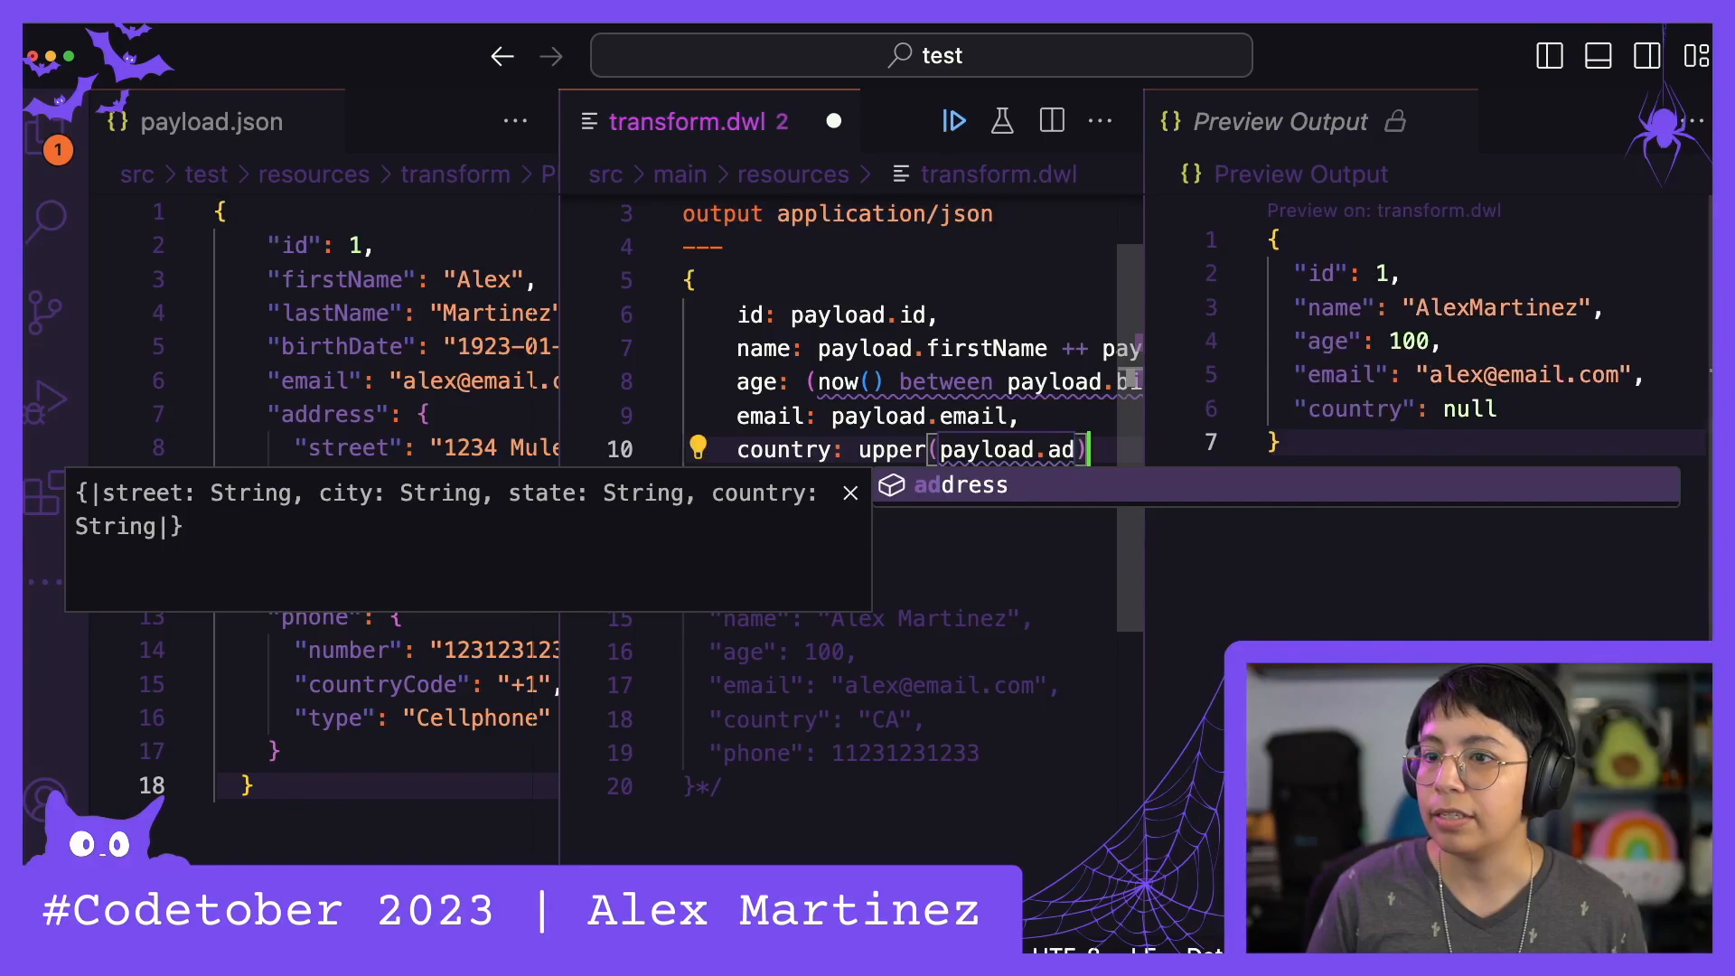
{"action": "key", "text": "Tab"}
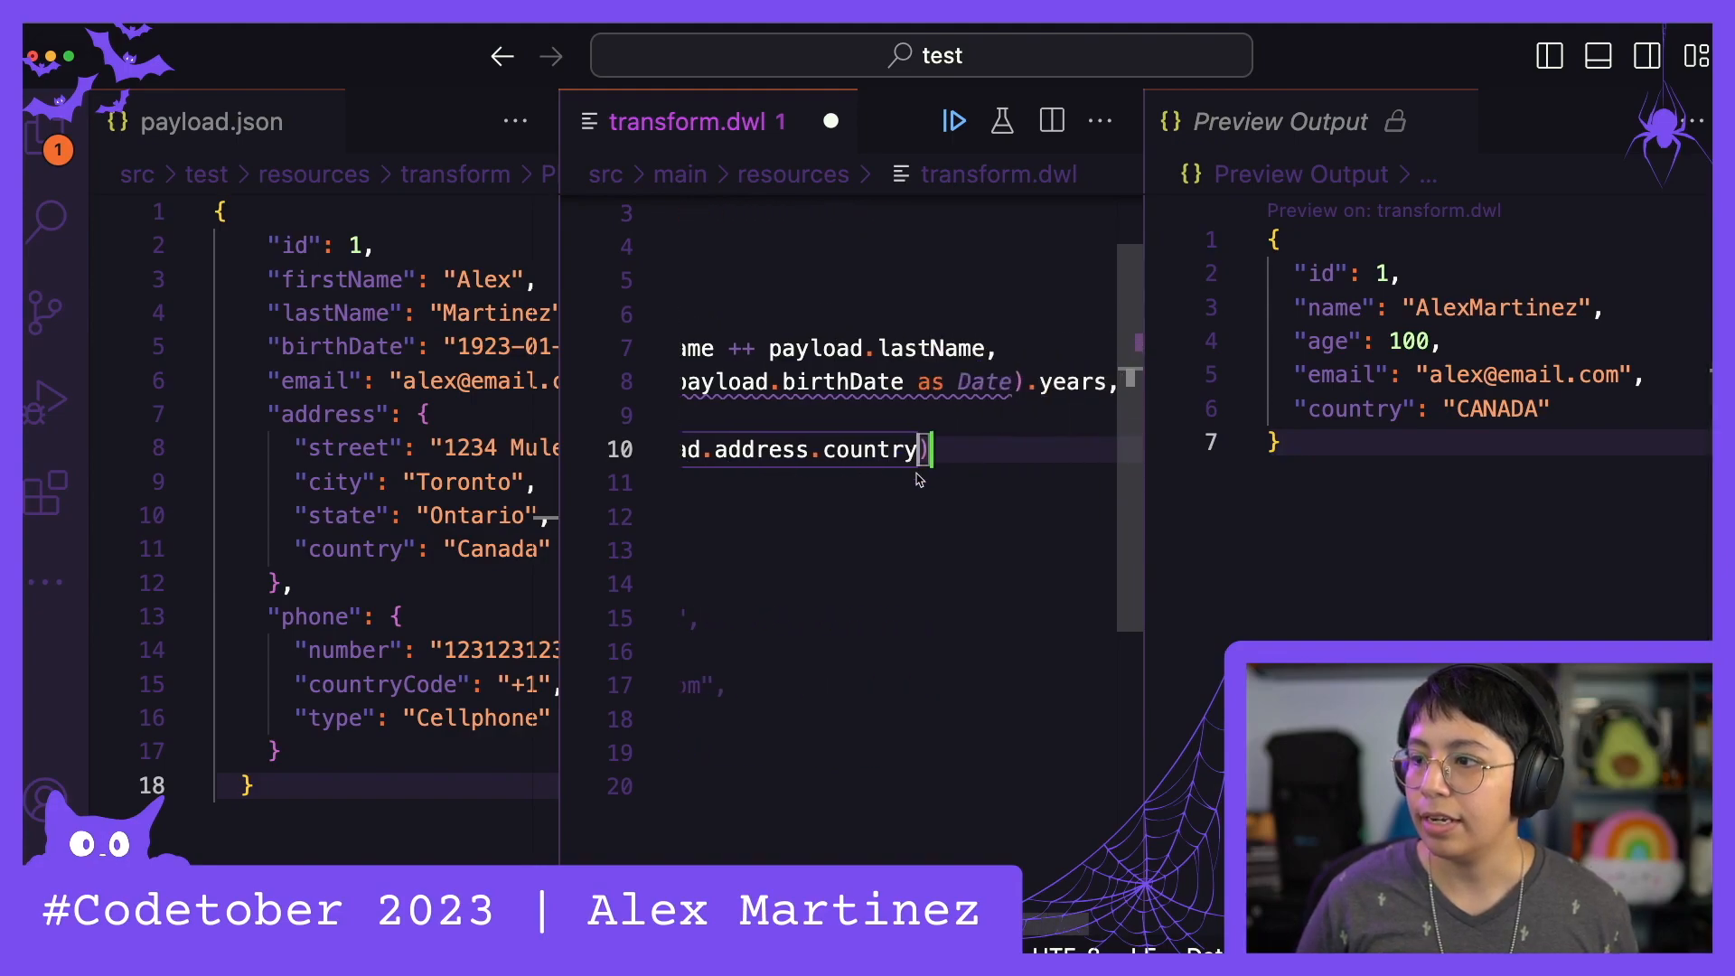
{"action": "type", "text": "[]"}
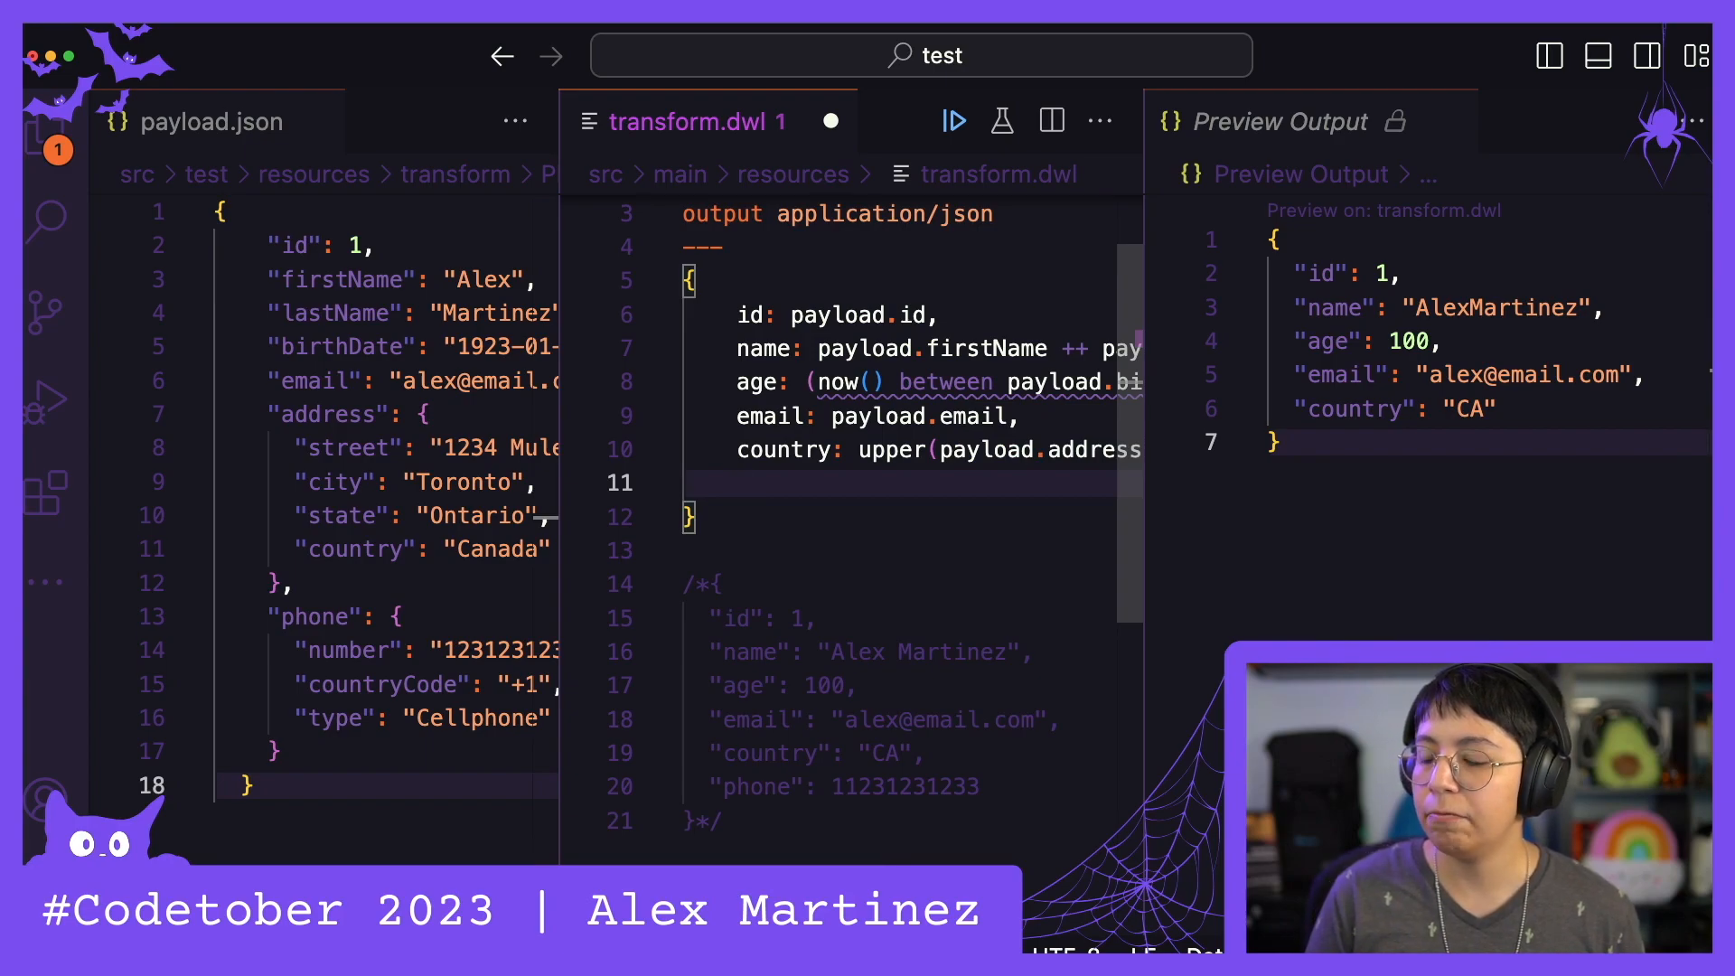
Start the phone field from payload.phone.countryCode[1 to -1], dropping the plus sign
{"action": "type", "text": "phone"}
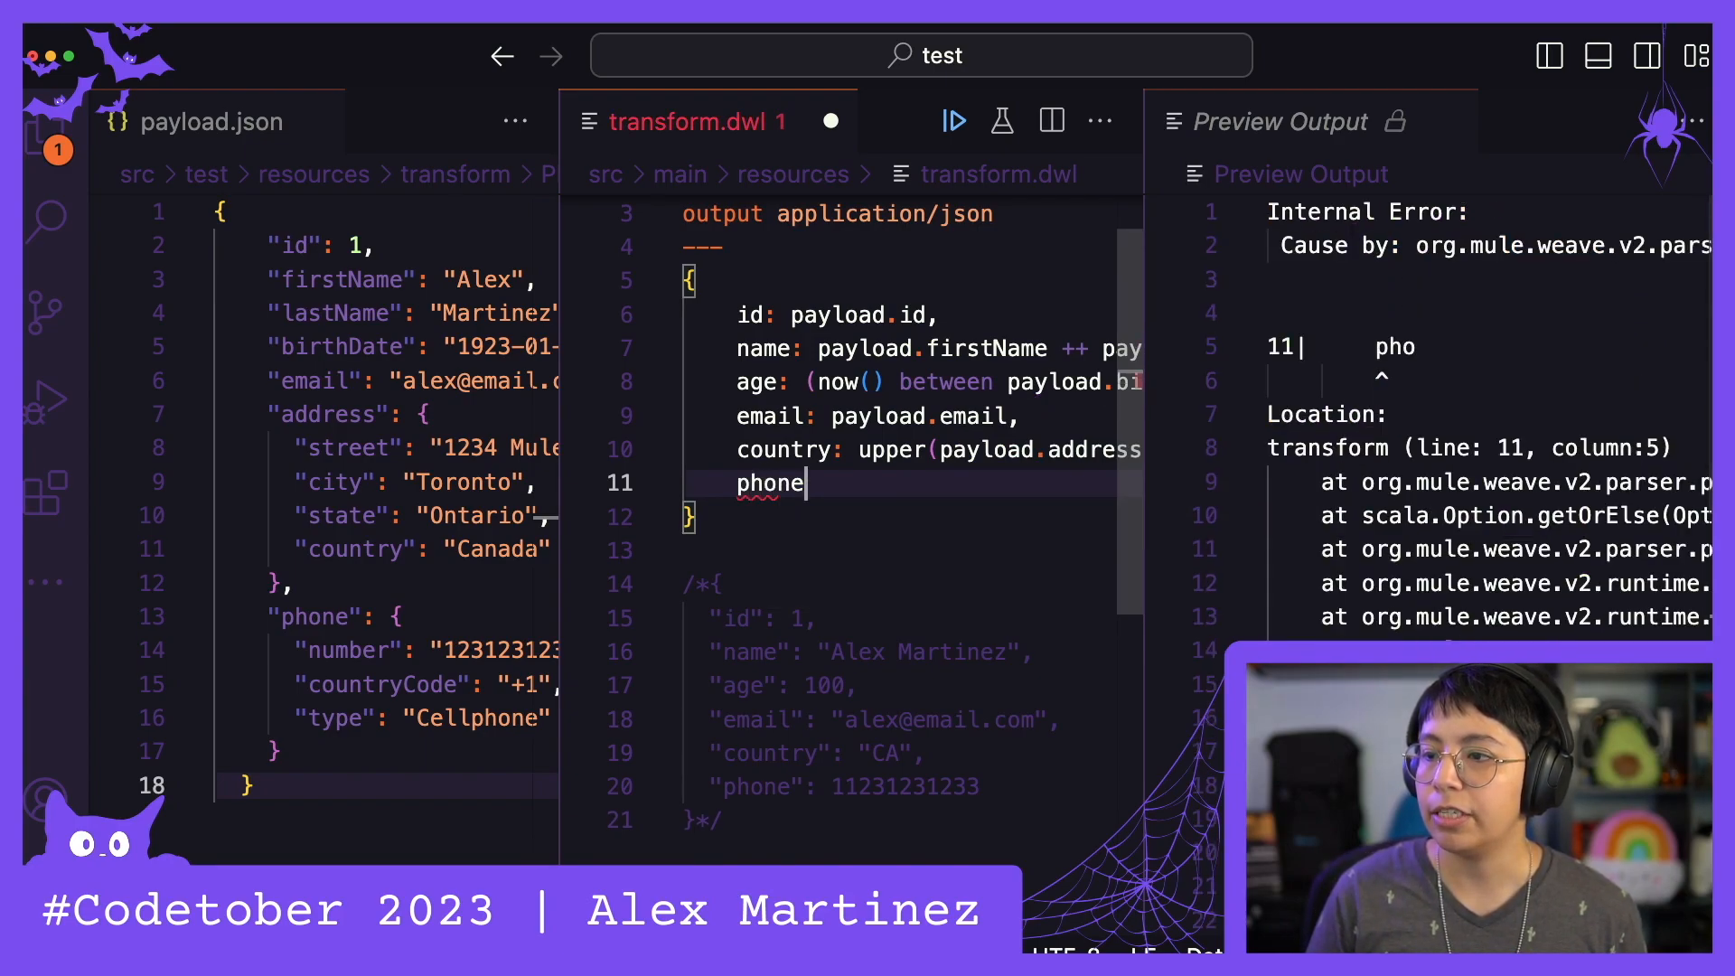
{"action": "type", "text": ":"}
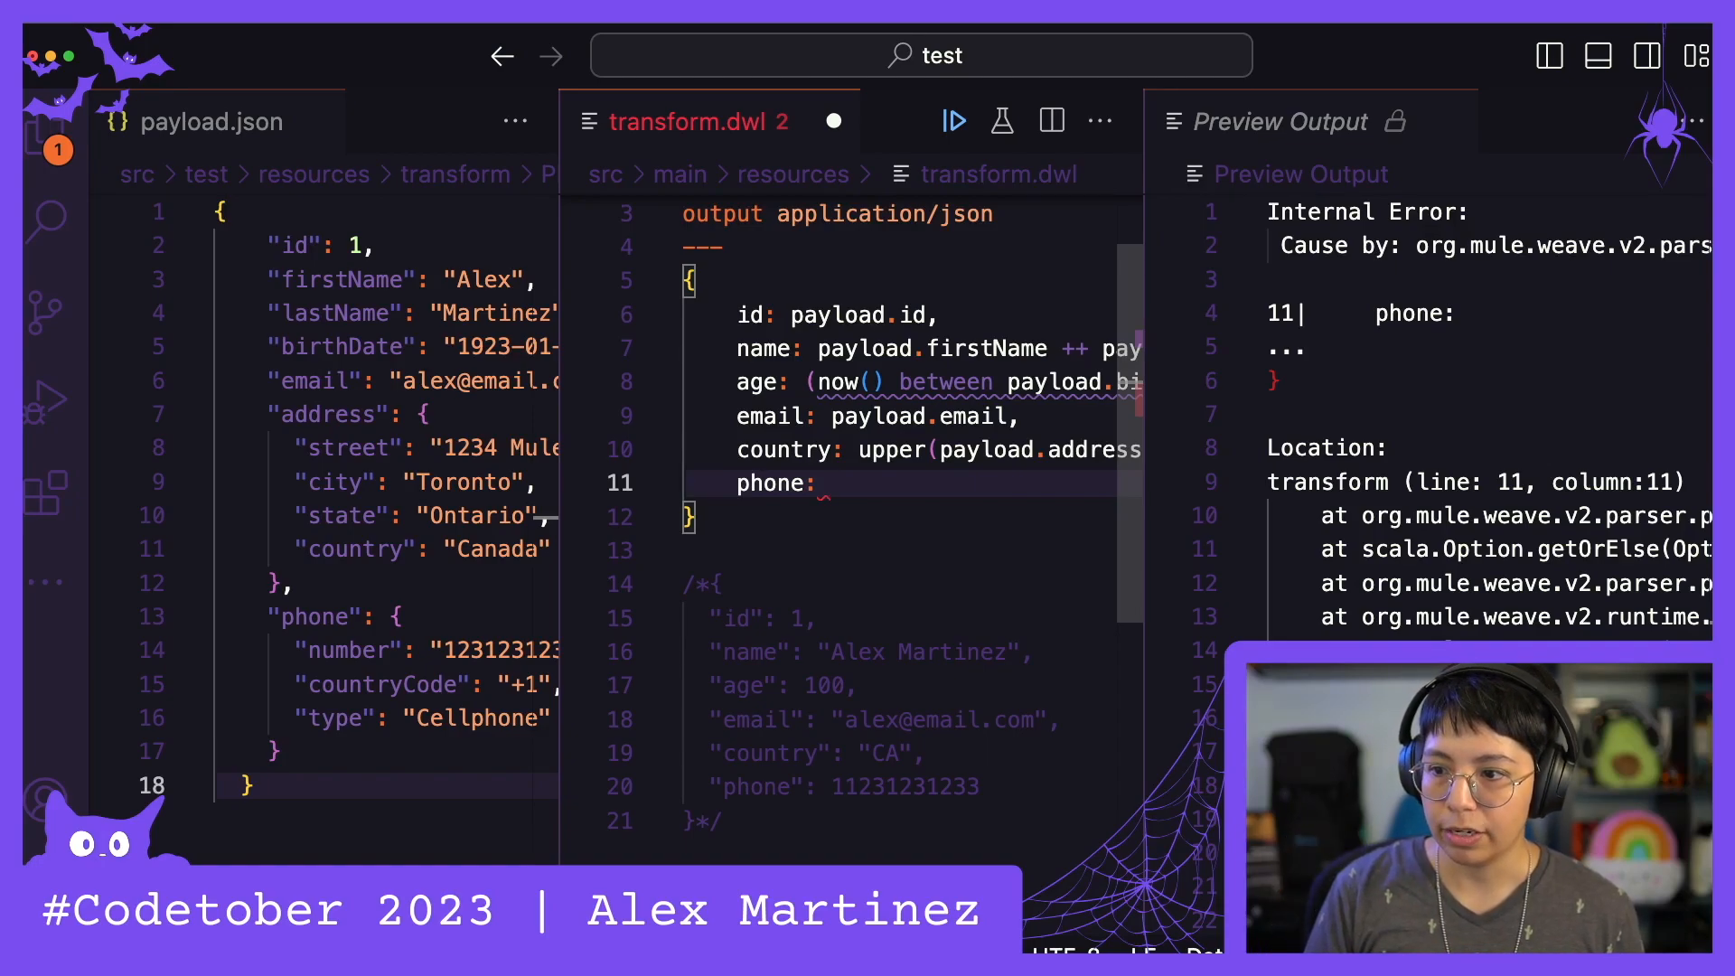
{"action": "type", "text": "payload.phone"}
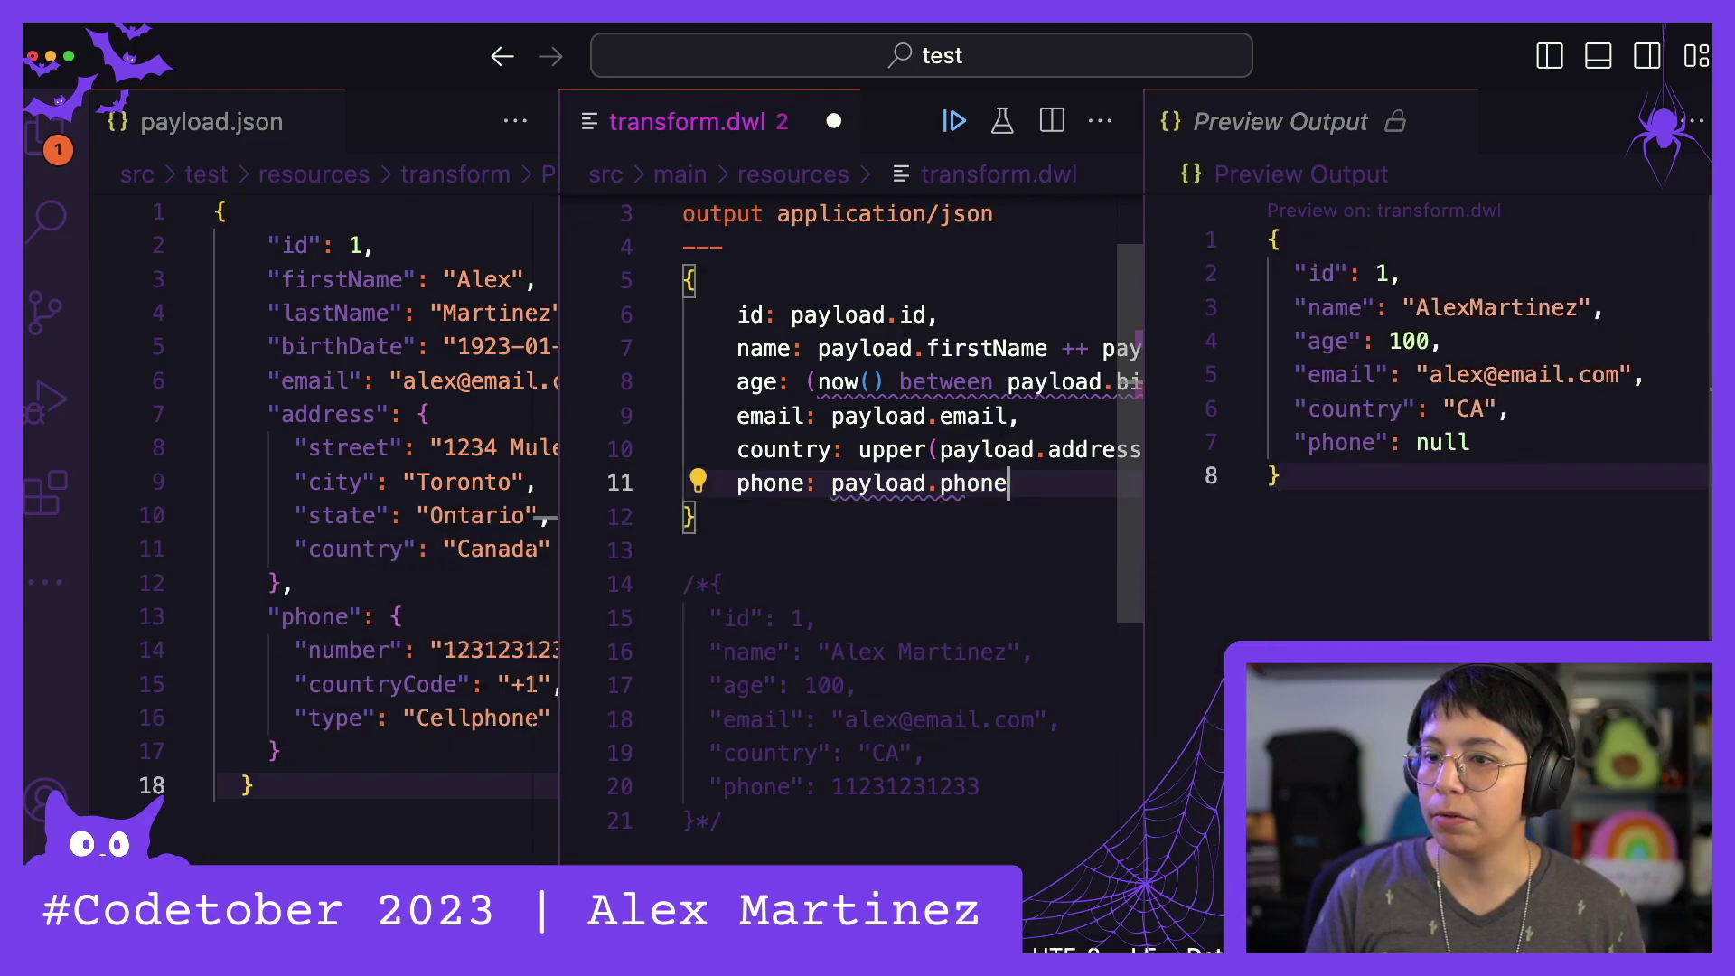
{"action": "type", "text": ".countryCode"}
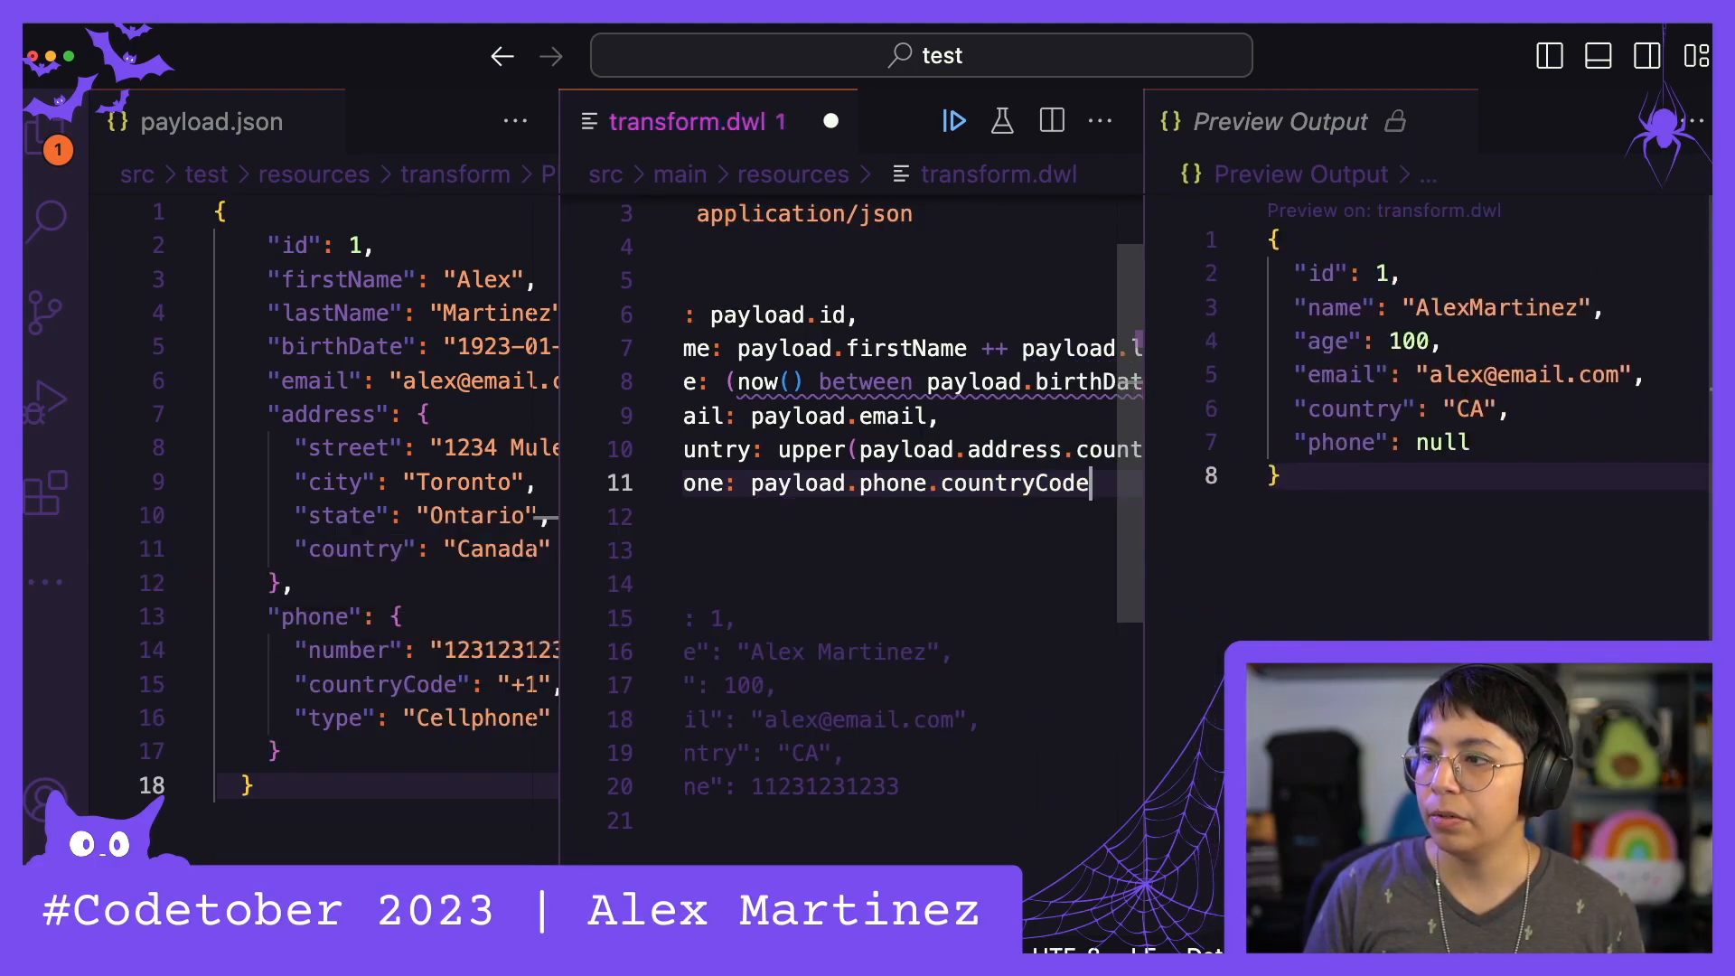
{"action": "type", "text": "[]"}
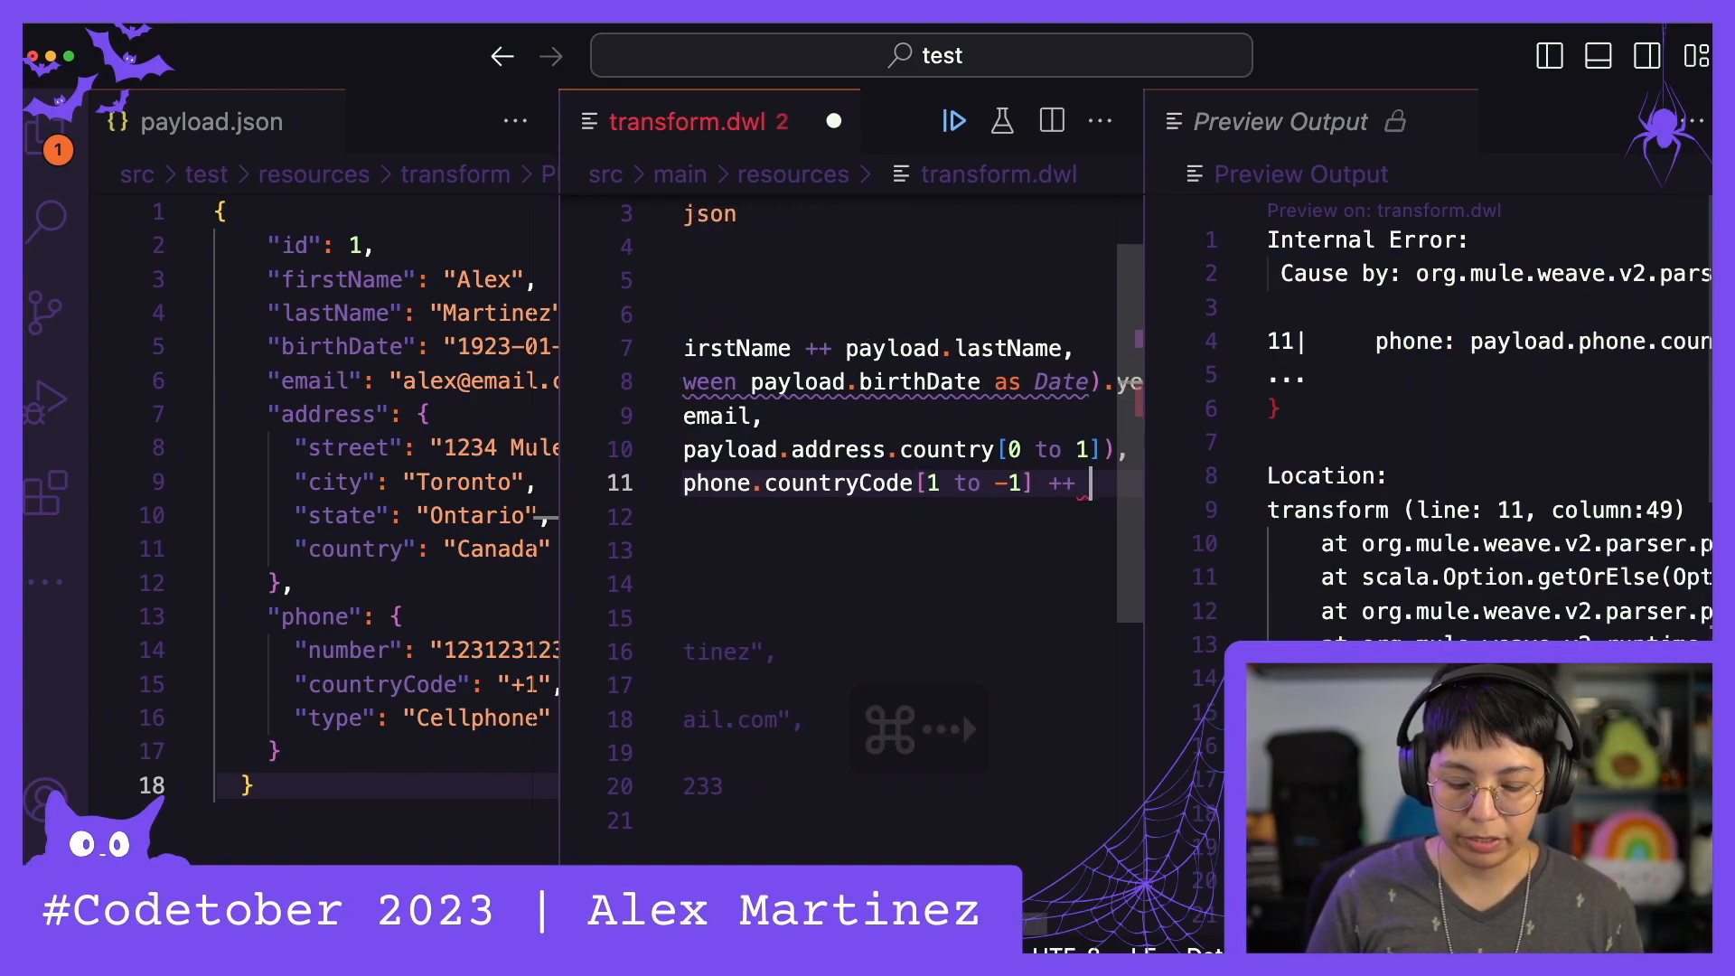
{"action": "type", "text": "payload.phone.number) as Nu"}
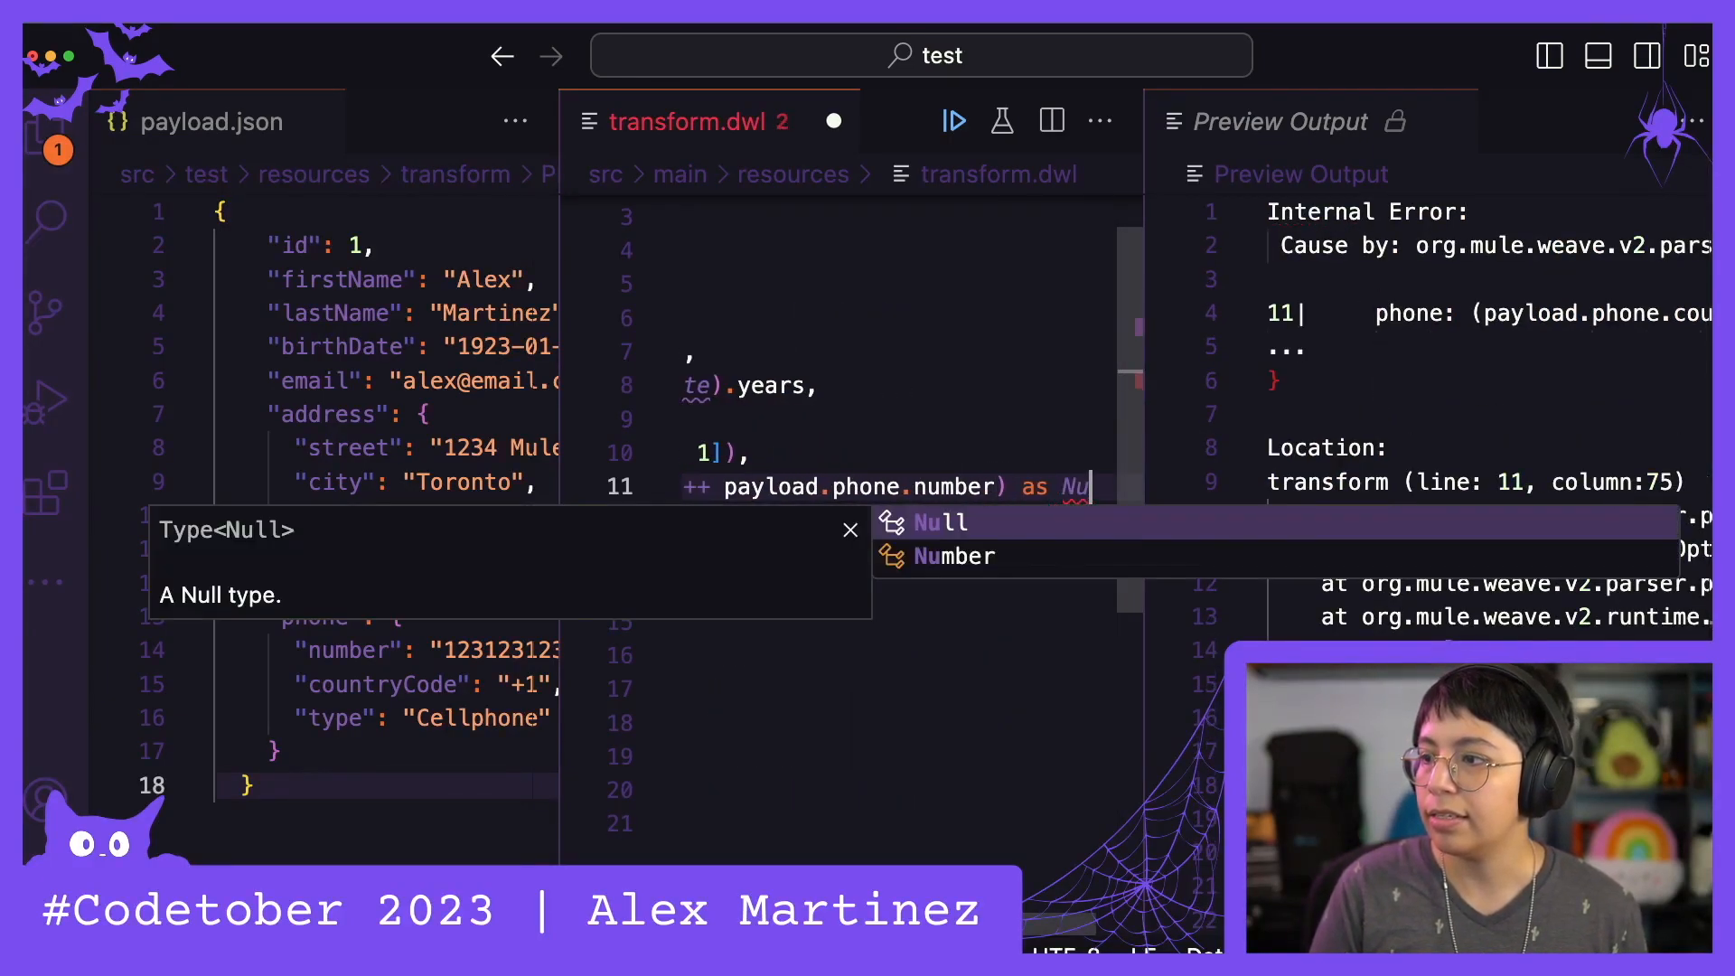
{"action": "left_click", "coordinate": [955, 556]}
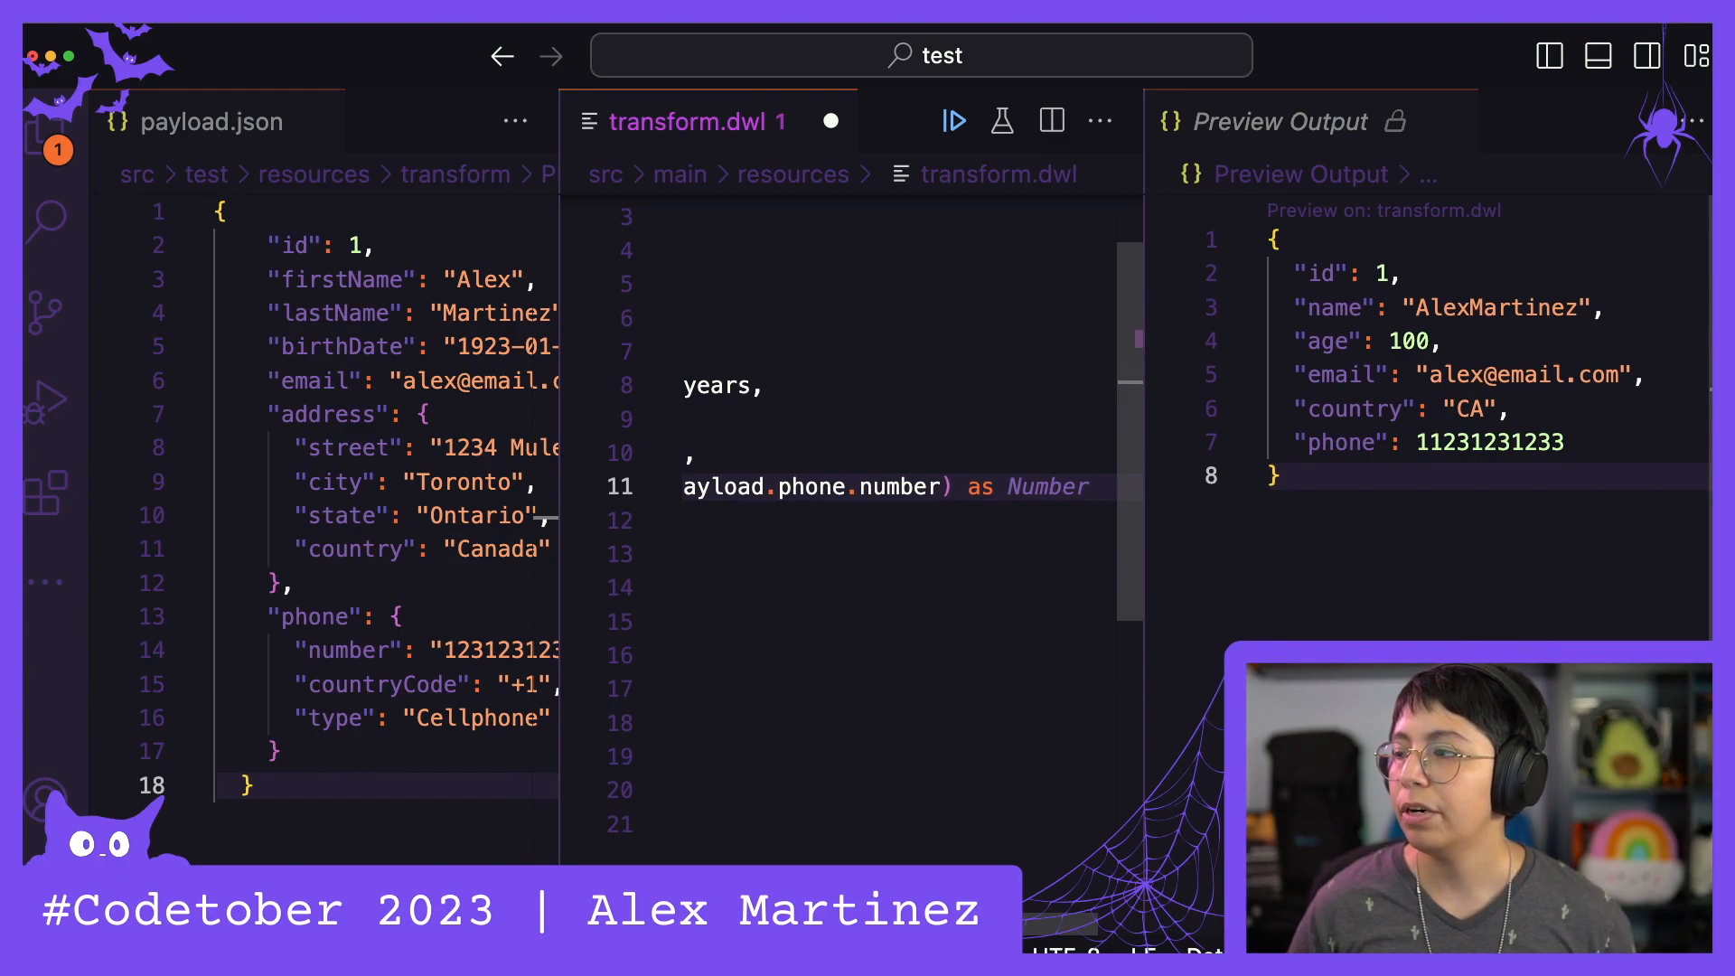
{"action": "mouse_move", "coordinate": [812, 528]}
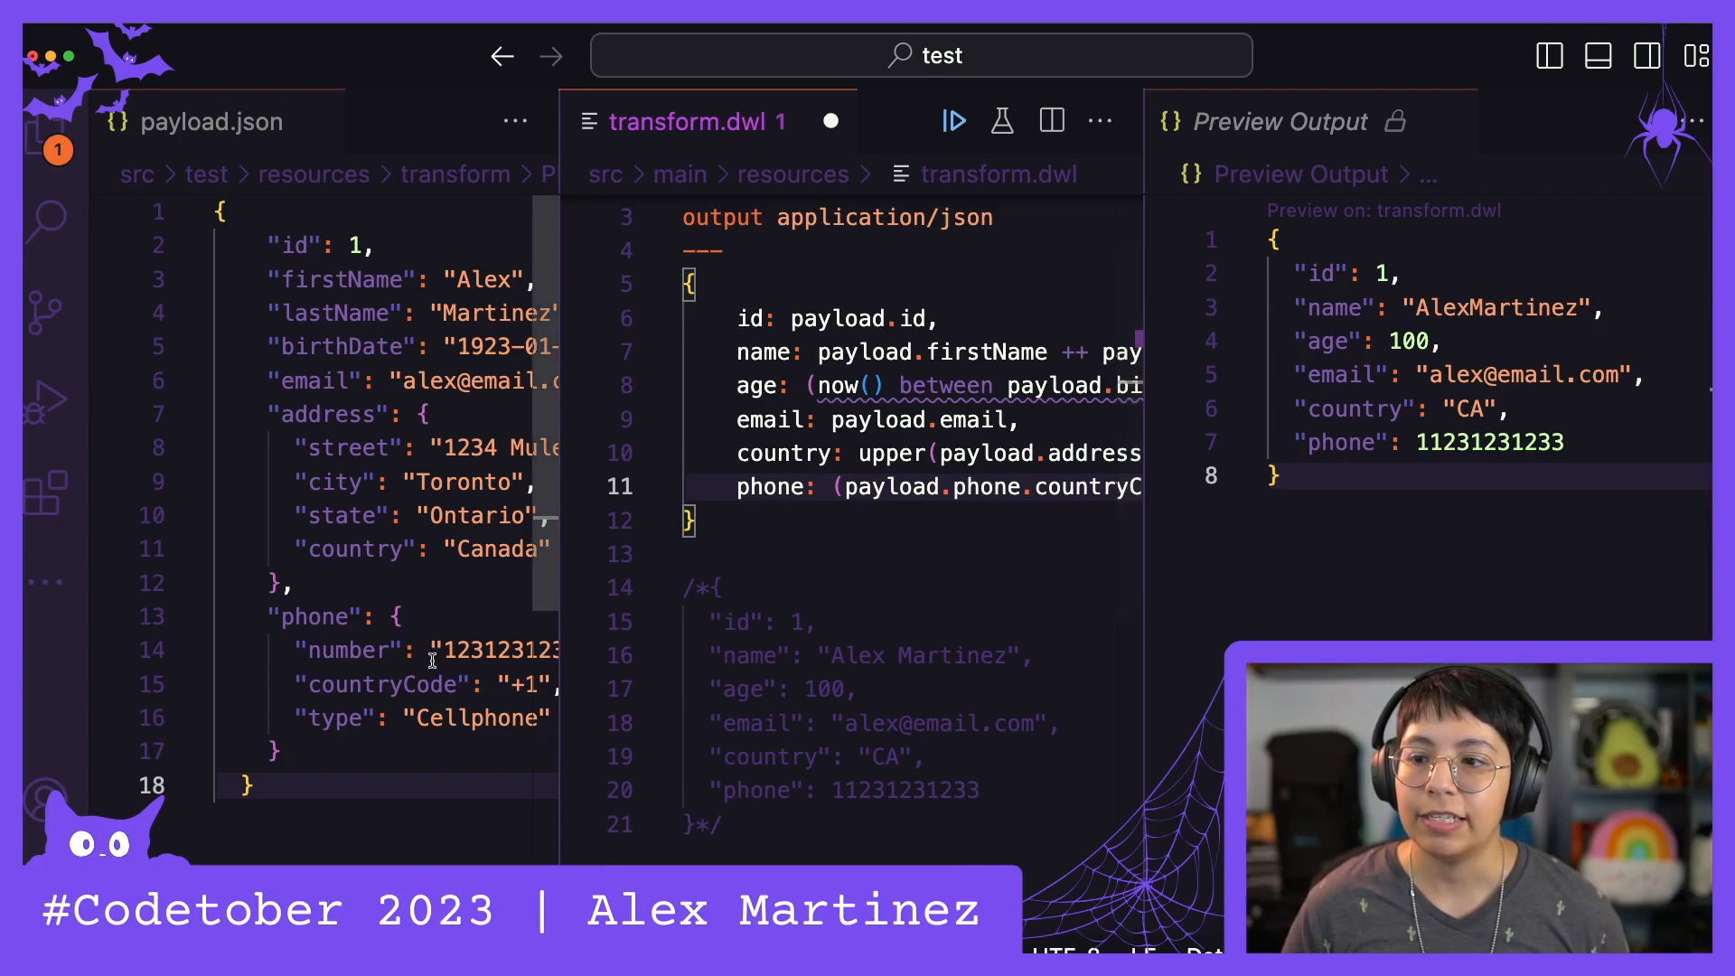
{"action": "mouse_move", "coordinate": [799, 586]}
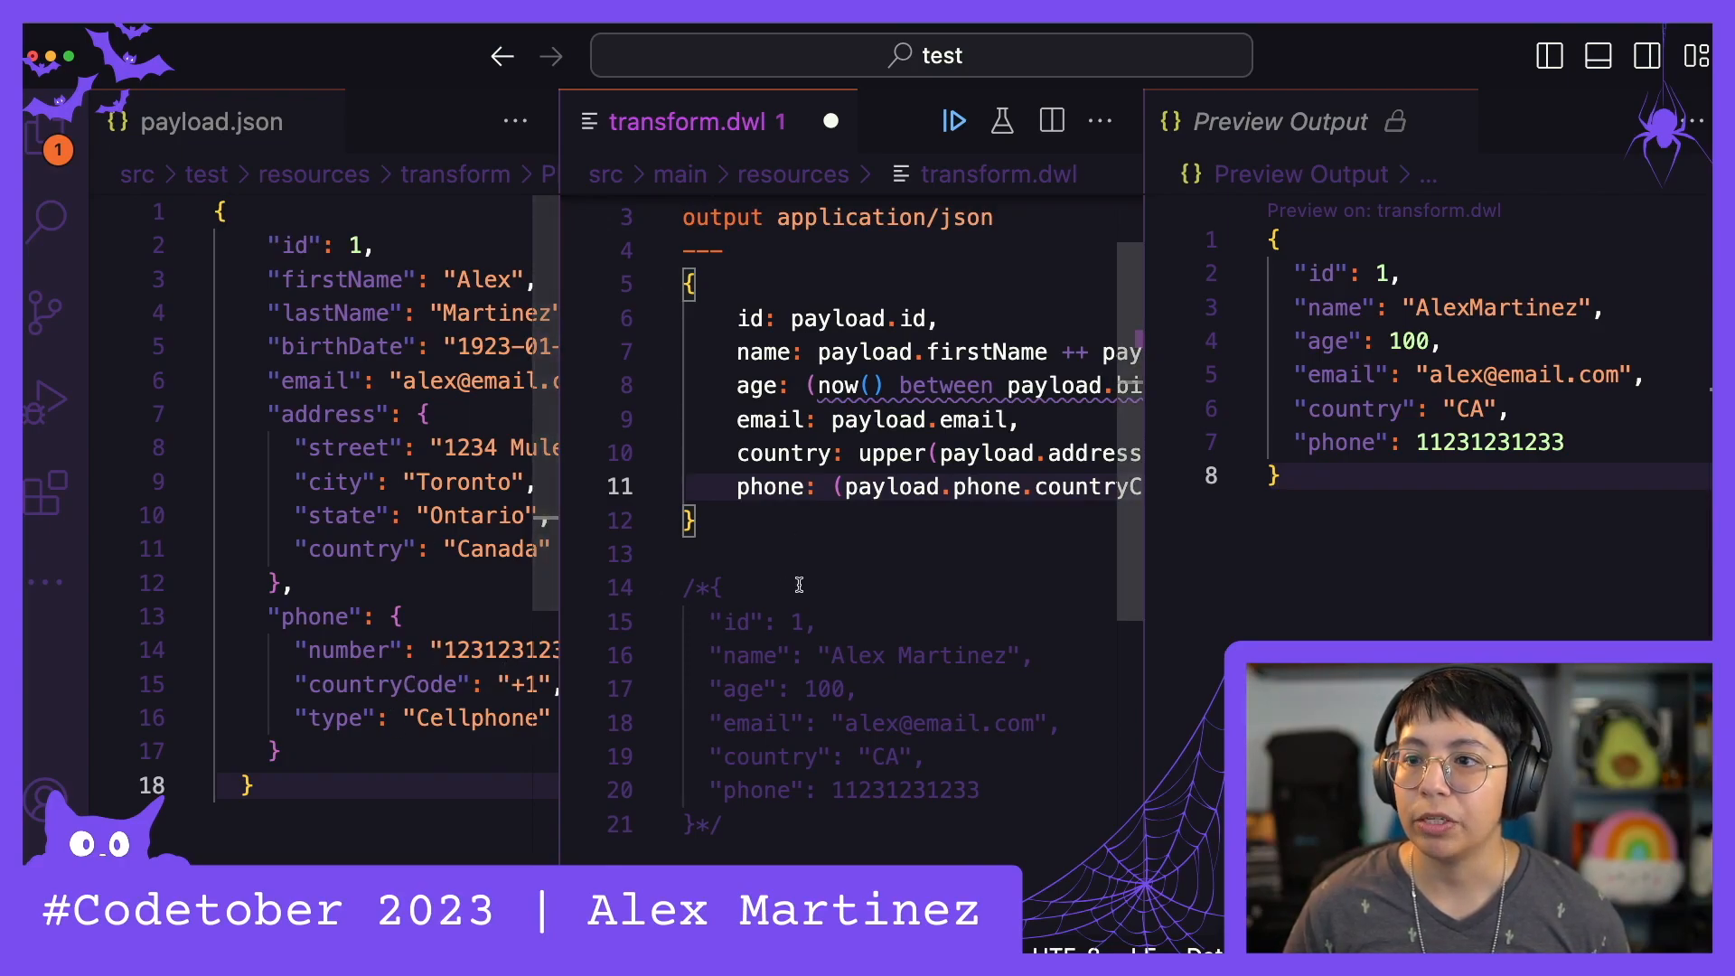
{"action": "mouse_move", "coordinate": [1048, 337]}
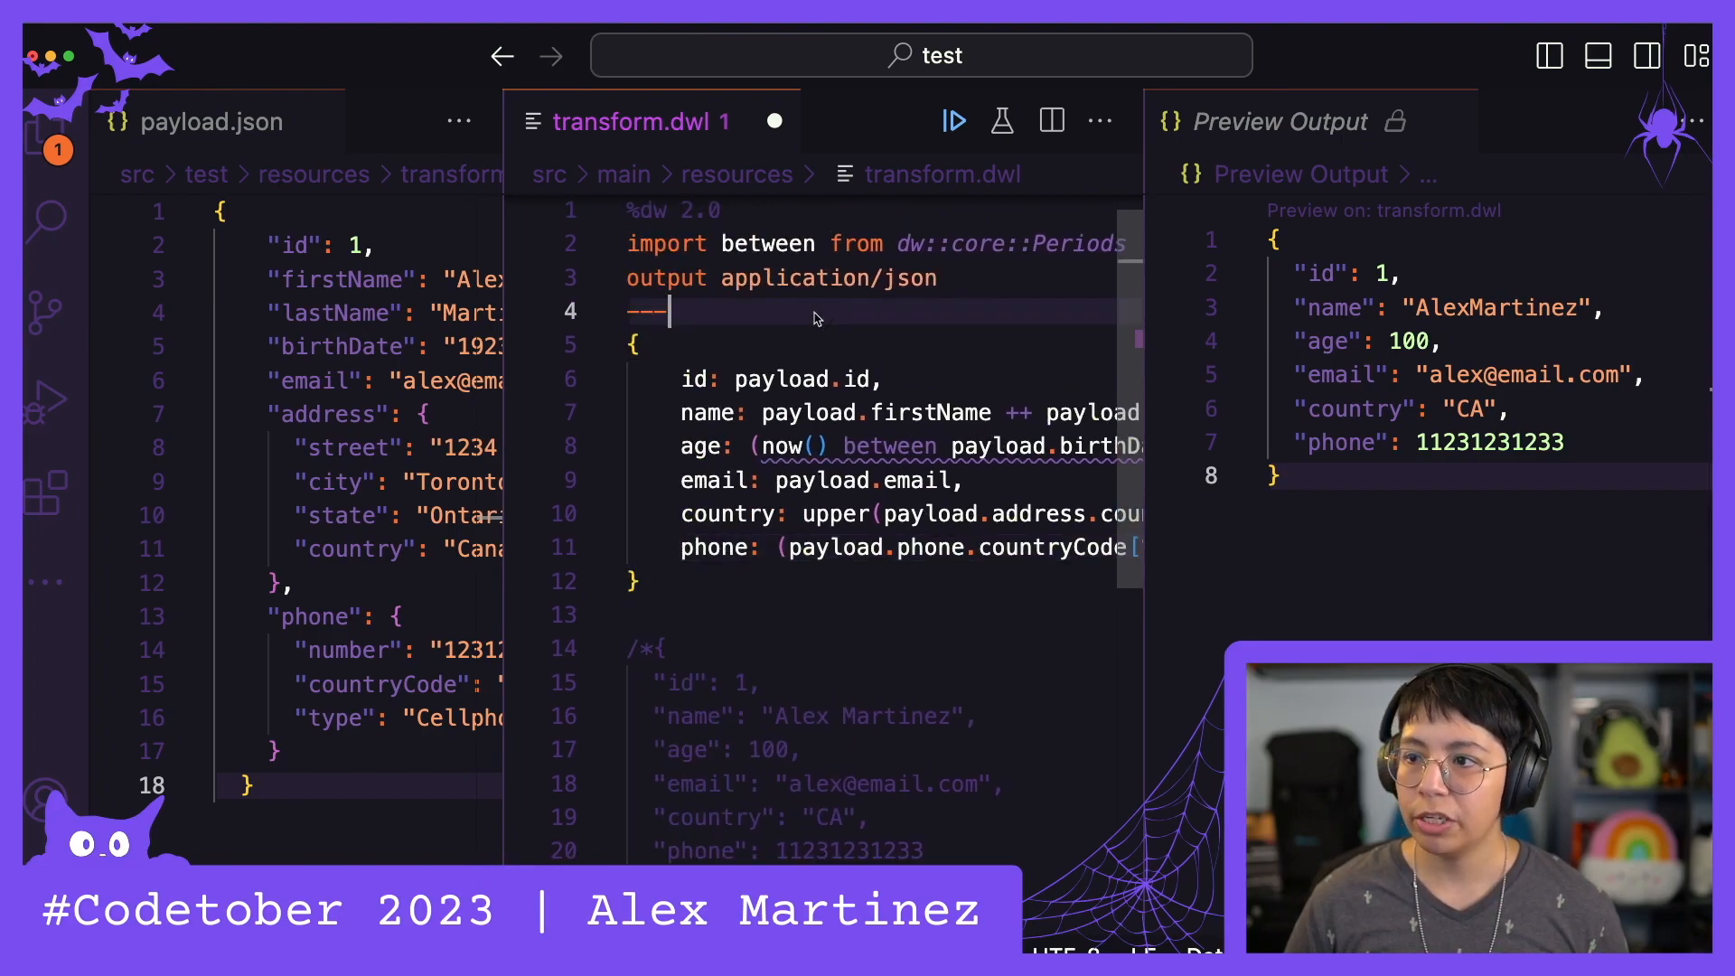
Save transform.dwl, launch the Mule app in debug mode and close the editor and preview panes
{"action": "key", "text": "Cmd+s"}
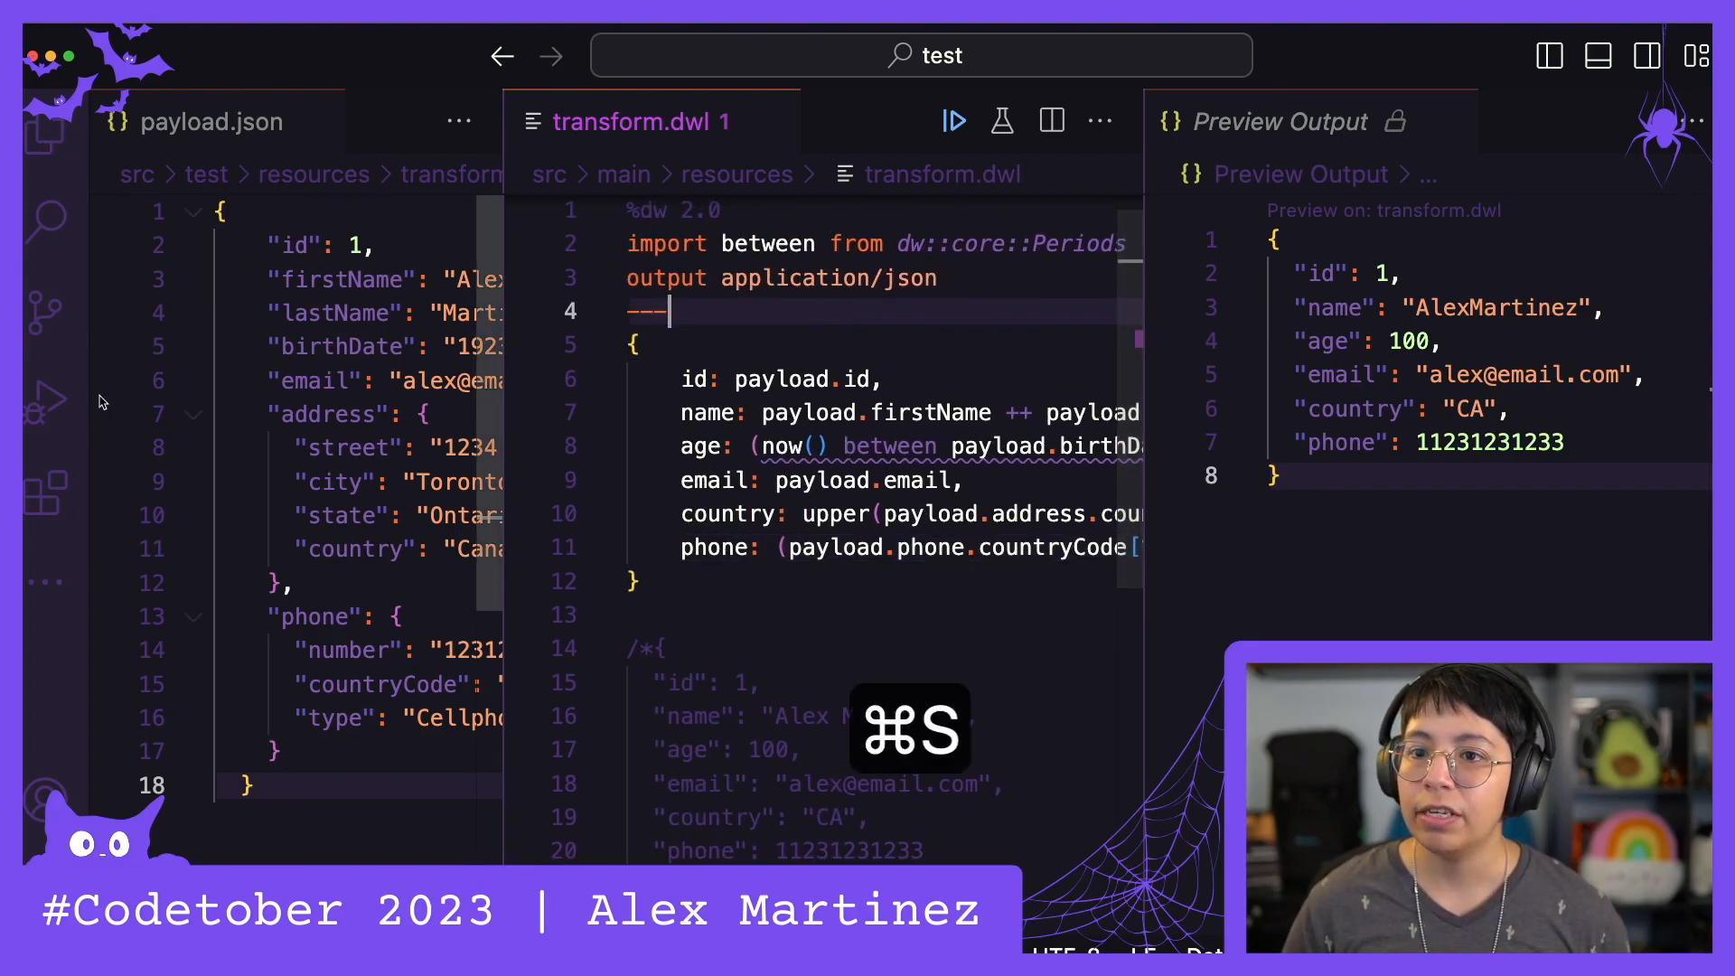
{"action": "mouse_move", "coordinate": [43, 405]}
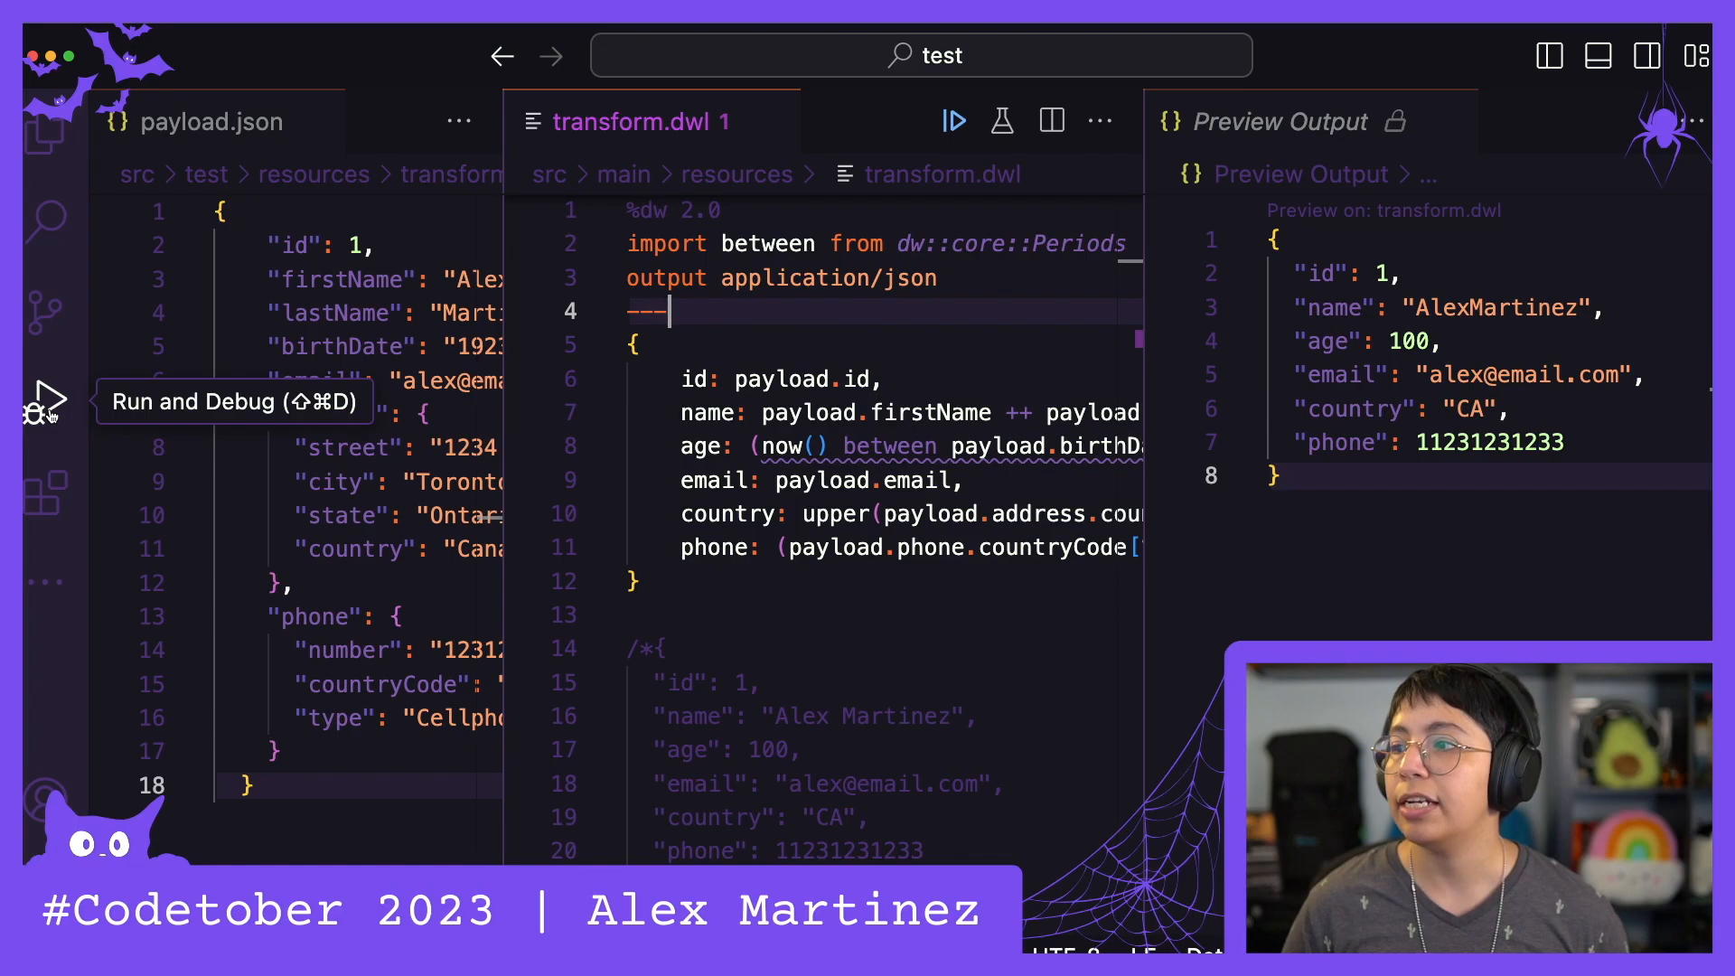
{"action": "left_click", "coordinate": [43, 405]}
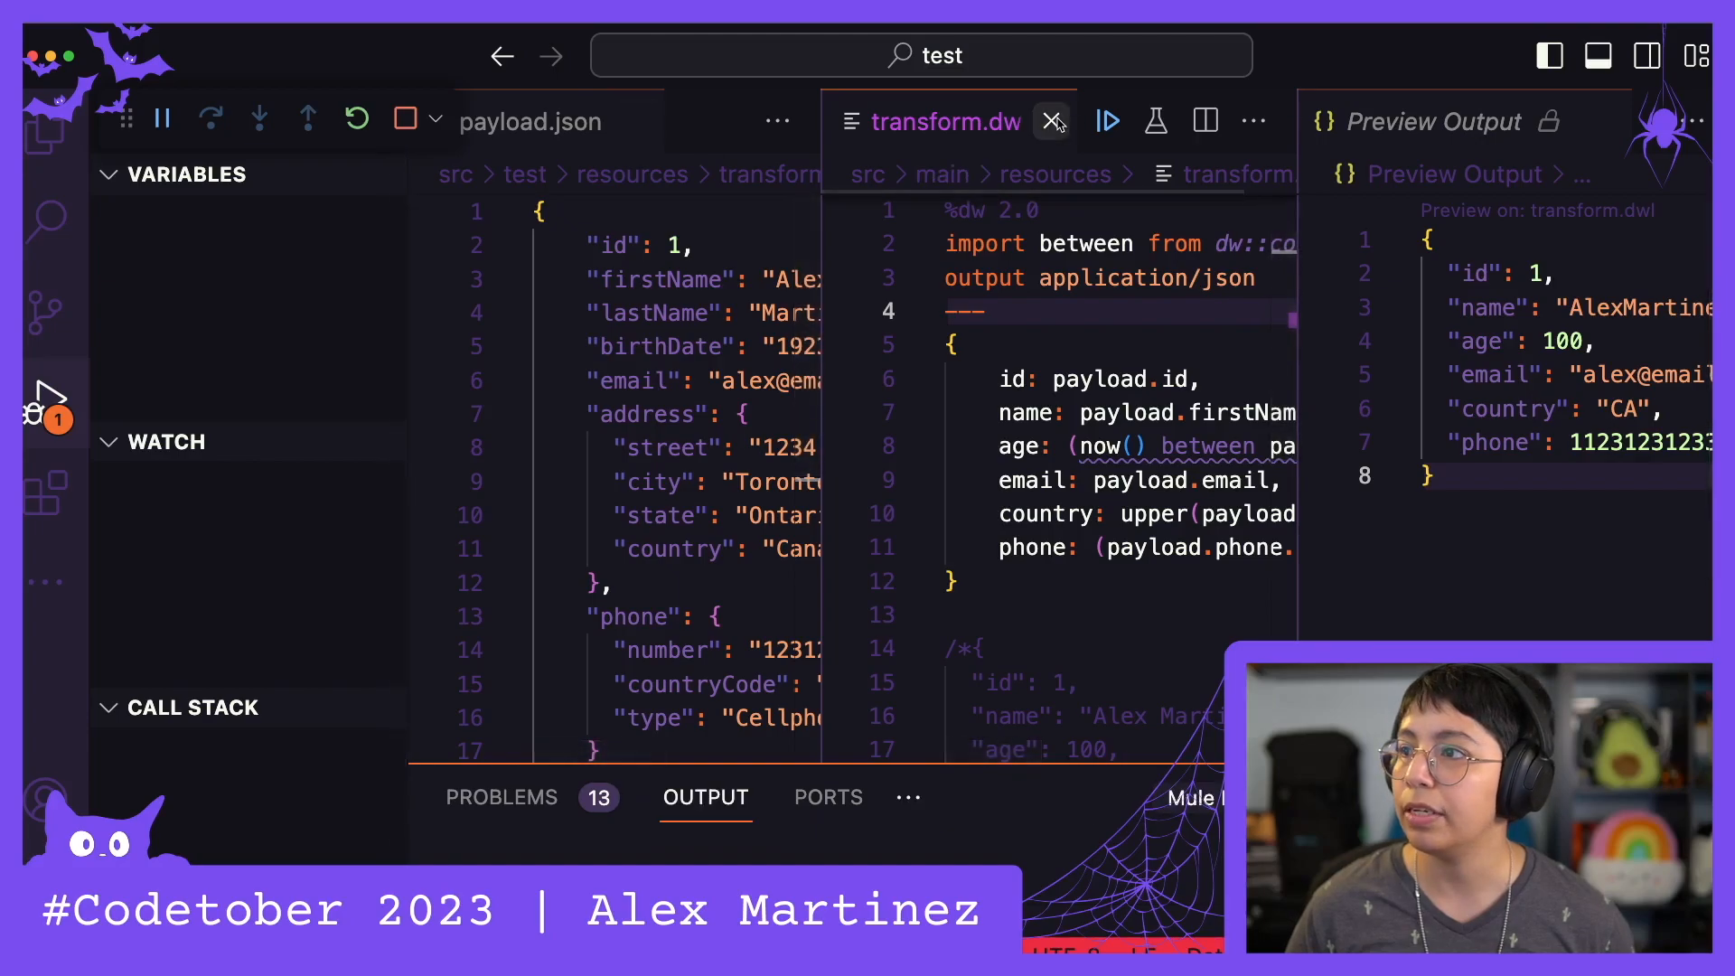
{"action": "left_click", "coordinate": [1052, 121]}
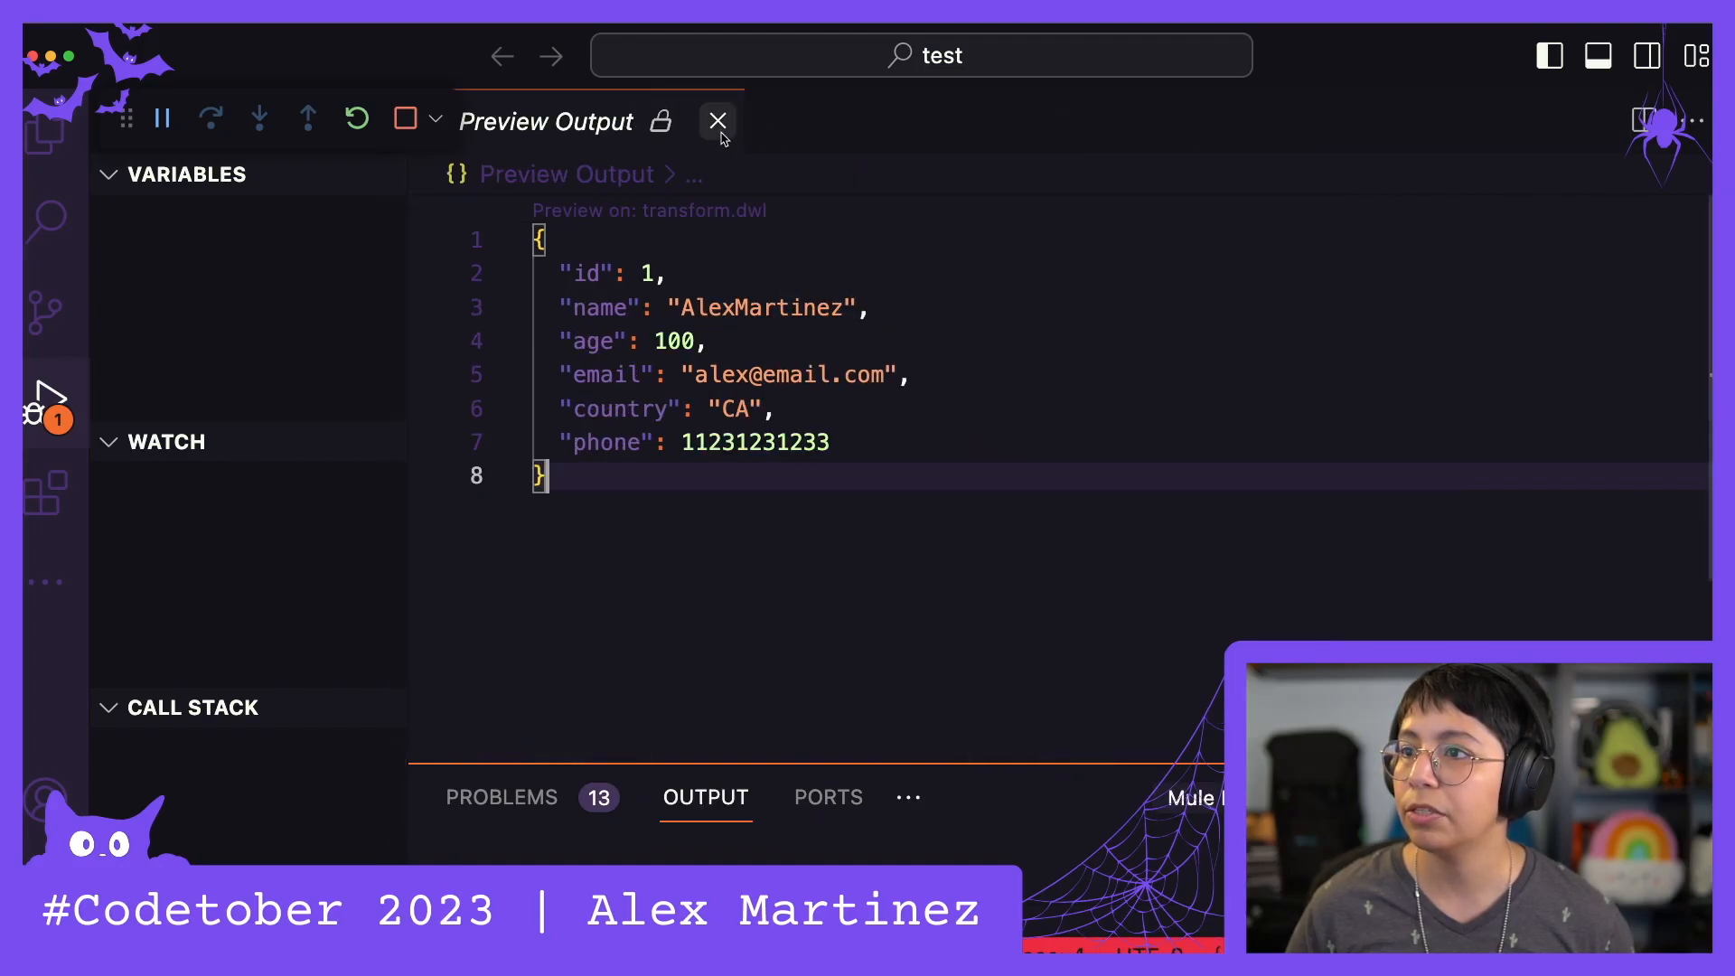
{"action": "left_click", "coordinate": [716, 122]}
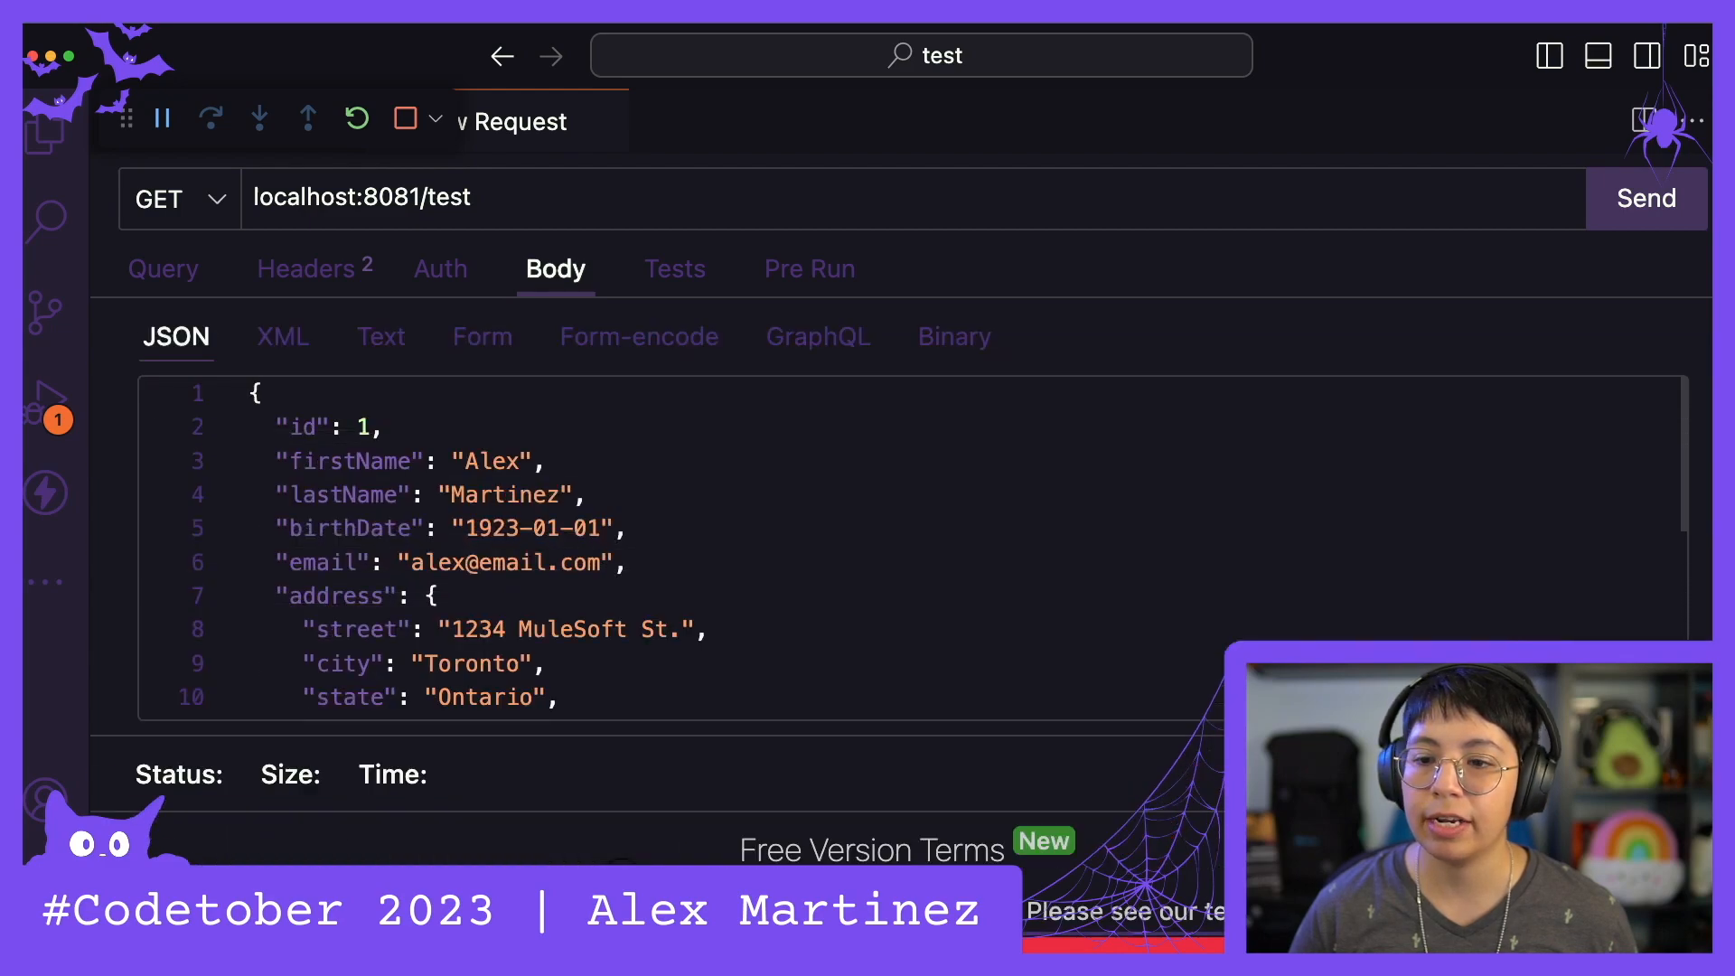
Send the GET request to localhost:8081/test, receiving 200 OK with the mapped person JSON
{"action": "left_click", "coordinate": [456, 528]}
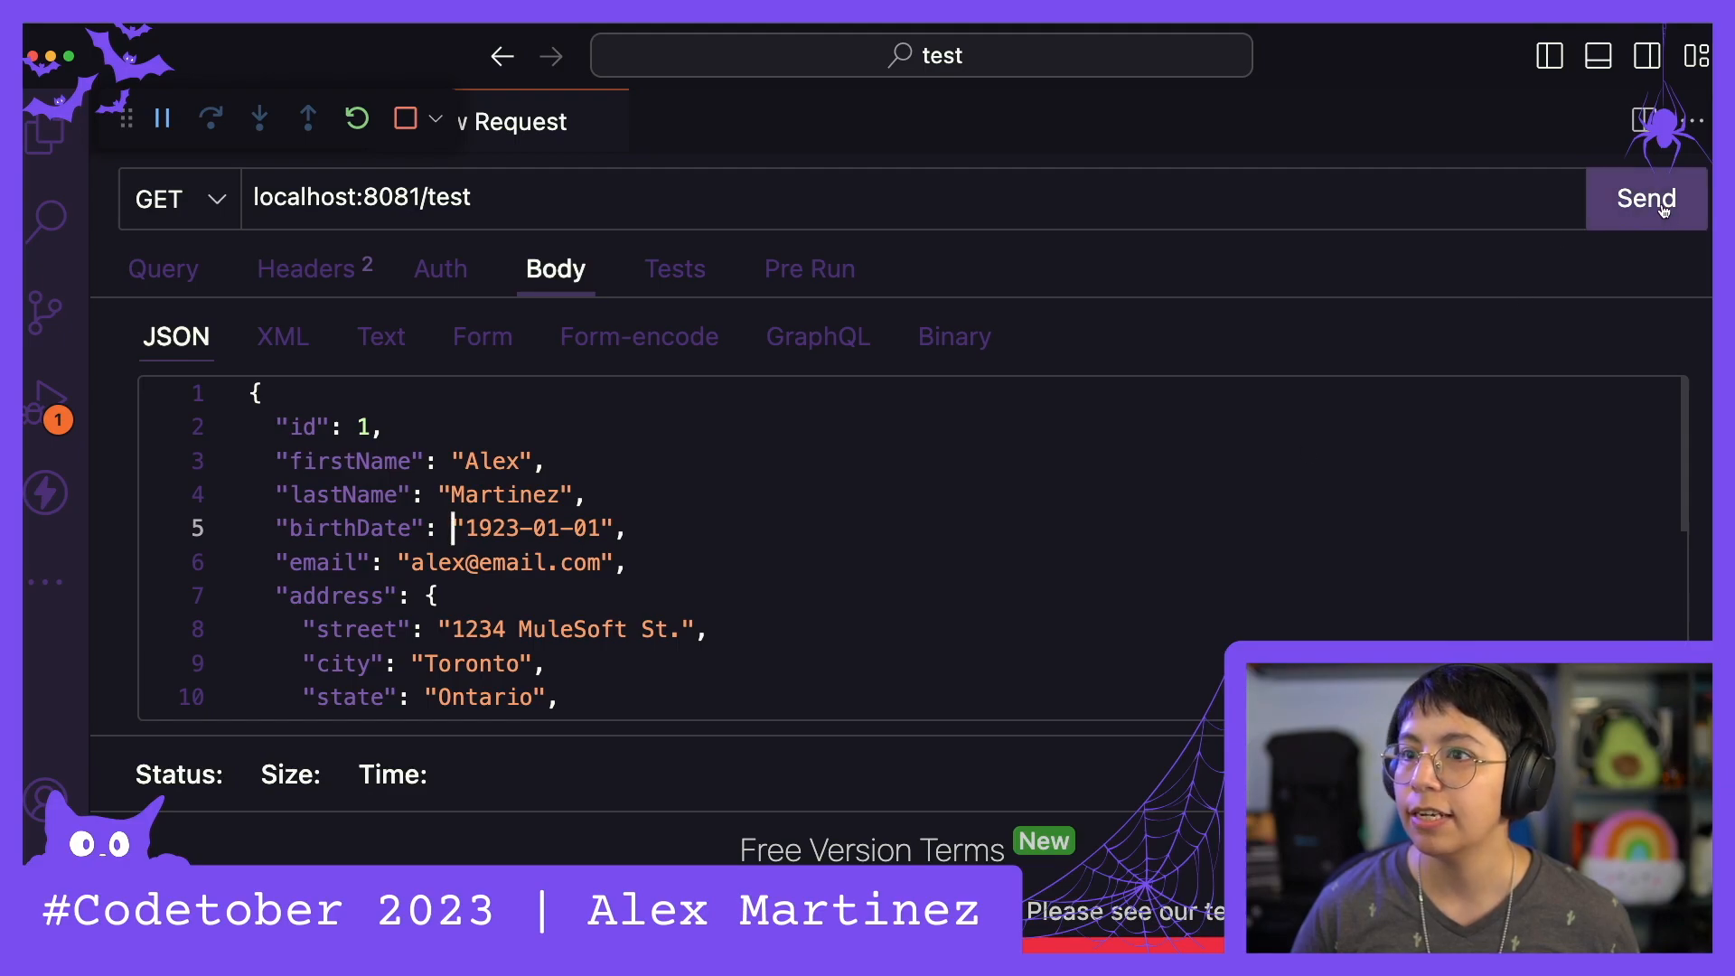
{"action": "left_click", "coordinate": [1645, 199]}
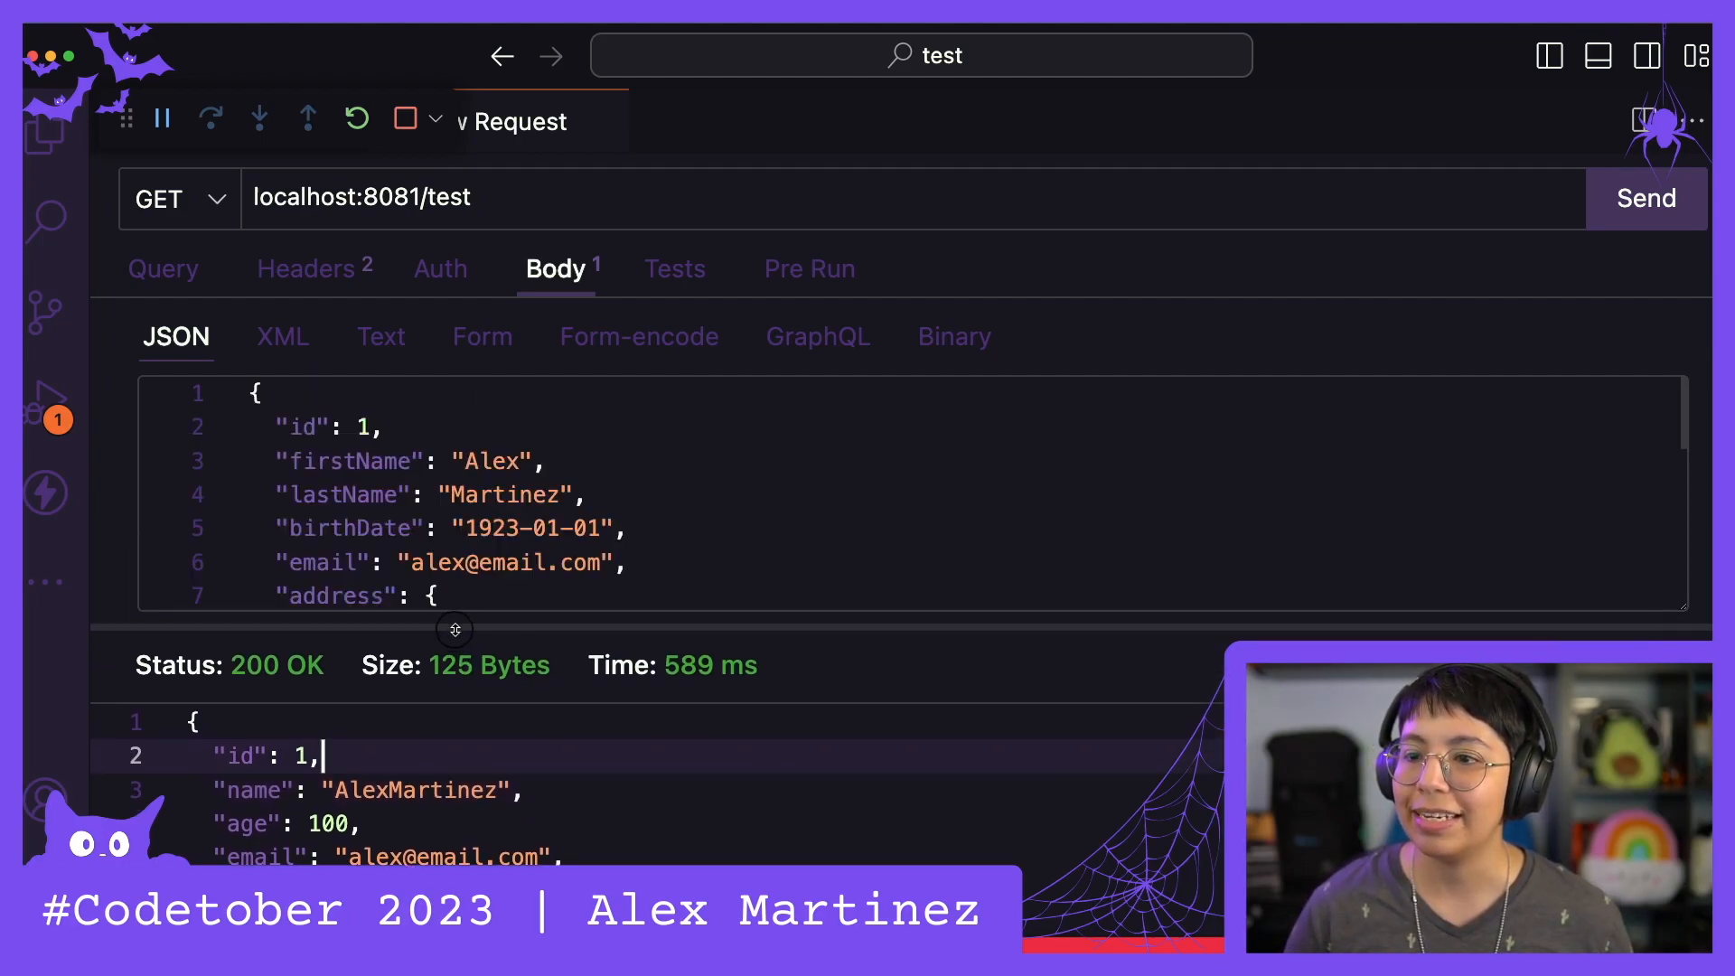
Change firstName to AAA and send, getting name AAAMartinez
{"action": "double_click", "coordinate": [494, 461]}
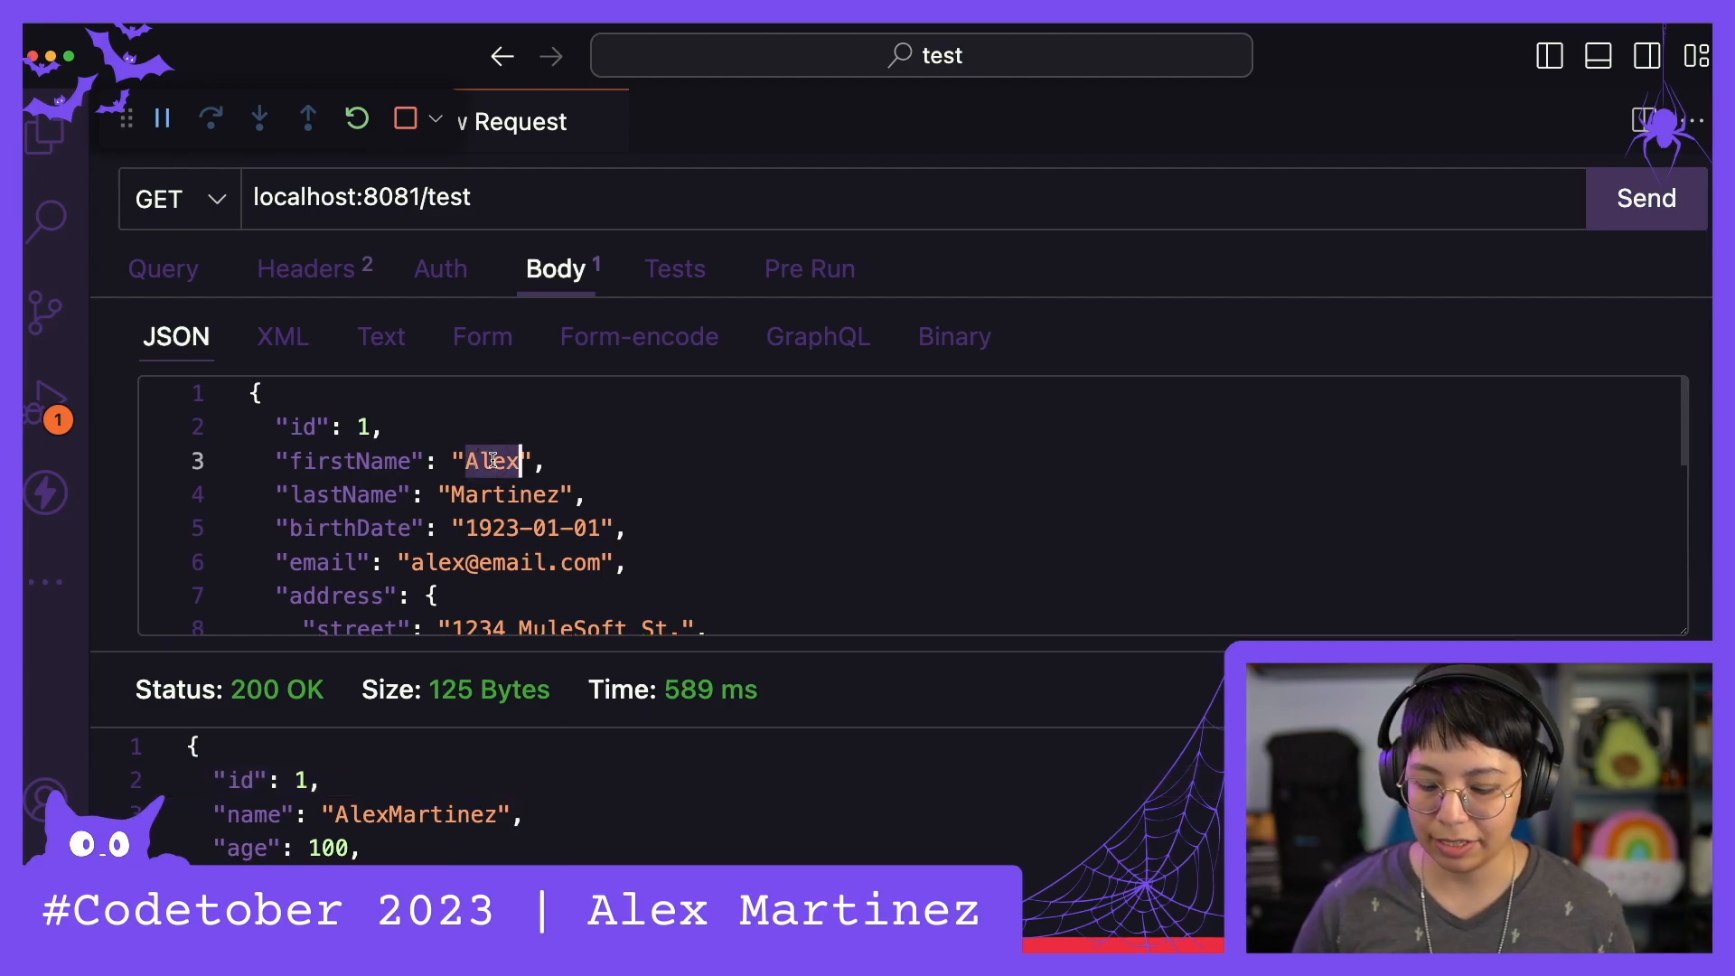
{"action": "type", "text": "AAA"}
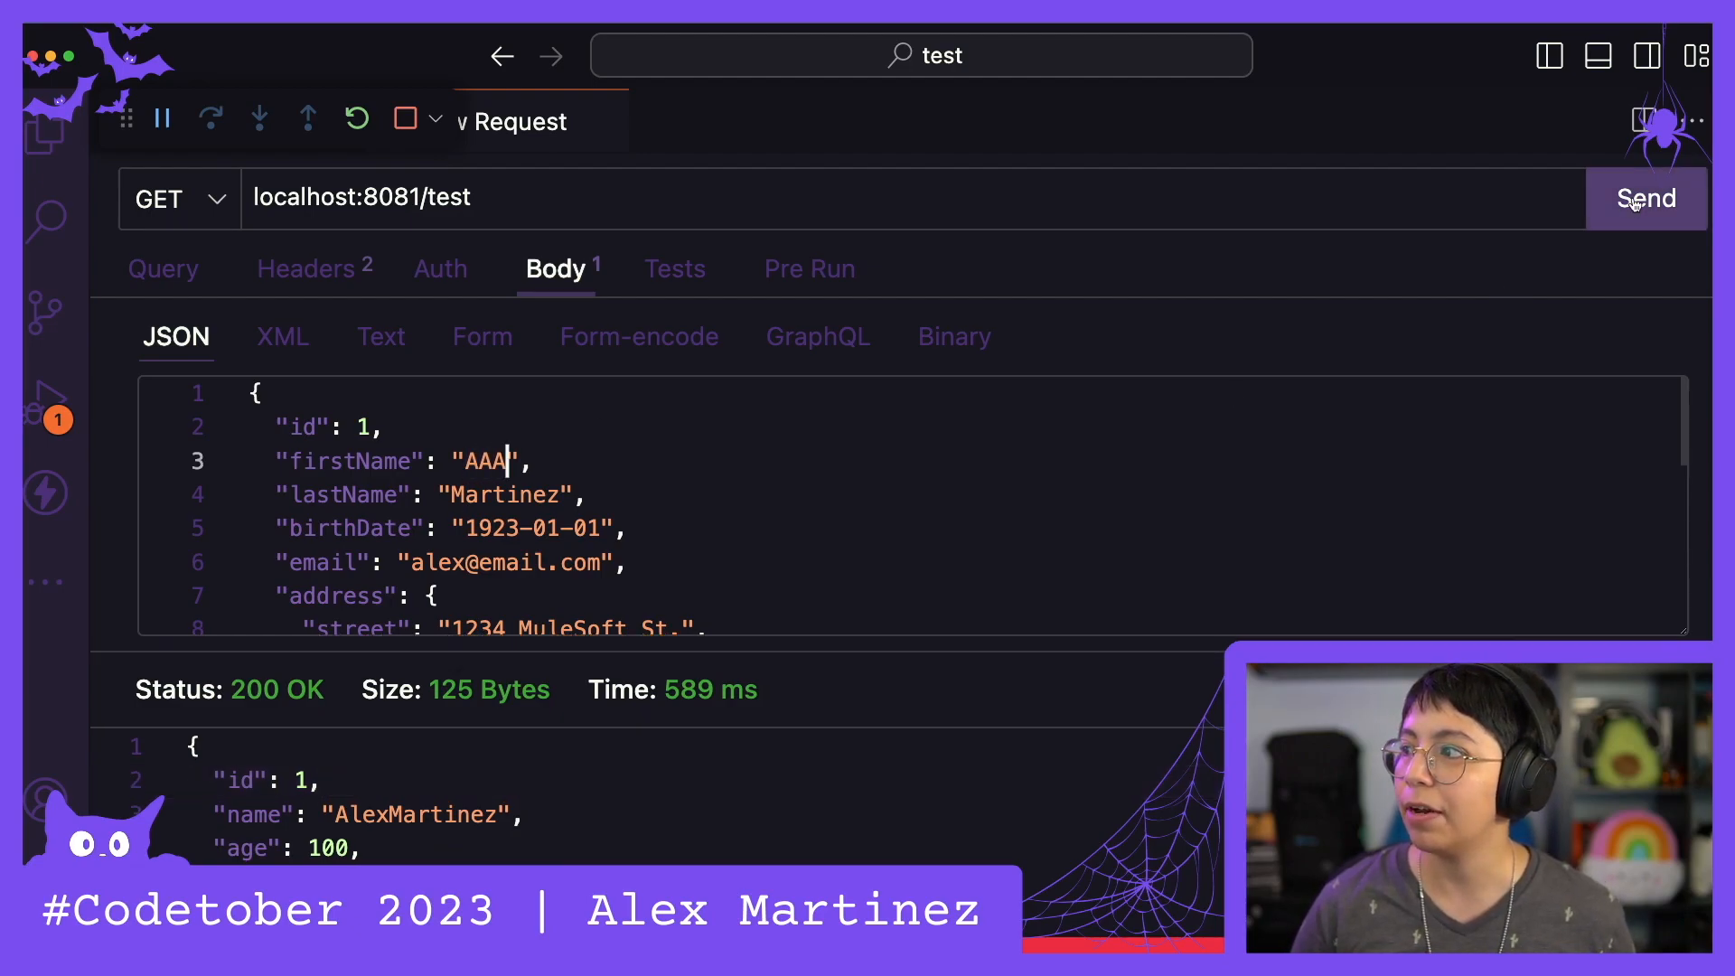
{"action": "left_click", "coordinate": [1645, 199]}
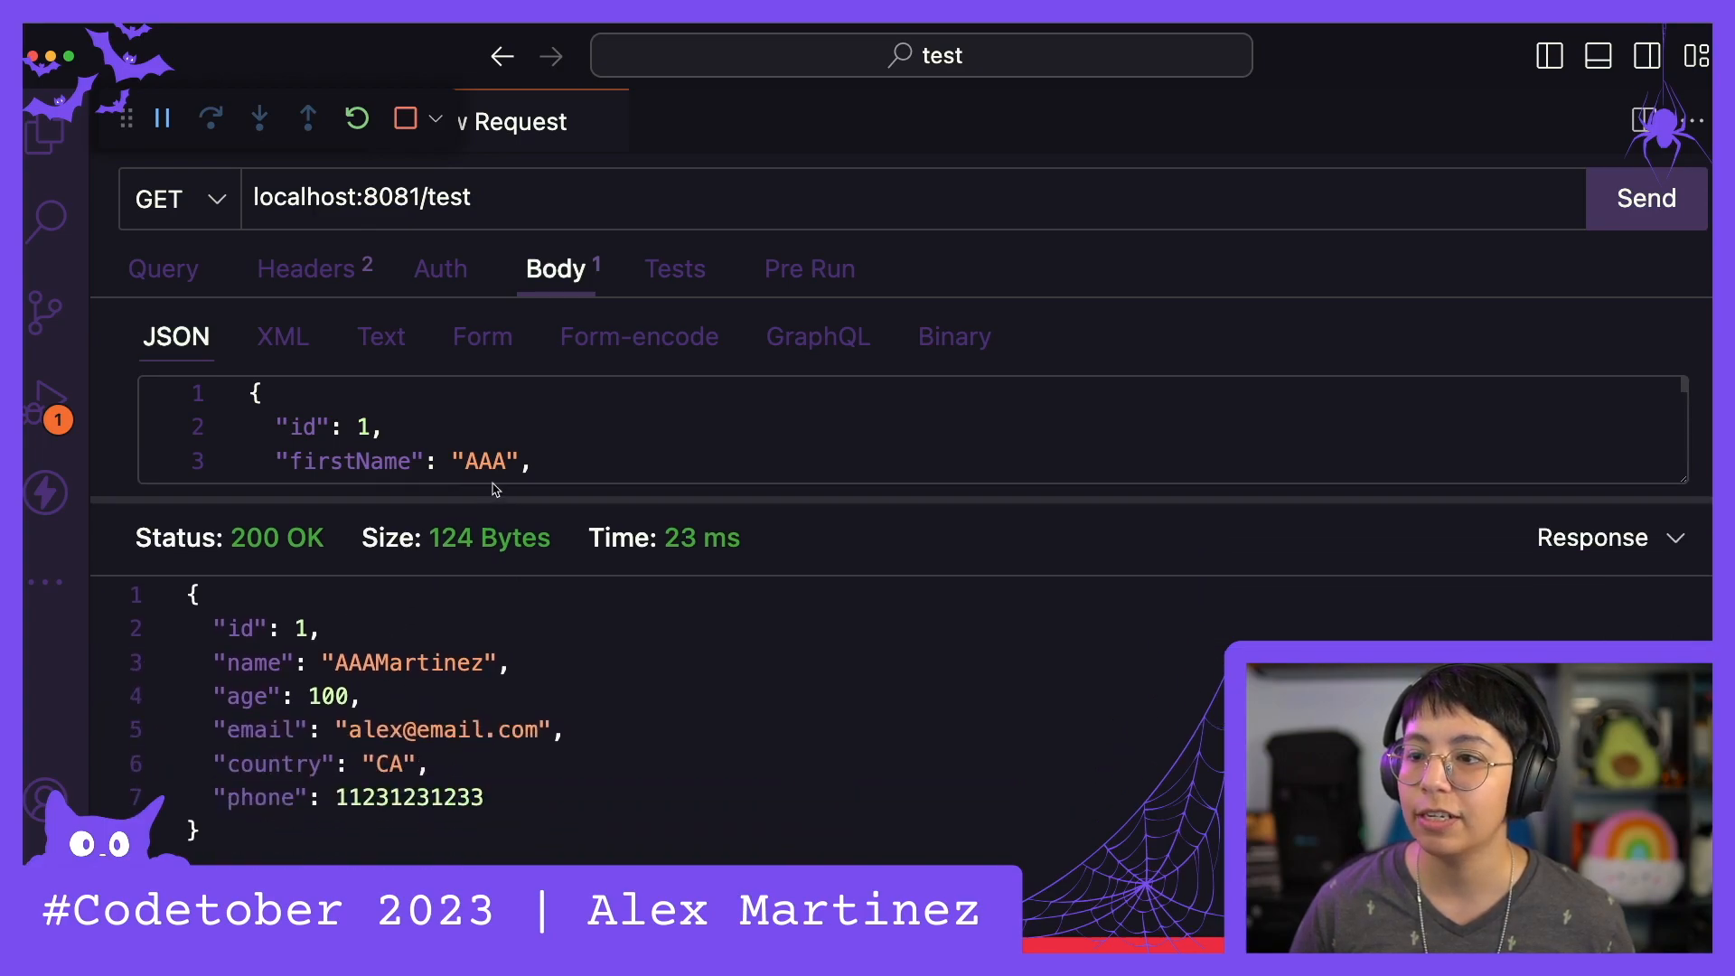
Restore firstName to Alex, then add a trailing space and resend, getting name Alex Martinez
{"action": "key", "text": "Backspace"}
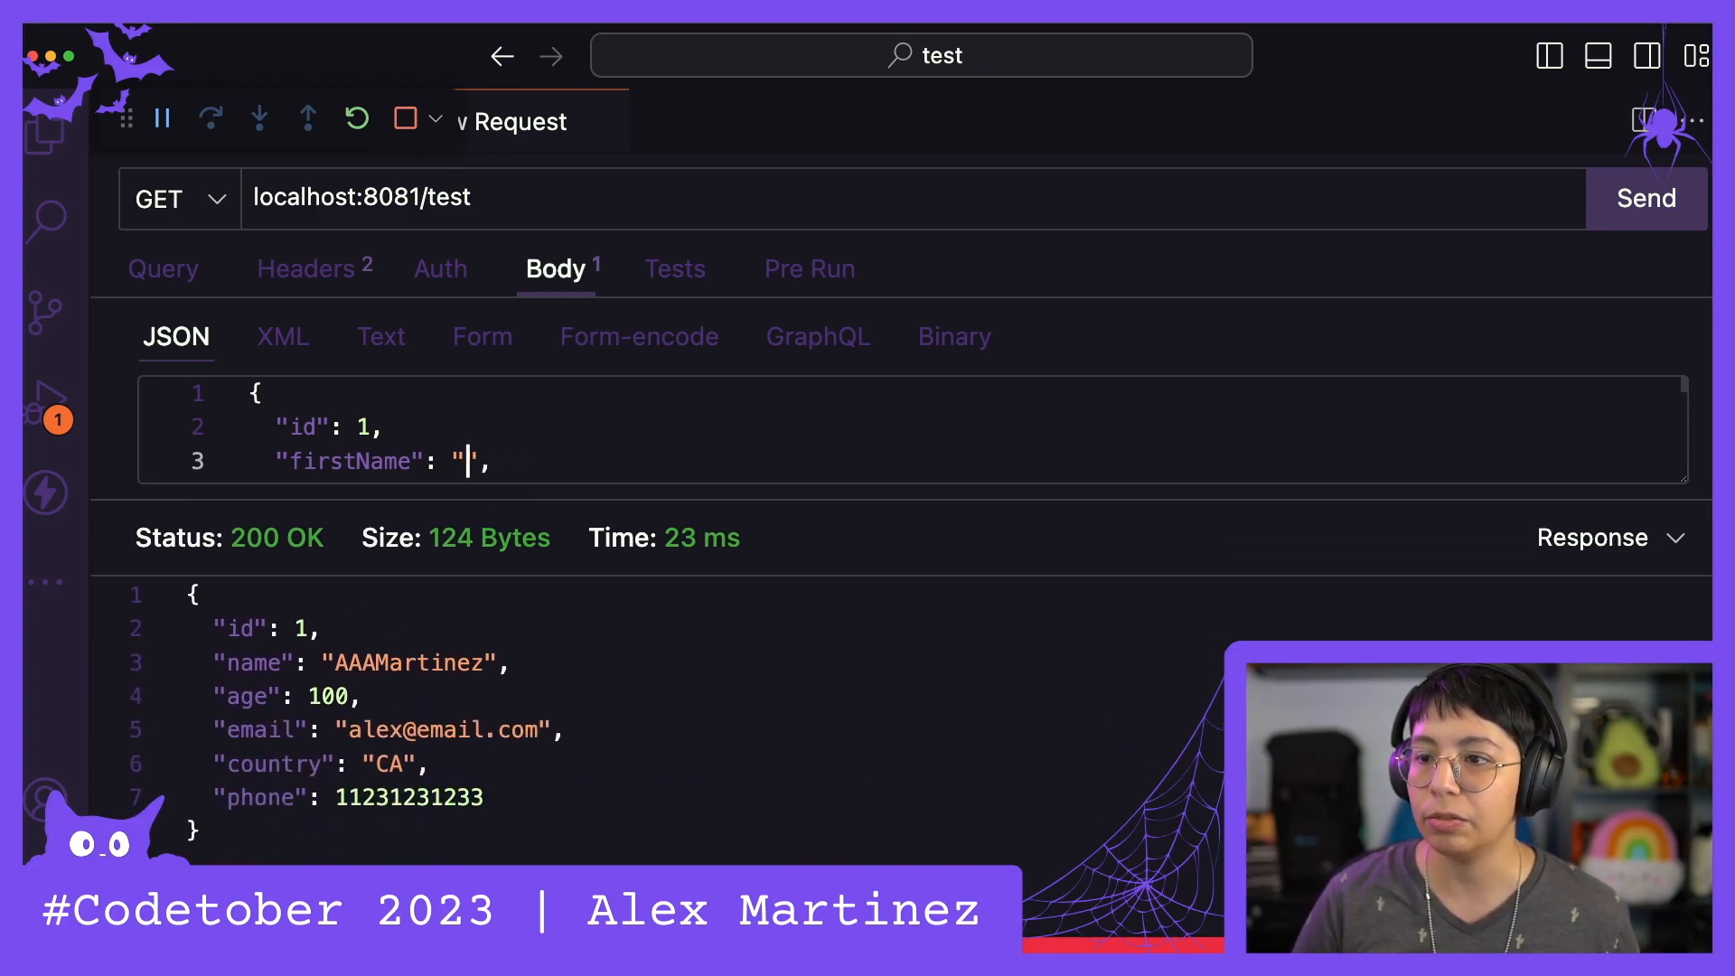
{"action": "type", "text": "Alex"}
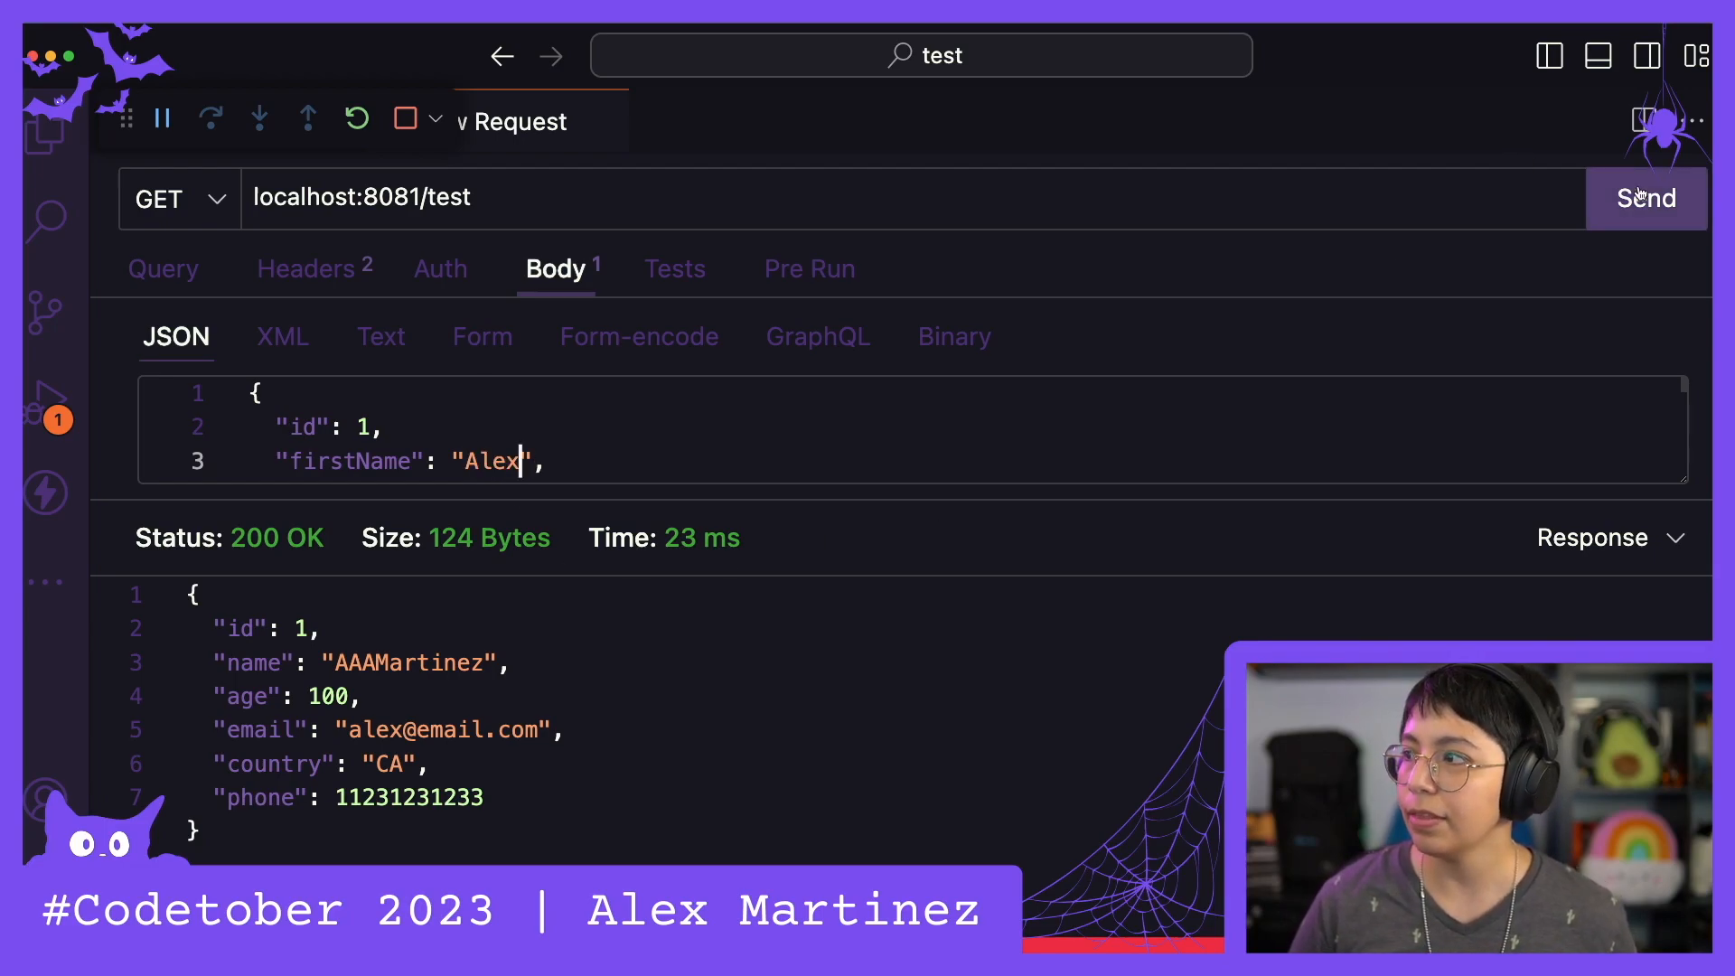
{"action": "left_click", "coordinate": [1645, 198]}
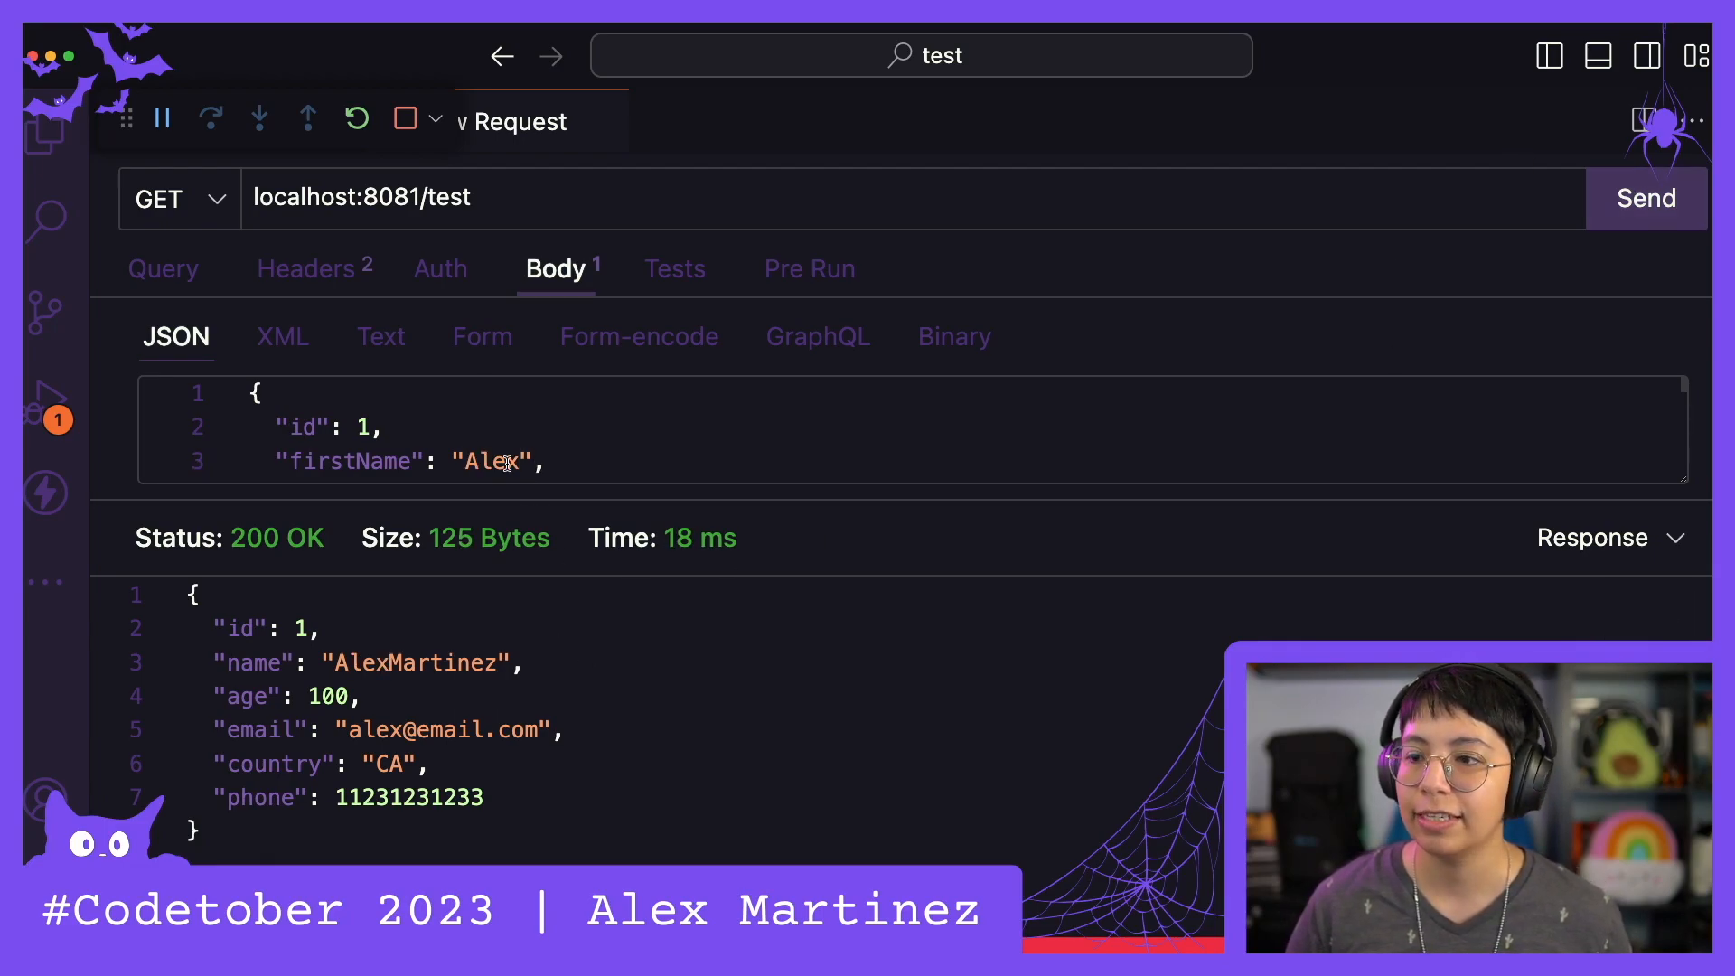
{"action": "left_click", "coordinate": [1645, 199]}
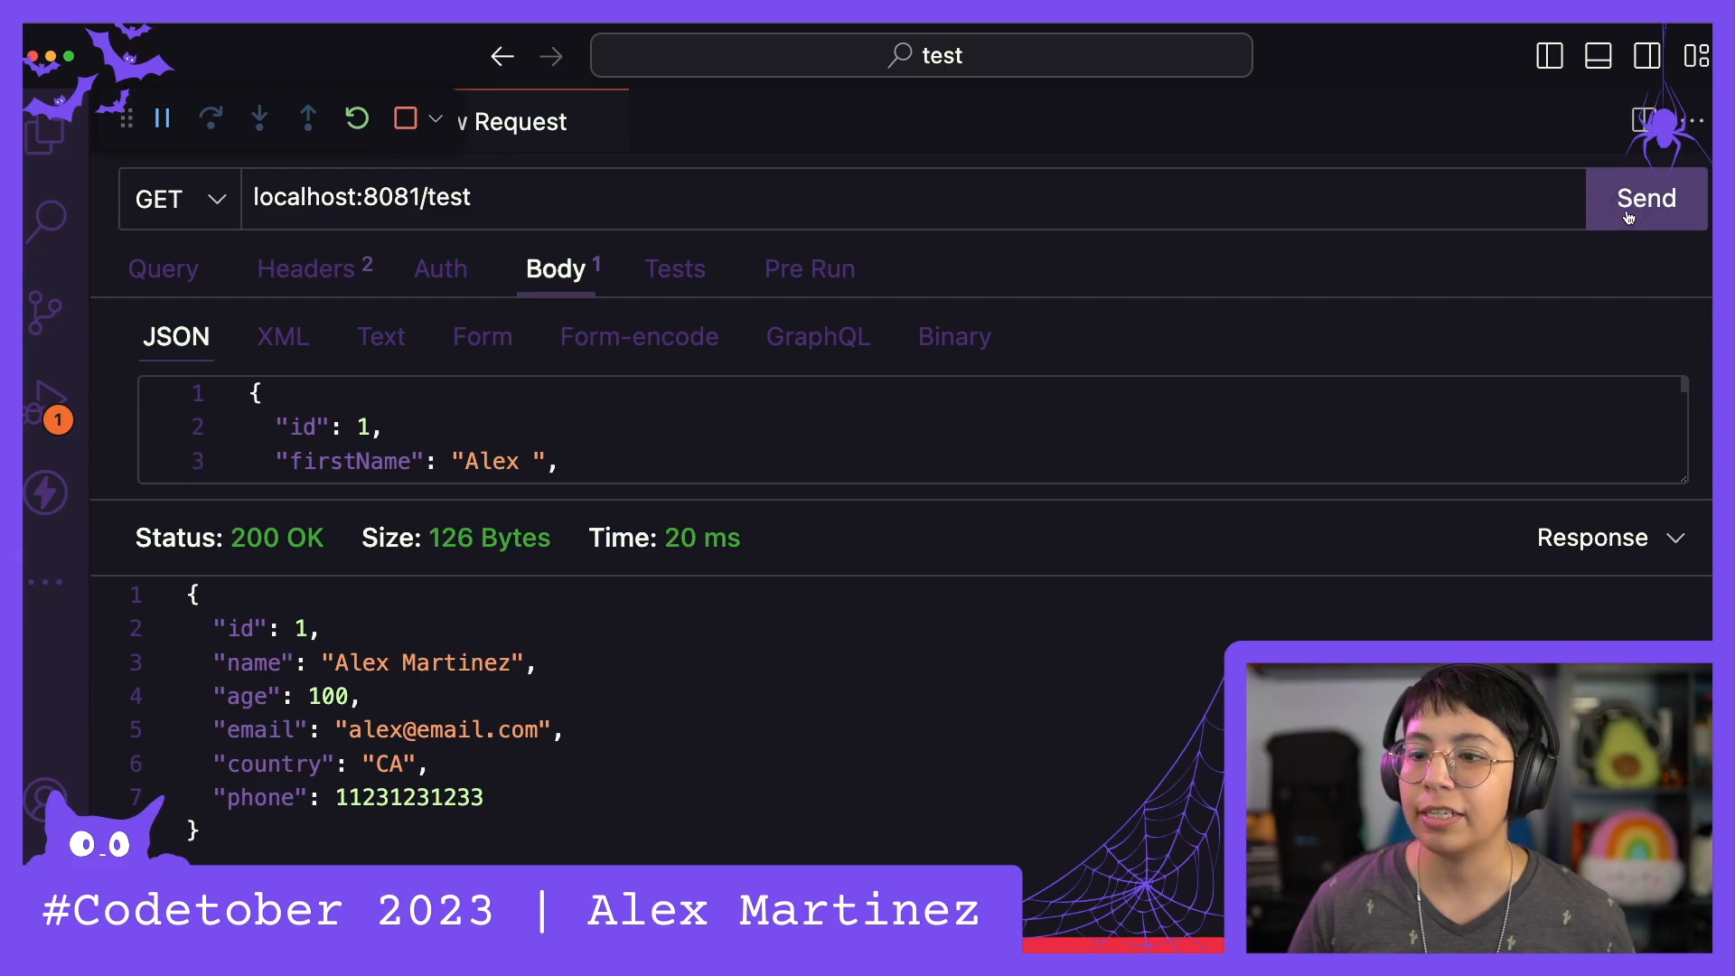